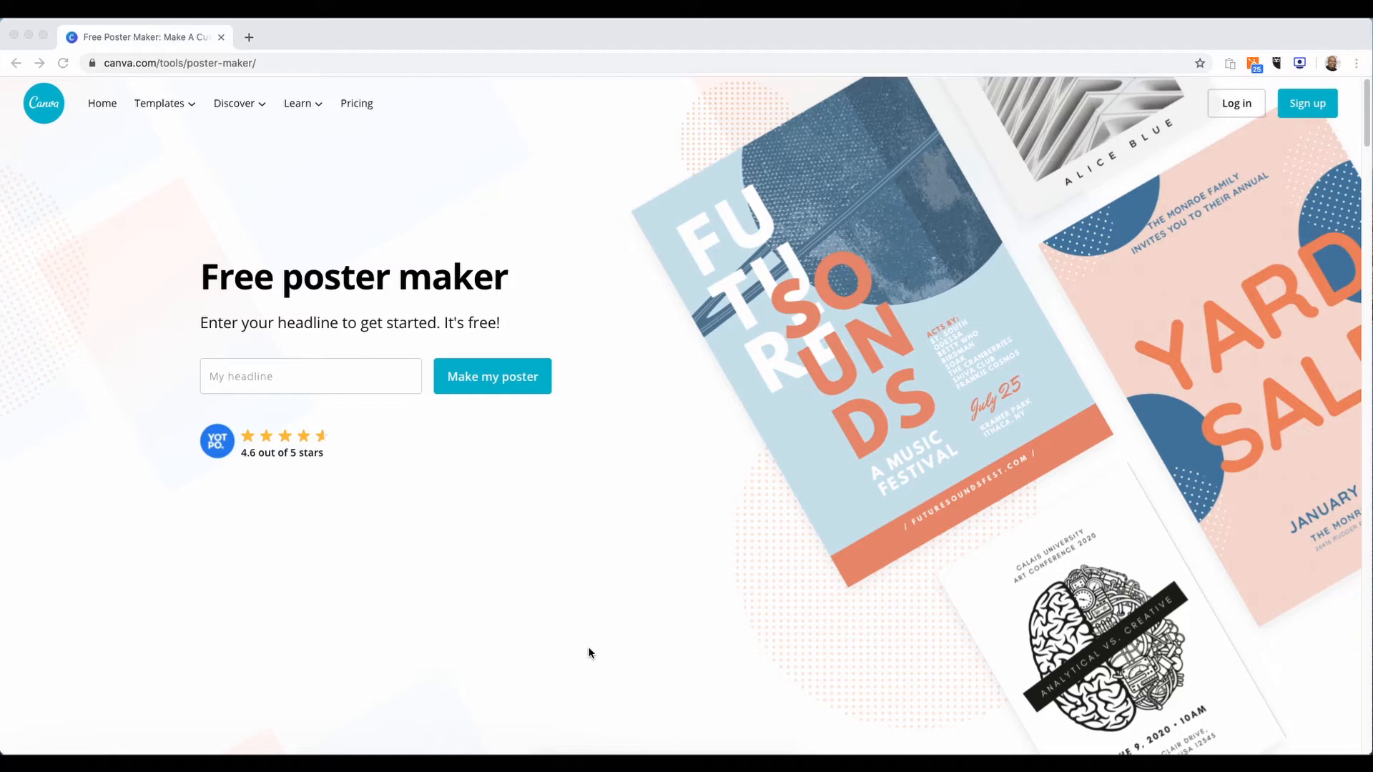
mouse_move(596, 577)
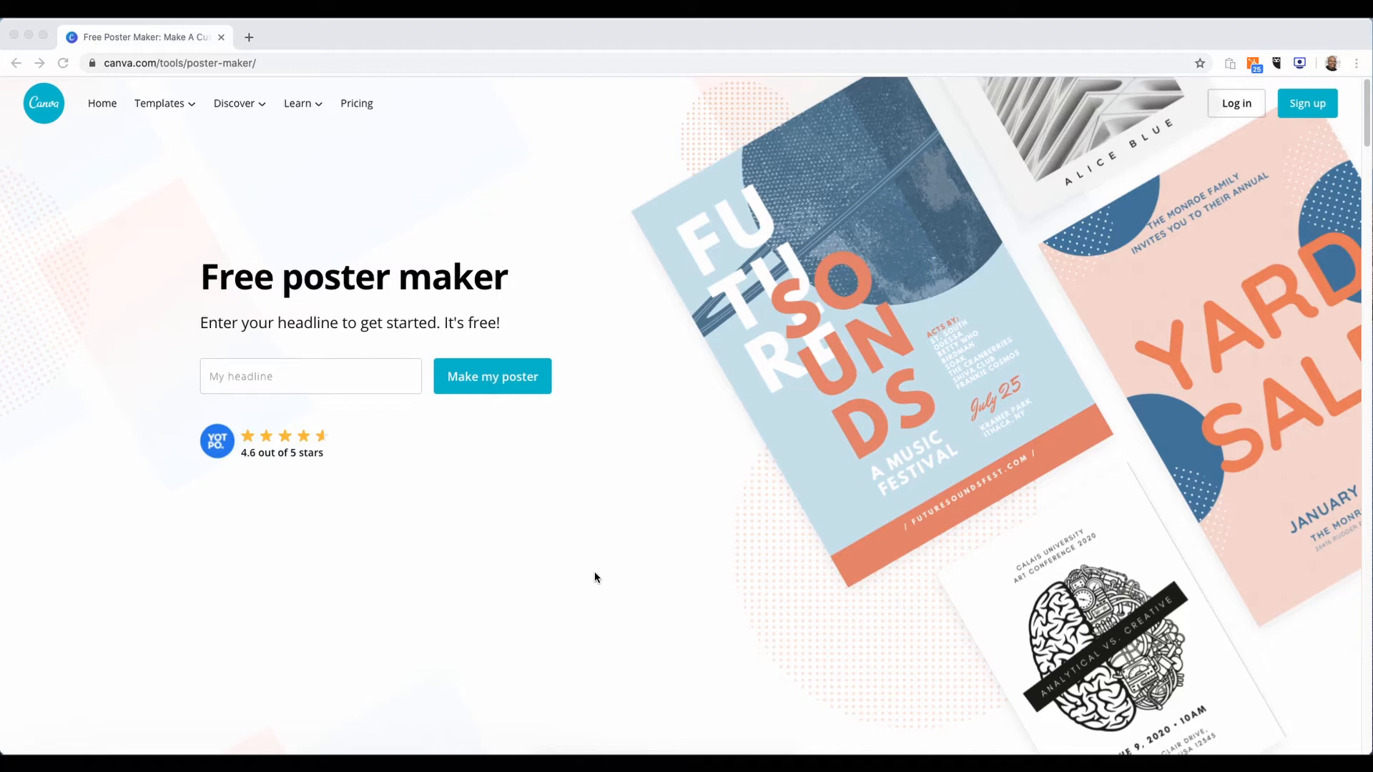
mouse_move(601, 511)
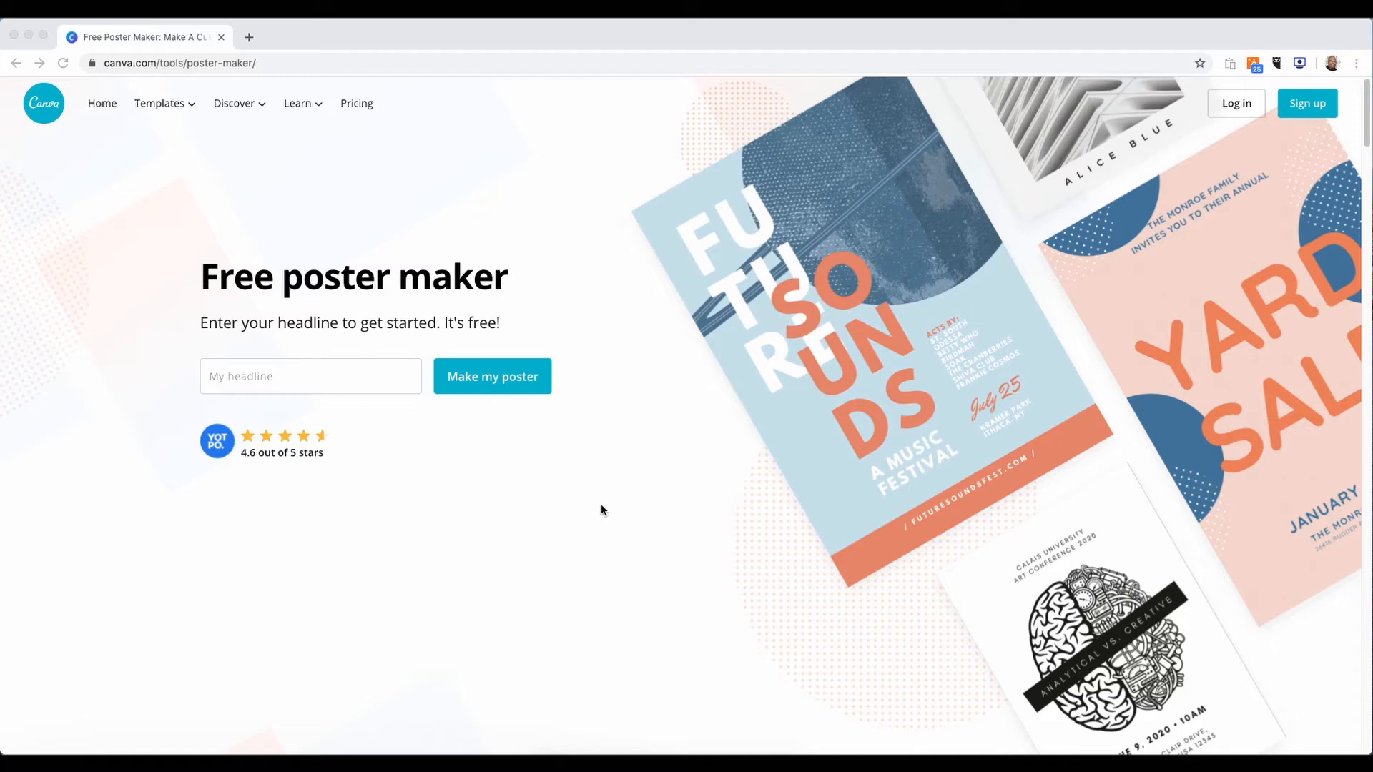
mouse_move(600, 431)
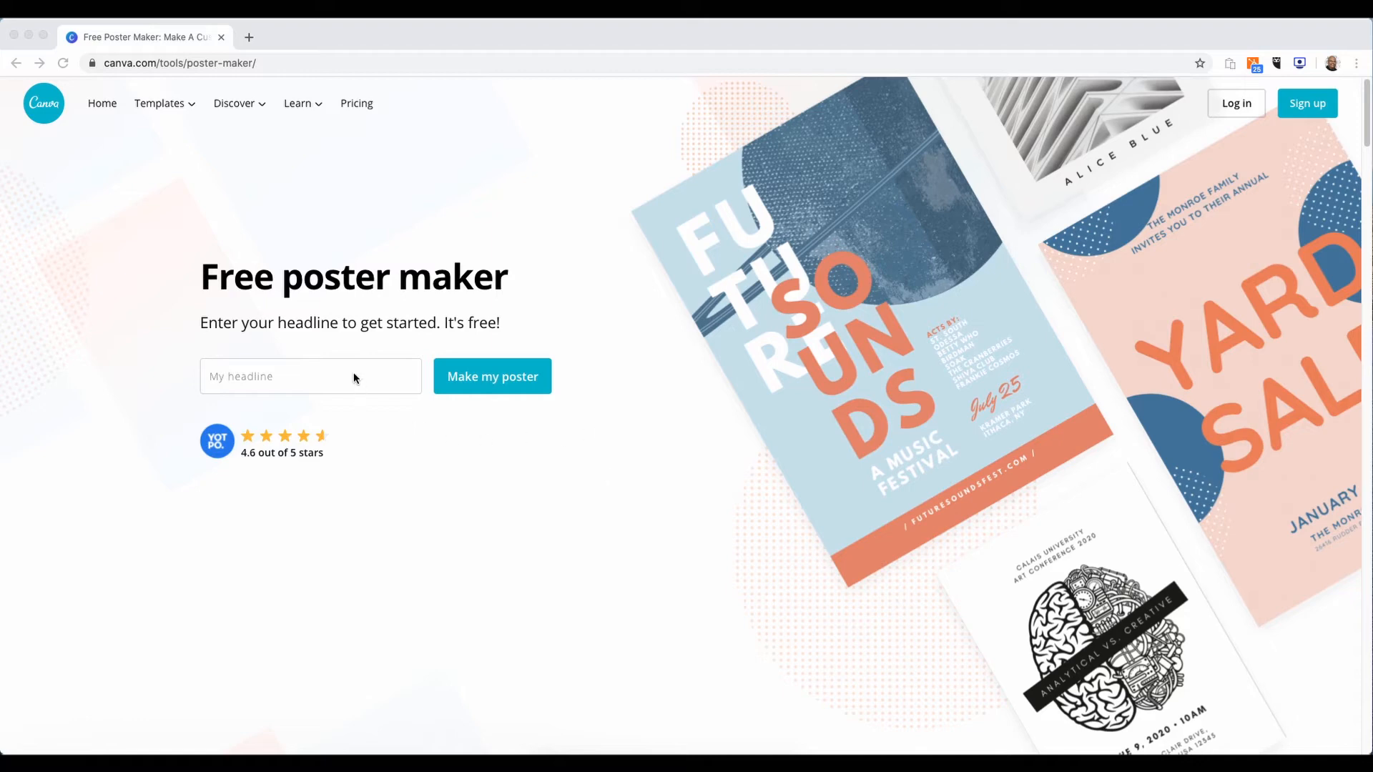
Enter the headline 'Mikel Fair Poster Example' and submit it to make the poster
left_click(310, 375)
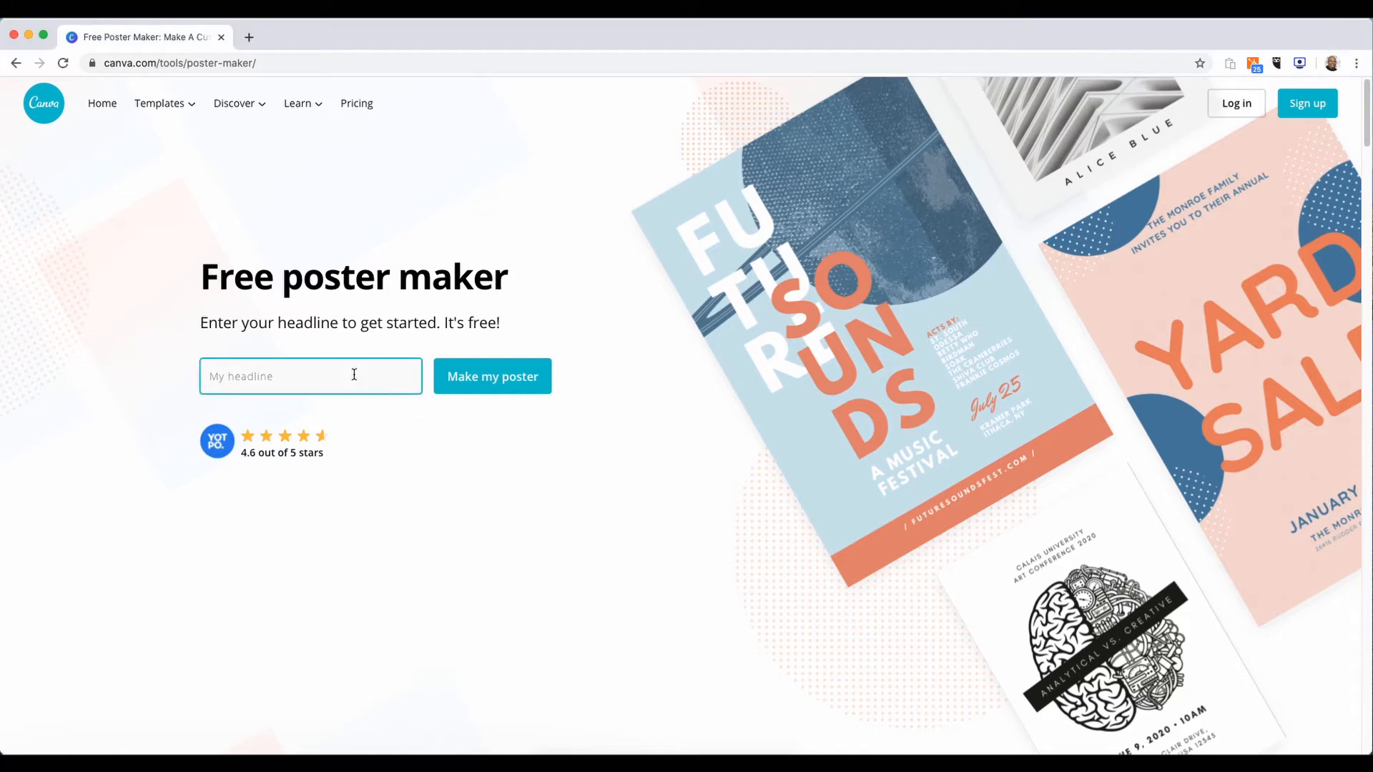
type("Mikel Fair")
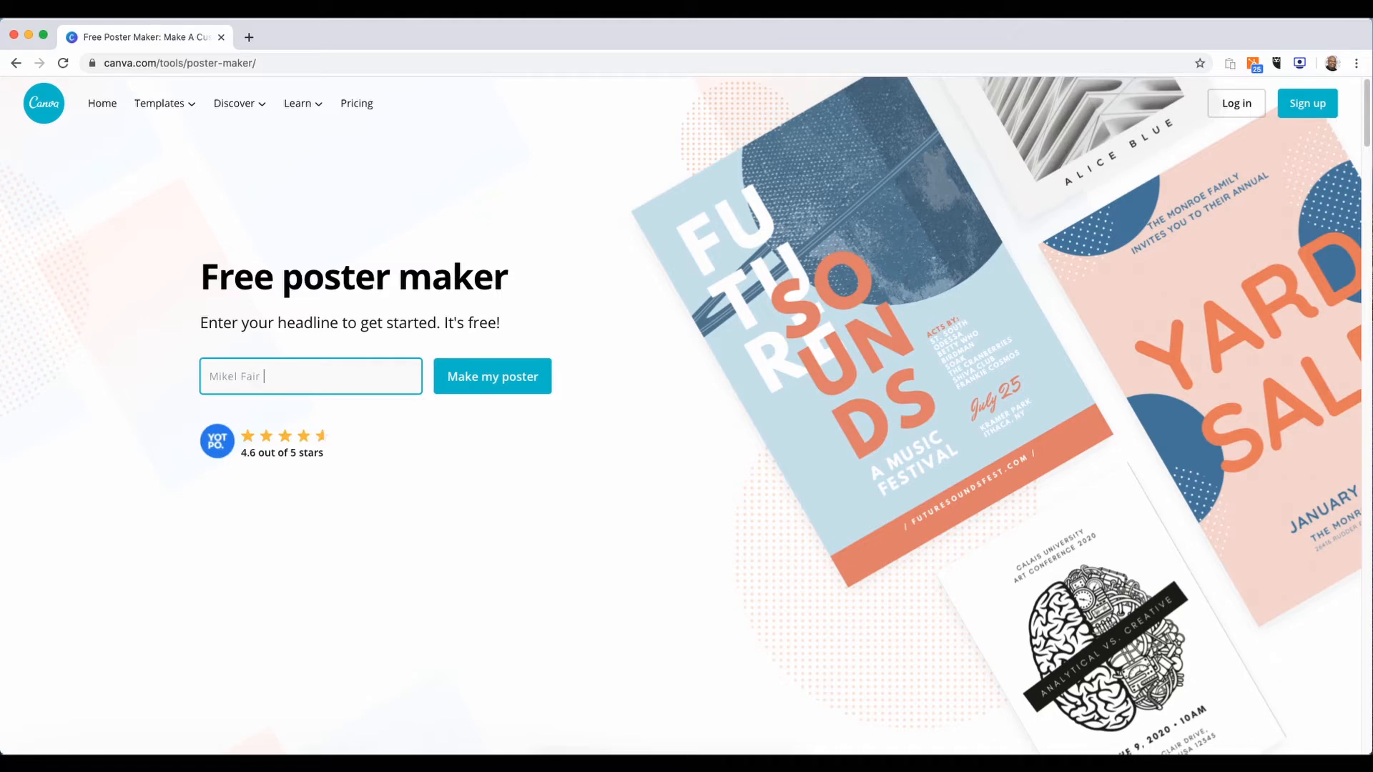
type("Poster E")
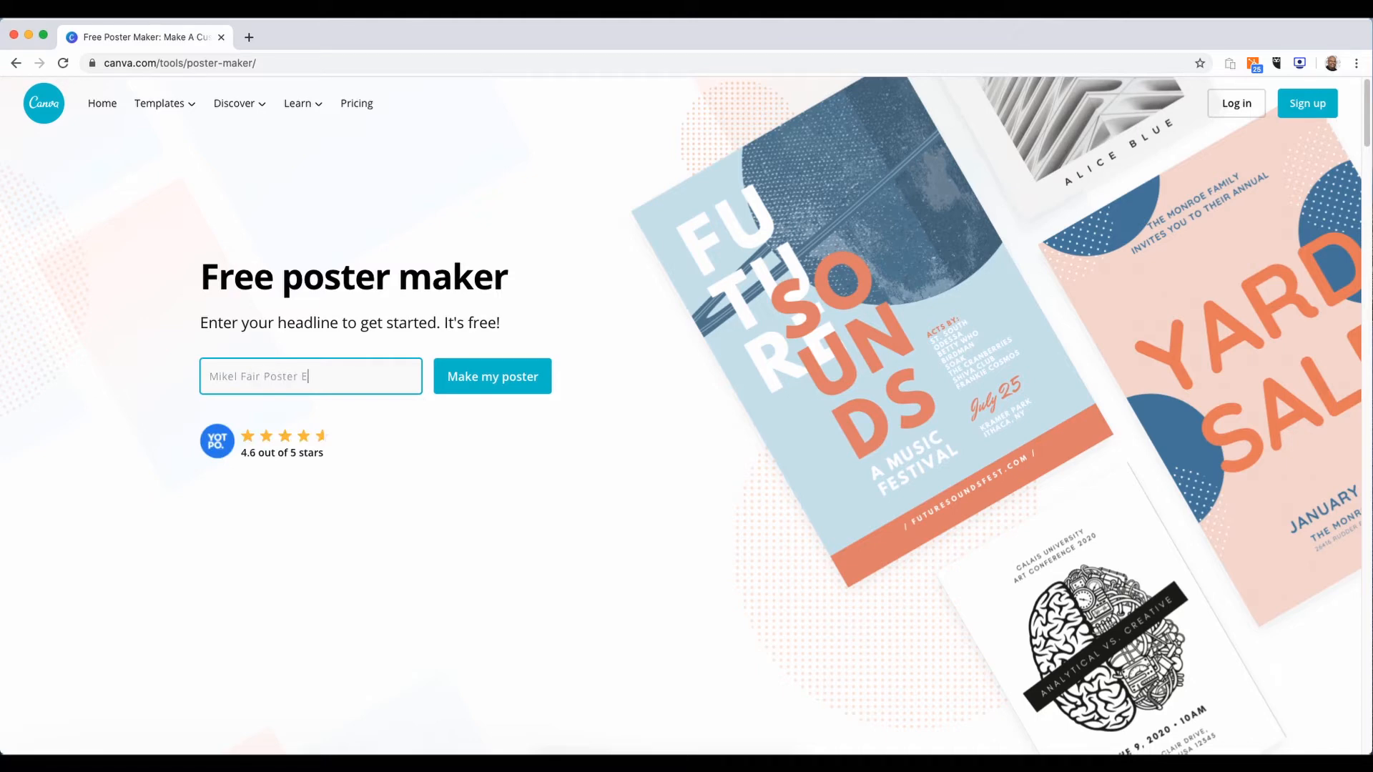
type("xample")
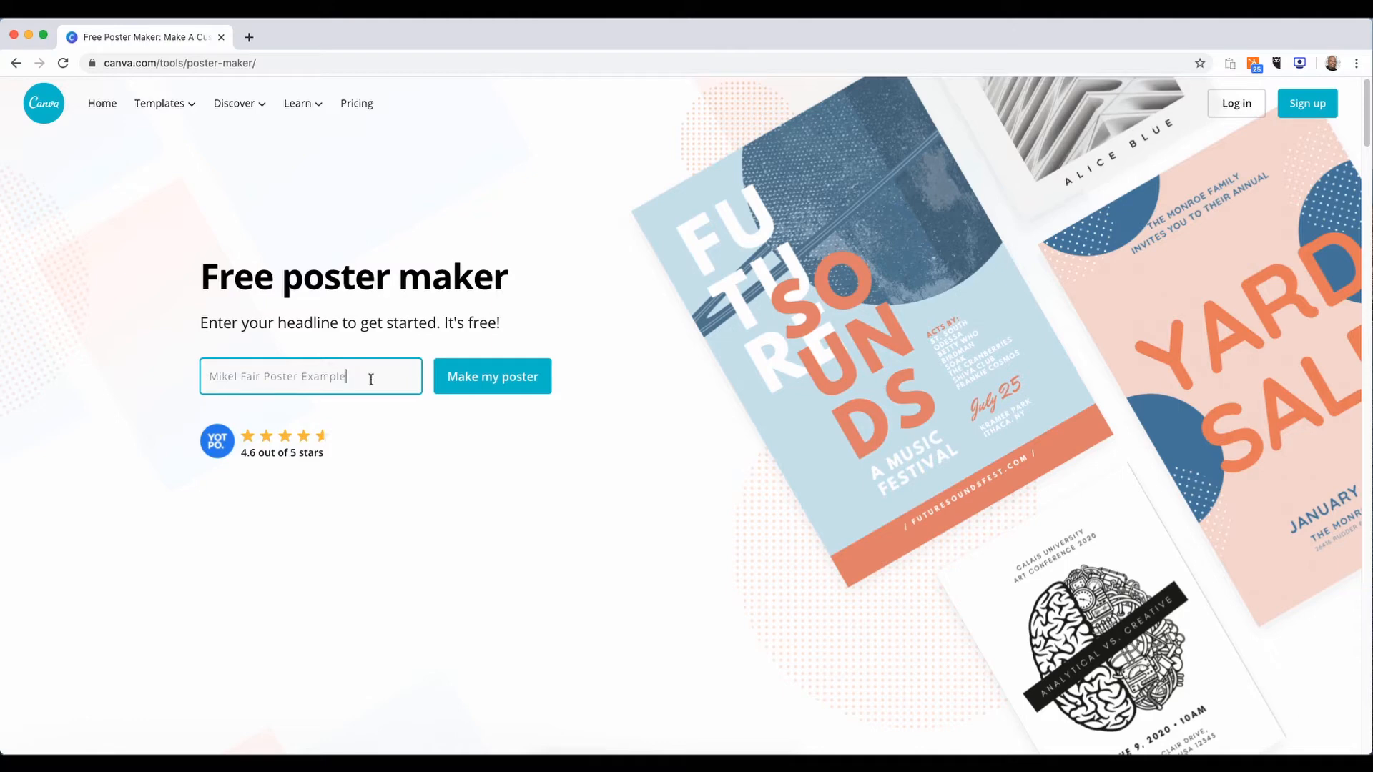
left_click(492, 377)
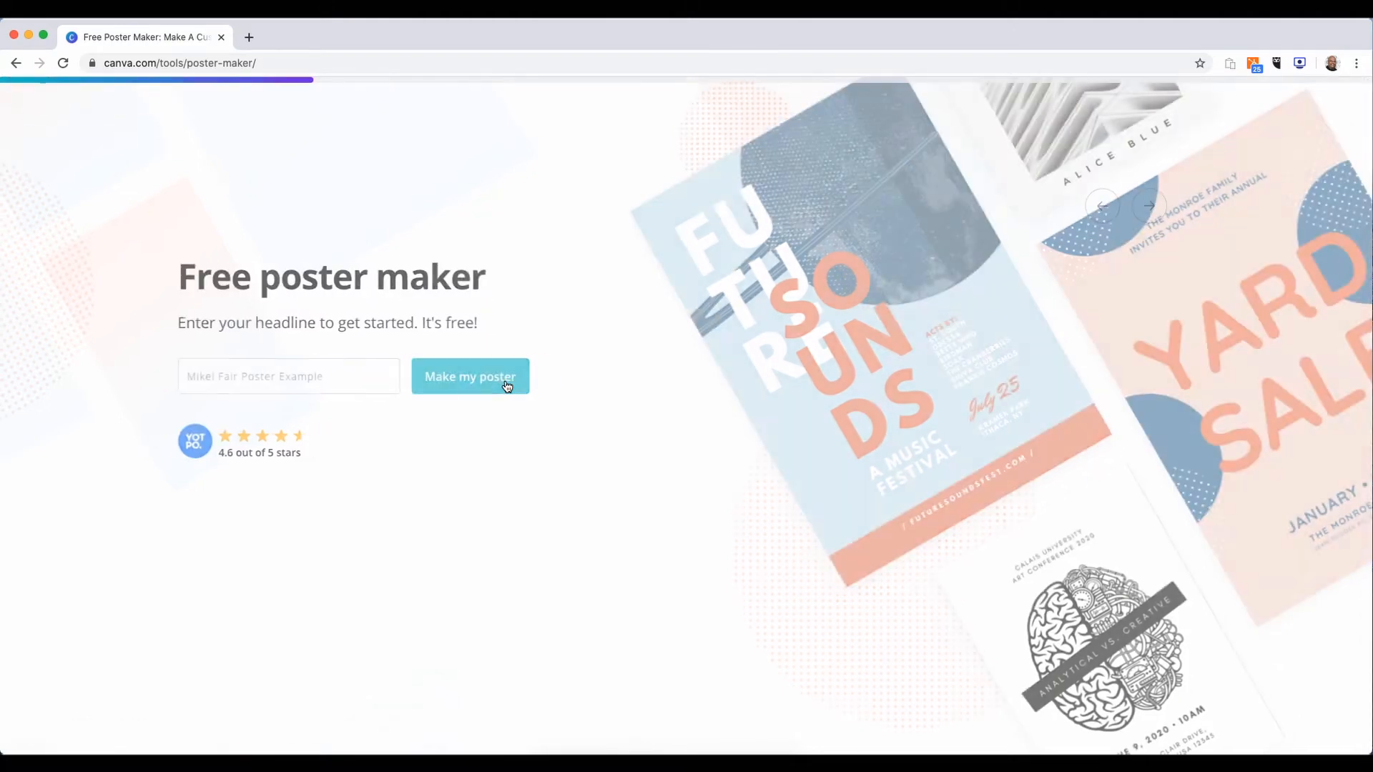
Proceed to the 'What's your project?' poster category page
left_click(470, 377)
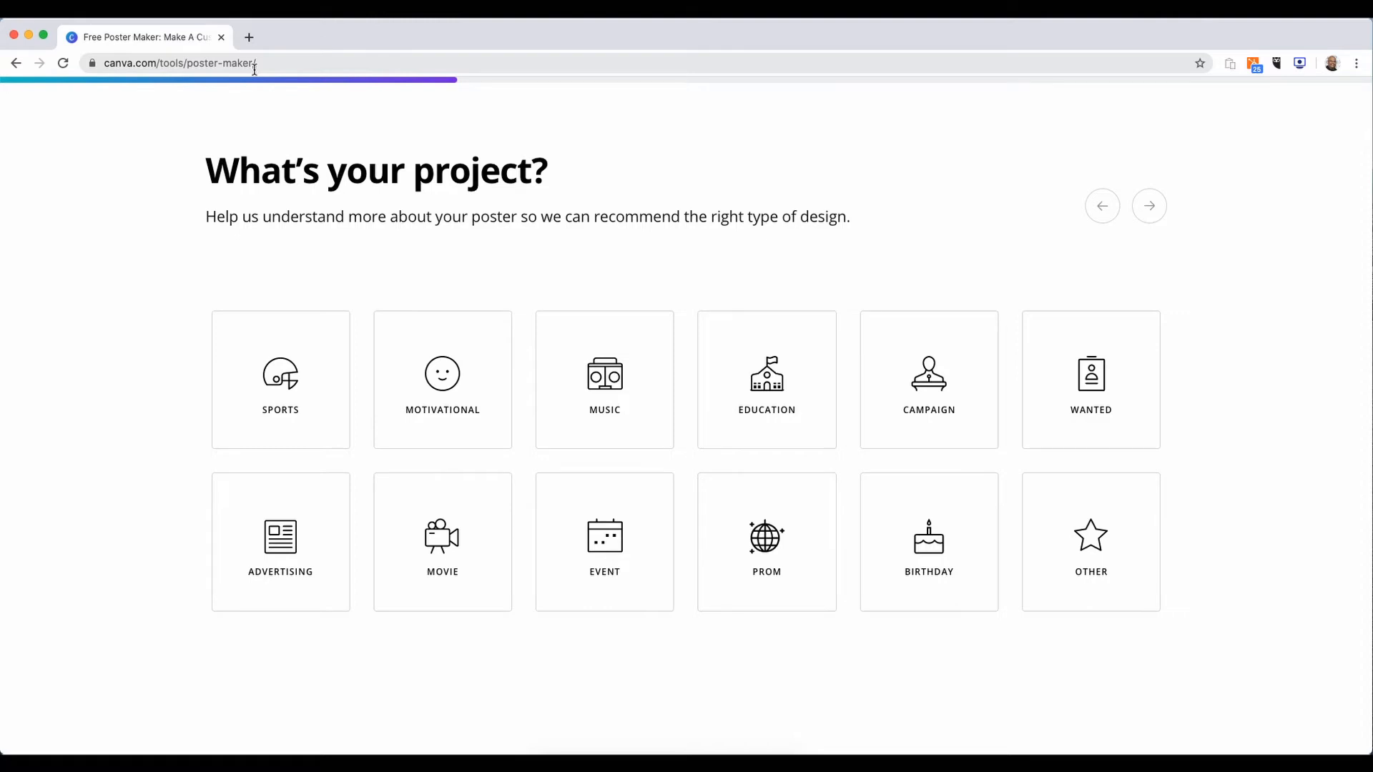
mouse_move(471, 382)
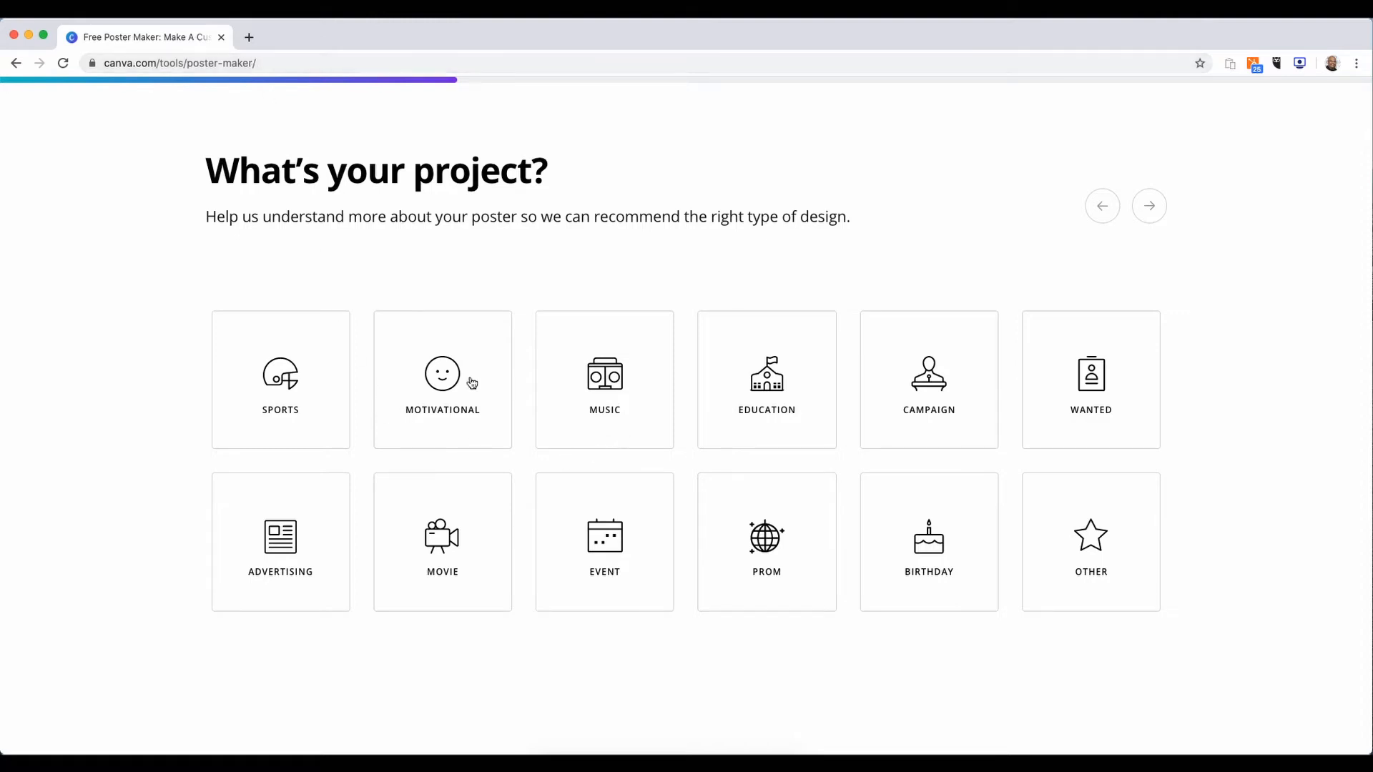
mouse_move(684, 551)
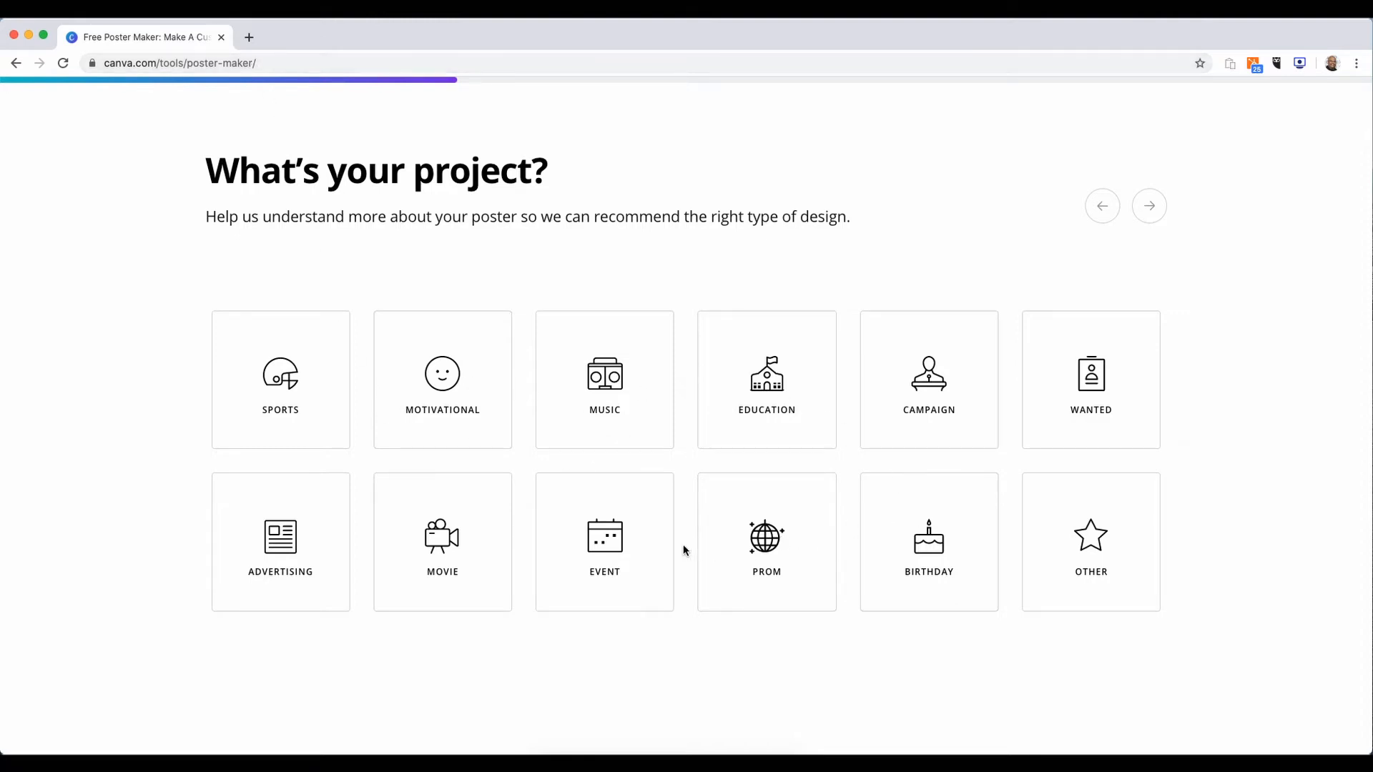
mouse_move(390, 456)
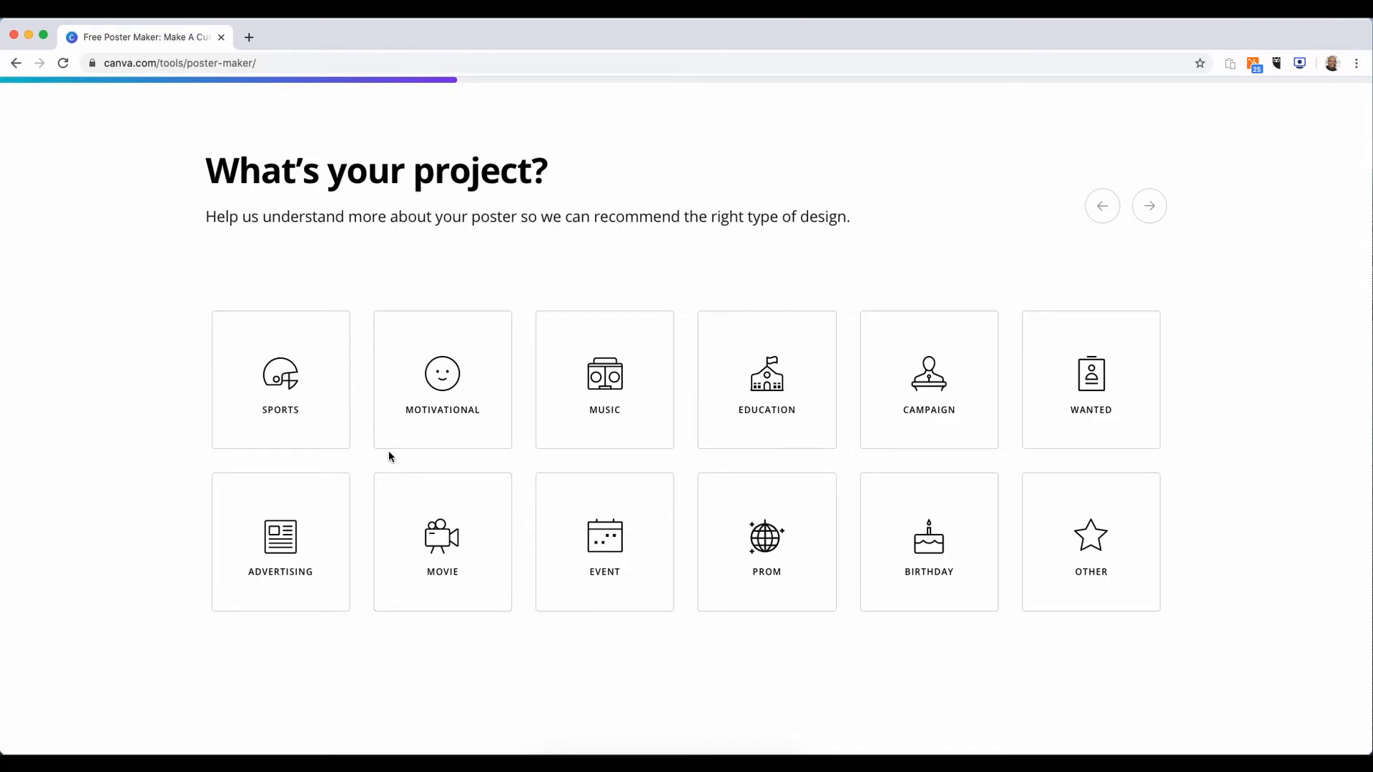
mouse_move(707, 452)
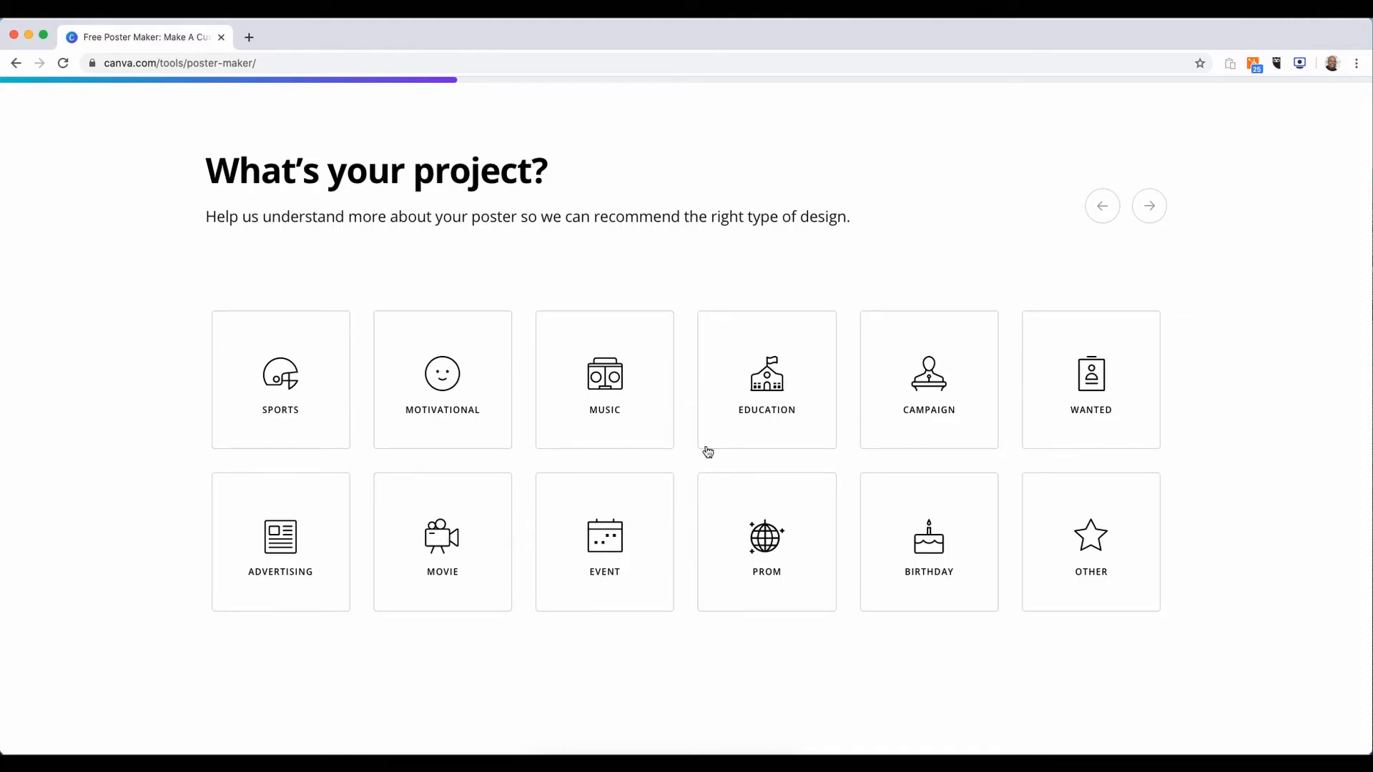
Choose the Movie project type and browse the movie poster templates for 'A Bit of Heaven'
left_click(442, 542)
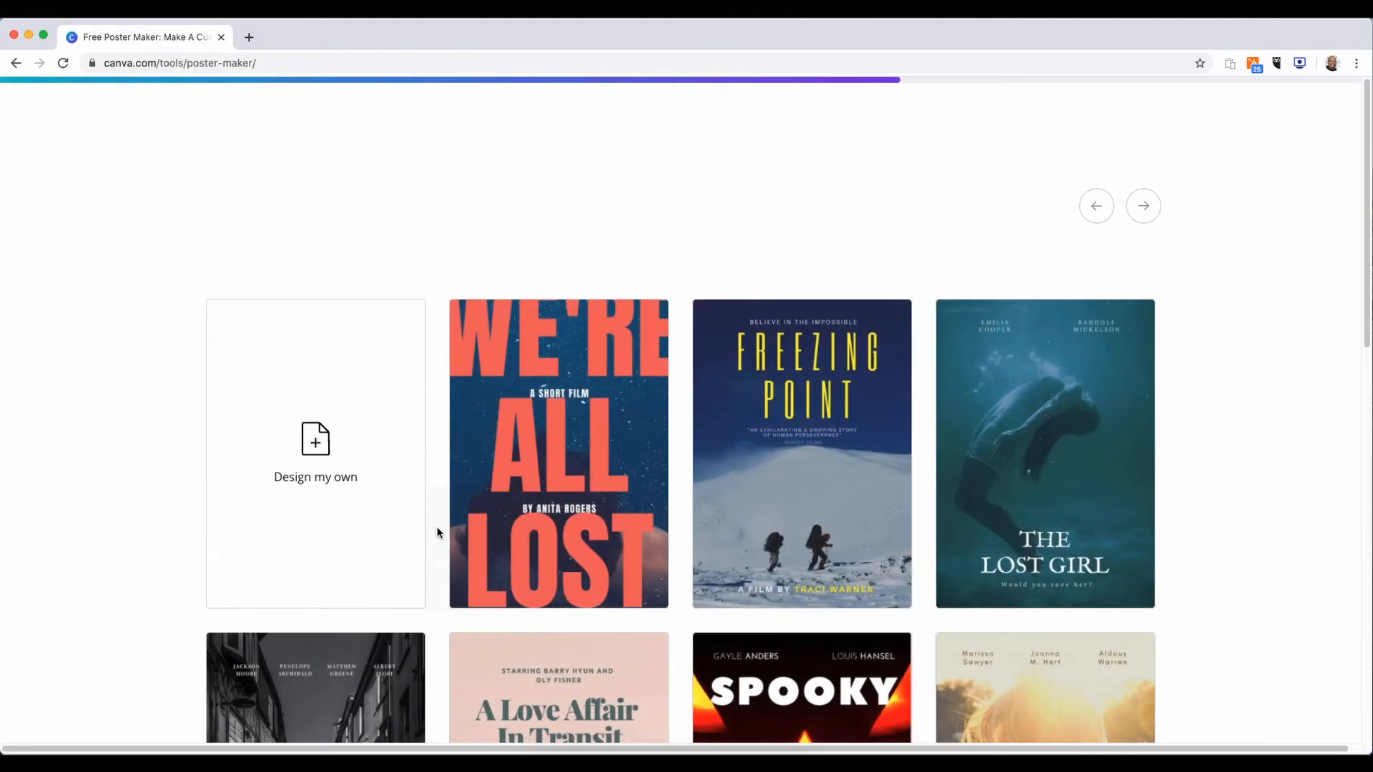
scroll("down", 3)
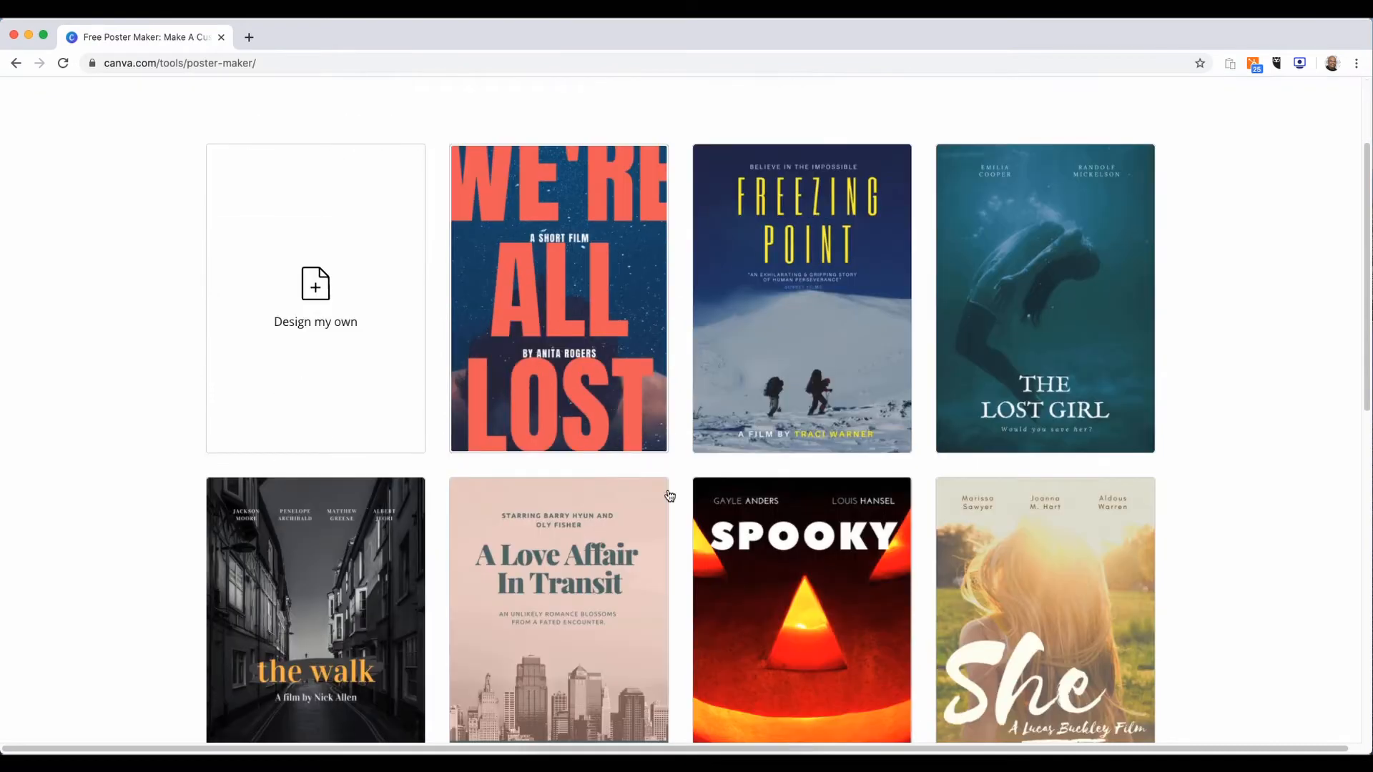
scroll("down", 3)
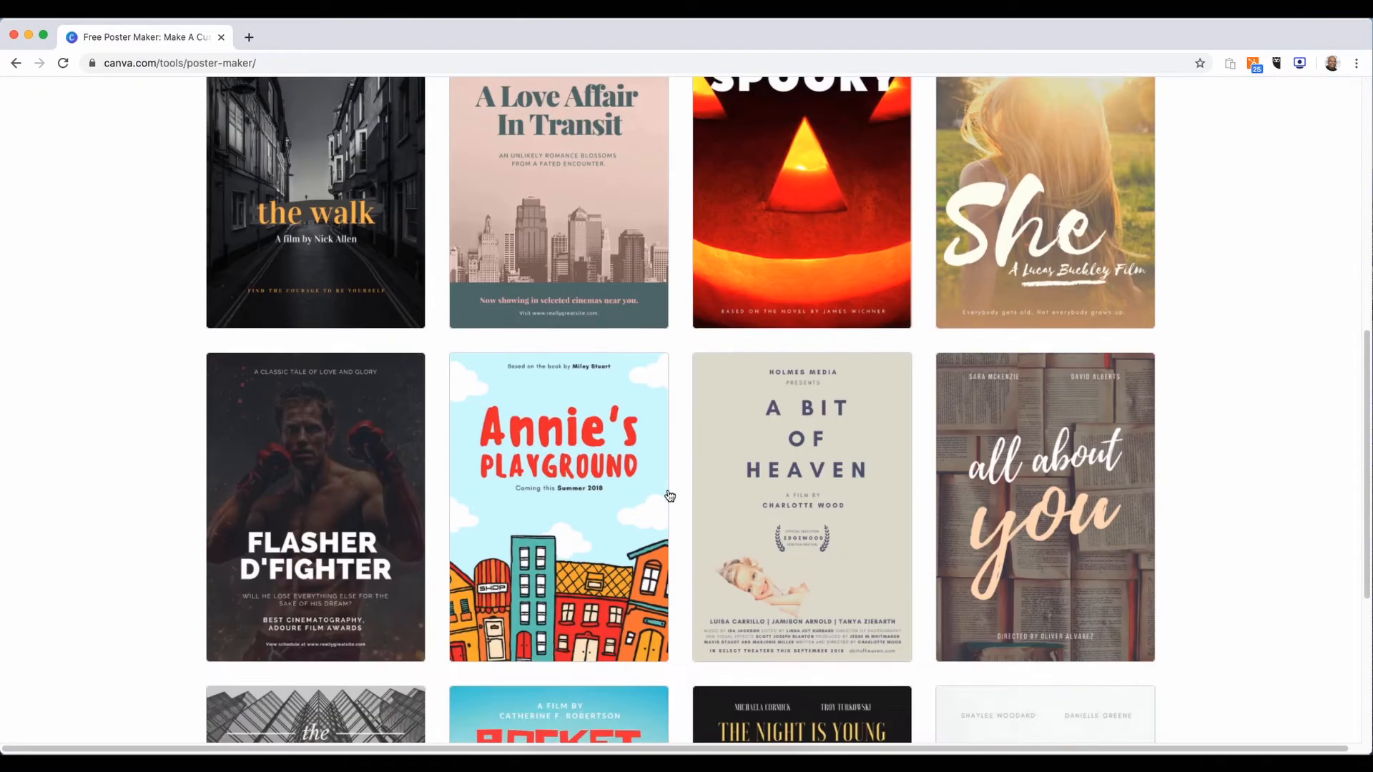
scroll("down", 3)
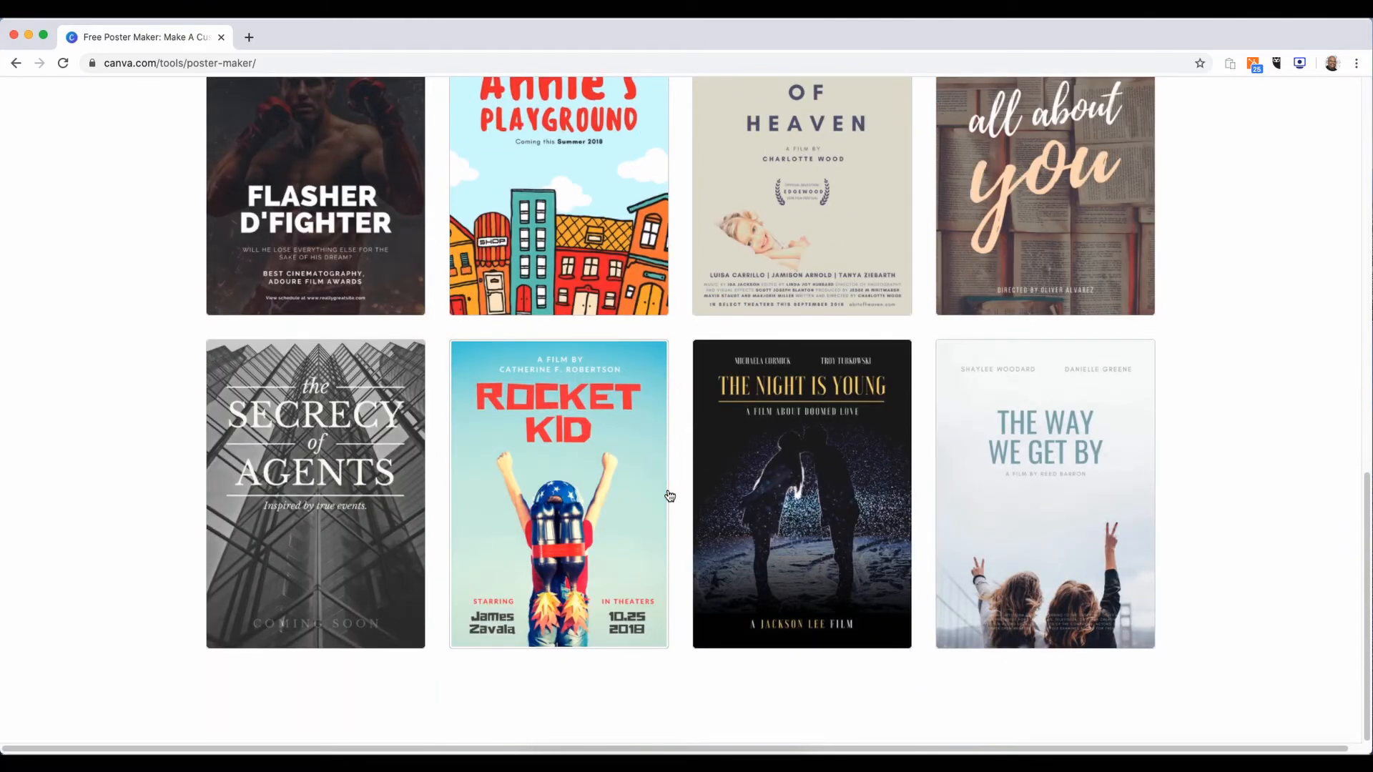
scroll("up", 3)
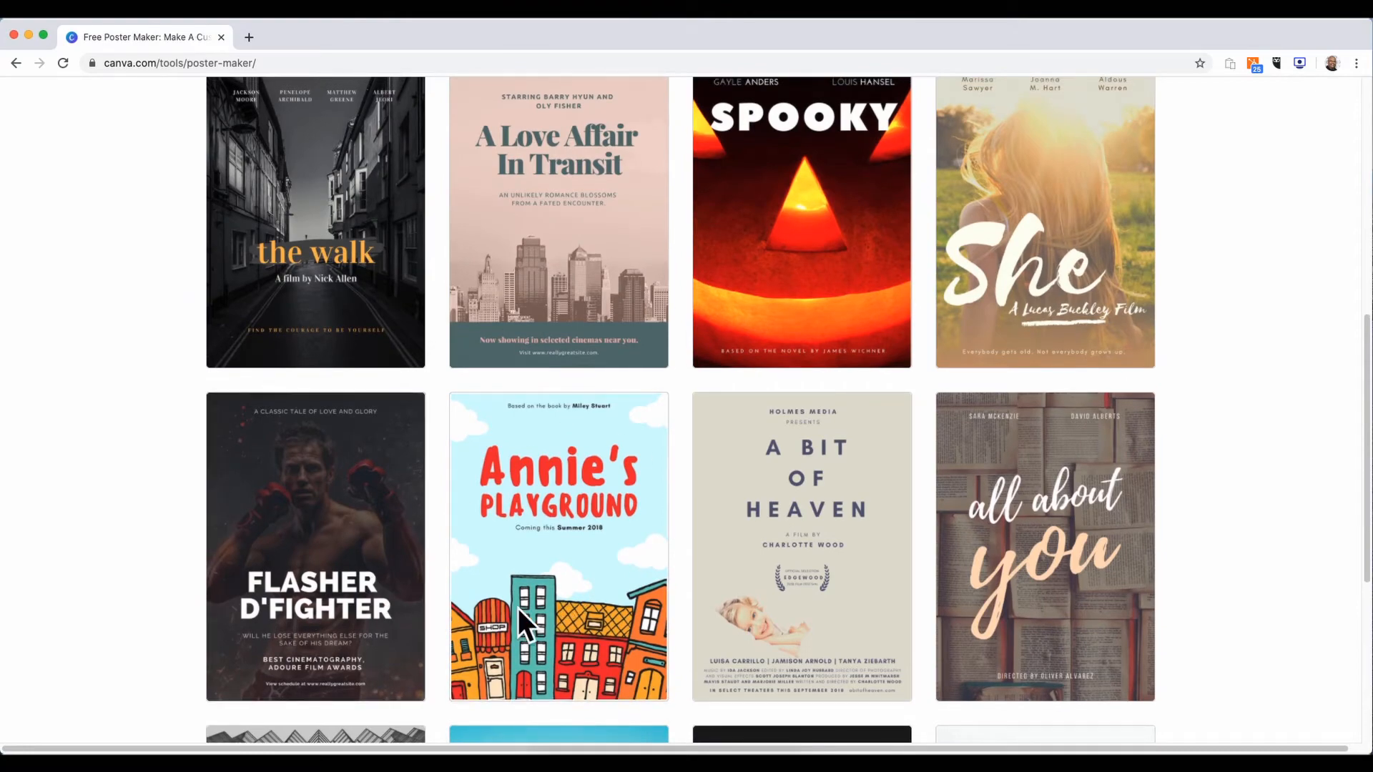
scroll("up", 3)
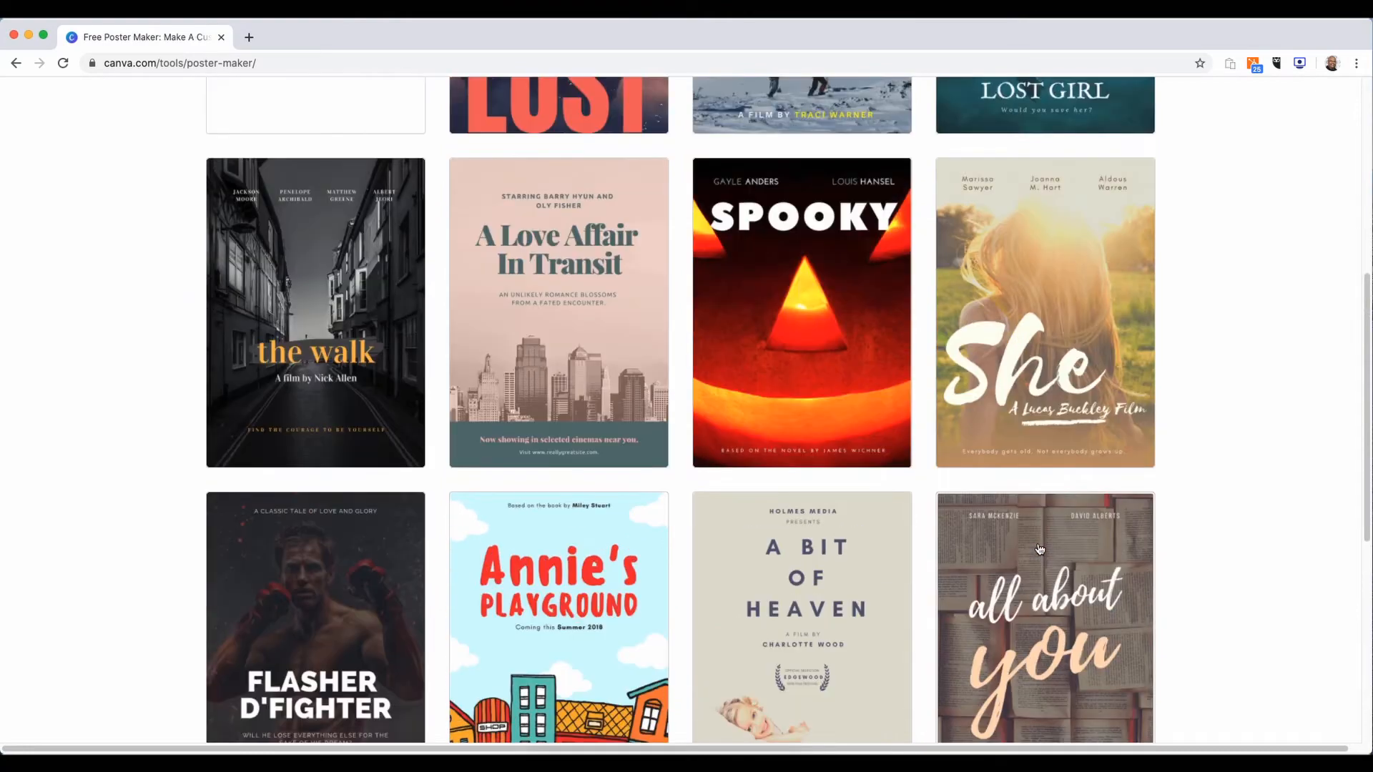
scroll("down", 3)
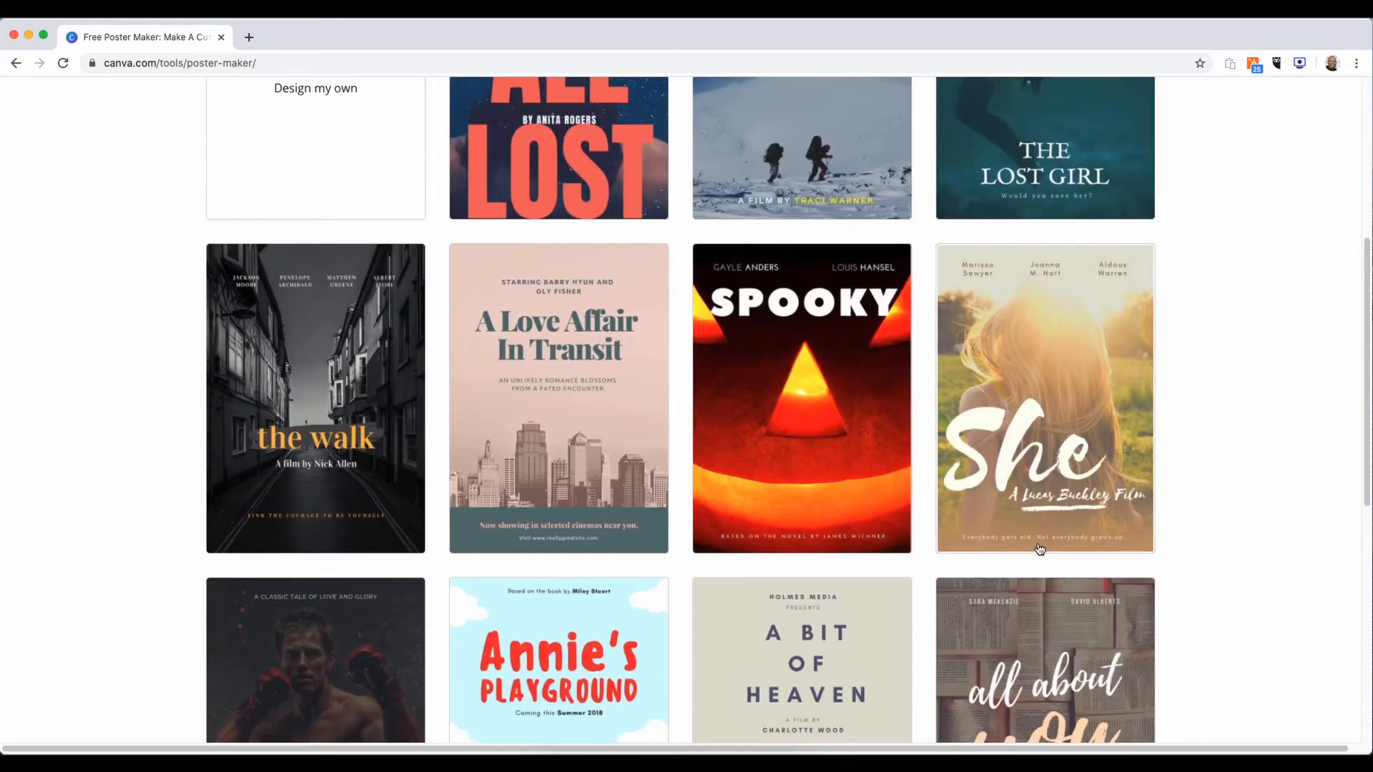
scroll("down", 3)
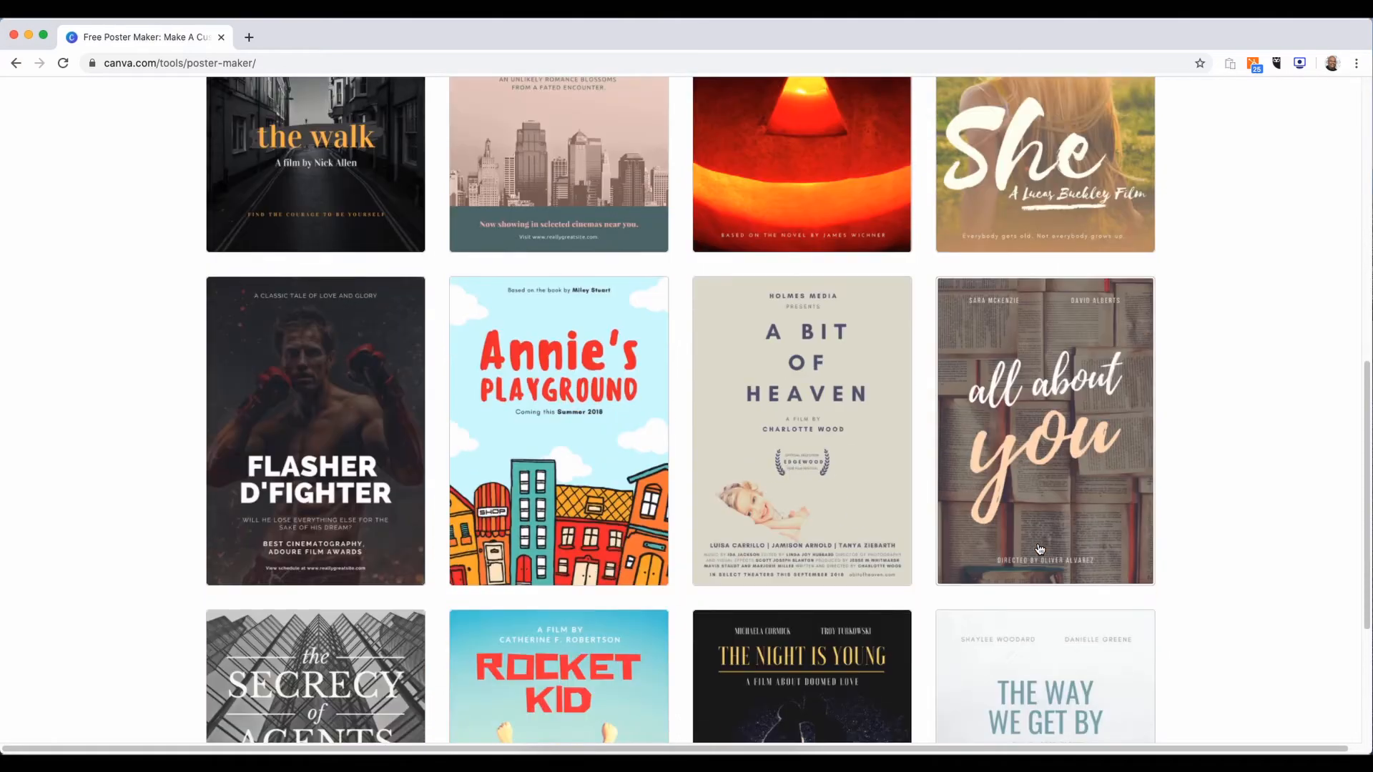
scroll("down", 3)
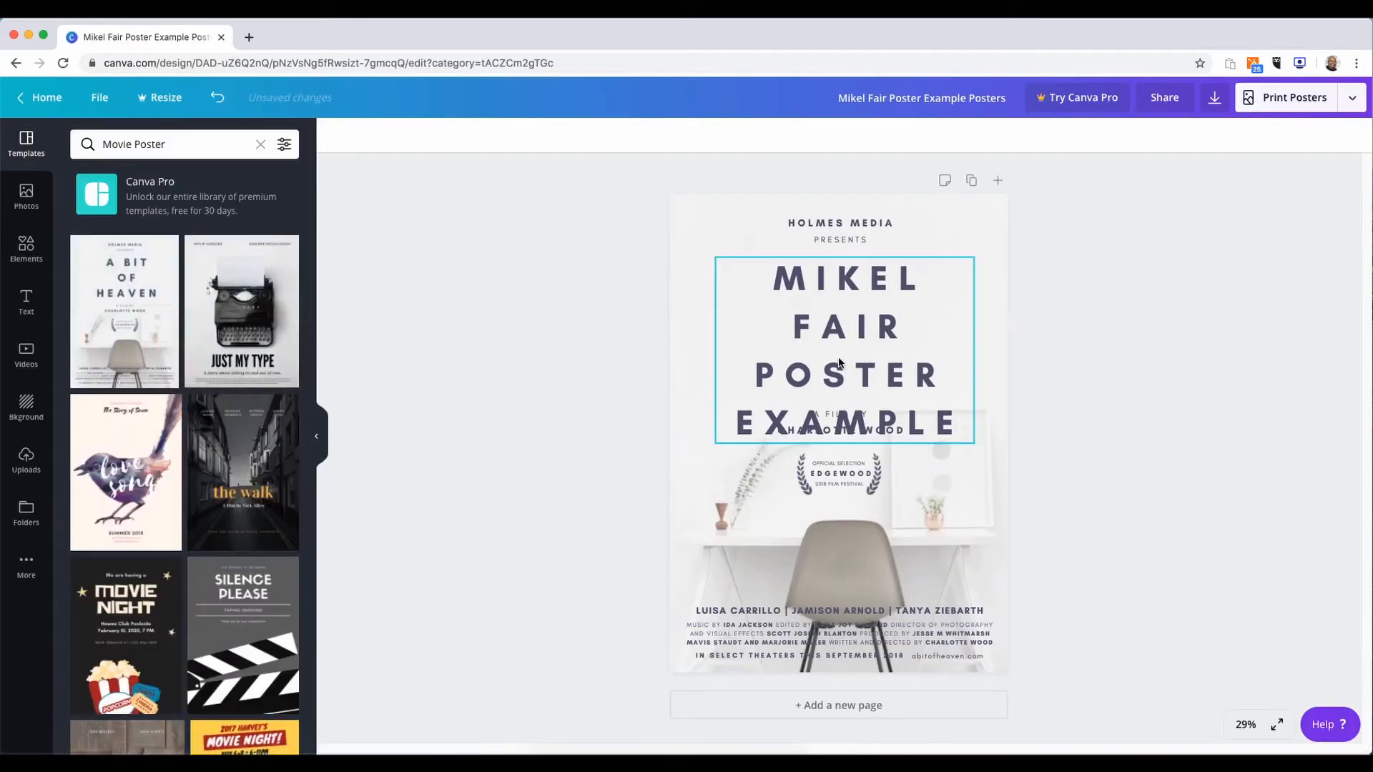
mouse_move(848, 312)
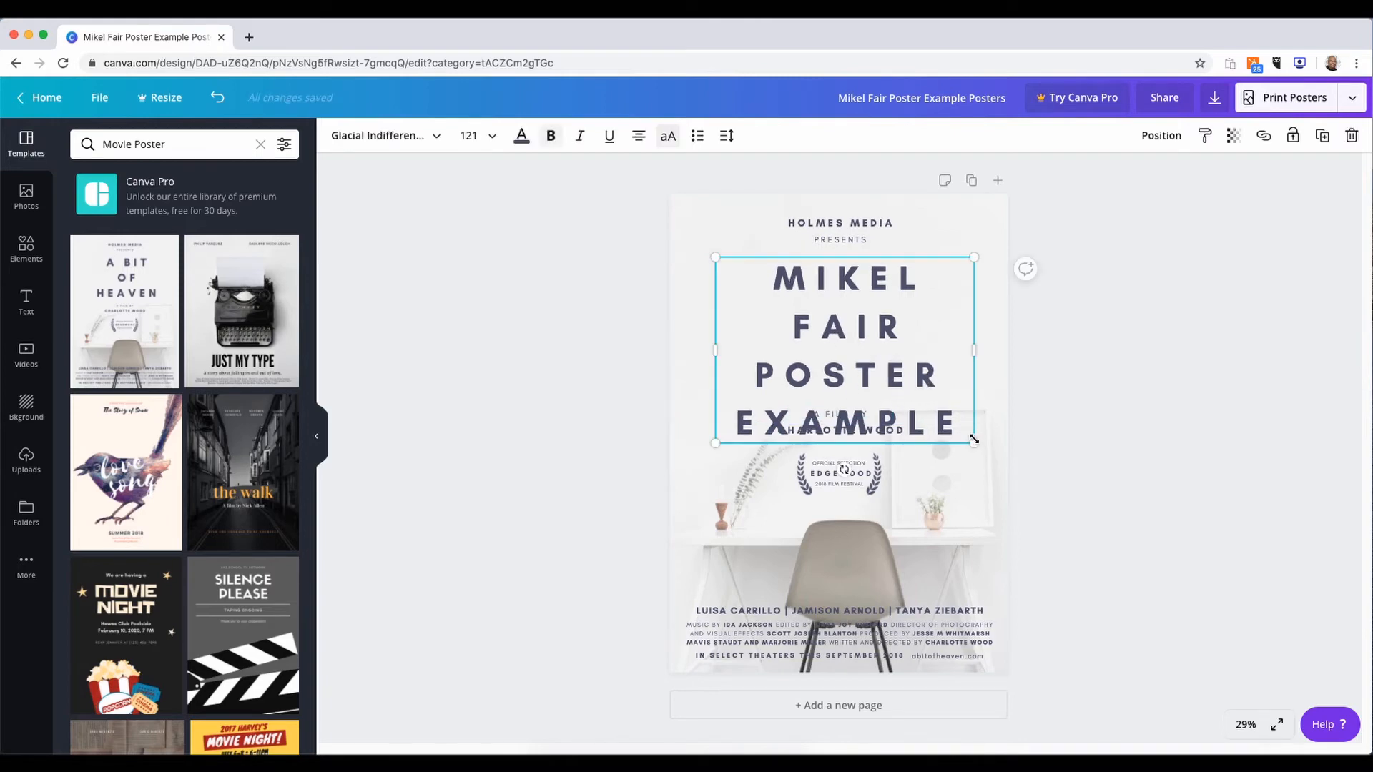
Resize the title smaller so it clears the 'A film by Charlotte Wood' credit
left_click_drag(974, 442, 921, 432)
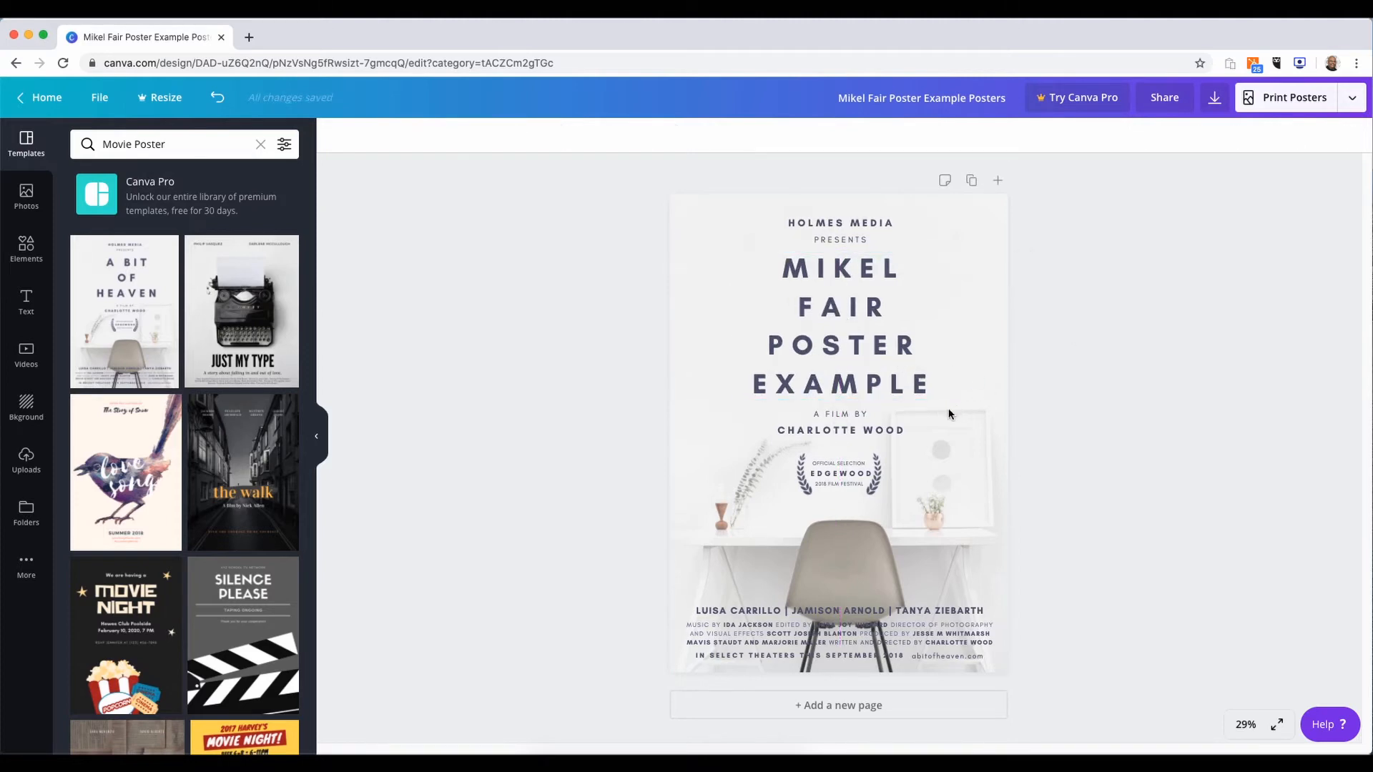
Replace the Charlotte Wood credit with 'FILM FESTIVAL CIRCUIT EXAMPLE'
left_click(839, 430)
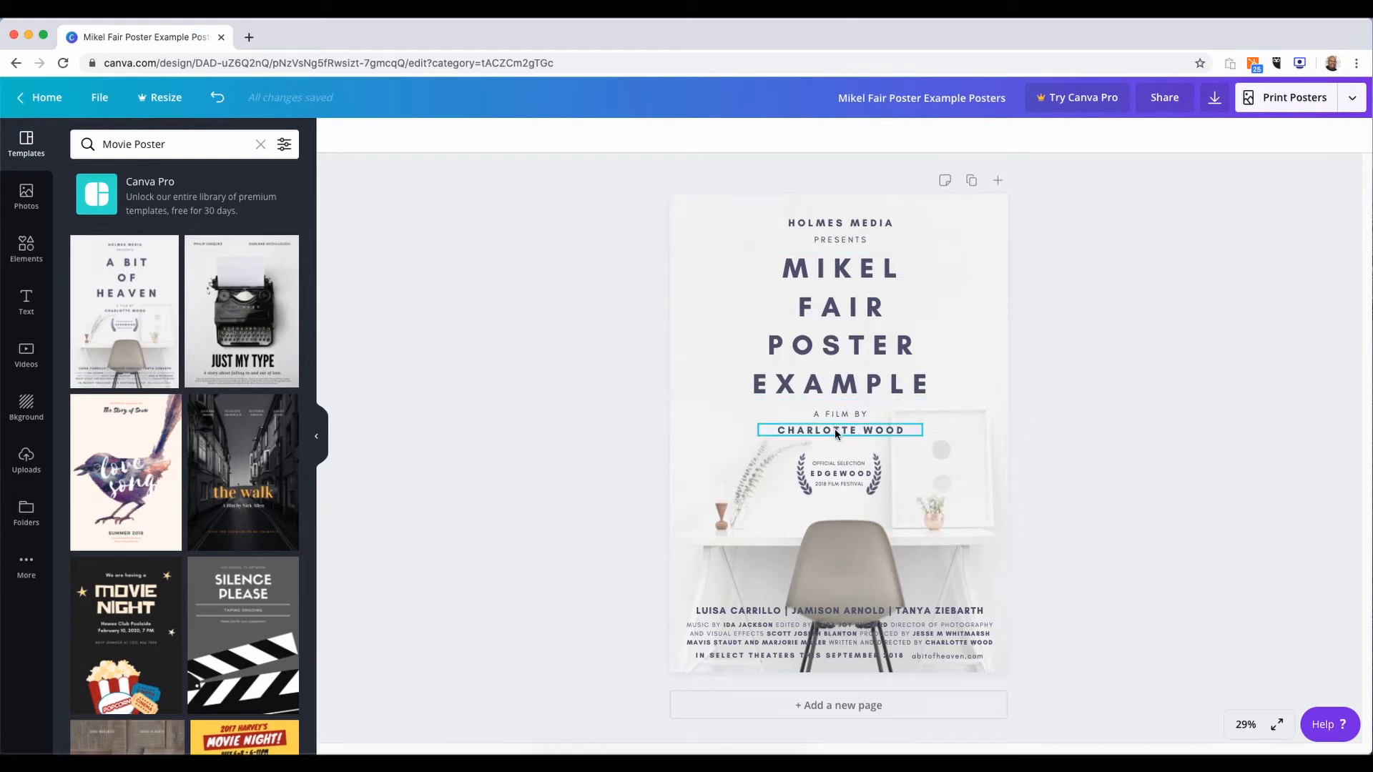
double_click(840, 430)
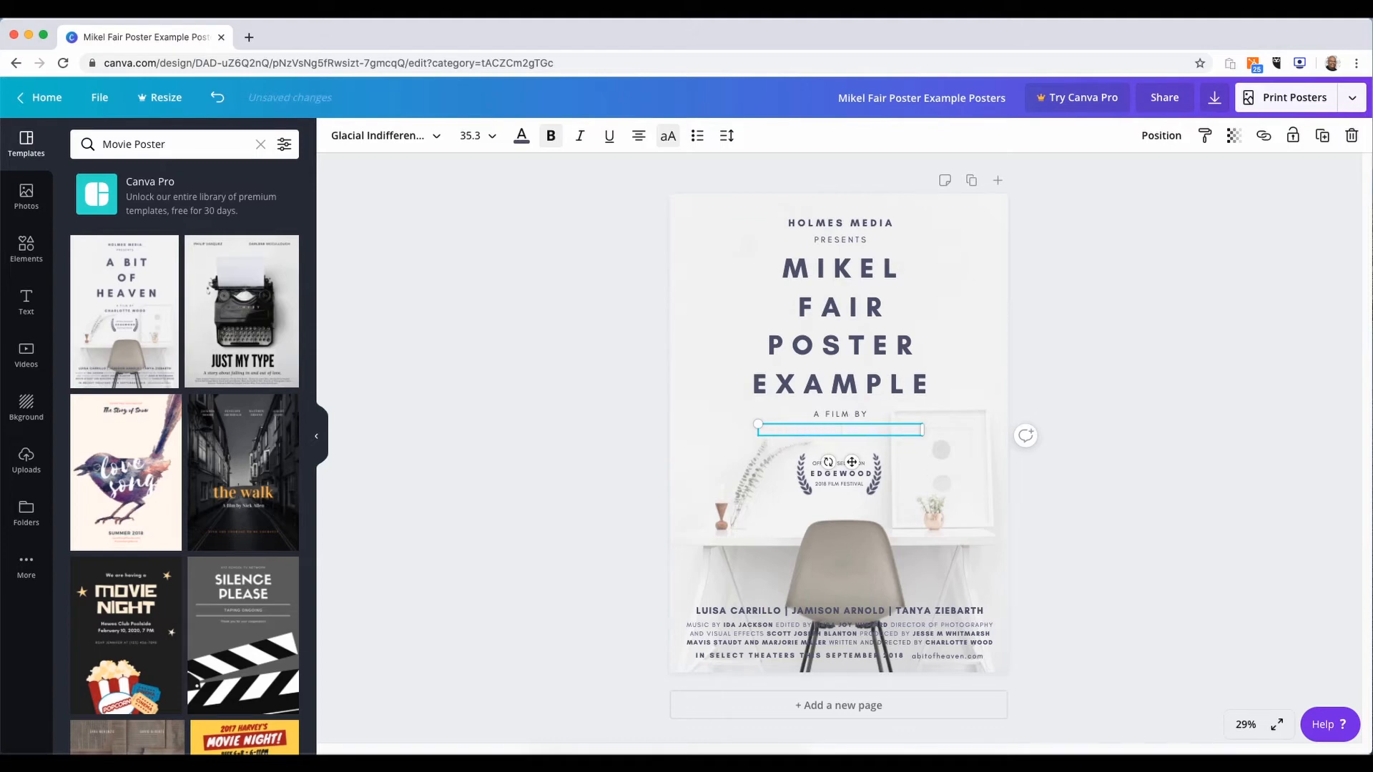
type("FILM FESTIVAL CIRCUIT EXAMPLE")
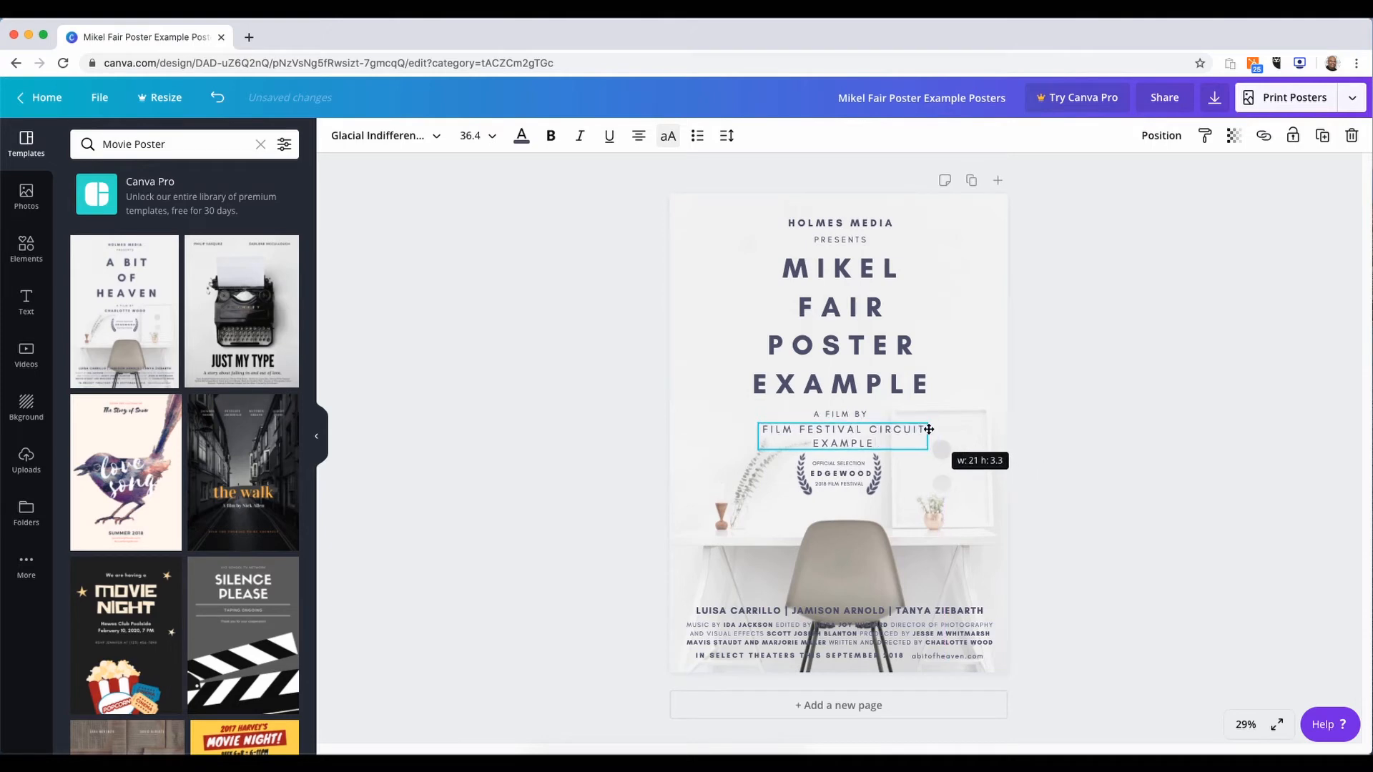
Resize the film name text box so it wraps onto two centred lines under 'A film by'
left_click_drag(928, 429, 931, 444)
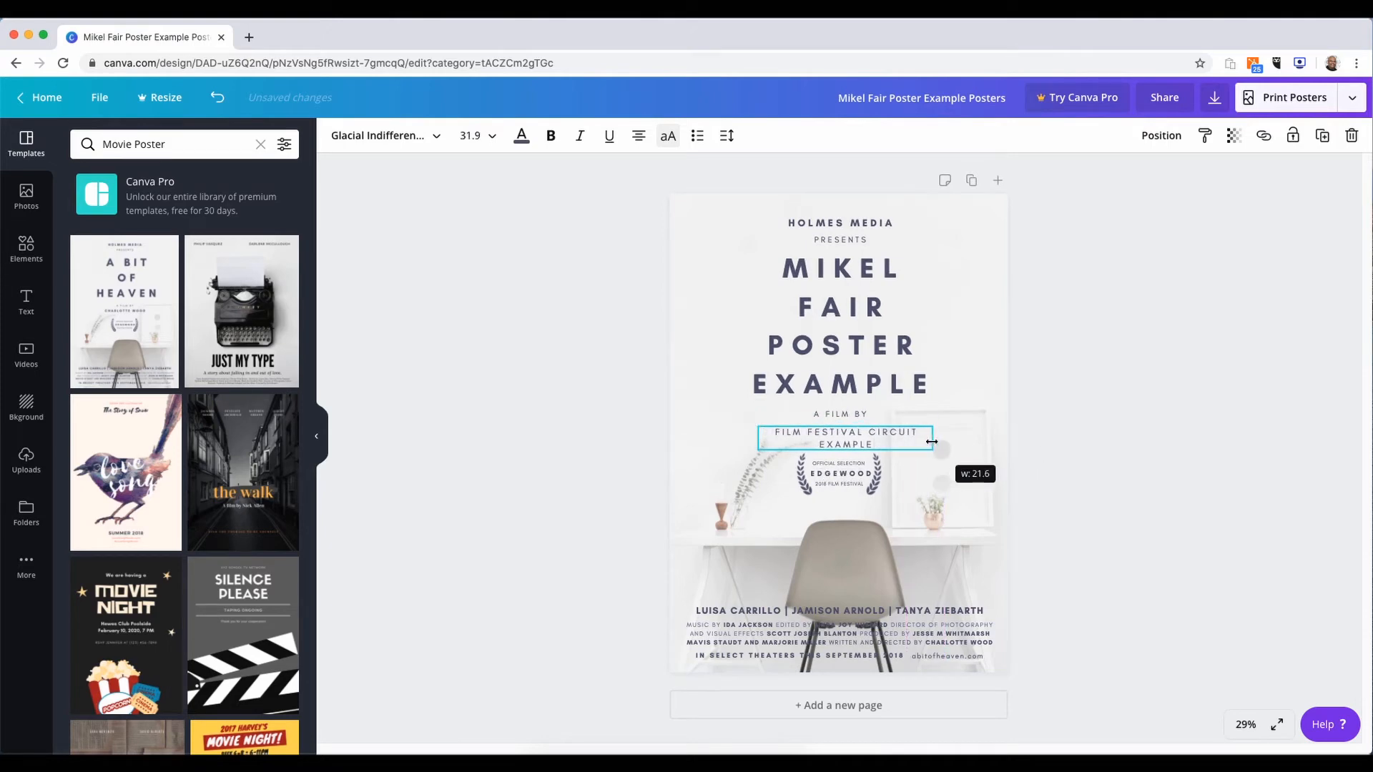
left_click_drag(931, 441, 969, 432)
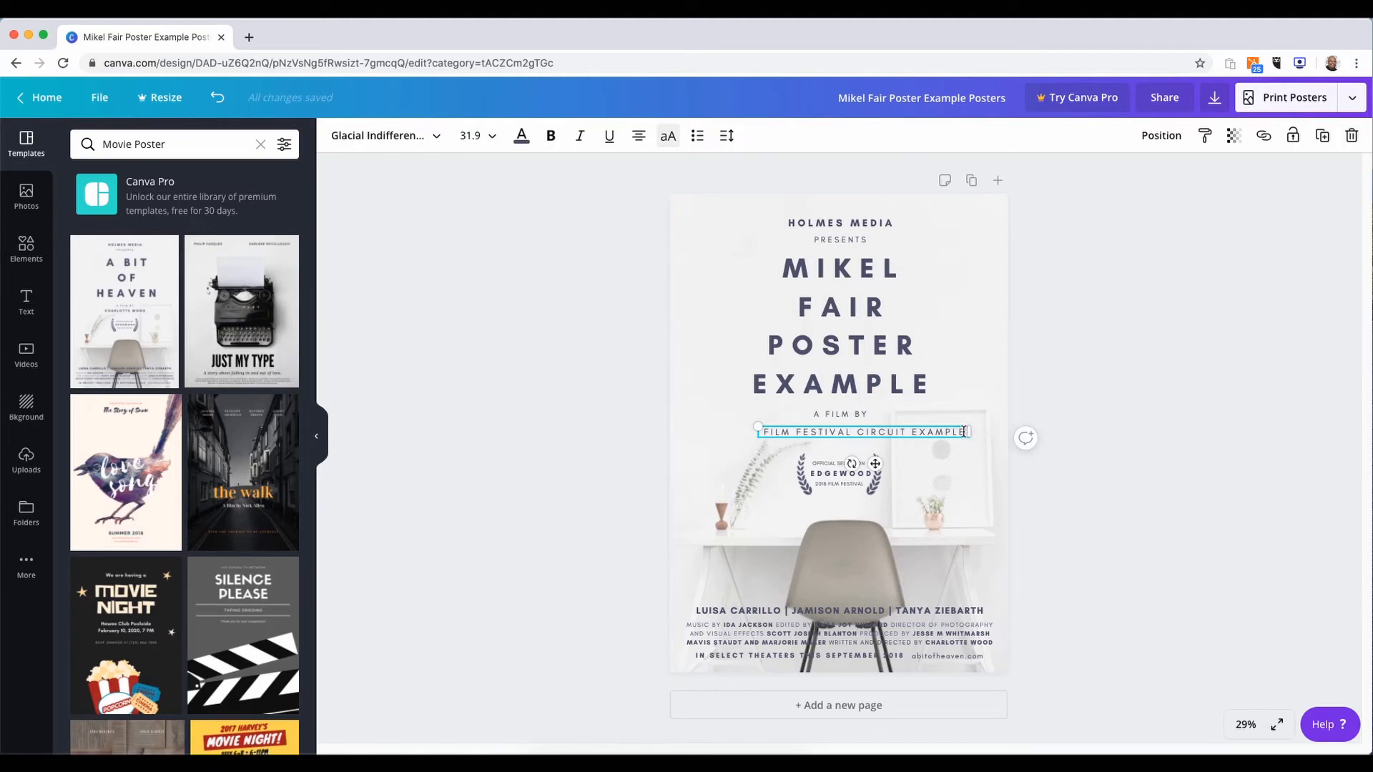
left_click_drag(968, 431, 924, 430)
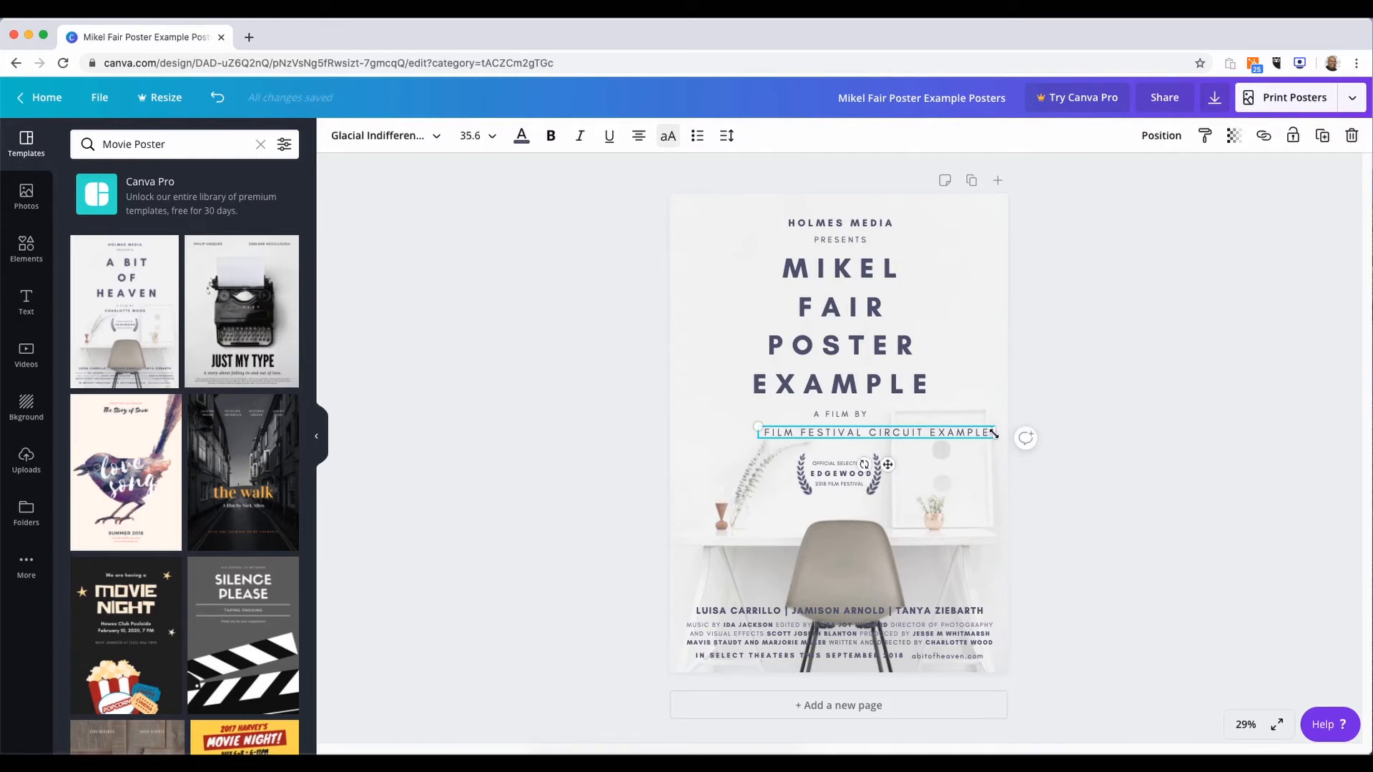
left_click_drag(994, 433, 936, 433)
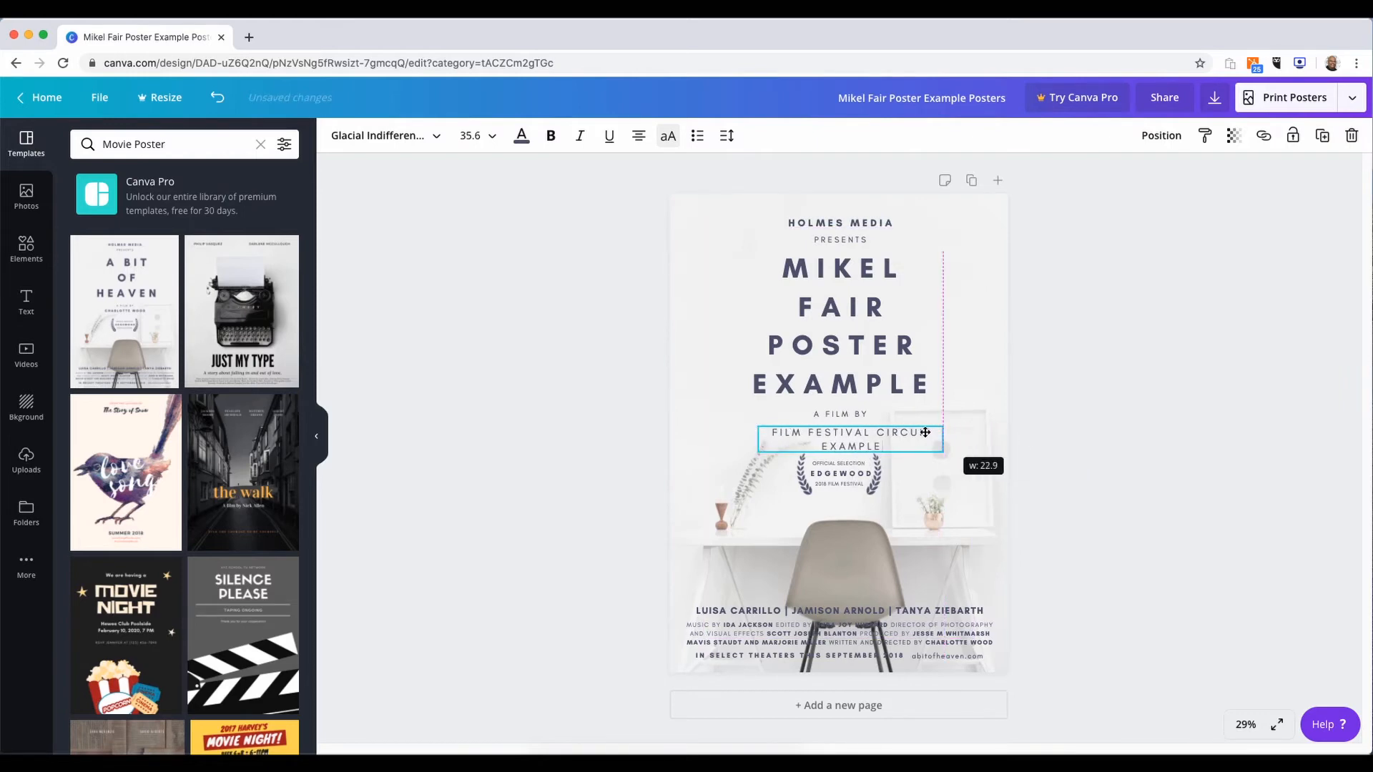
left_click_drag(943, 440, 898, 434)
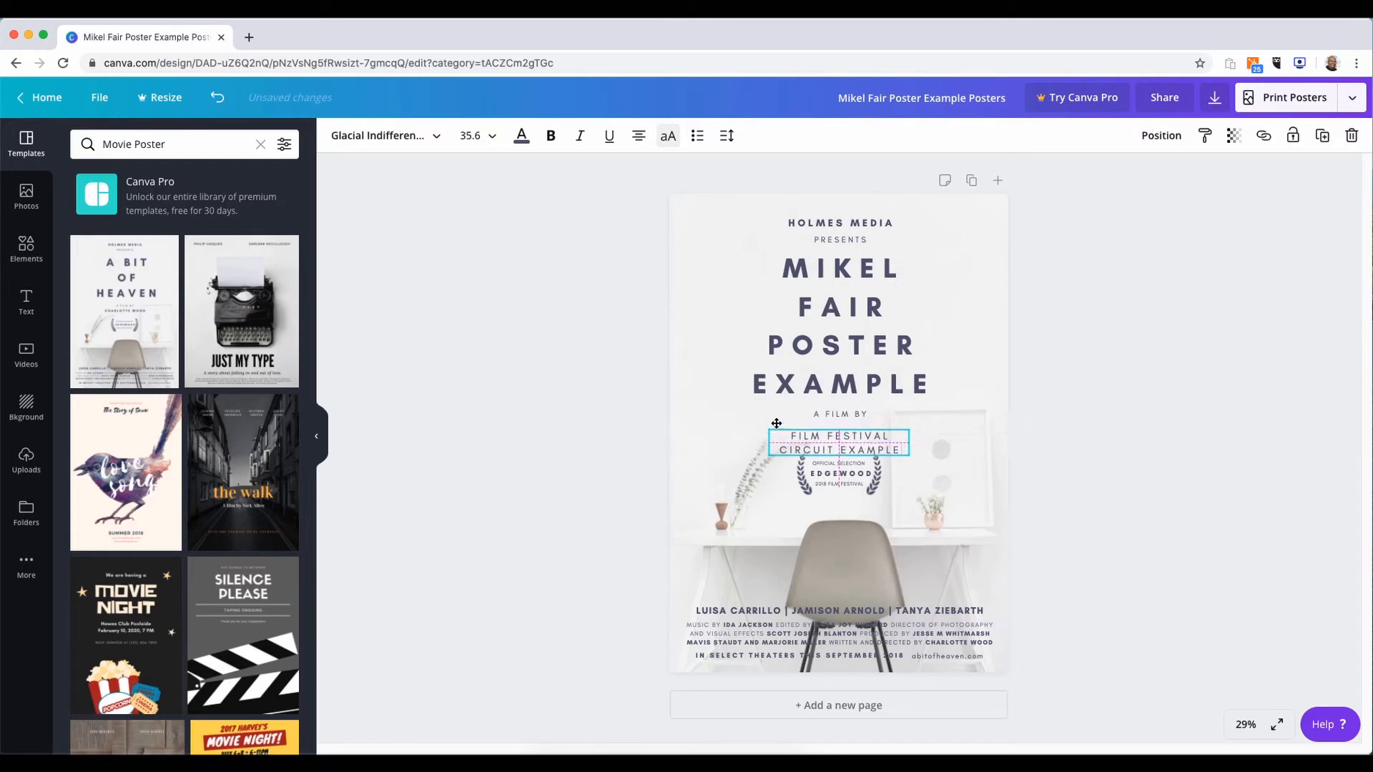
Rename the laurel badge's festival text from EDGEWOOD to OSFF and deselect it
left_click(1060, 405)
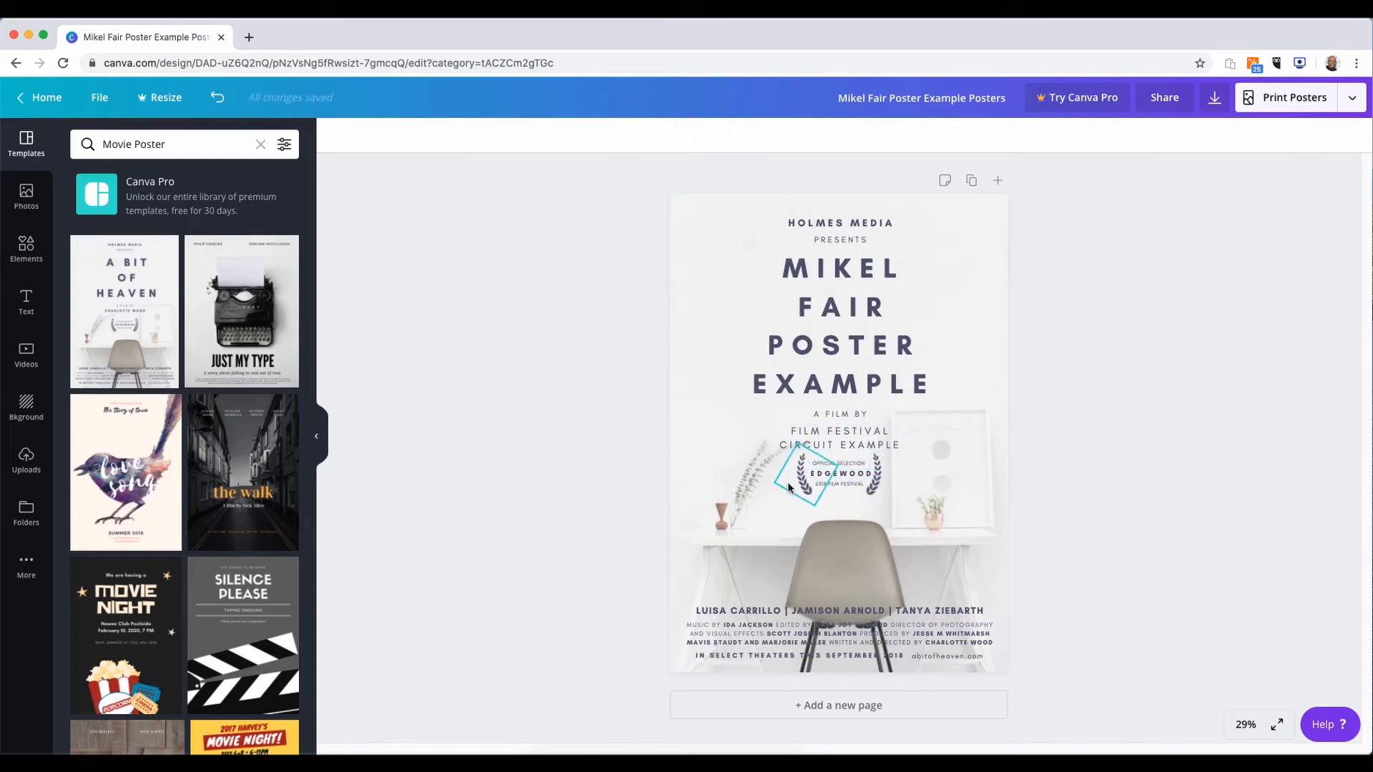
left_click(838, 473)
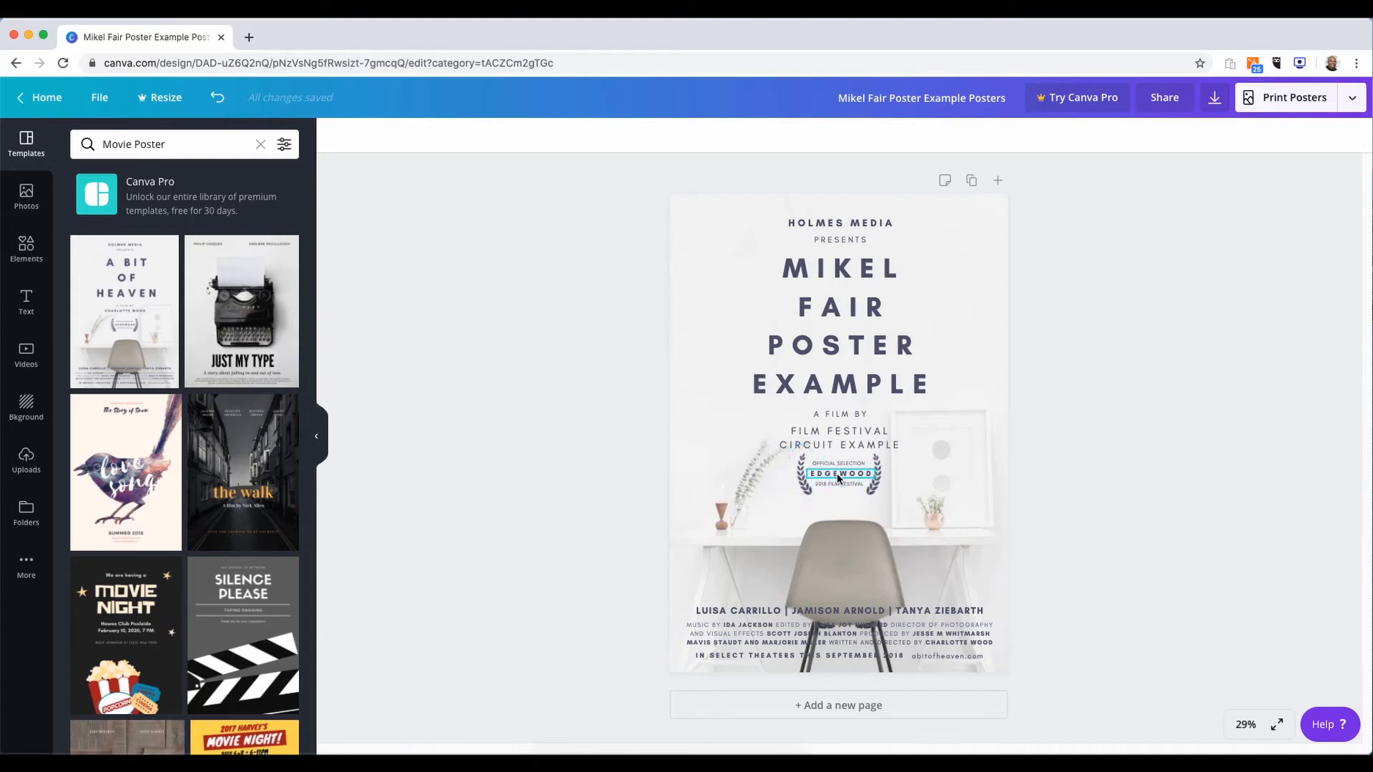
left_click(839, 473)
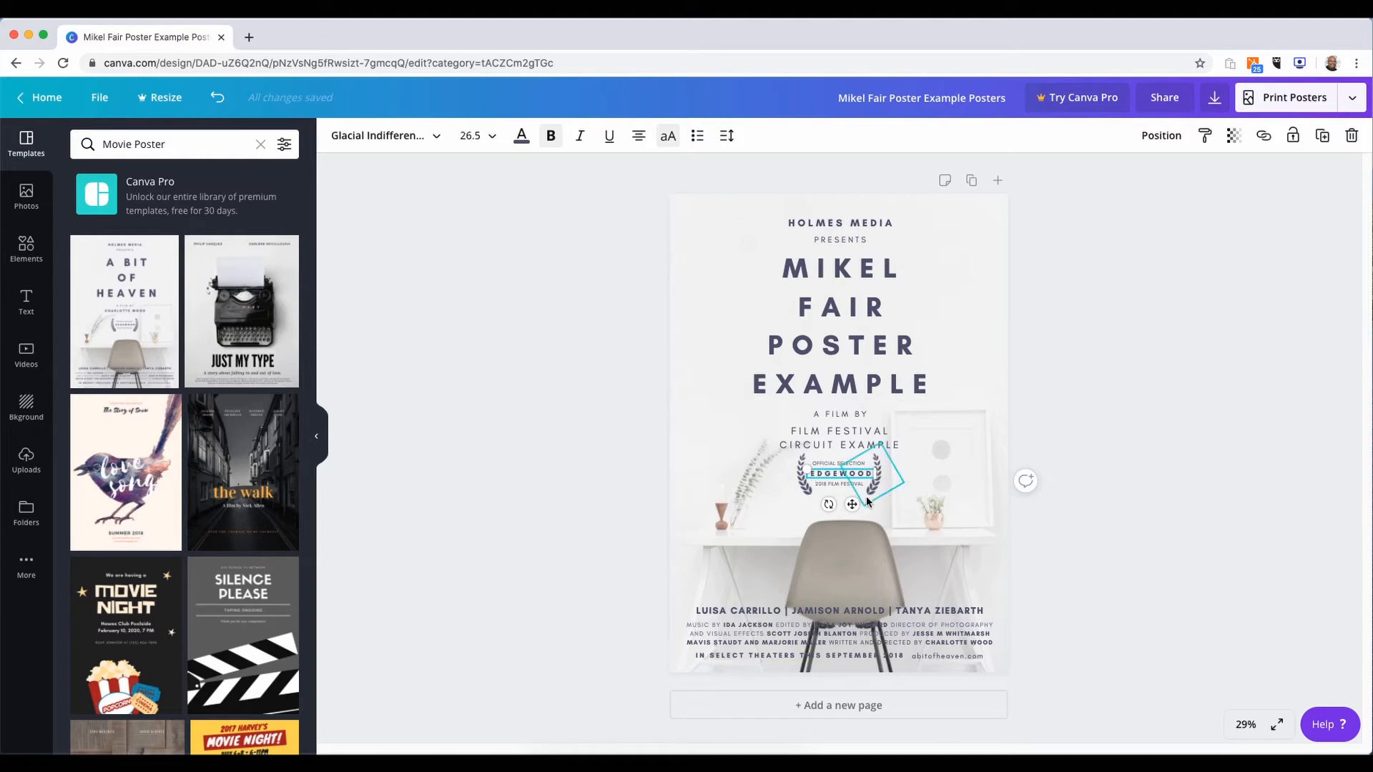
double_click(840, 473)
type("OSFF")
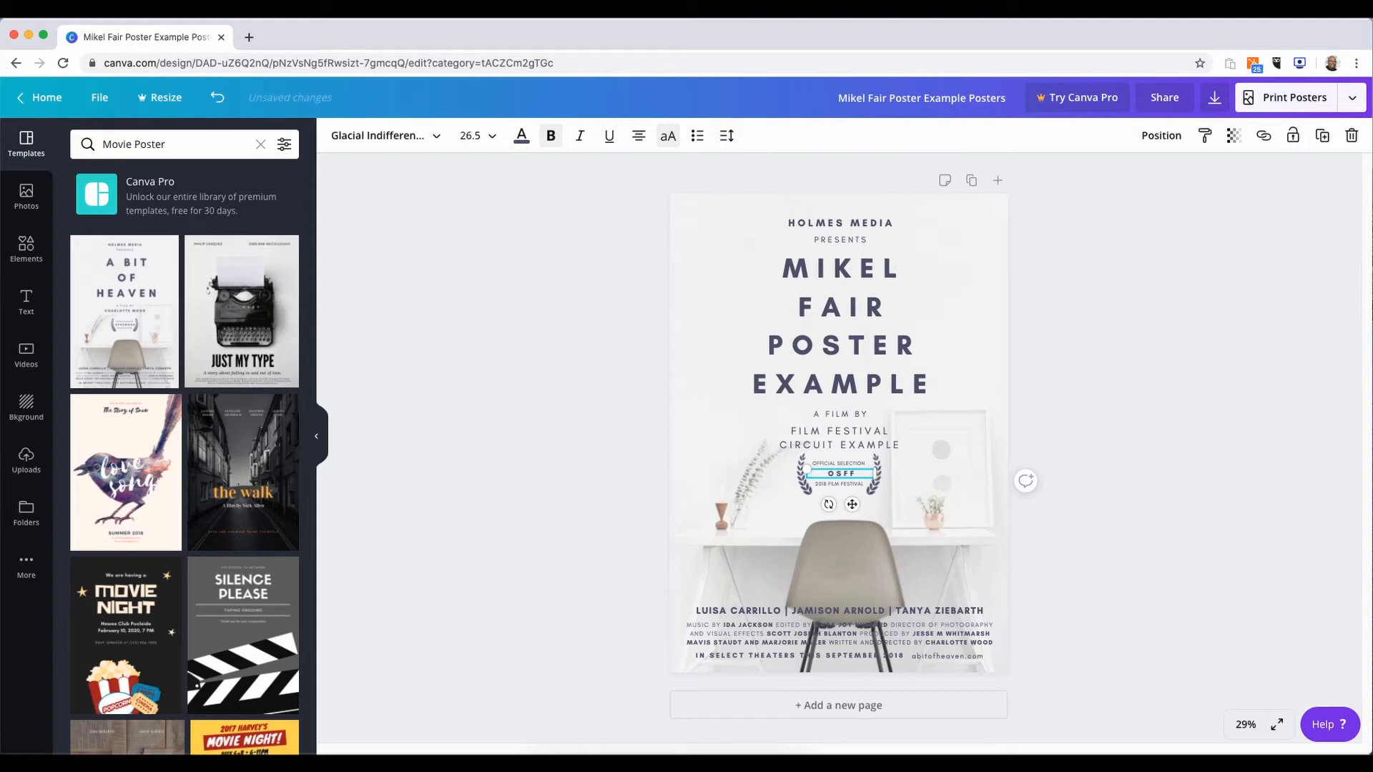
mouse_move(1020, 418)
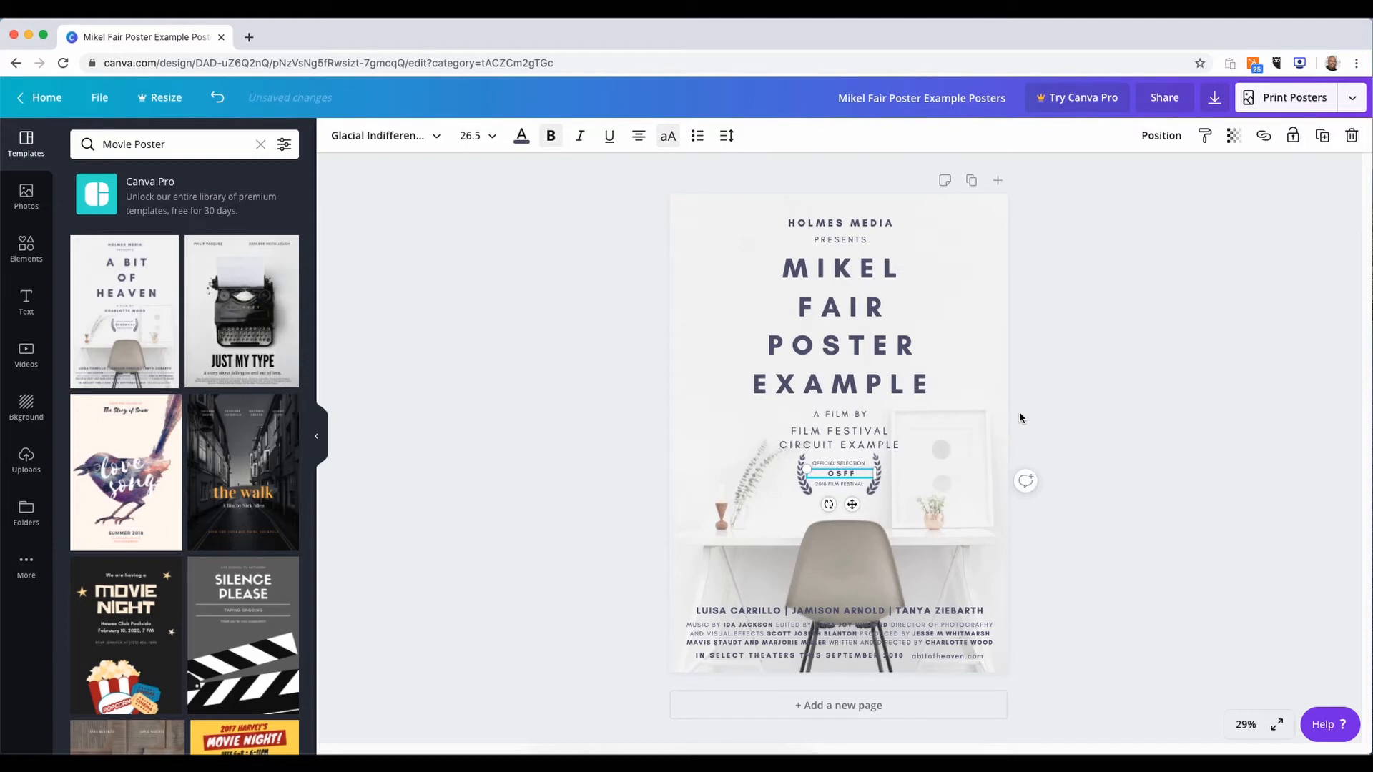
left_click(839, 484)
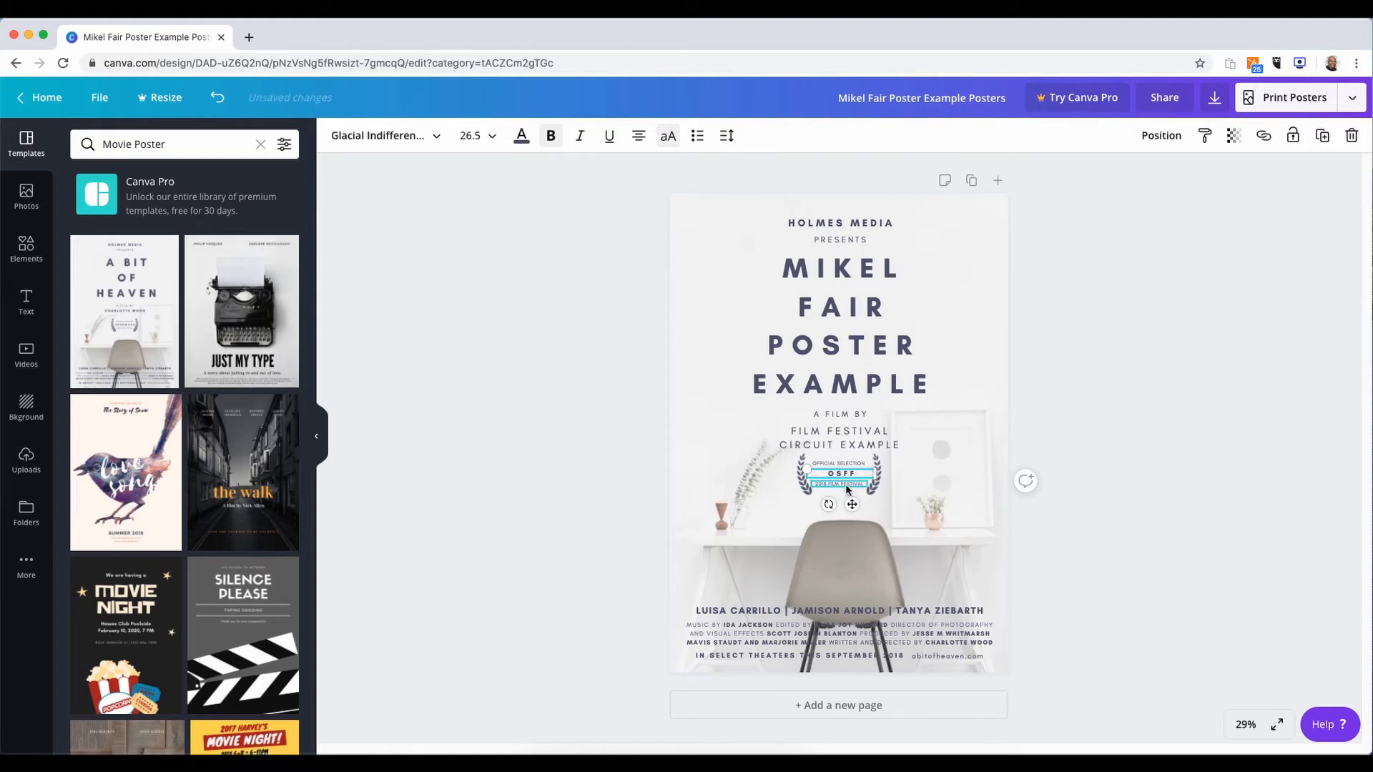
left_click(1042, 440)
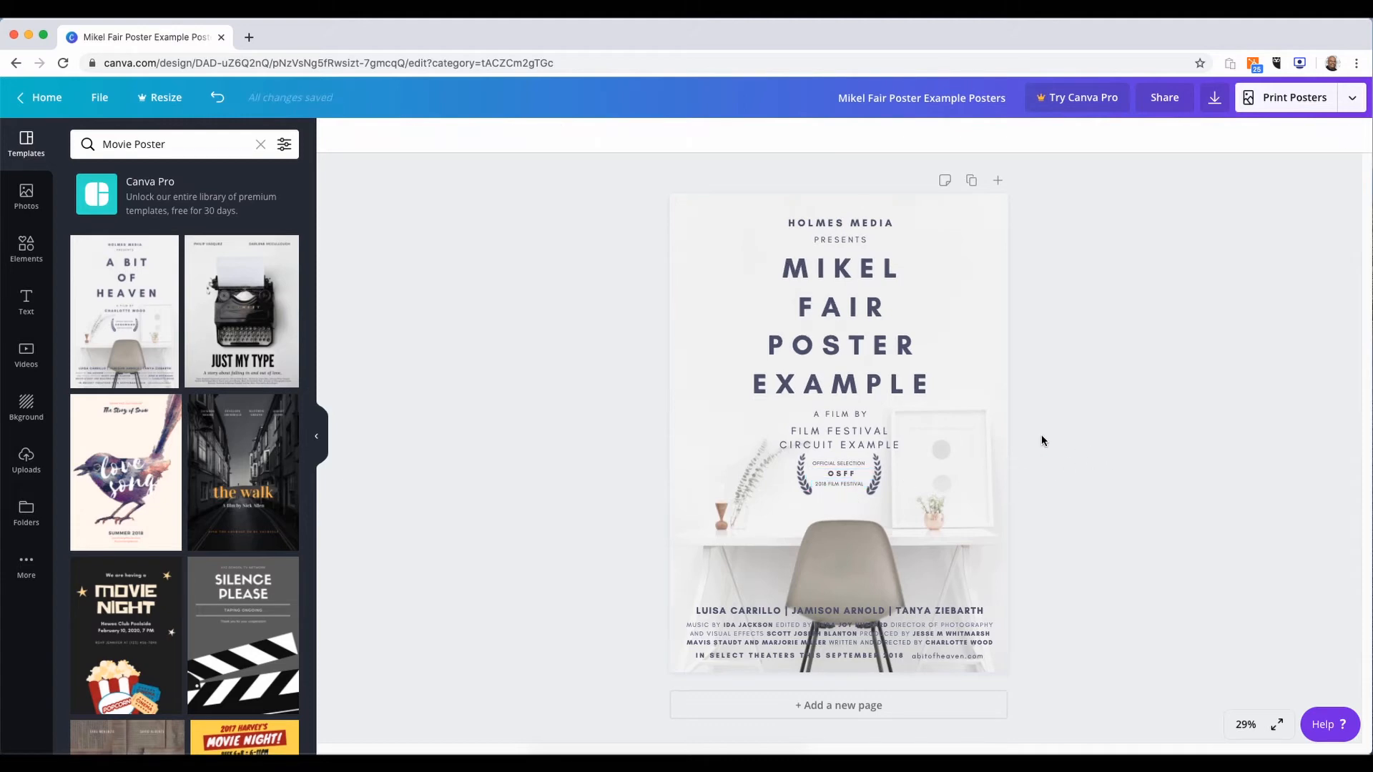
mouse_move(917, 516)
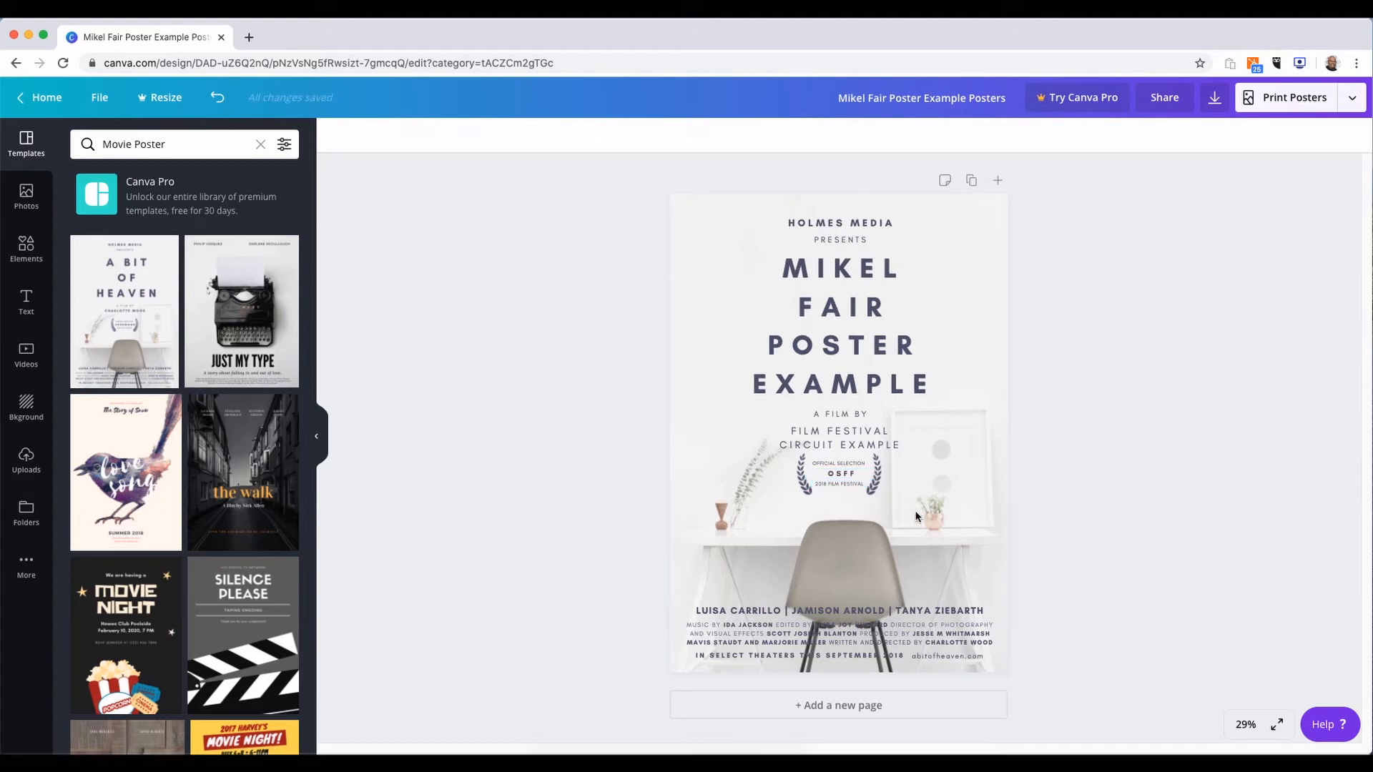
left_click(838, 610)
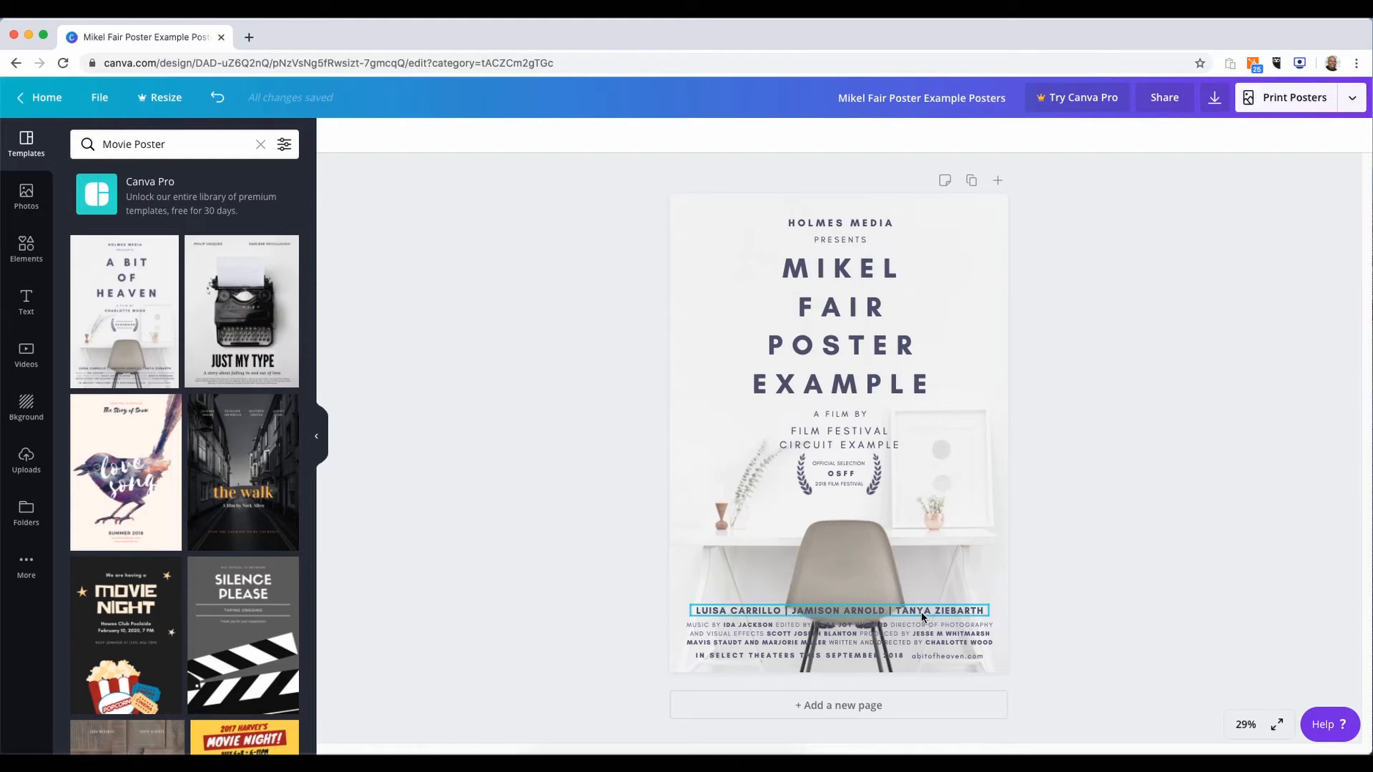
mouse_move(839, 618)
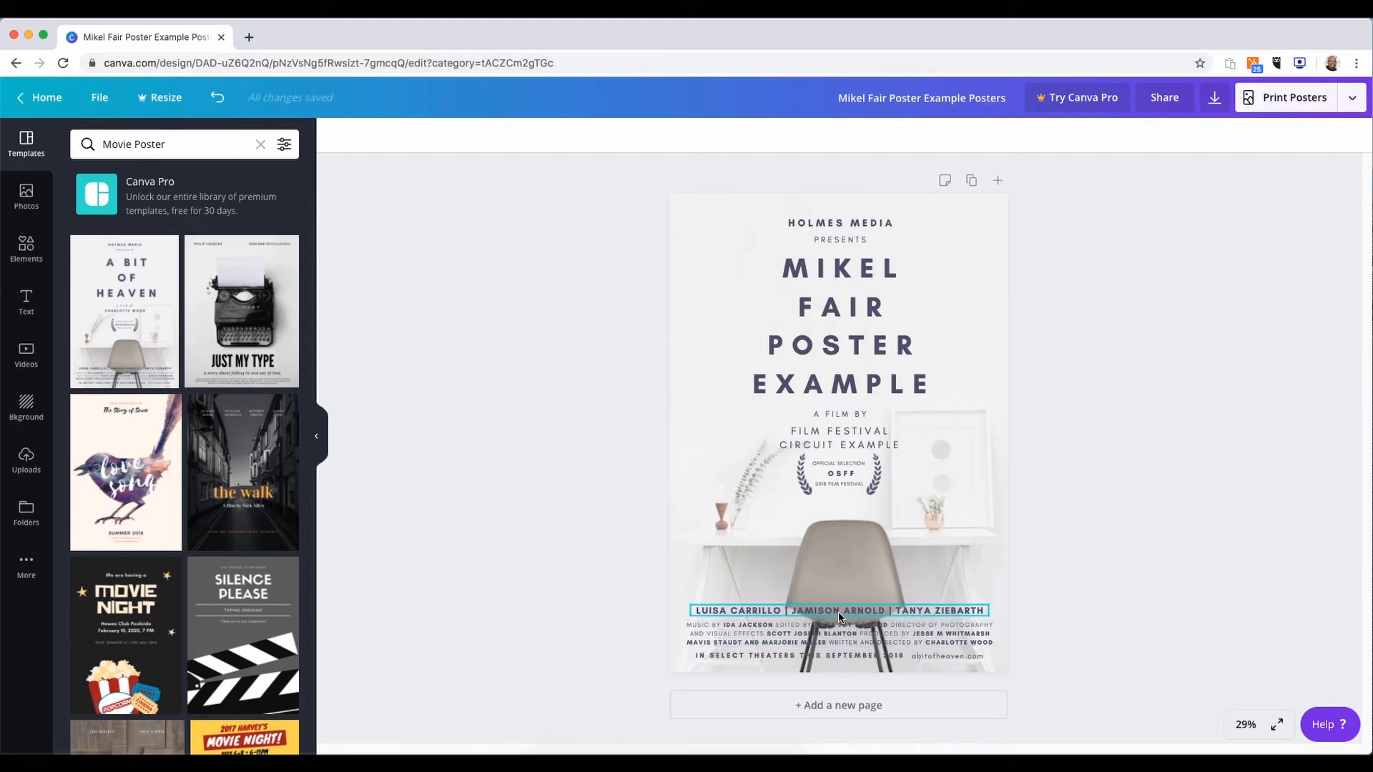
mouse_move(854, 618)
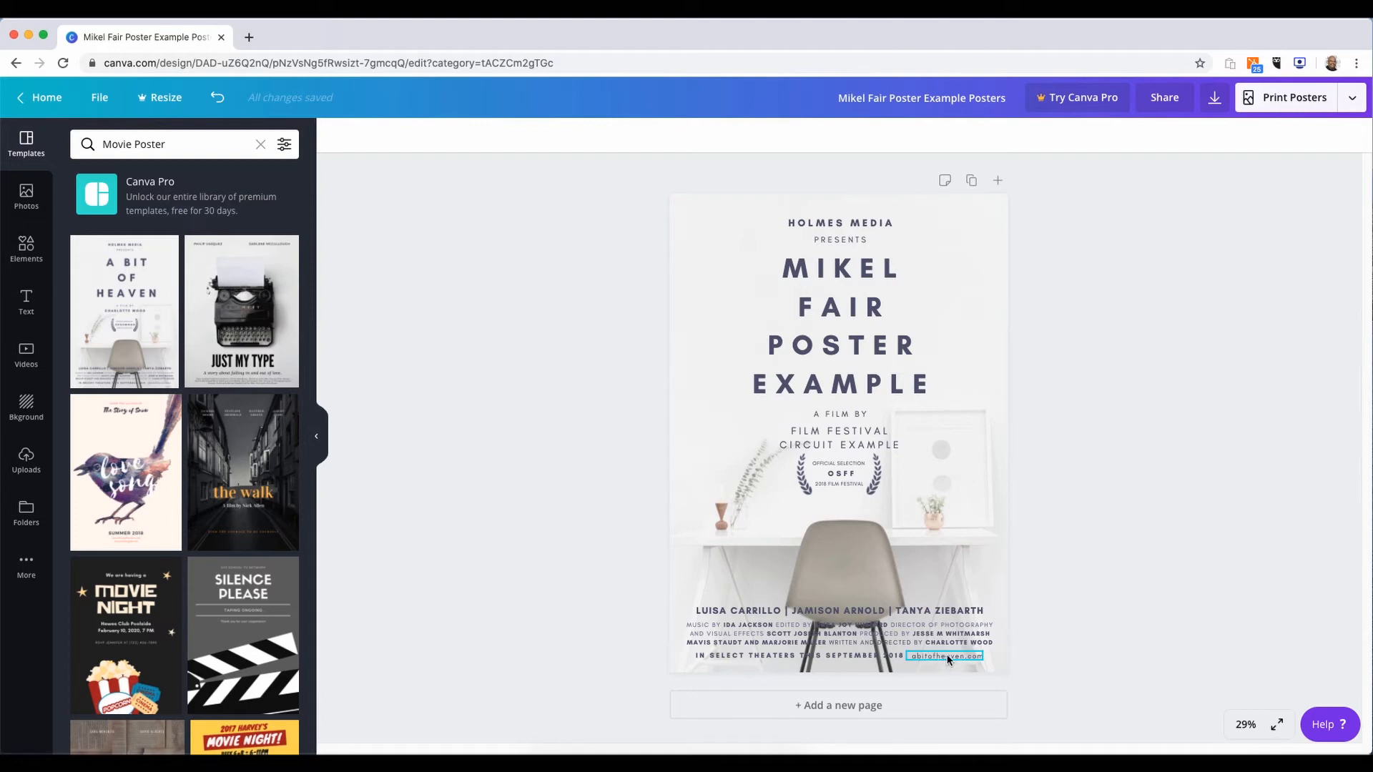
left_click(839, 634)
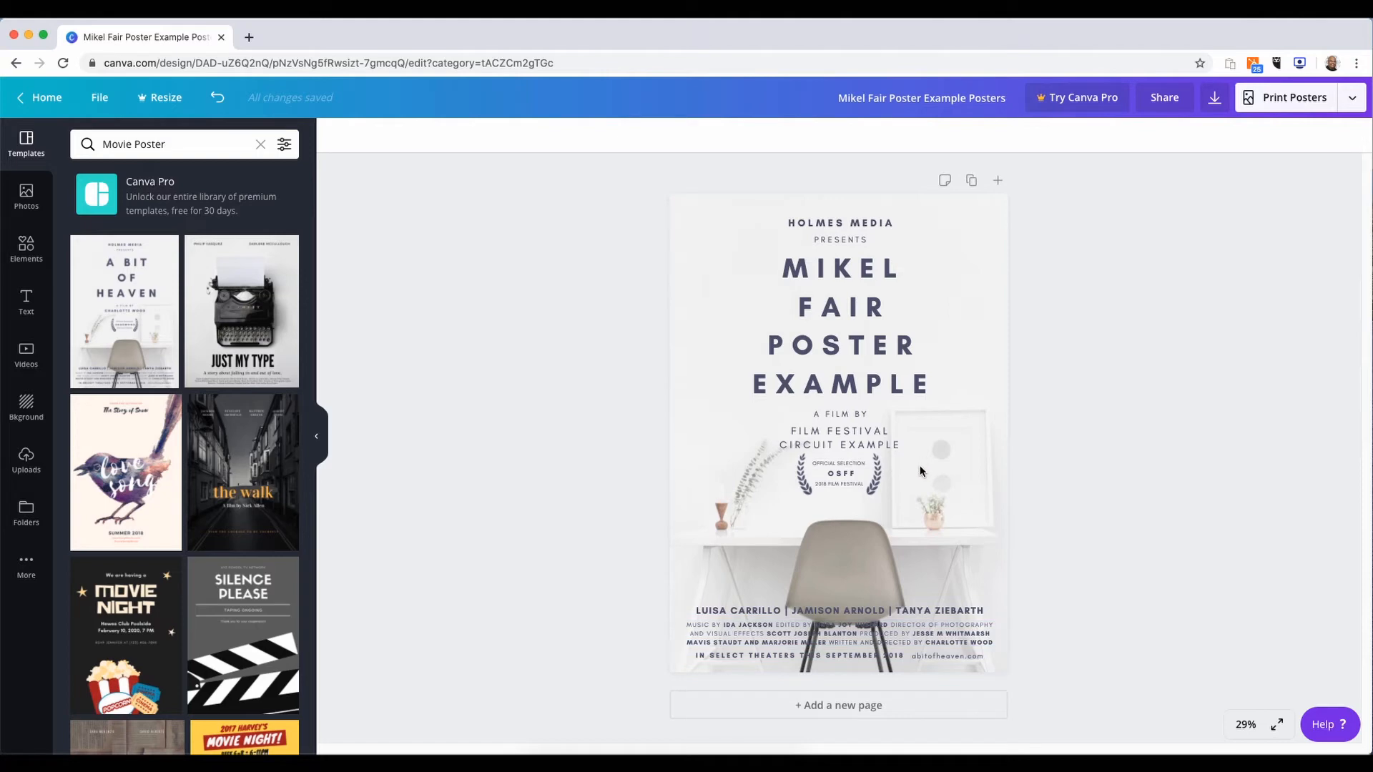
mouse_move(920, 491)
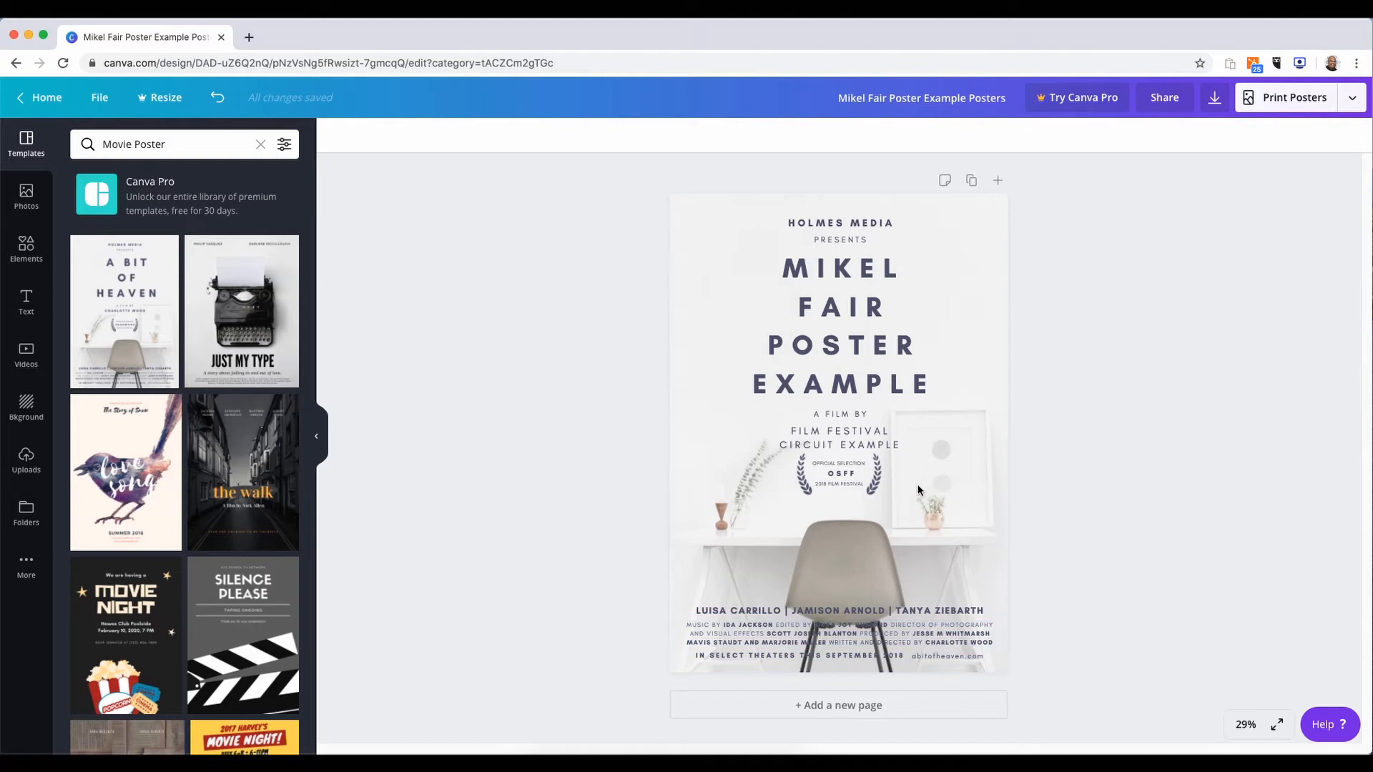
Move the OSFF laurel badge group up to the poster's top-right corner beside Holmes Media
left_click(839, 473)
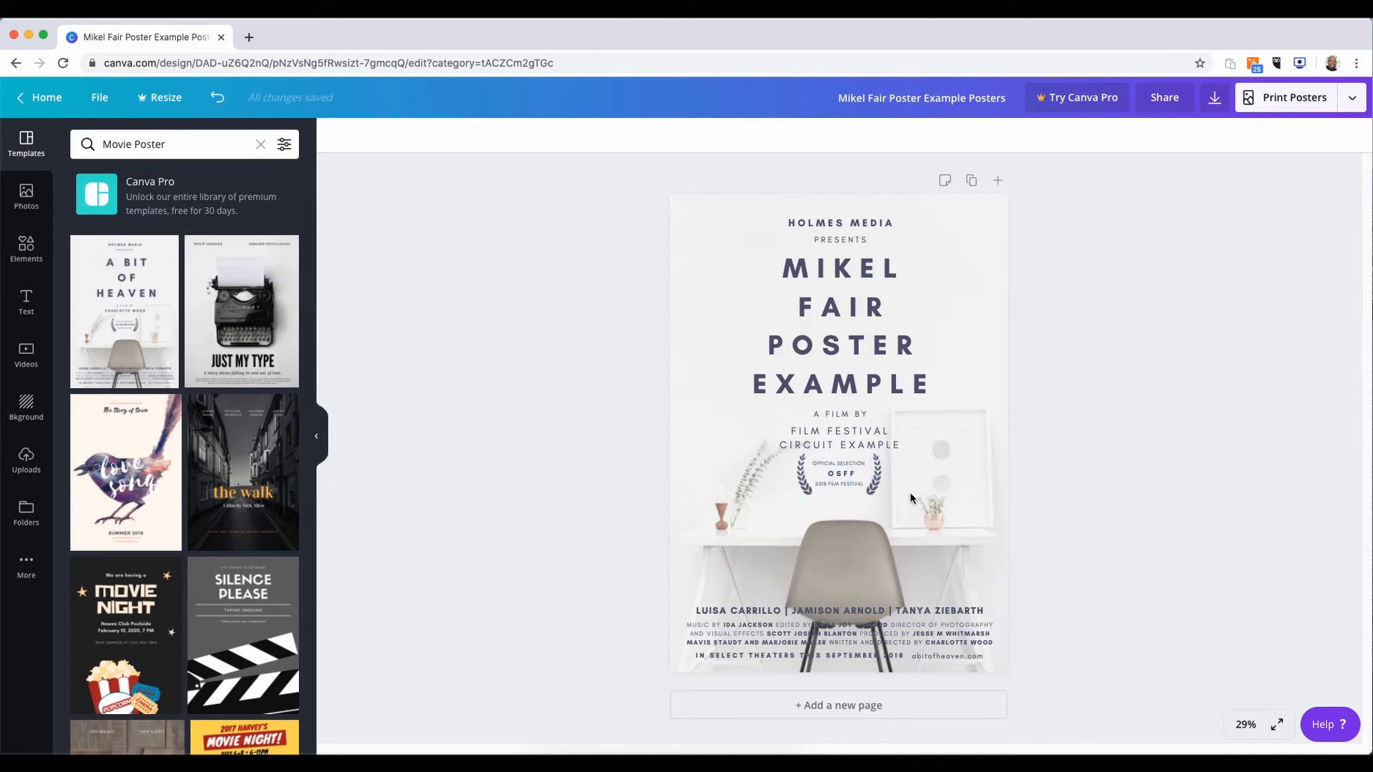
left_click(838, 473)
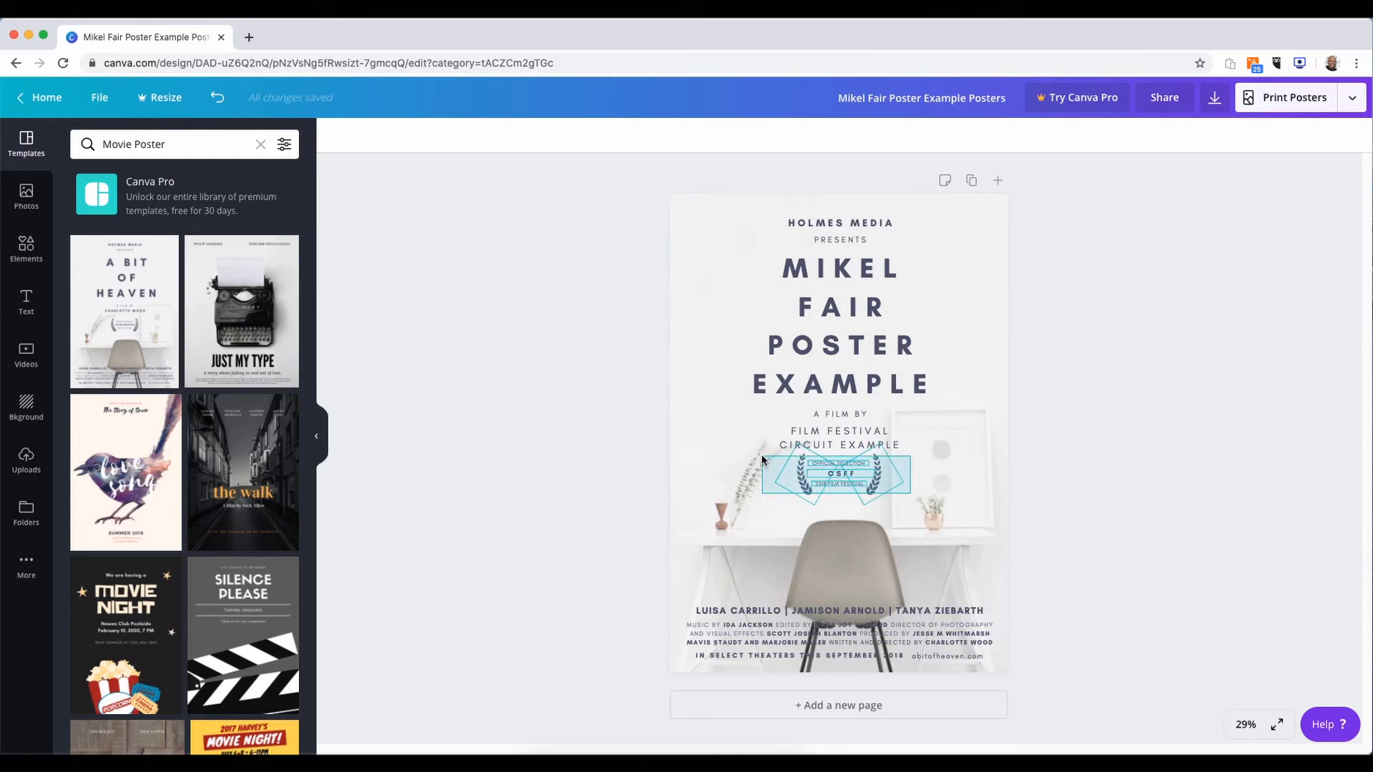
left_click(838, 473)
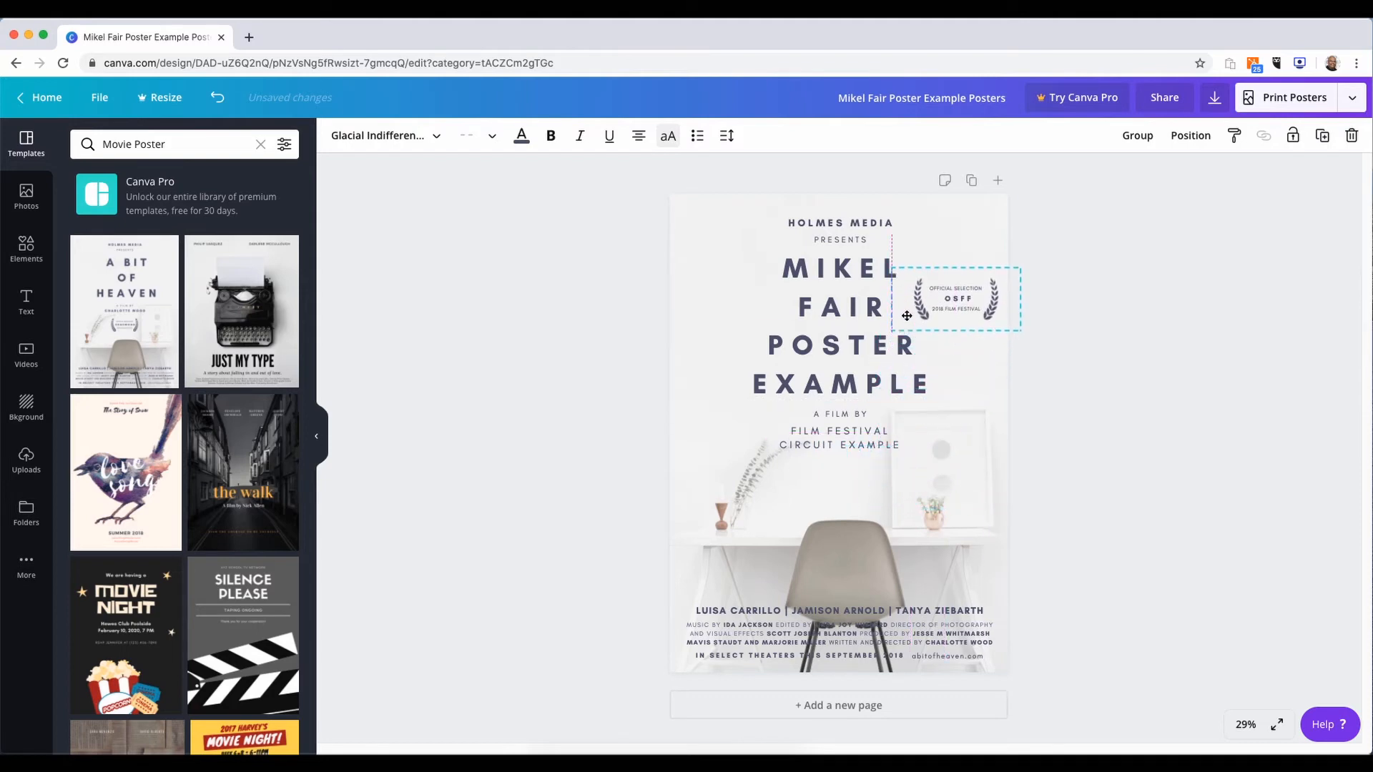
left_click_drag(955, 298, 753, 262)
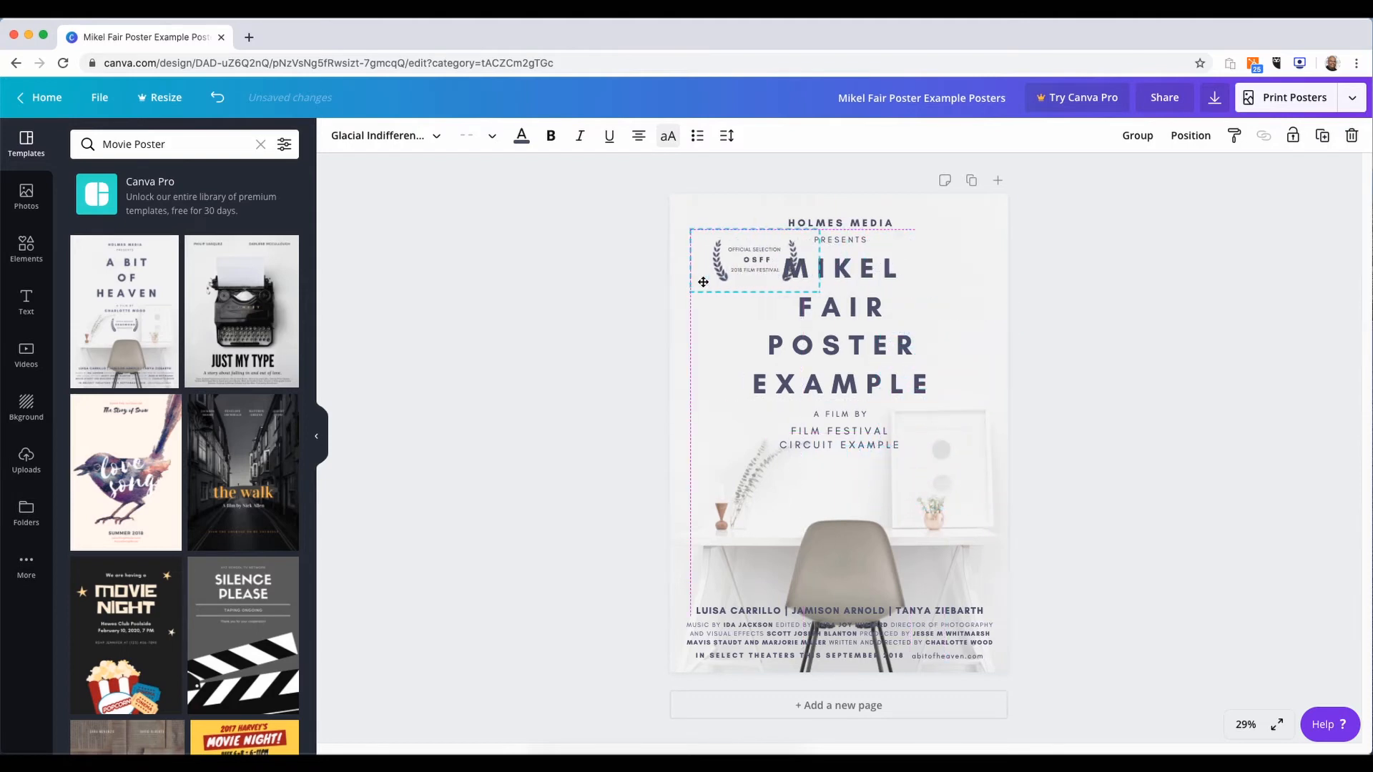
left_click_drag(753, 263, 836, 381)
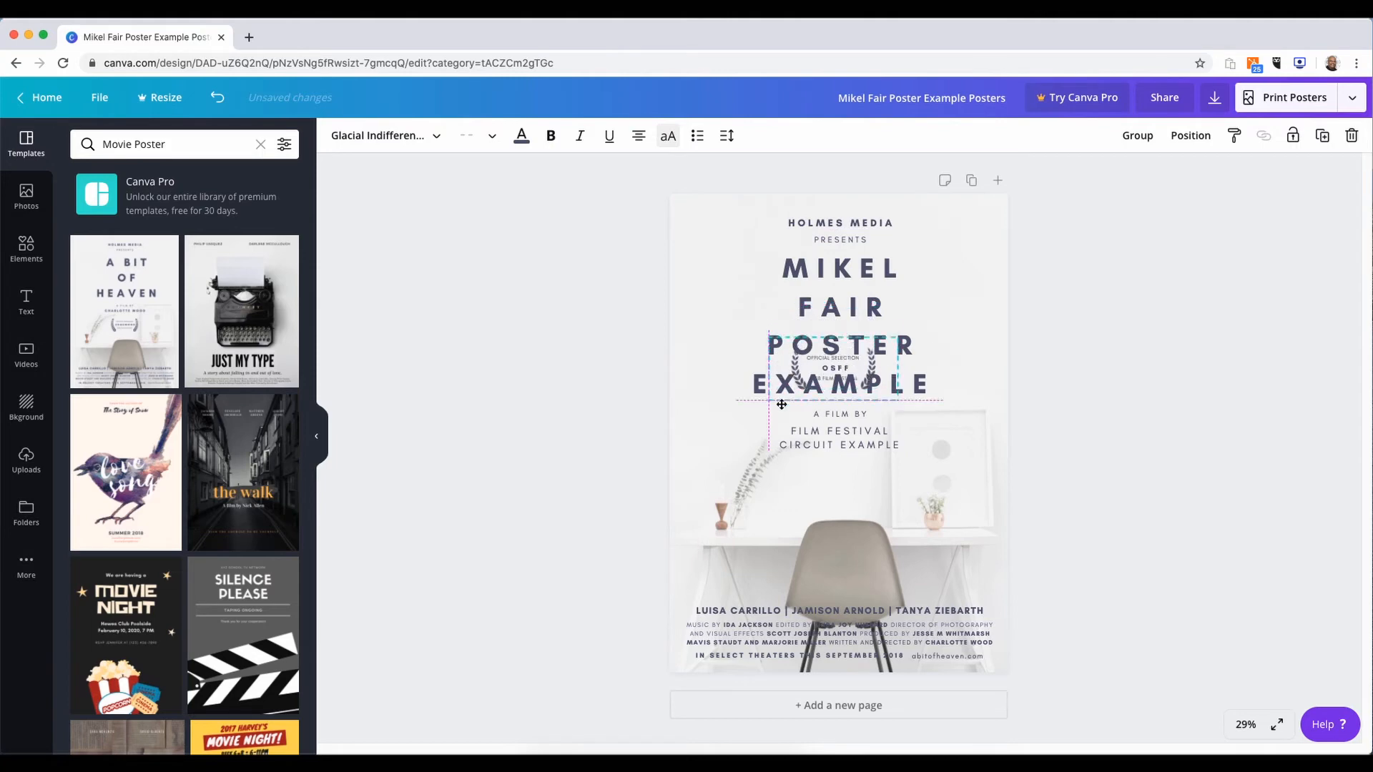
left_click_drag(836, 367, 915, 320)
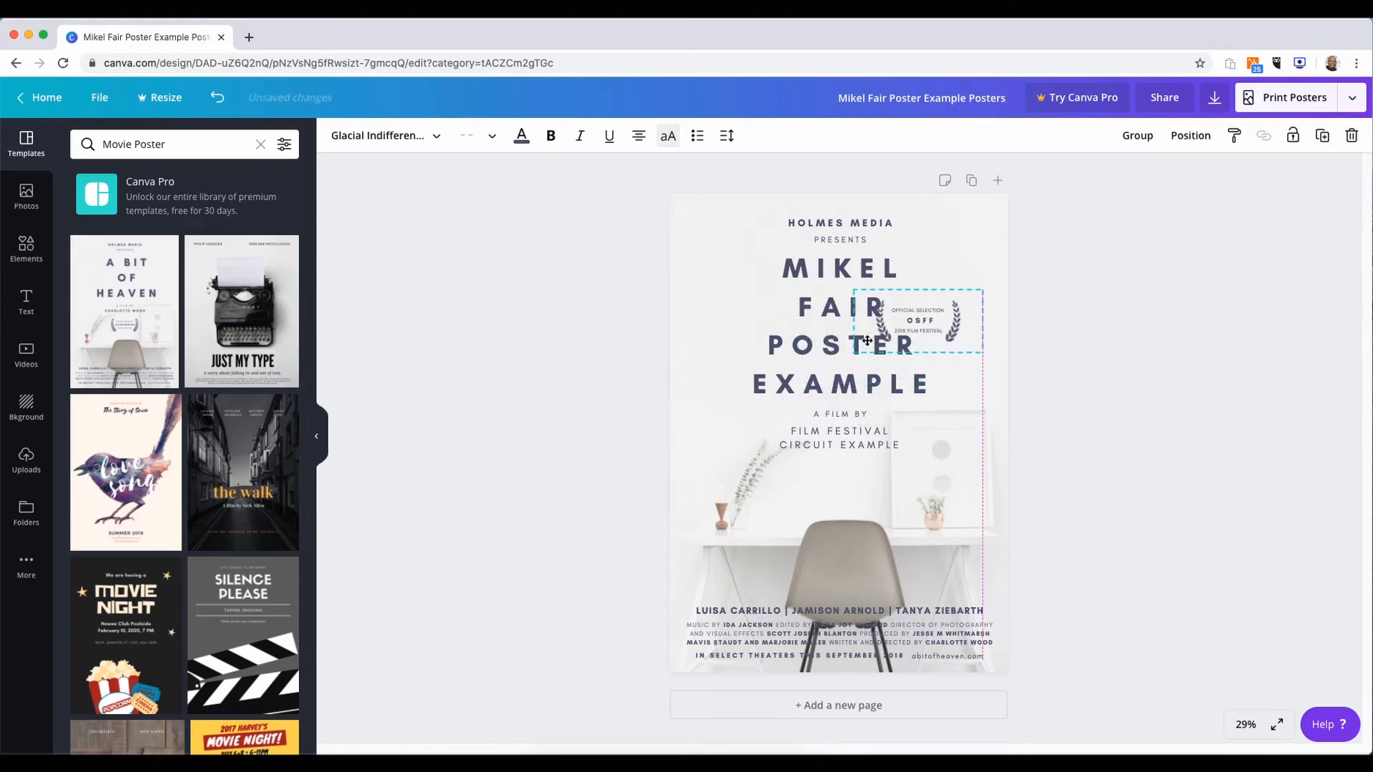
left_click_drag(915, 321, 941, 282)
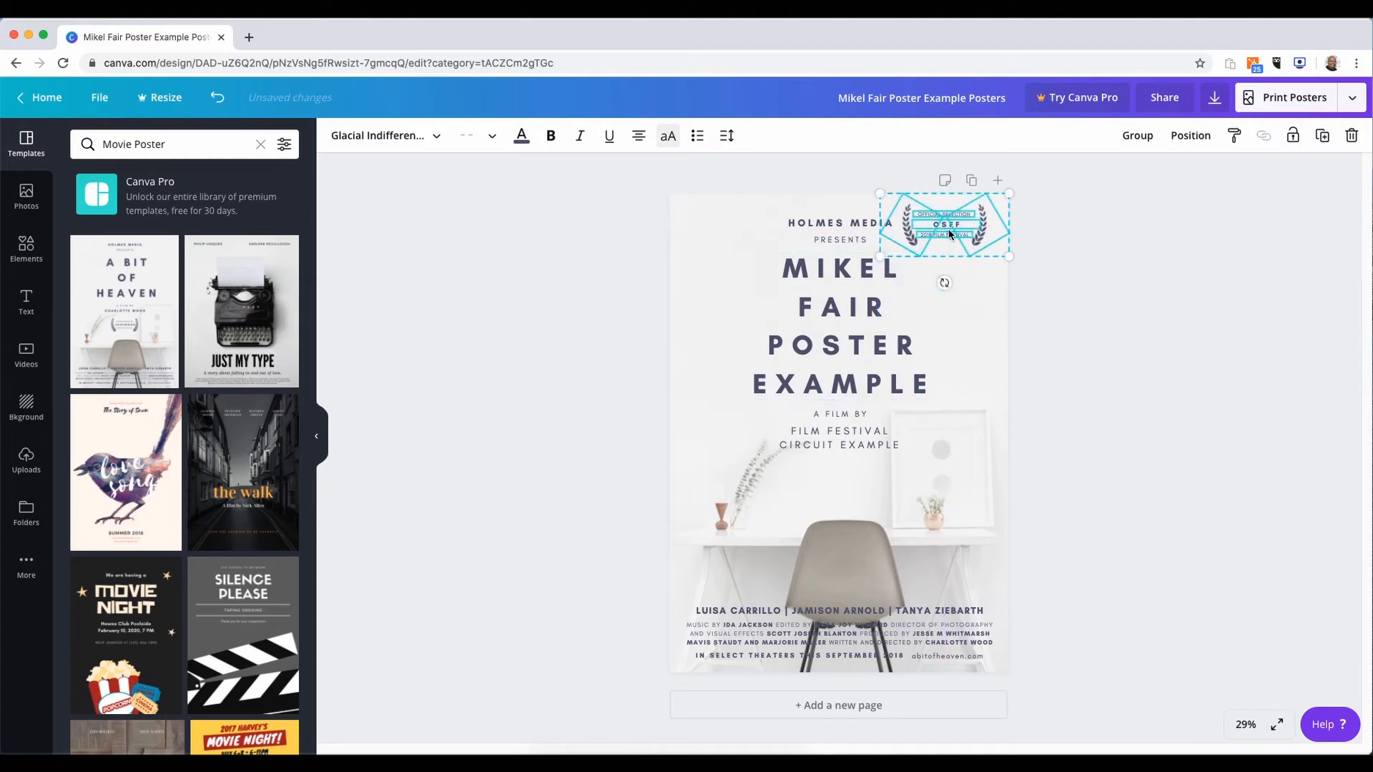
left_click(1084, 308)
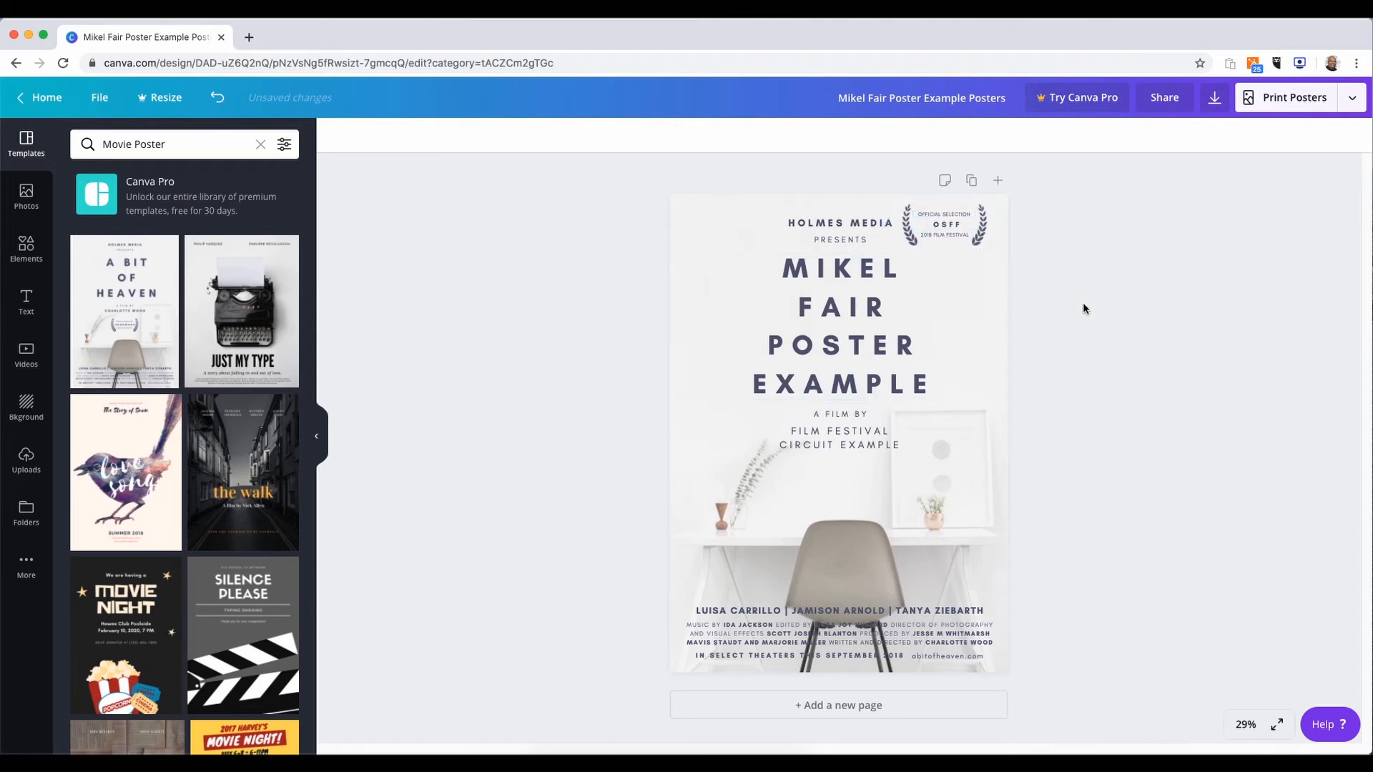
mouse_move(1038, 235)
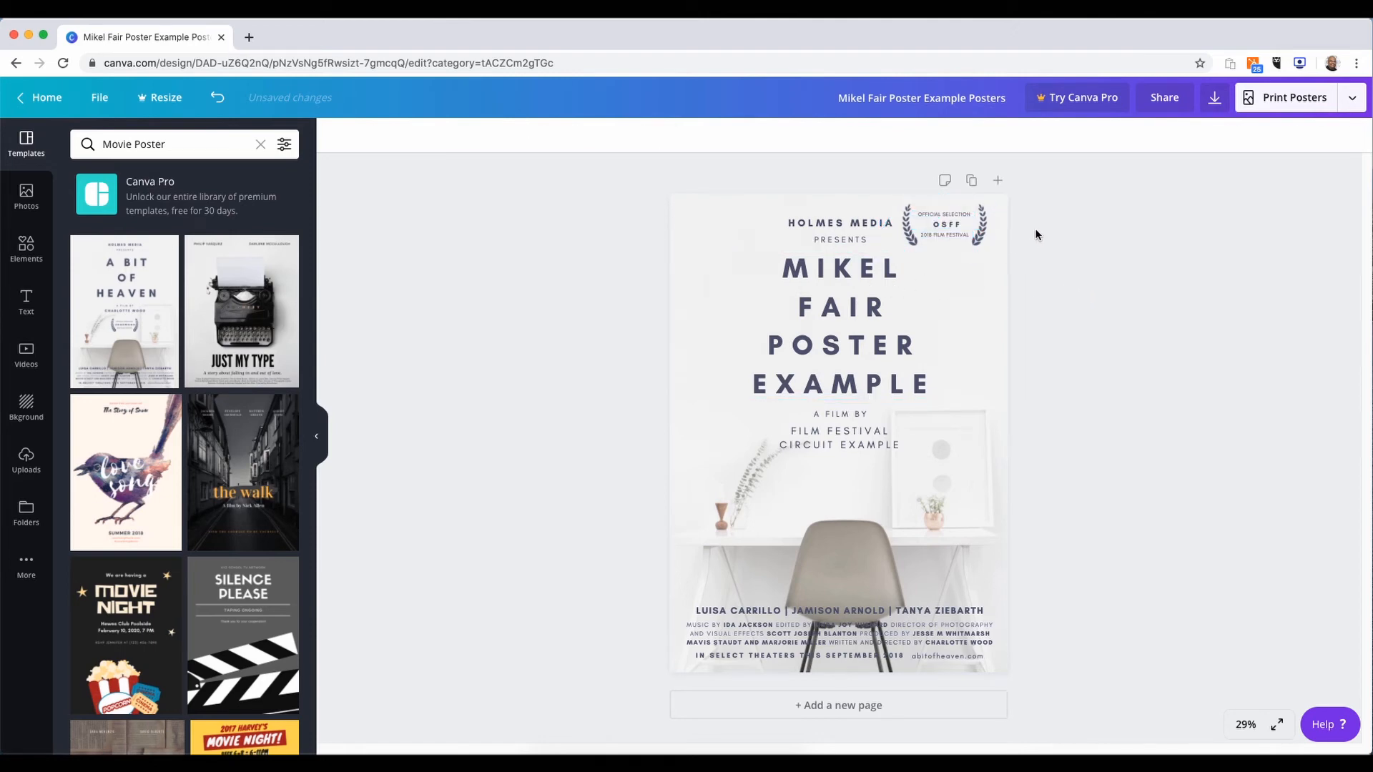
Shrink the OSFF laurel badge to about 14.7 by 7.2 in the top-right corner
left_click(944, 223)
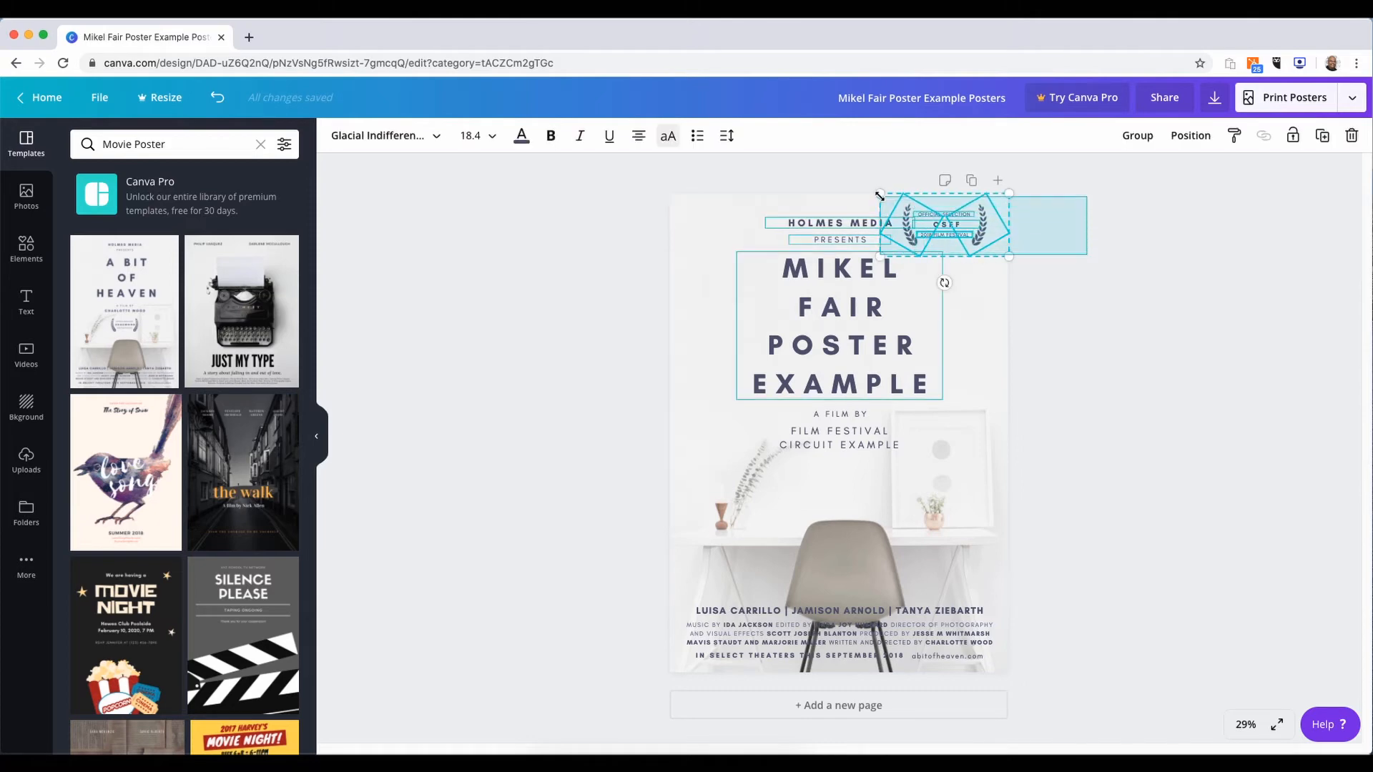
left_click(1058, 260)
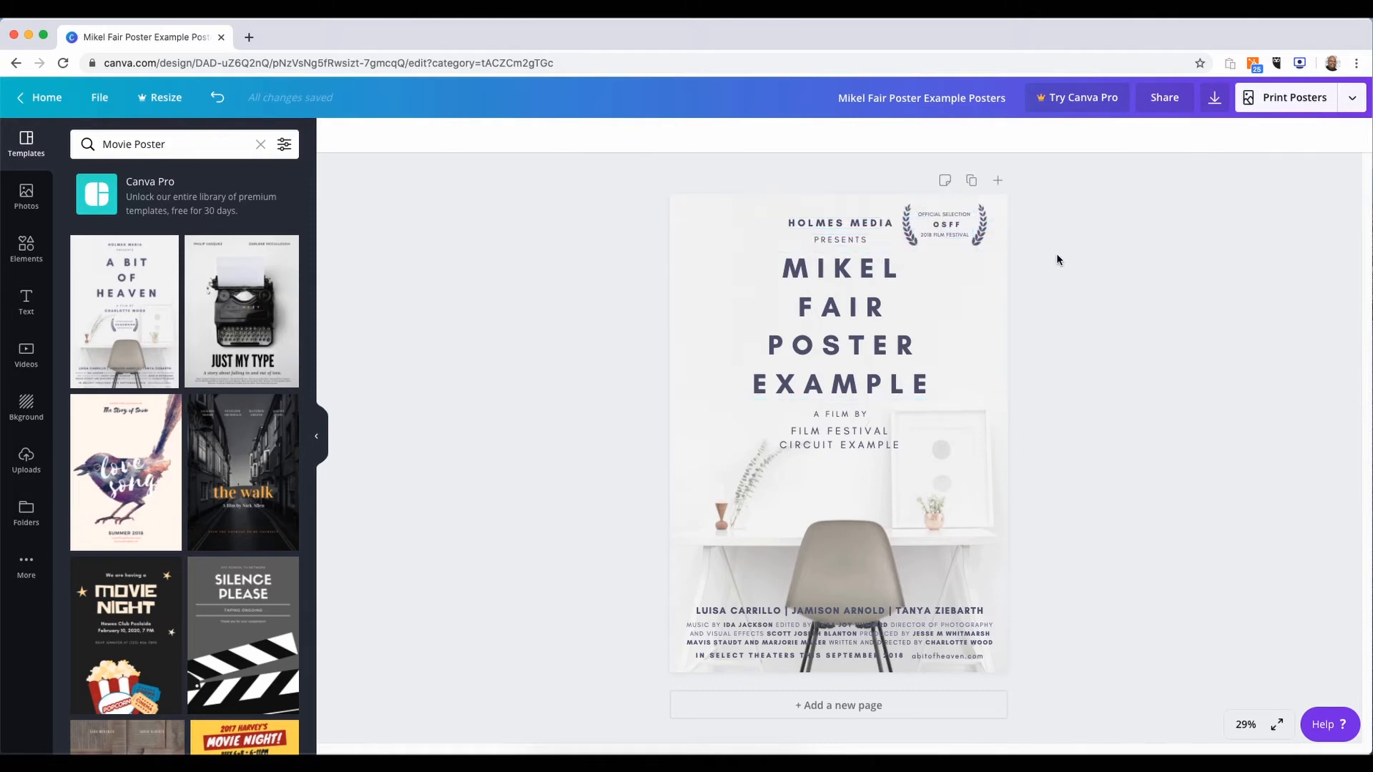
left_click(944, 224)
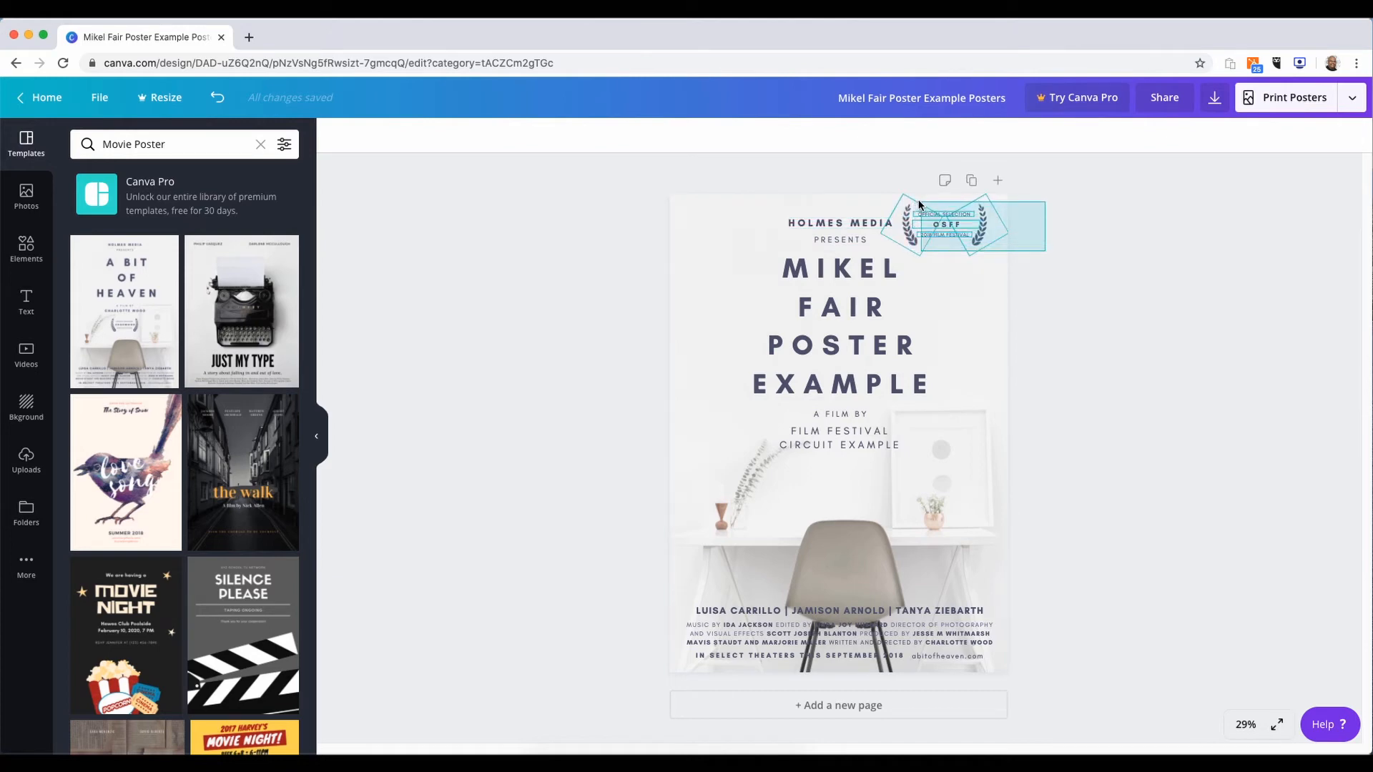
left_click(944, 224)
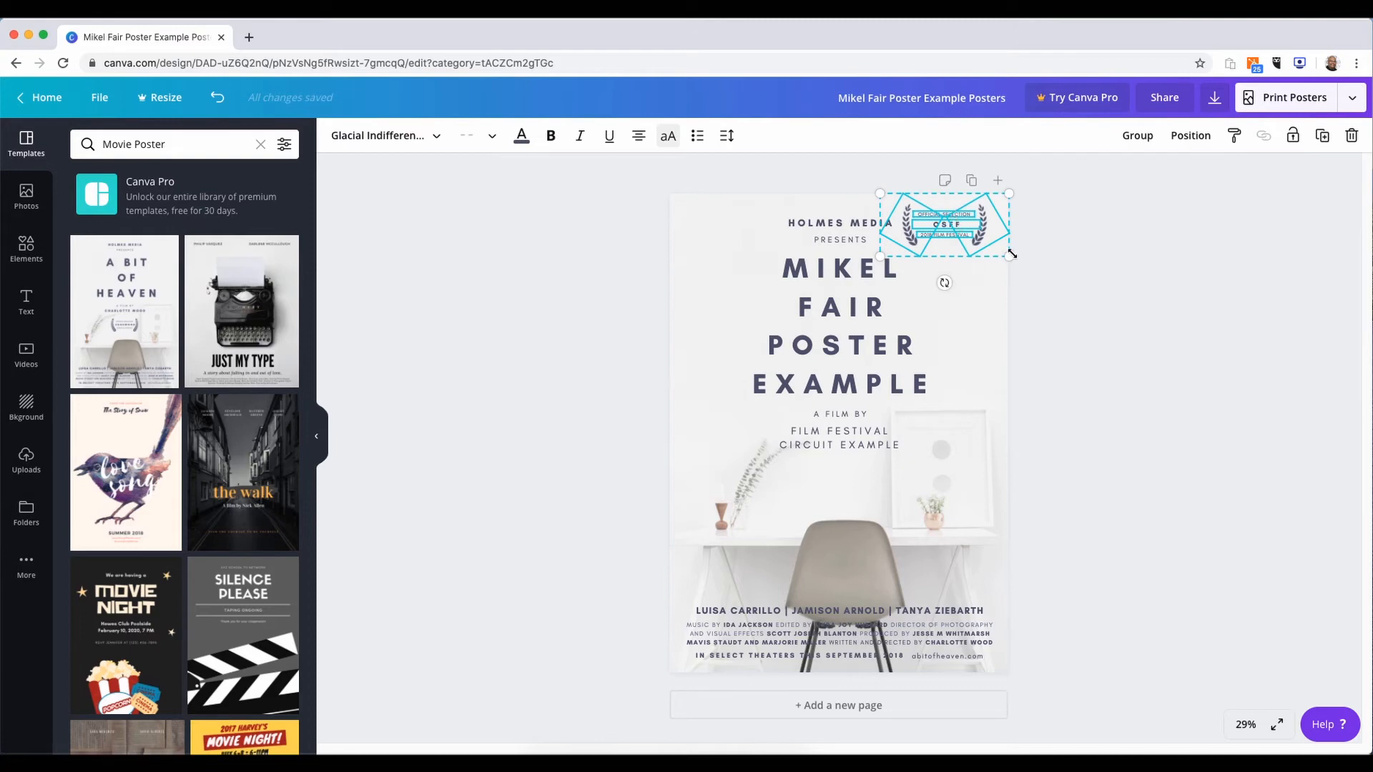
mouse_move(990, 241)
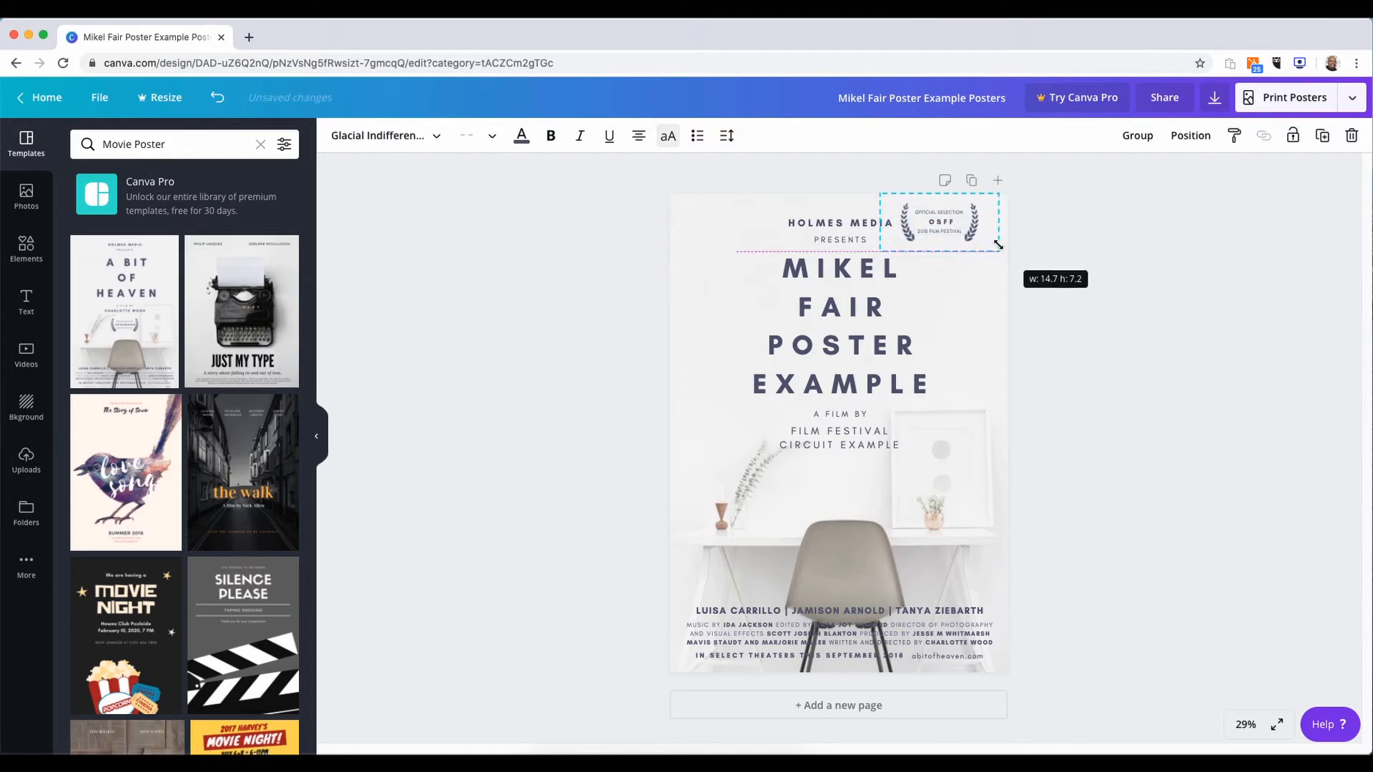
left_click_drag(998, 246, 981, 228)
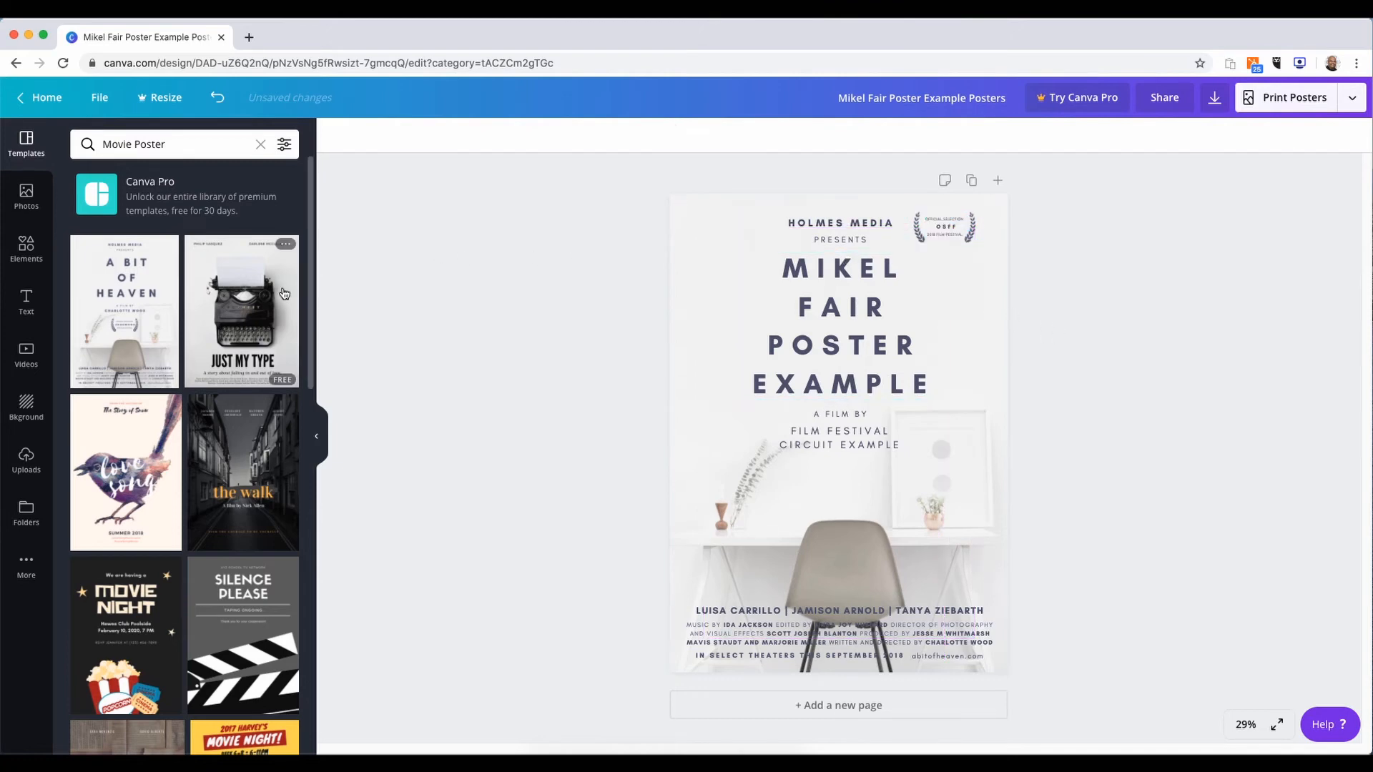
Place the uploaded Oregon Short Film Festival laurel in the poster's top-left corner
left_click(839, 324)
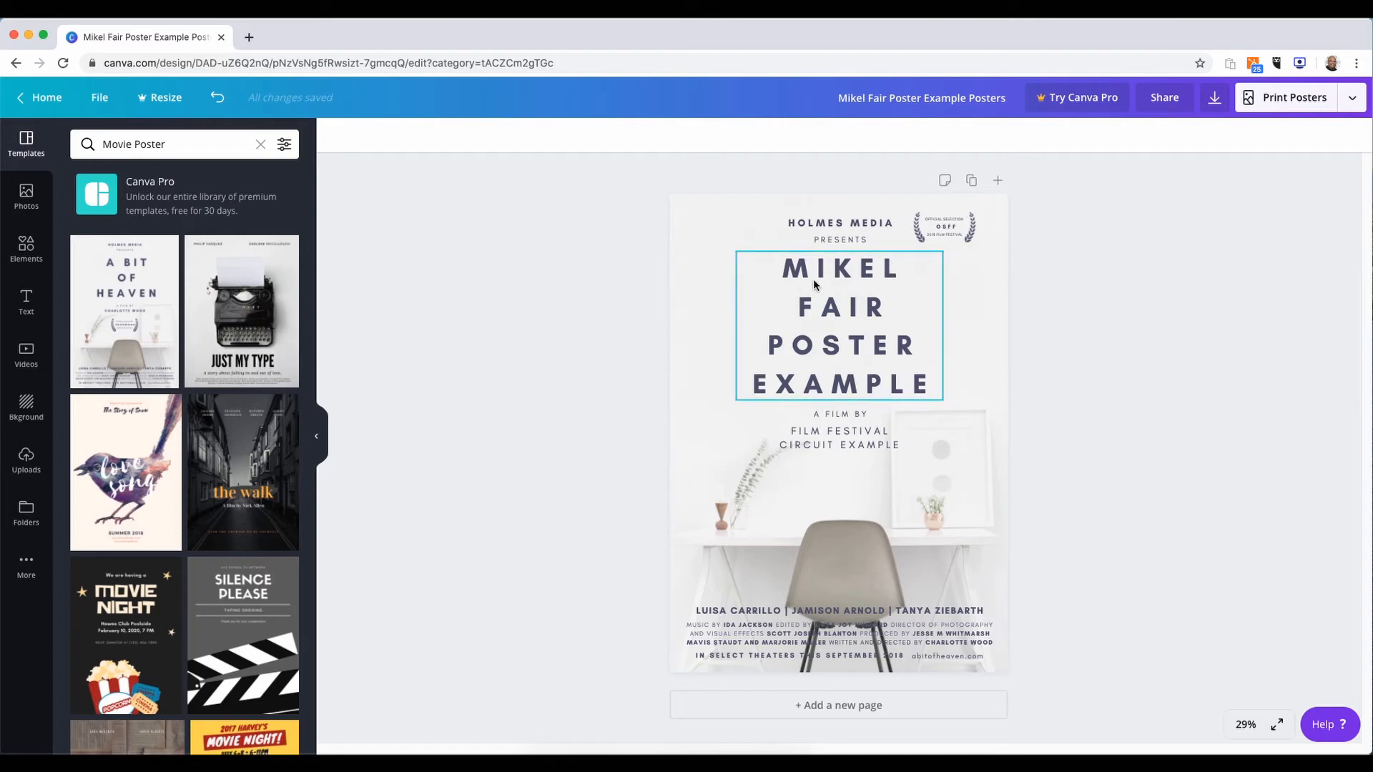
mouse_move(79, 359)
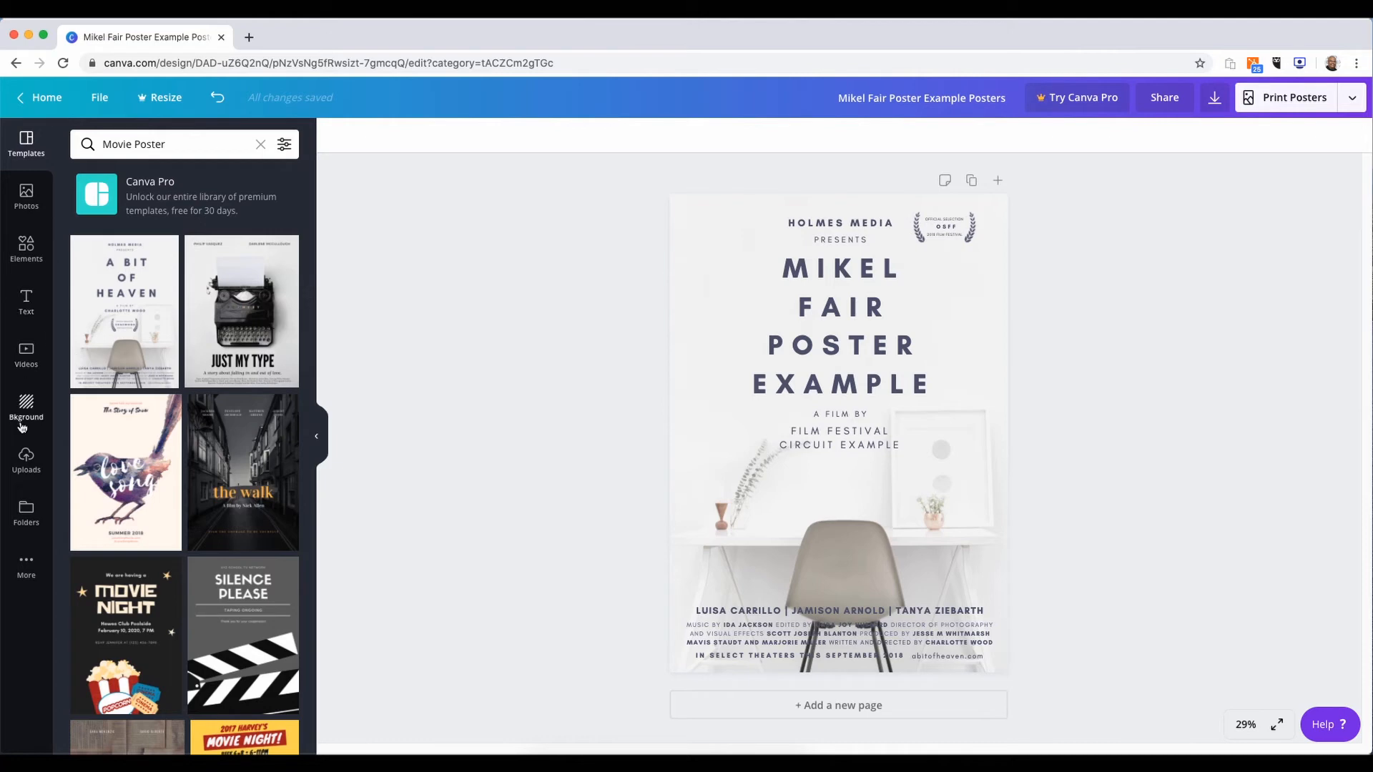
left_click(25, 459)
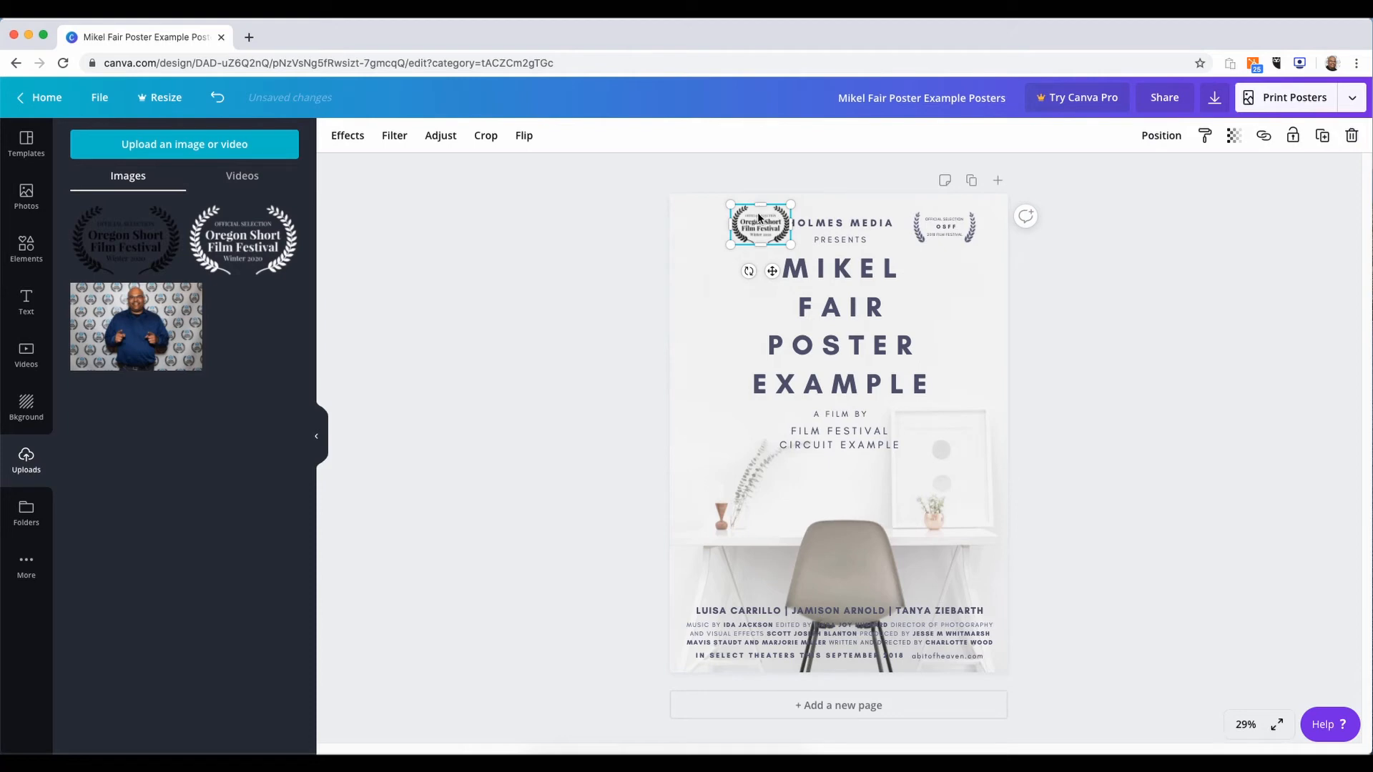
left_click_drag(761, 226, 720, 229)
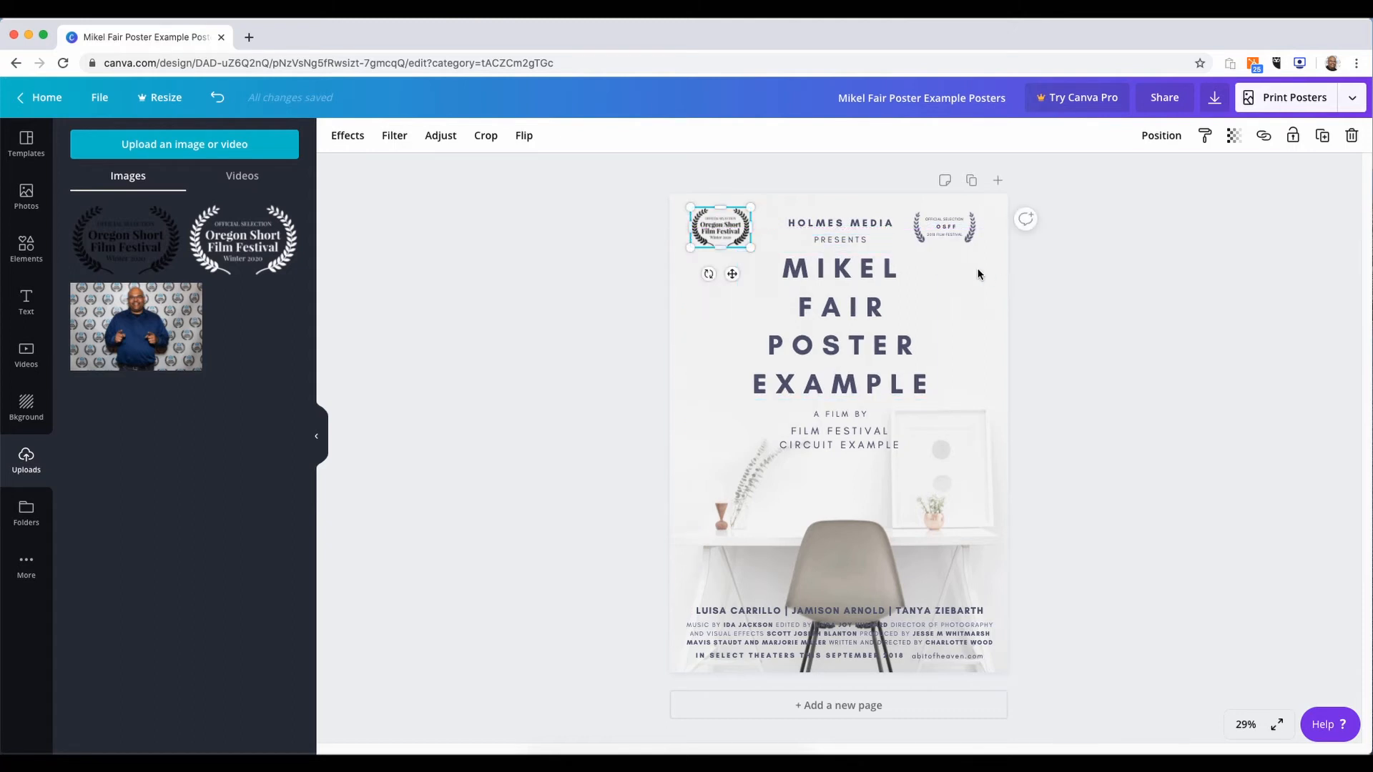
left_click(838, 325)
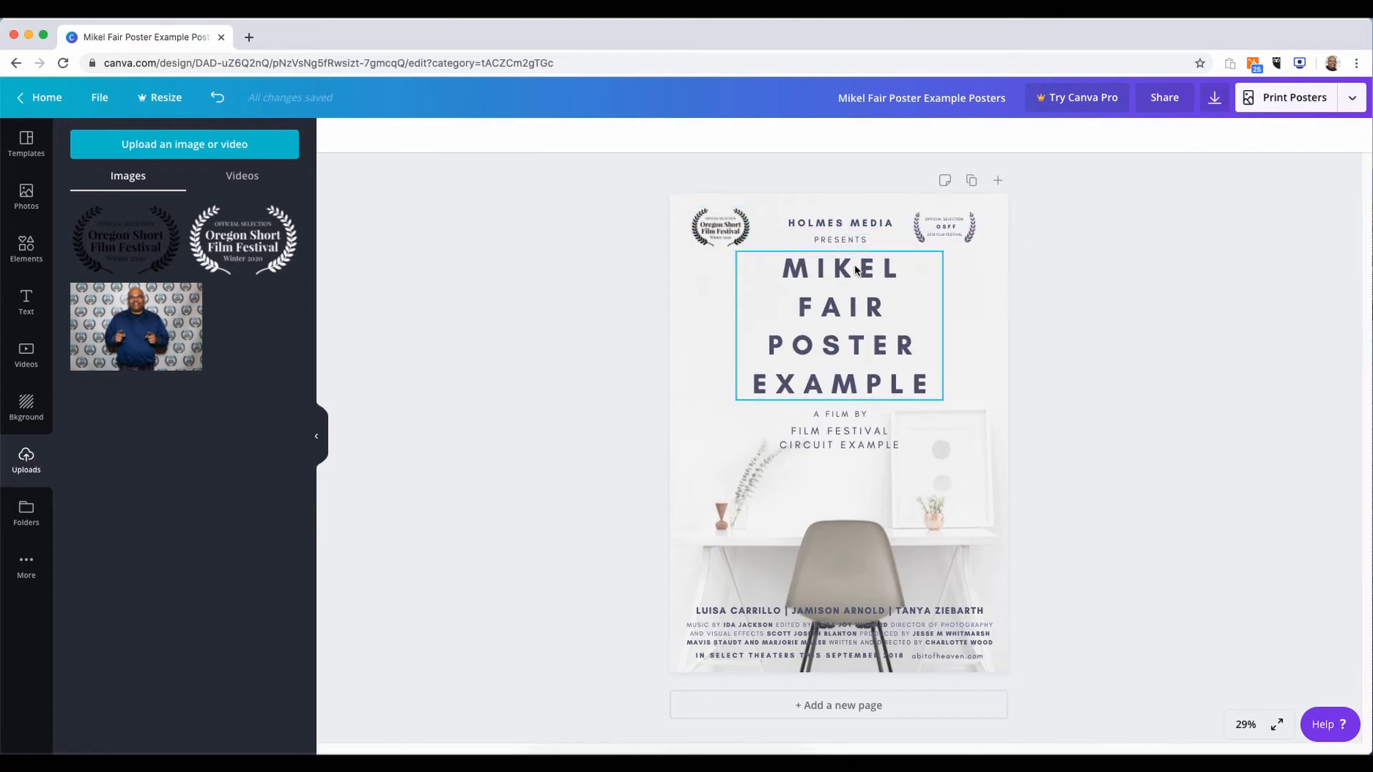
left_click(720, 226)
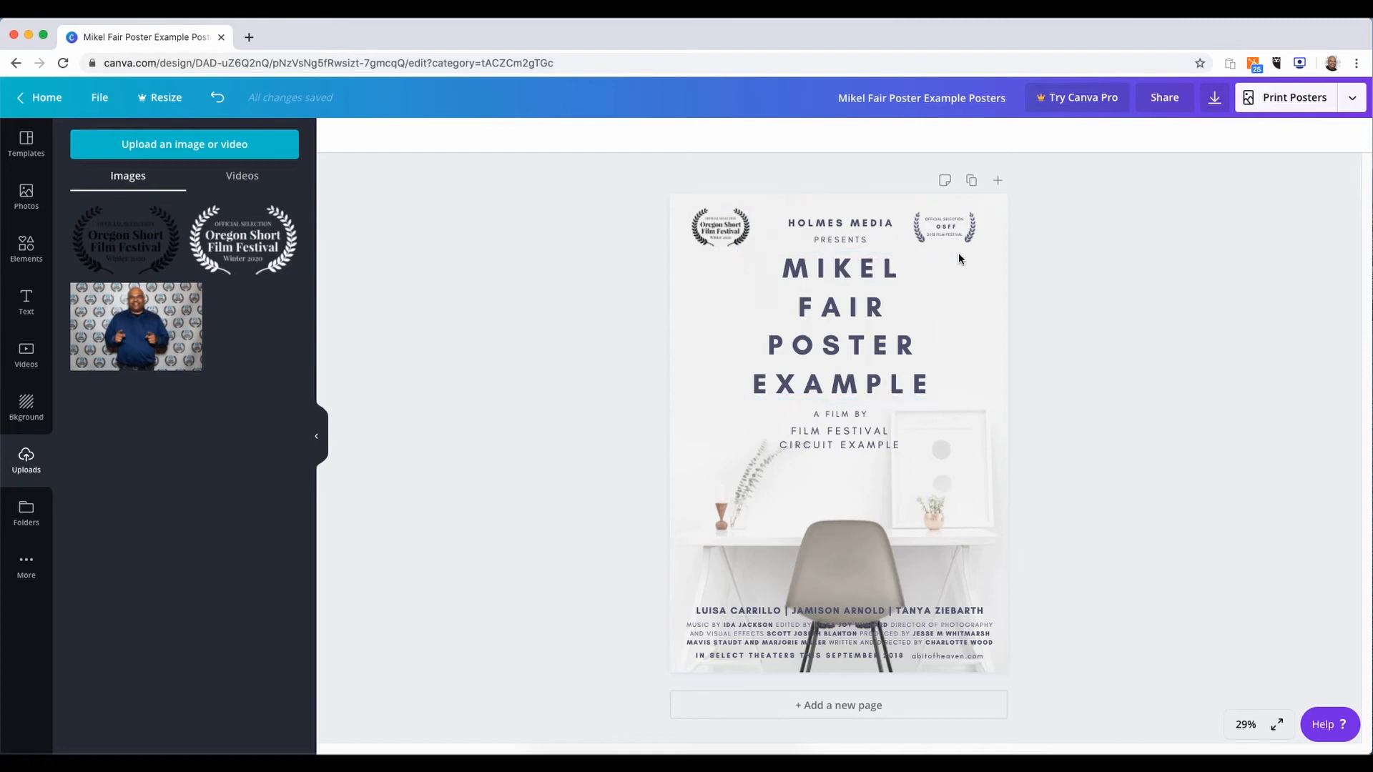
left_click(720, 226)
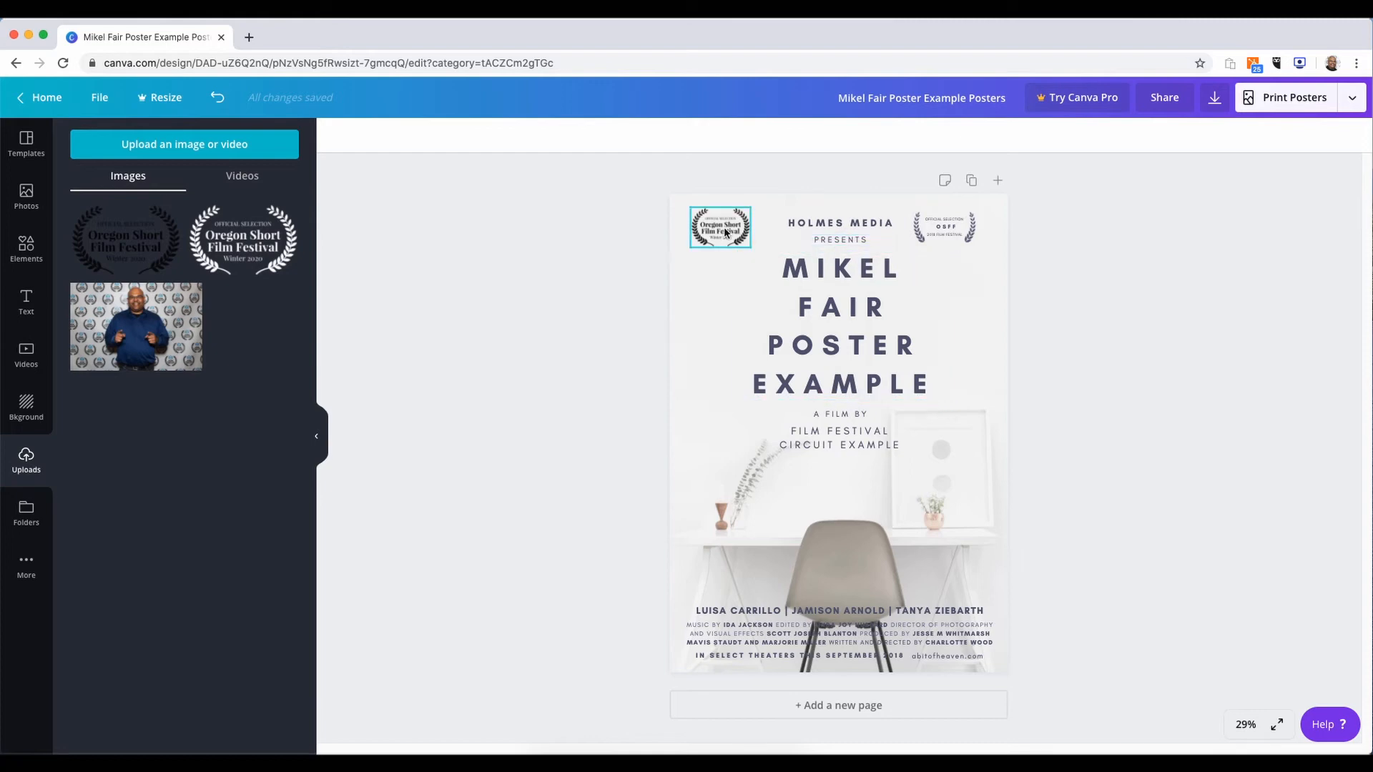
left_click(720, 227)
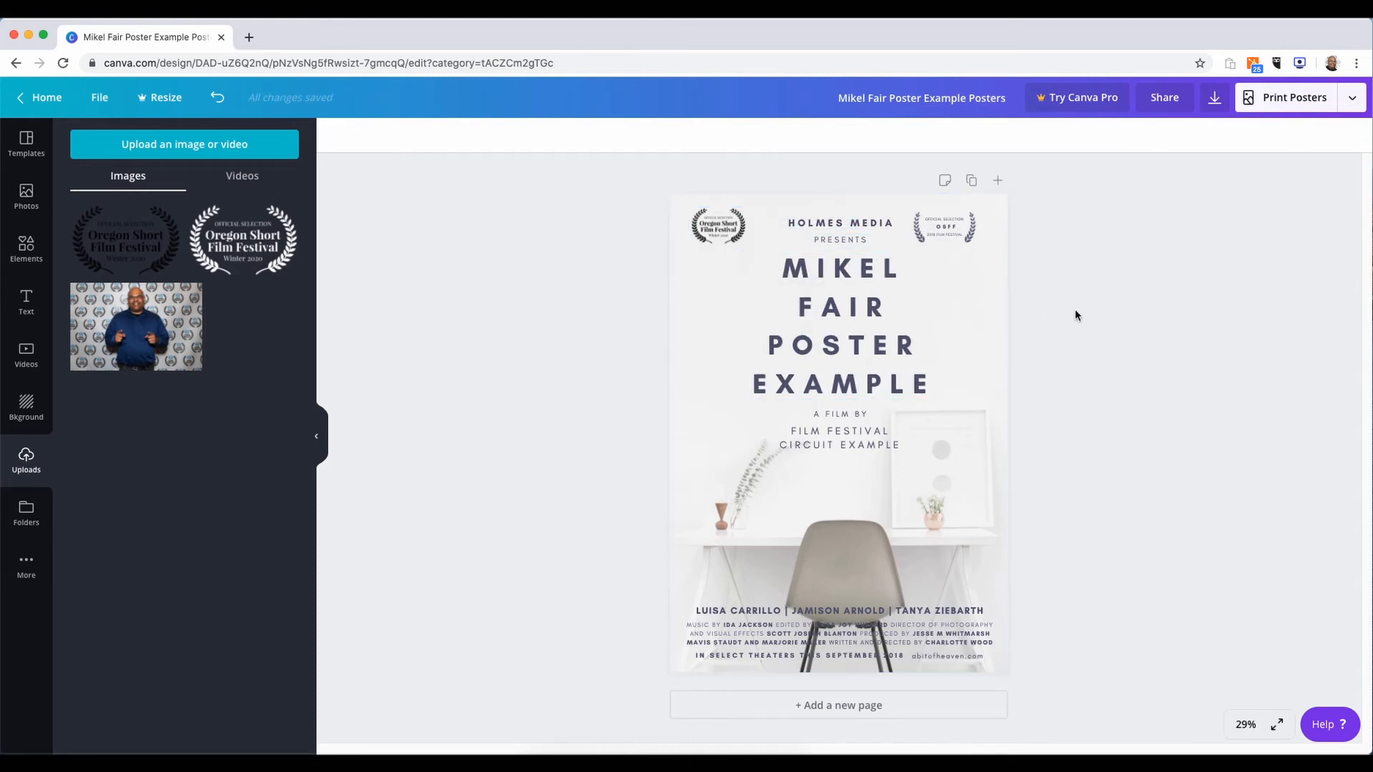
mouse_move(257, 226)
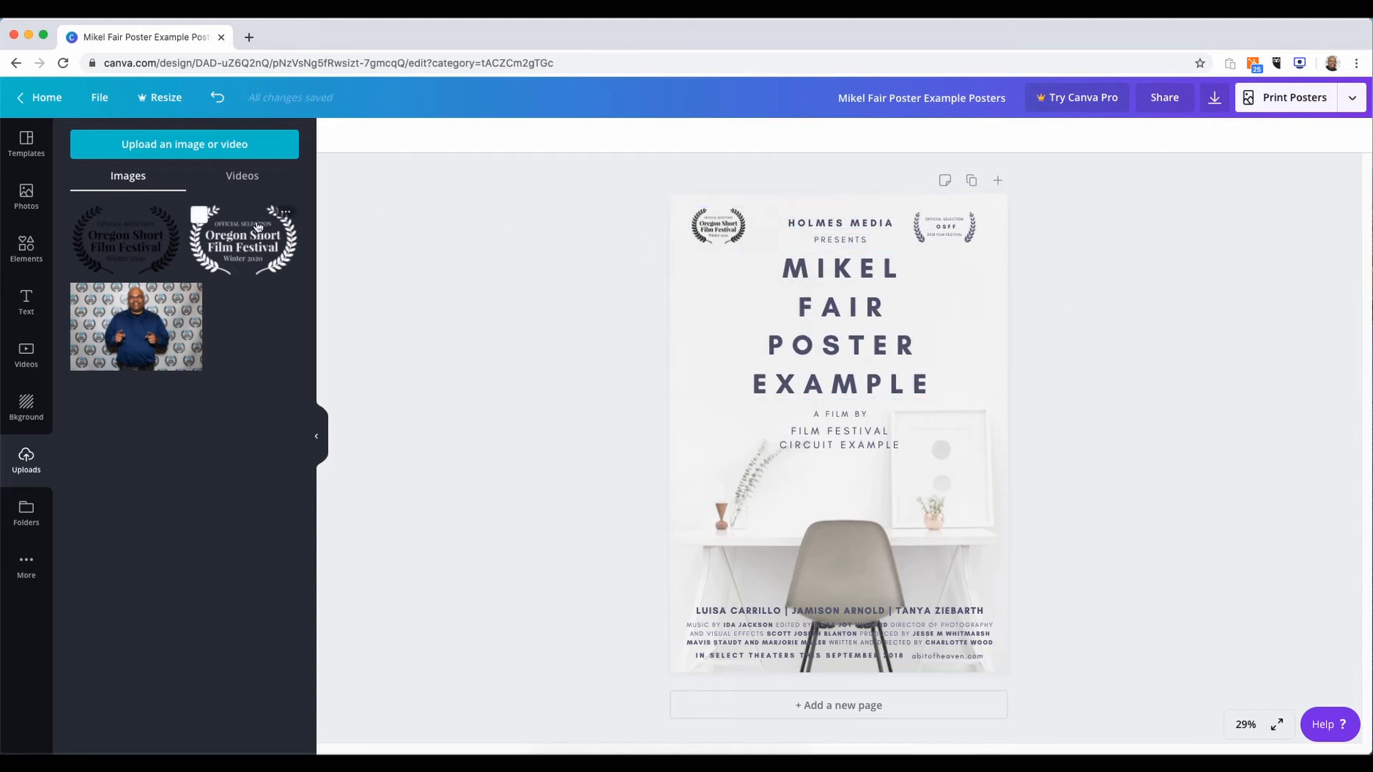
mouse_move(543, 320)
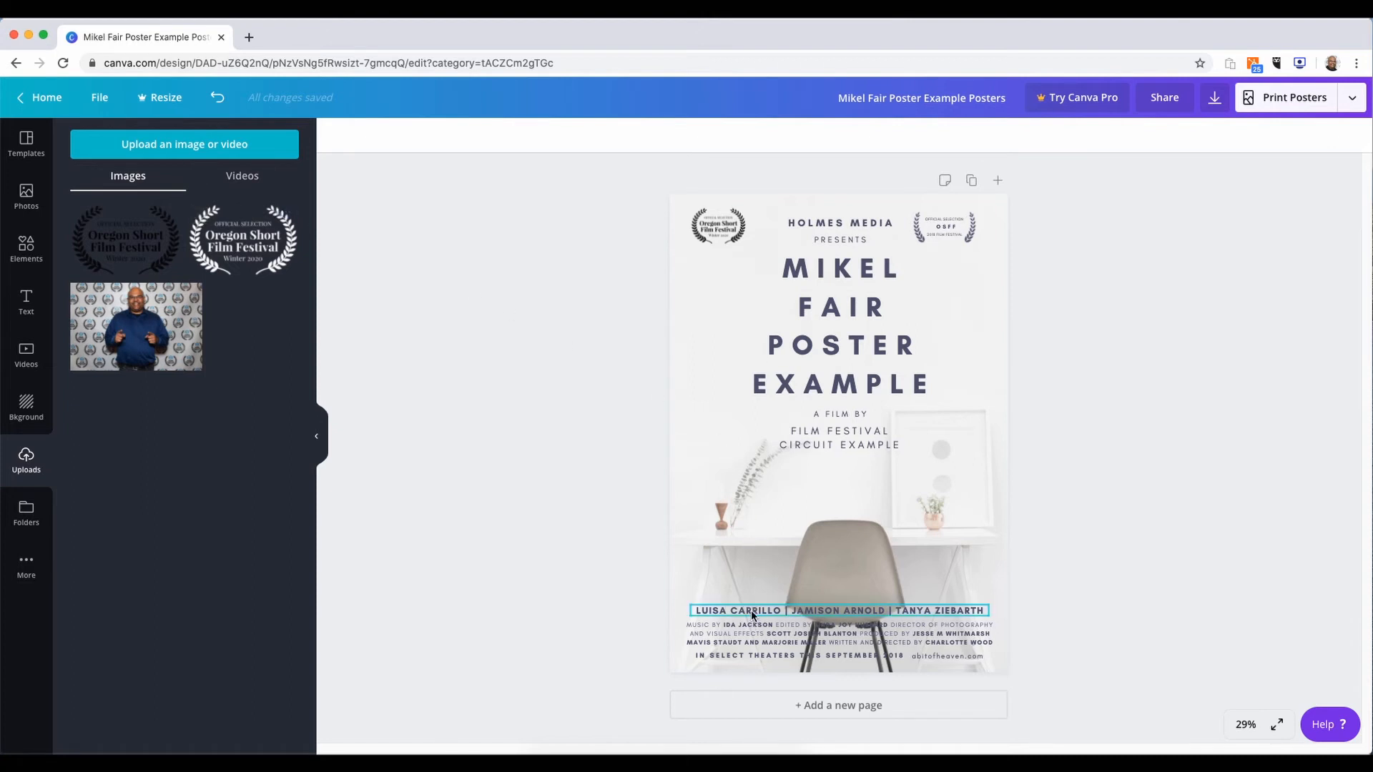
Nudge the left laurel inward to align with the text margin opposite the OSFF badge
left_click(838, 610)
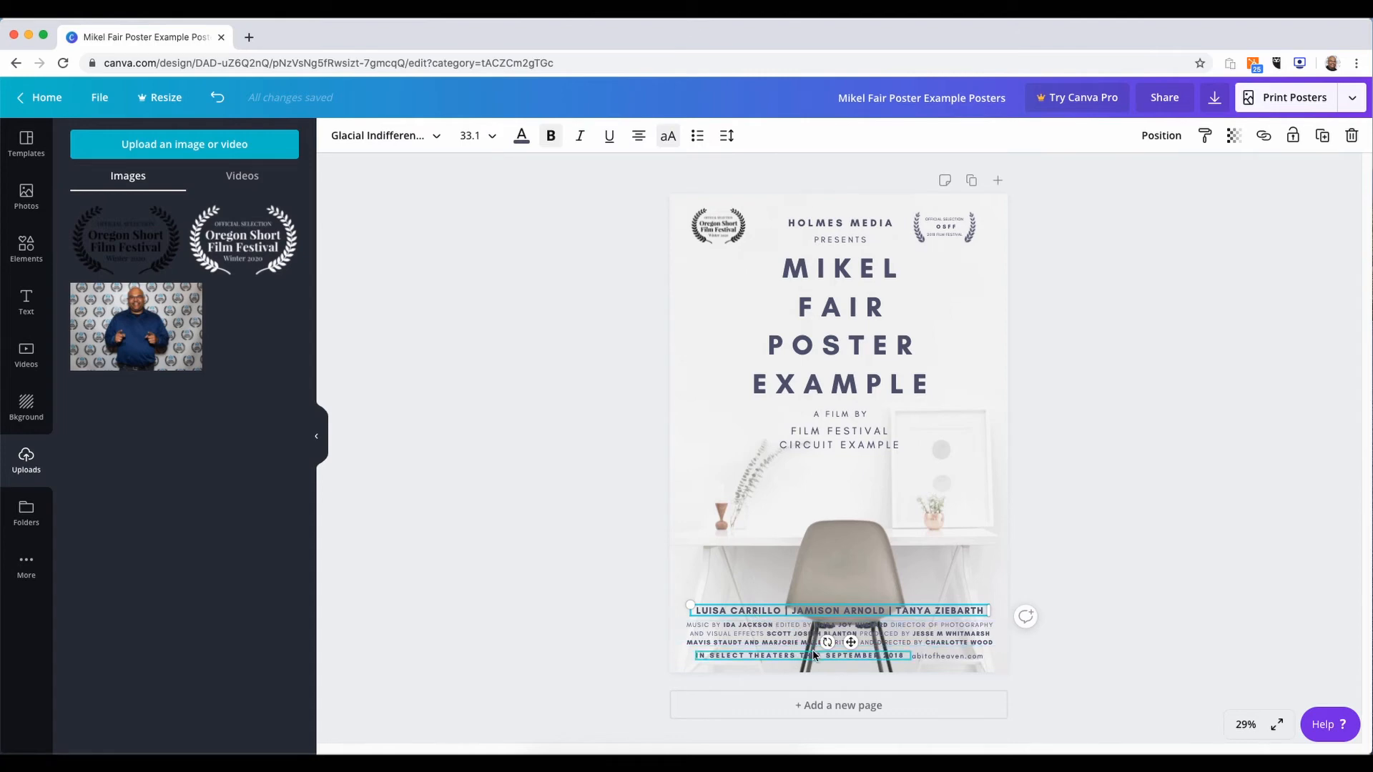
left_click(993, 397)
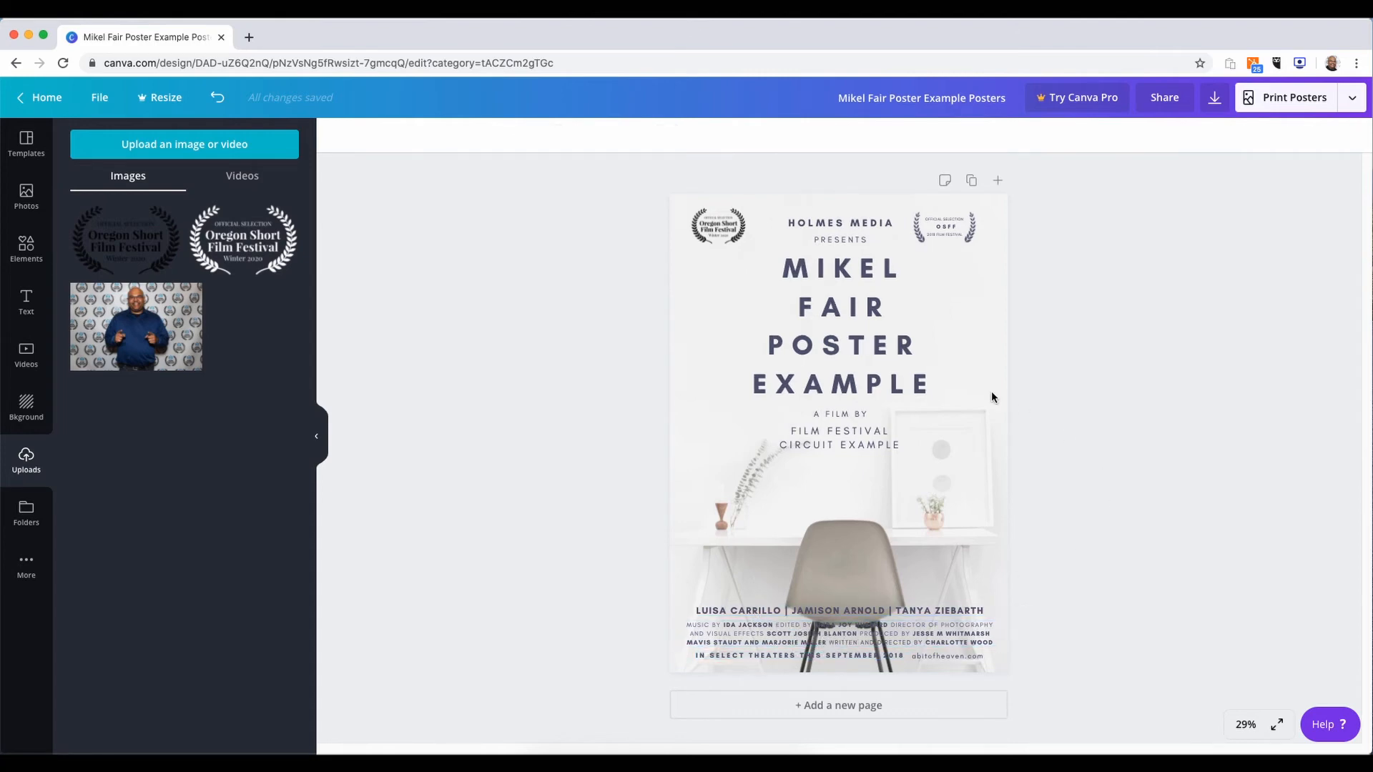
left_click(838, 324)
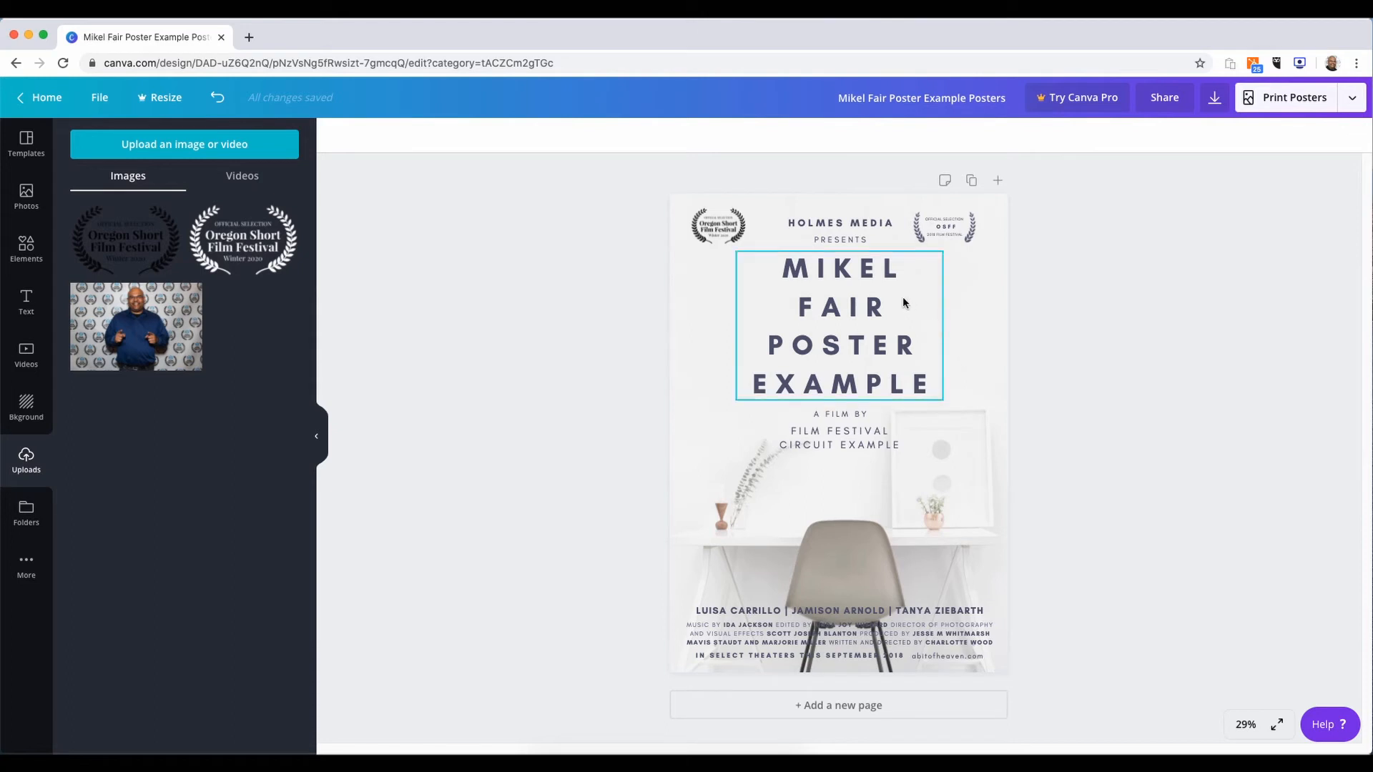
left_click(717, 226)
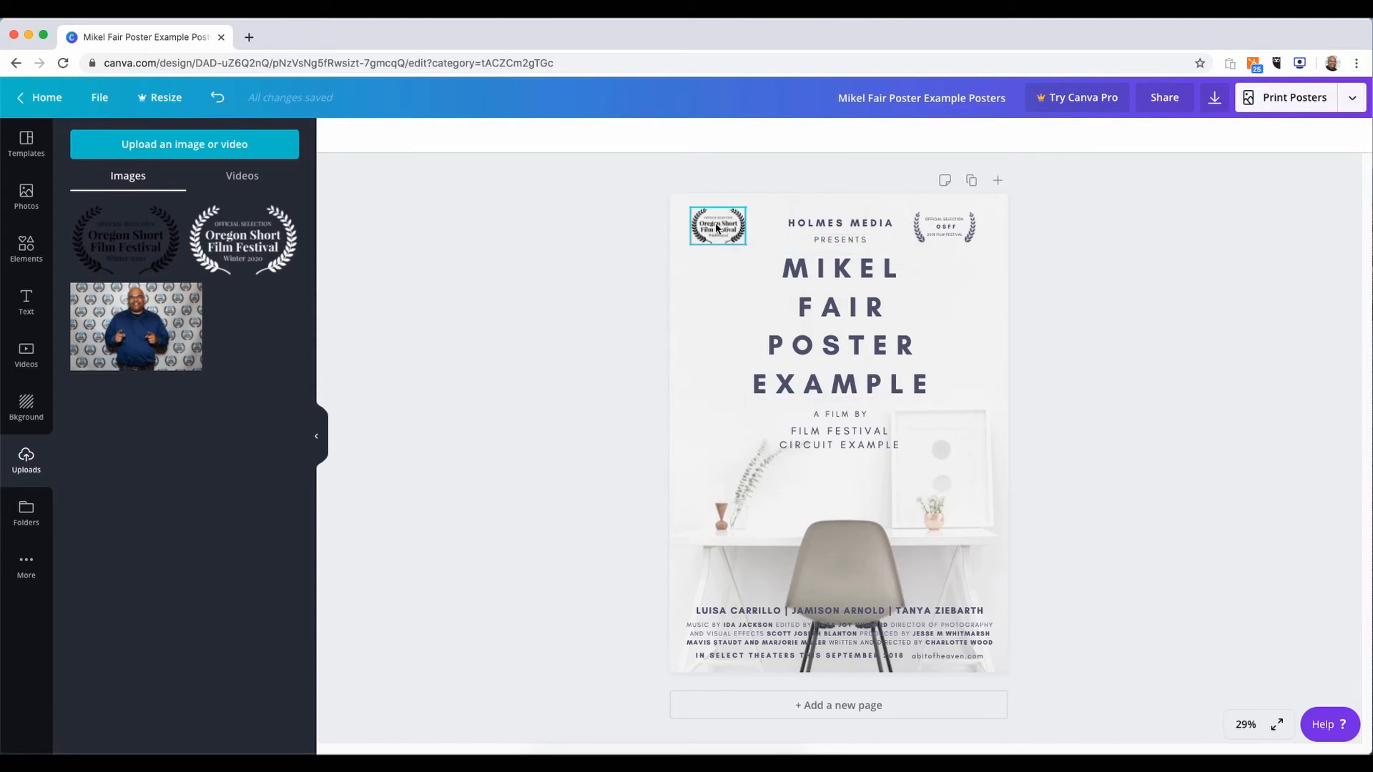
left_click(716, 225)
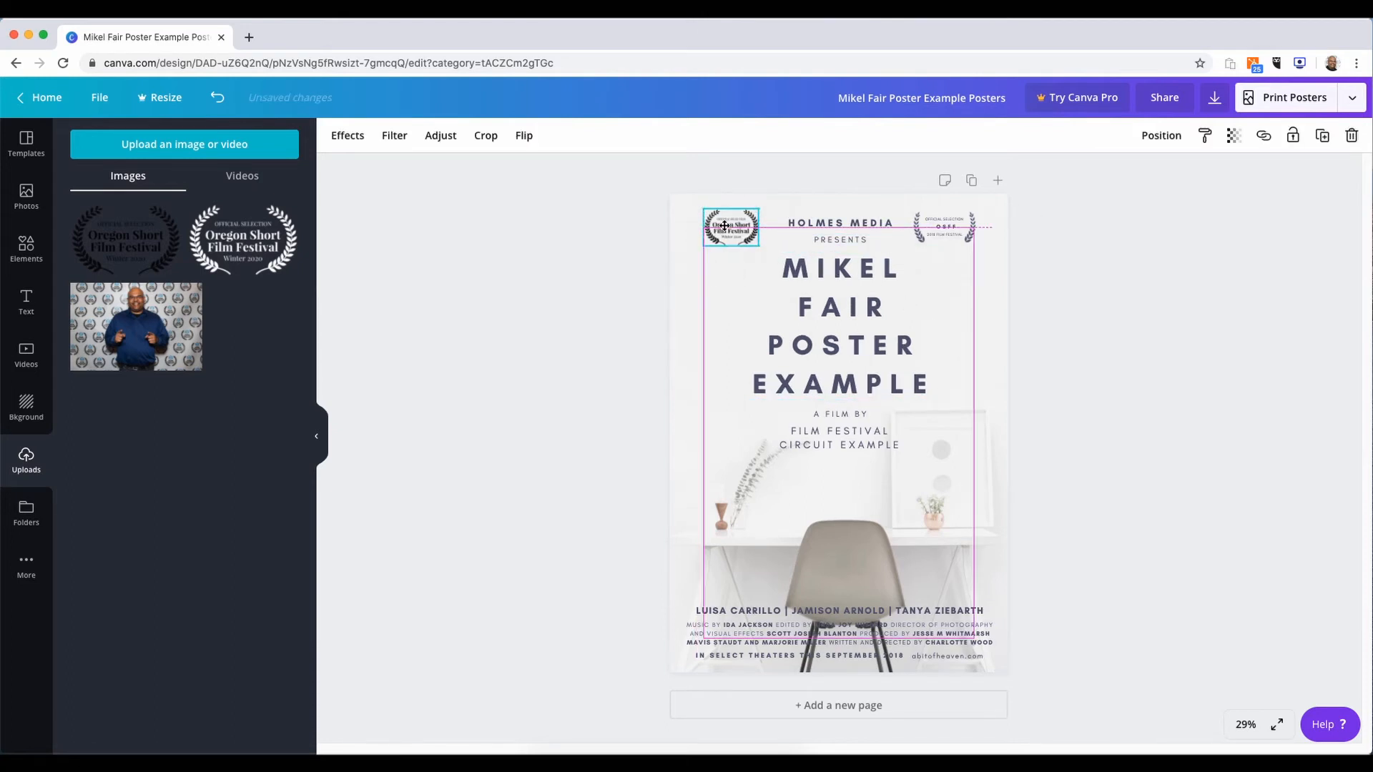
left_click(1080, 332)
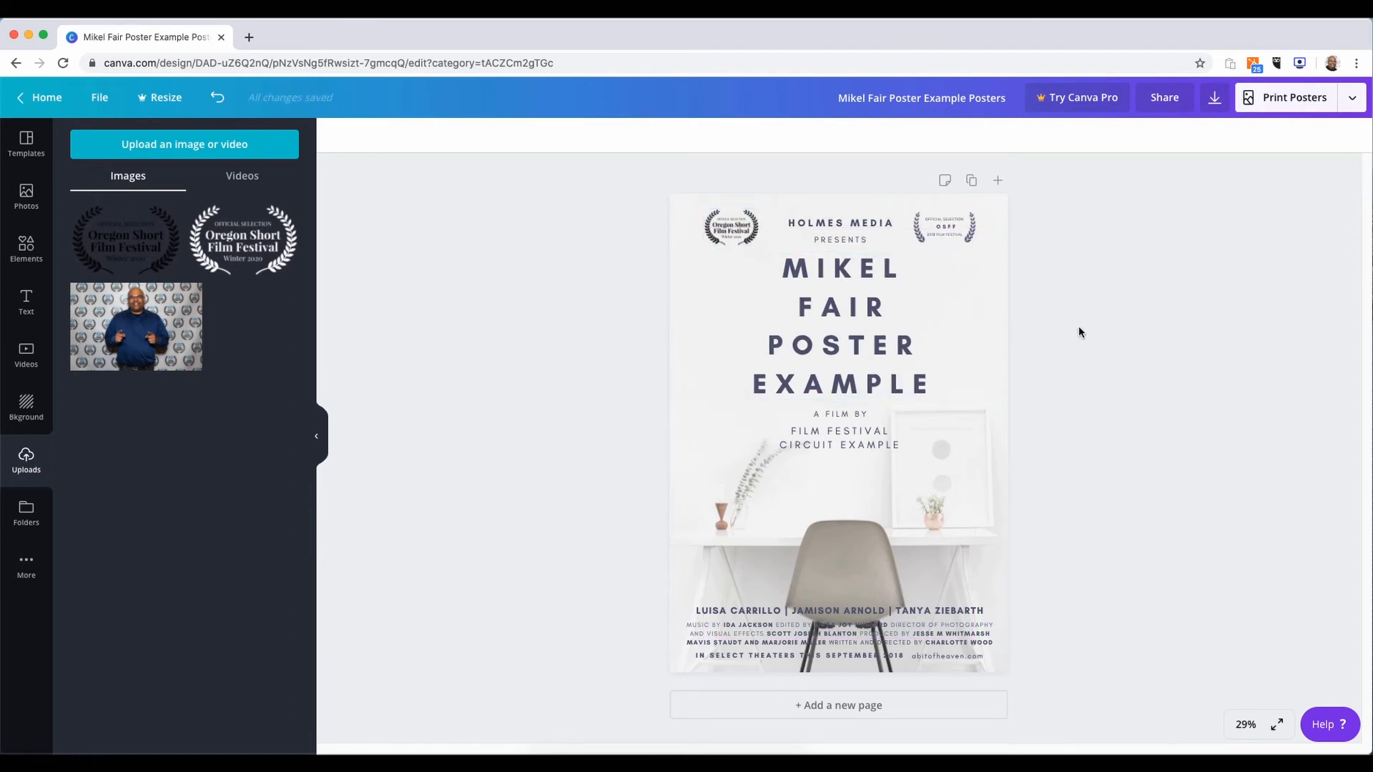
mouse_move(980, 335)
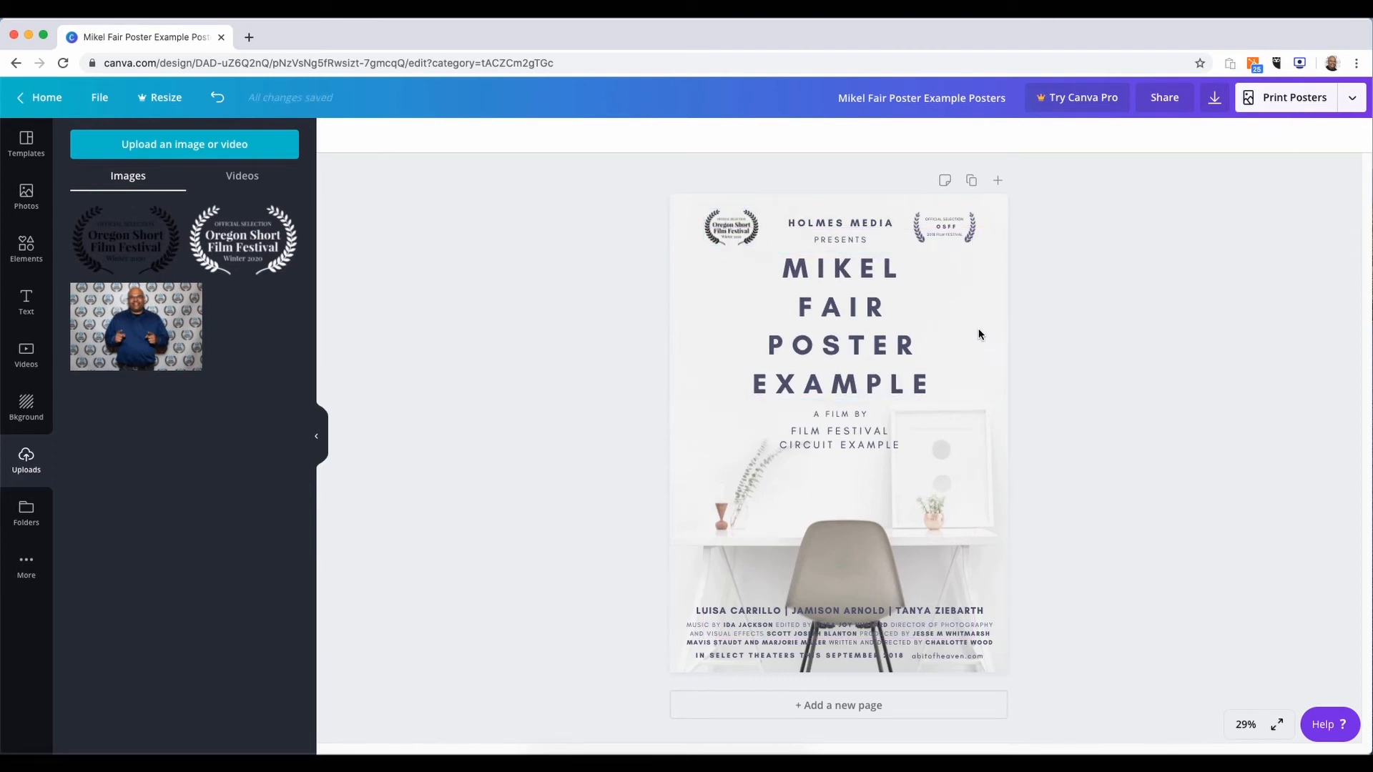
Detach the desk photo from the poster background and delete it, leaving plain white
left_click(838, 429)
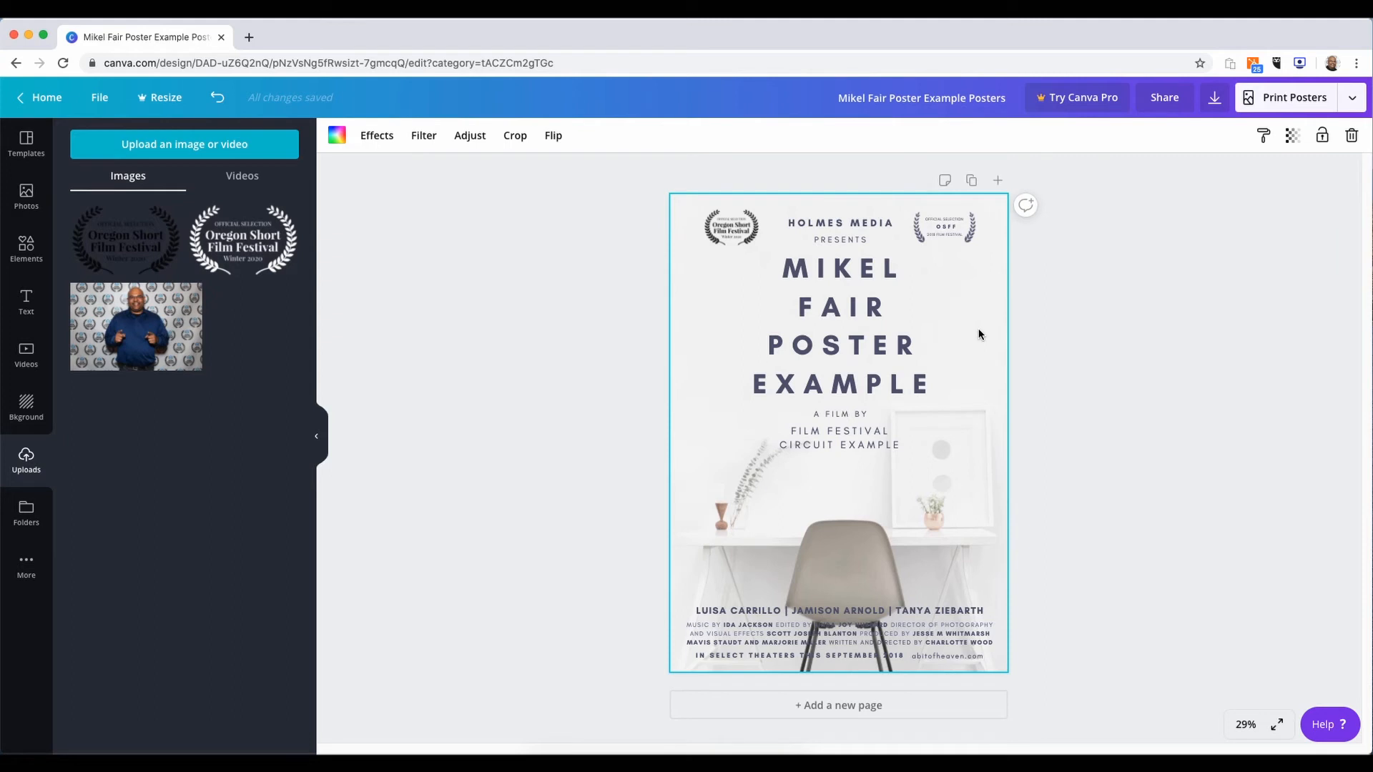
right_click(979, 335)
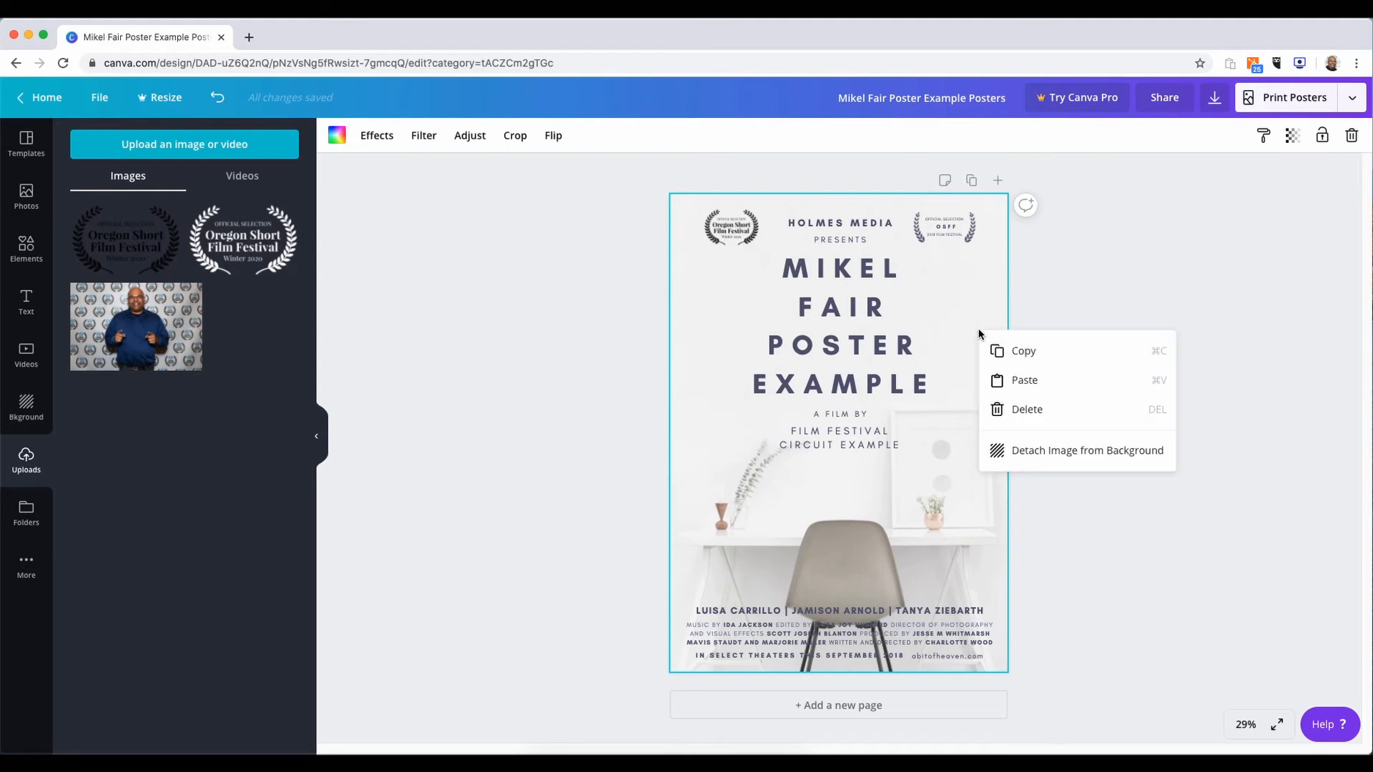
left_click(1088, 450)
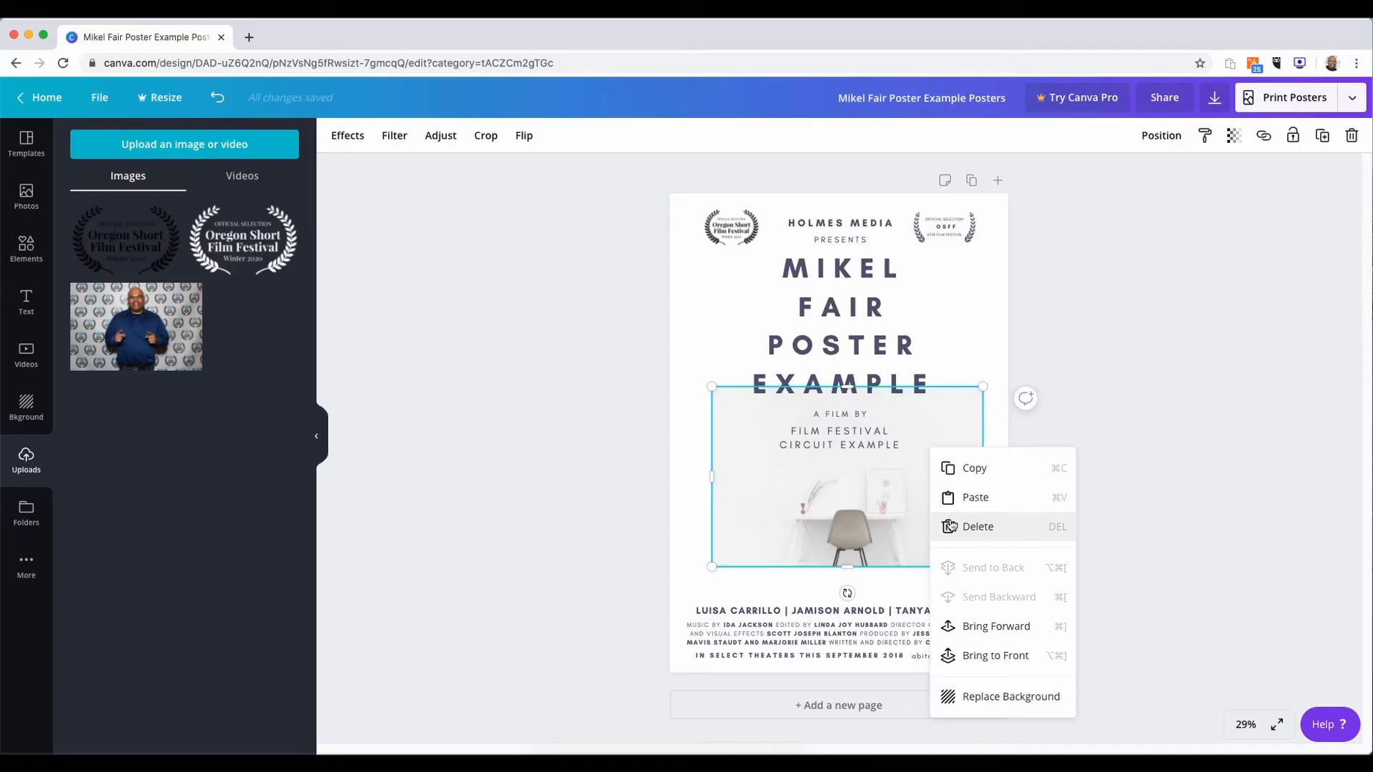
left_click(977, 527)
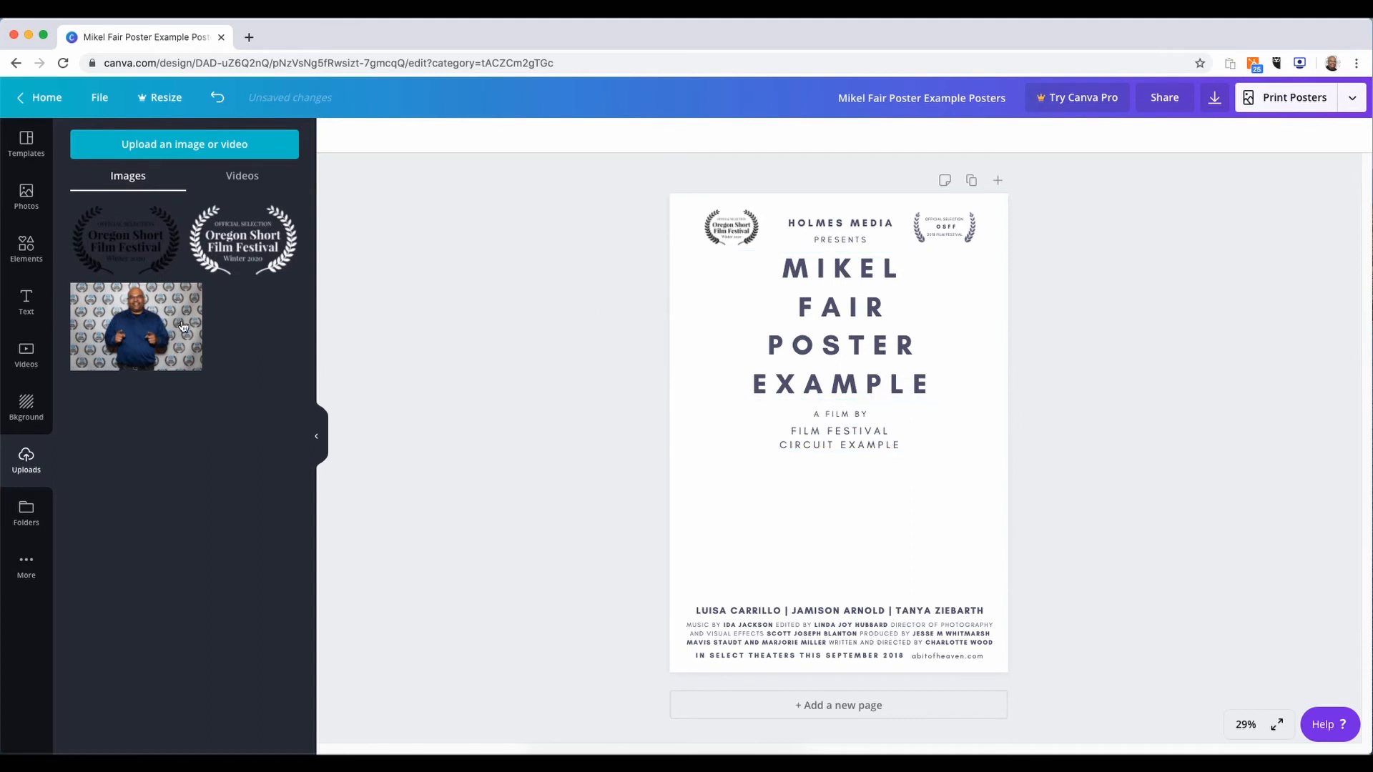
Drag the uploaded photo of the man from Uploads onto the poster
left_click_drag(135, 326, 593, 467)
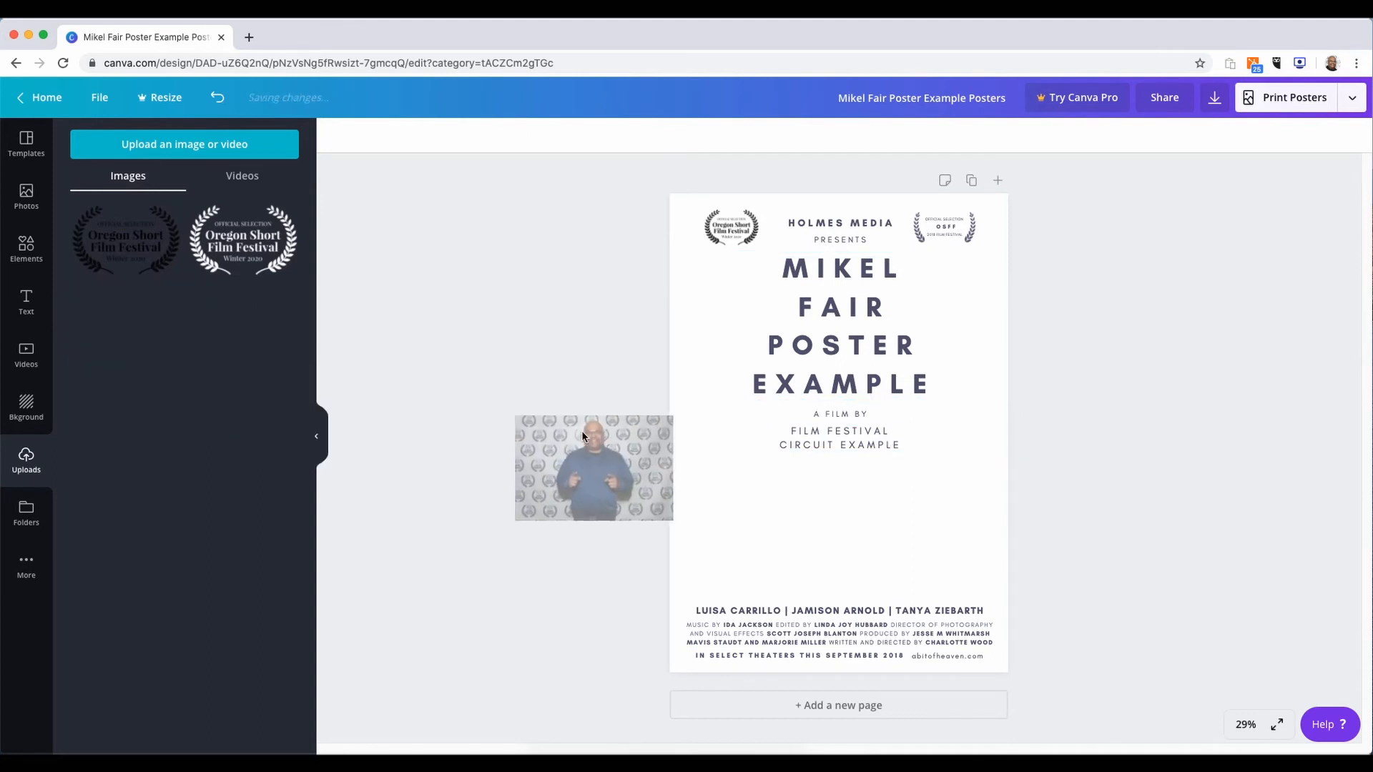
left_click_drag(593, 468, 807, 492)
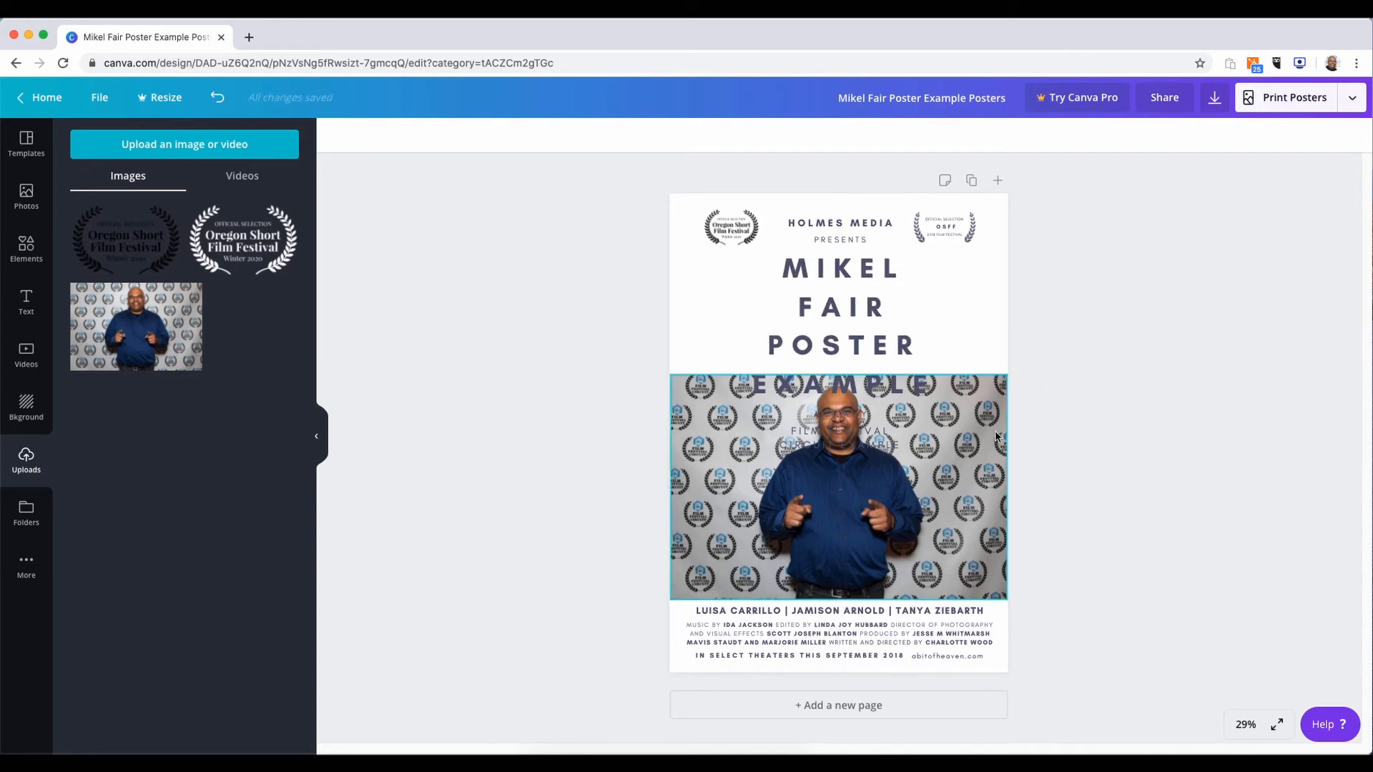
left_click(838, 307)
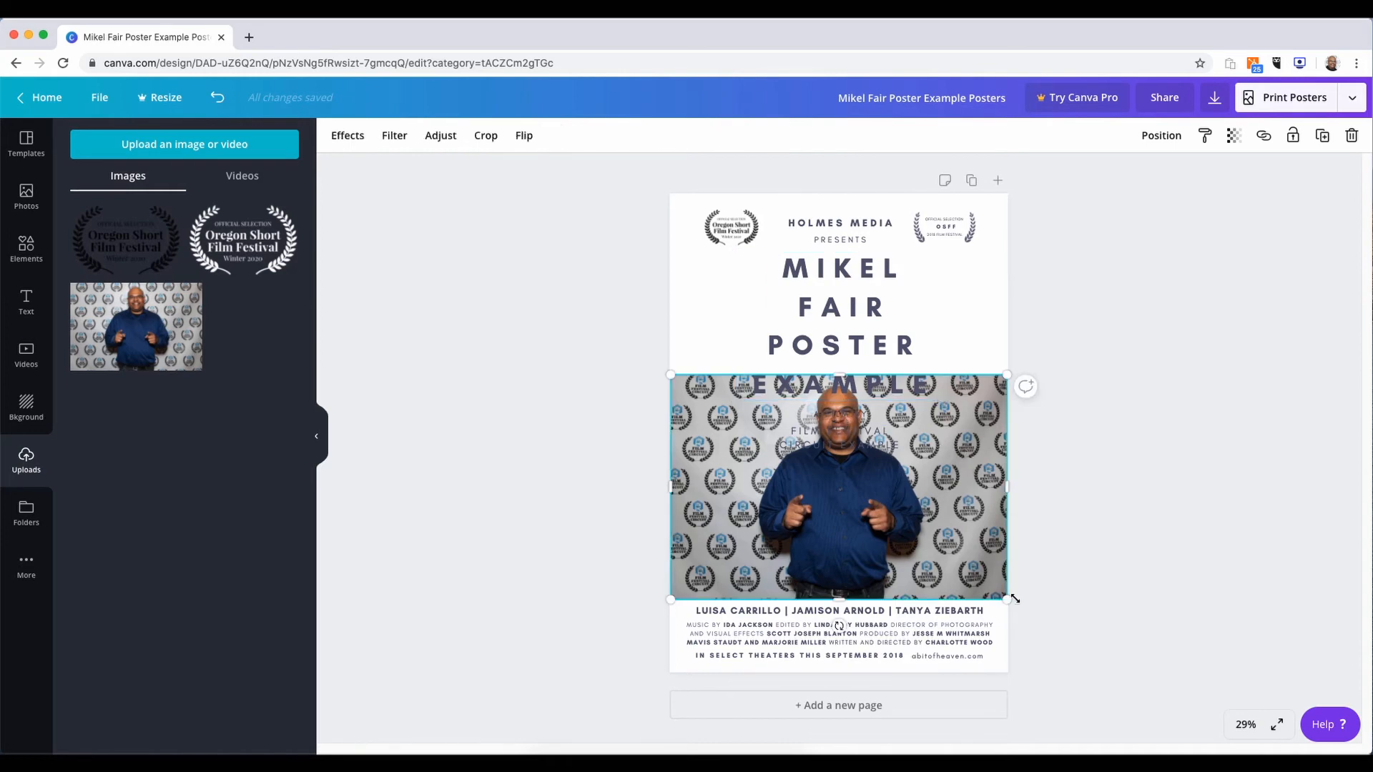
Shrink the photo small and place it at the left edge below the film credit
left_click_drag(1010, 602, 884, 518)
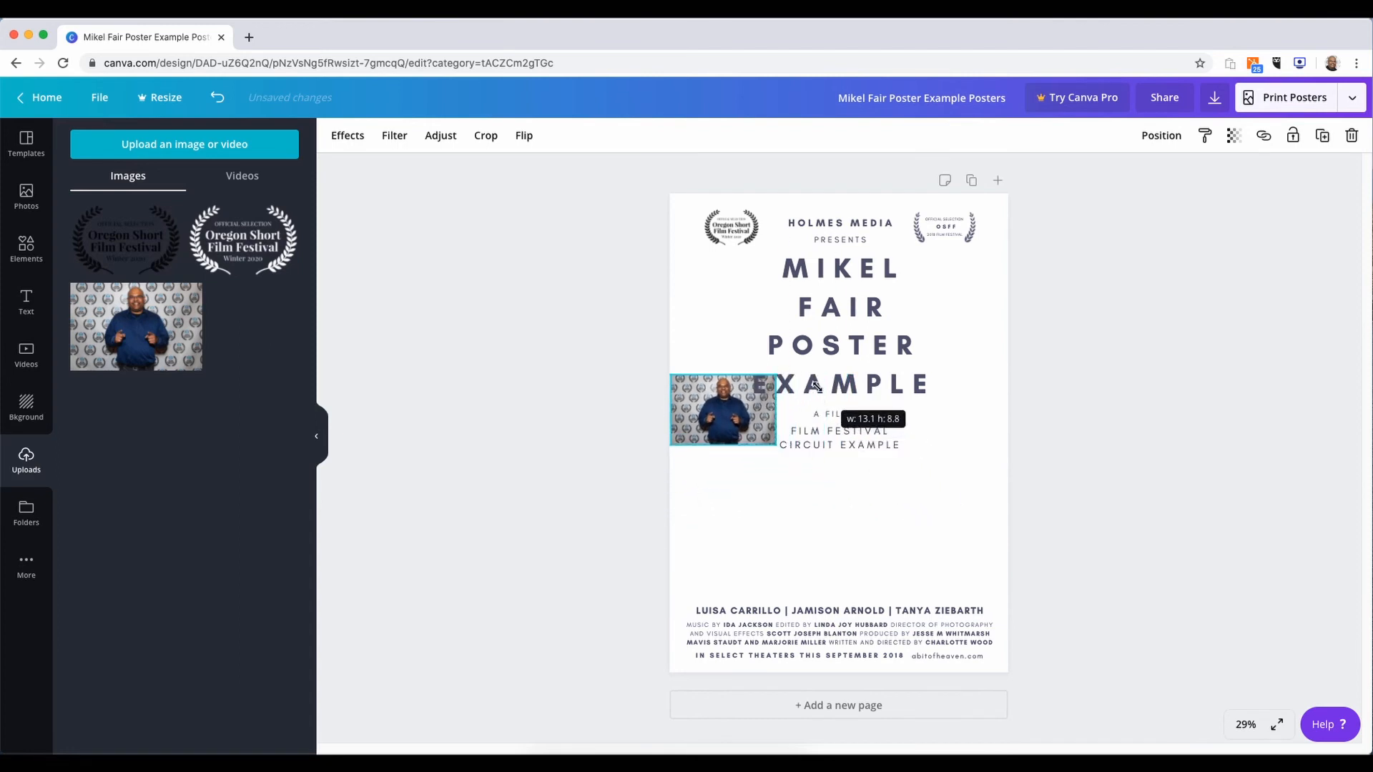
left_click_drag(723, 410, 716, 515)
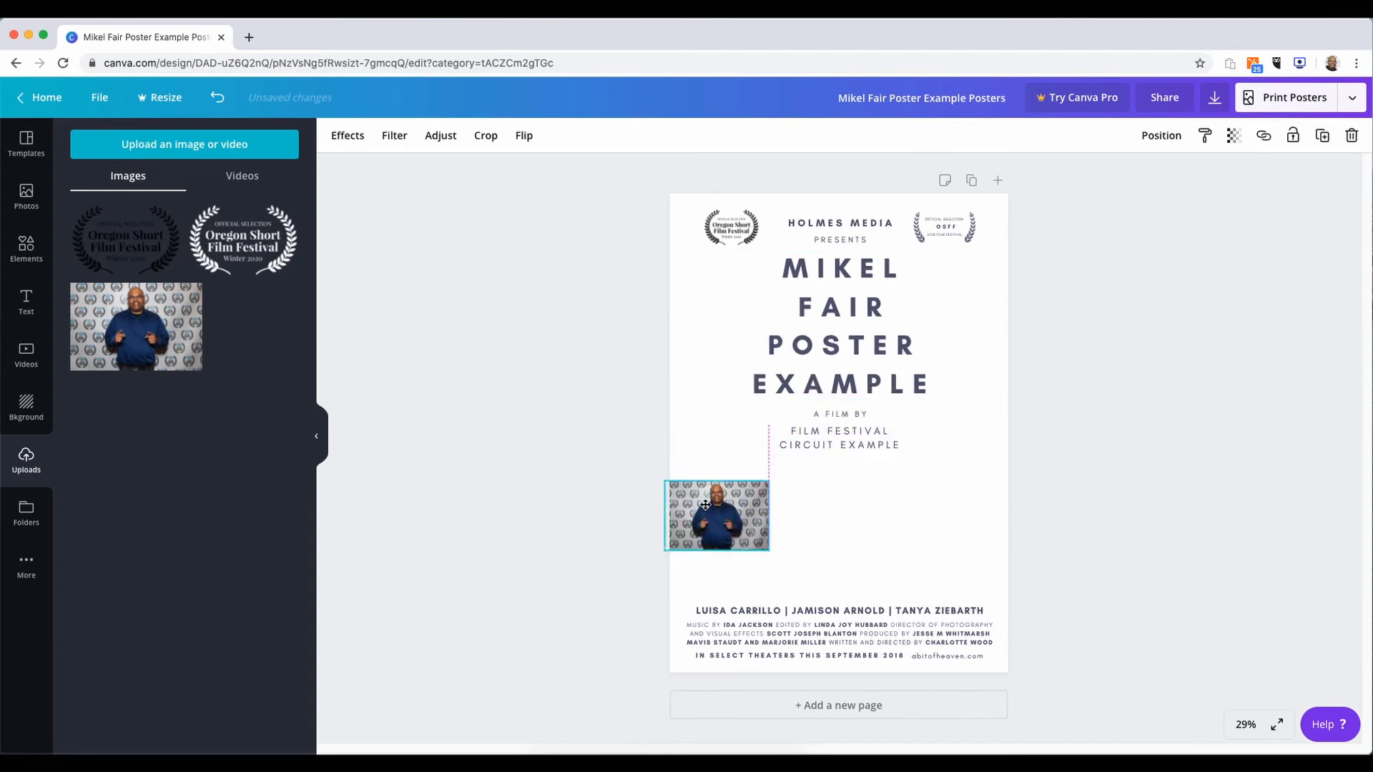
left_click_drag(717, 515, 720, 509)
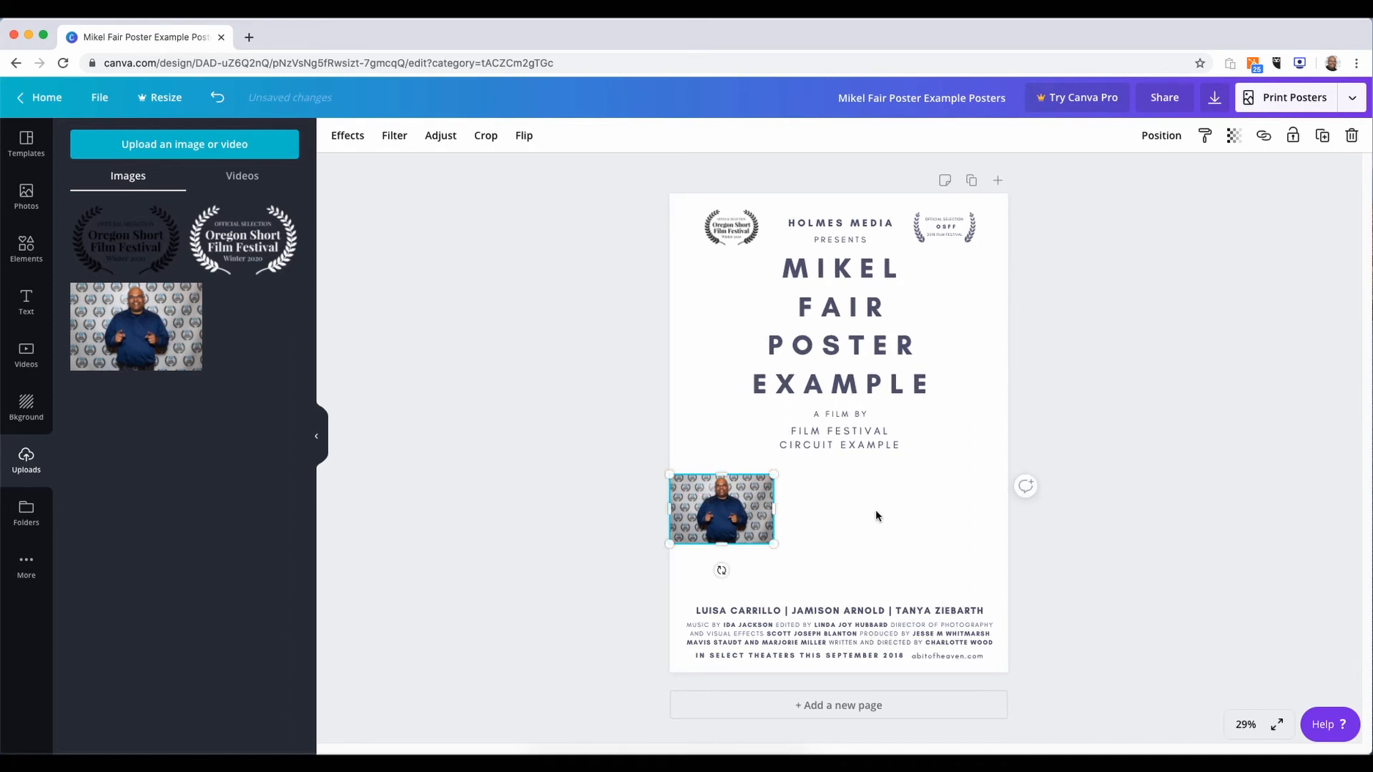
mouse_move(860, 521)
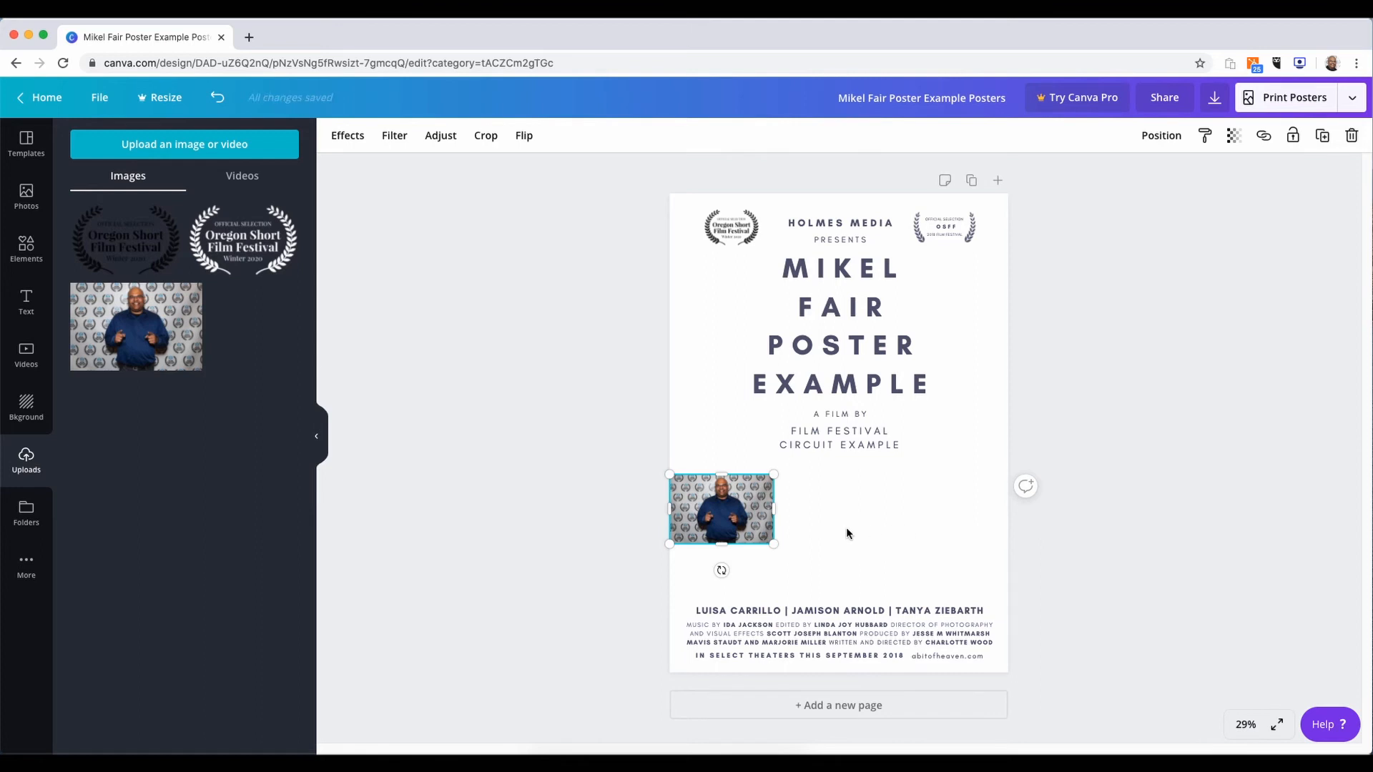
mouse_move(240, 437)
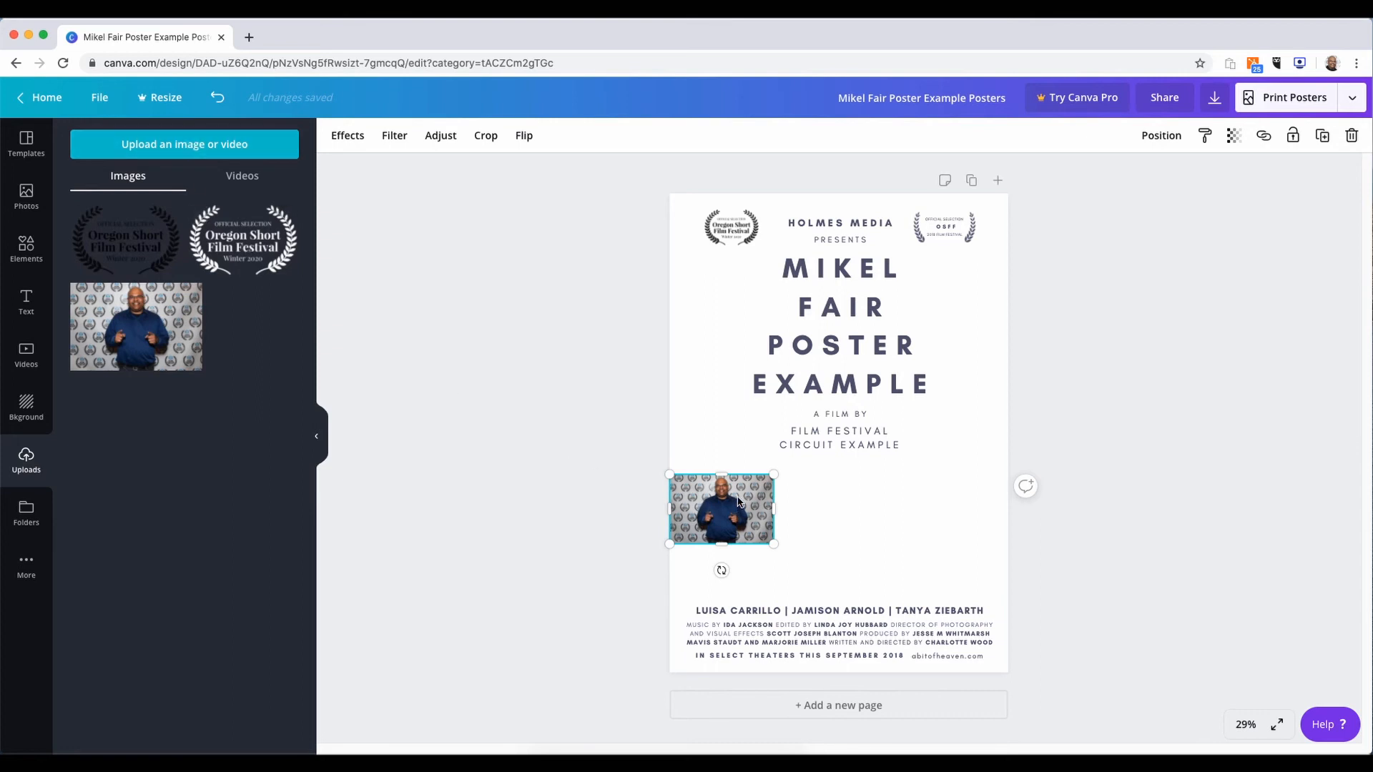
Delete the small photo of the man from the poster
right_click(720, 510)
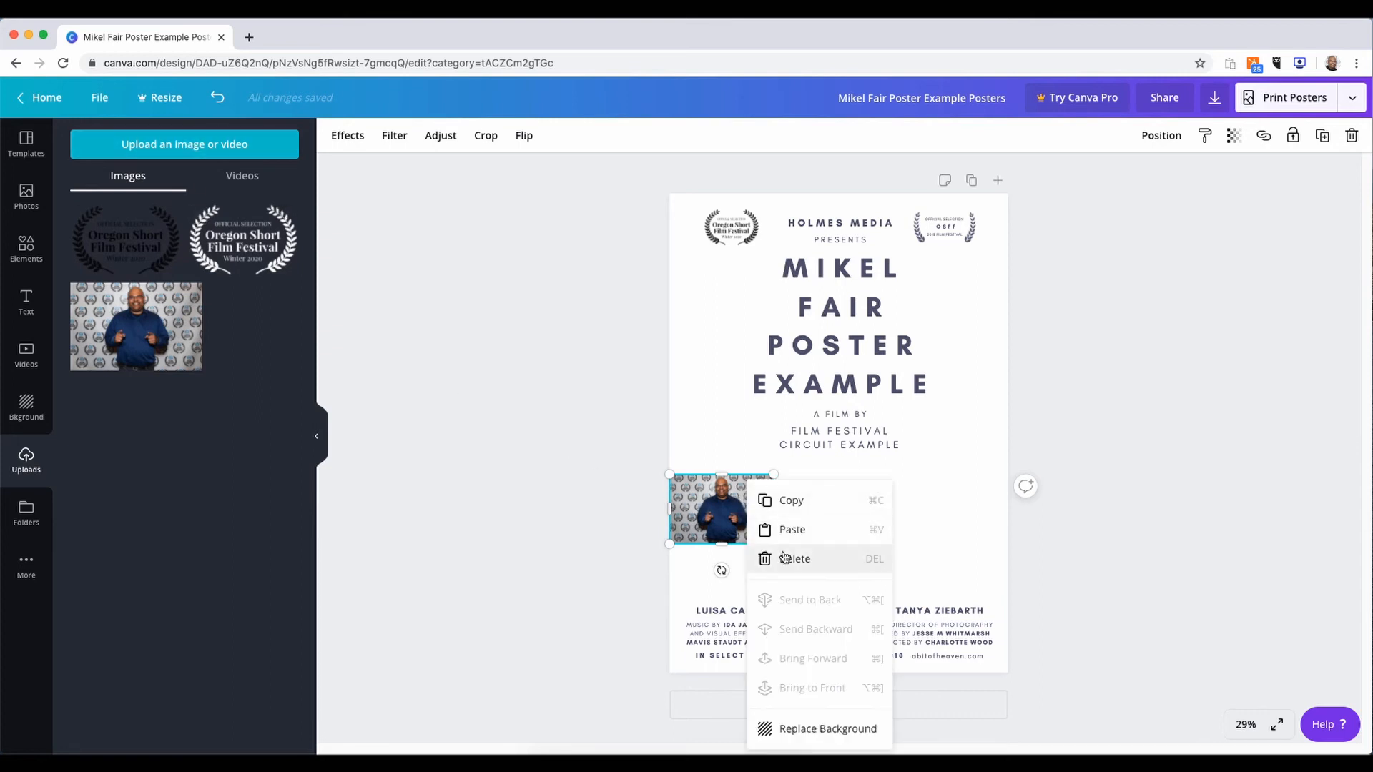
left_click(794, 559)
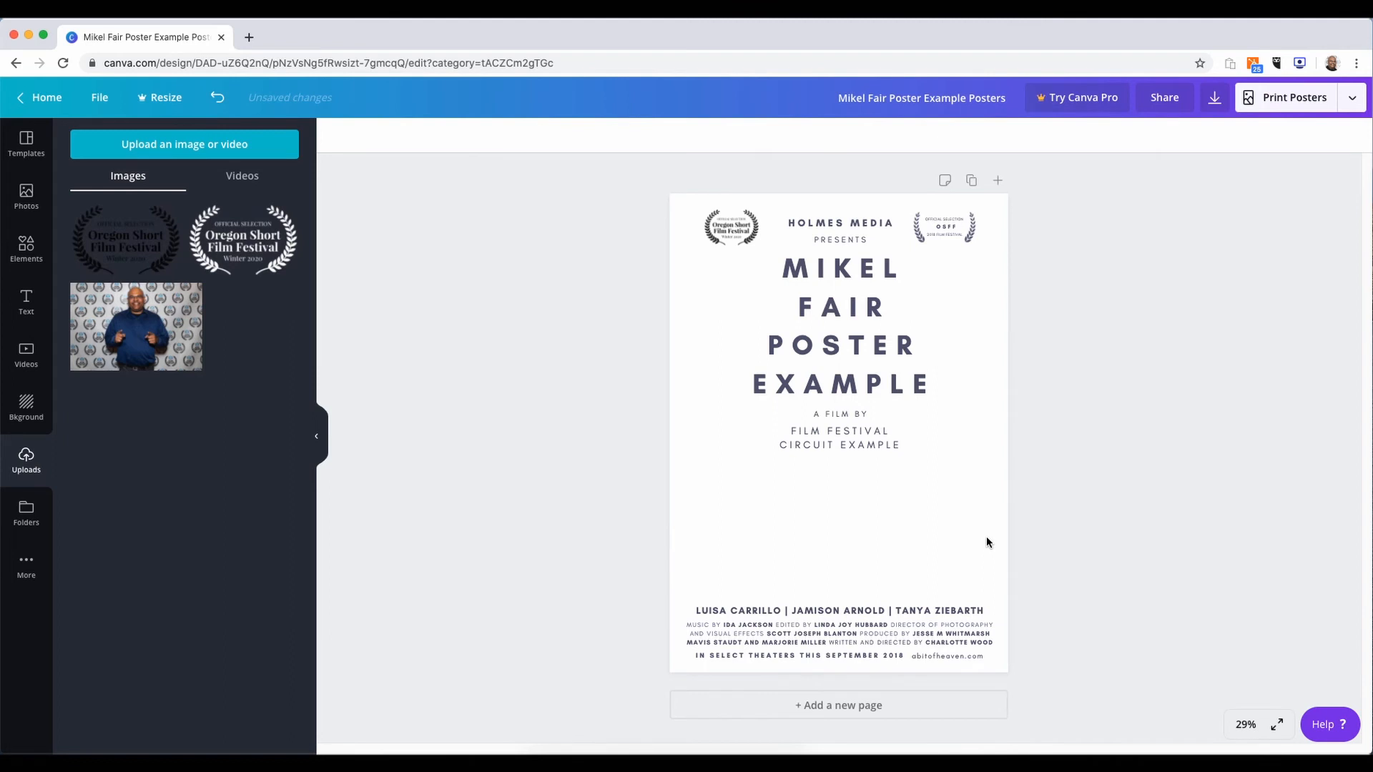
mouse_move(970, 387)
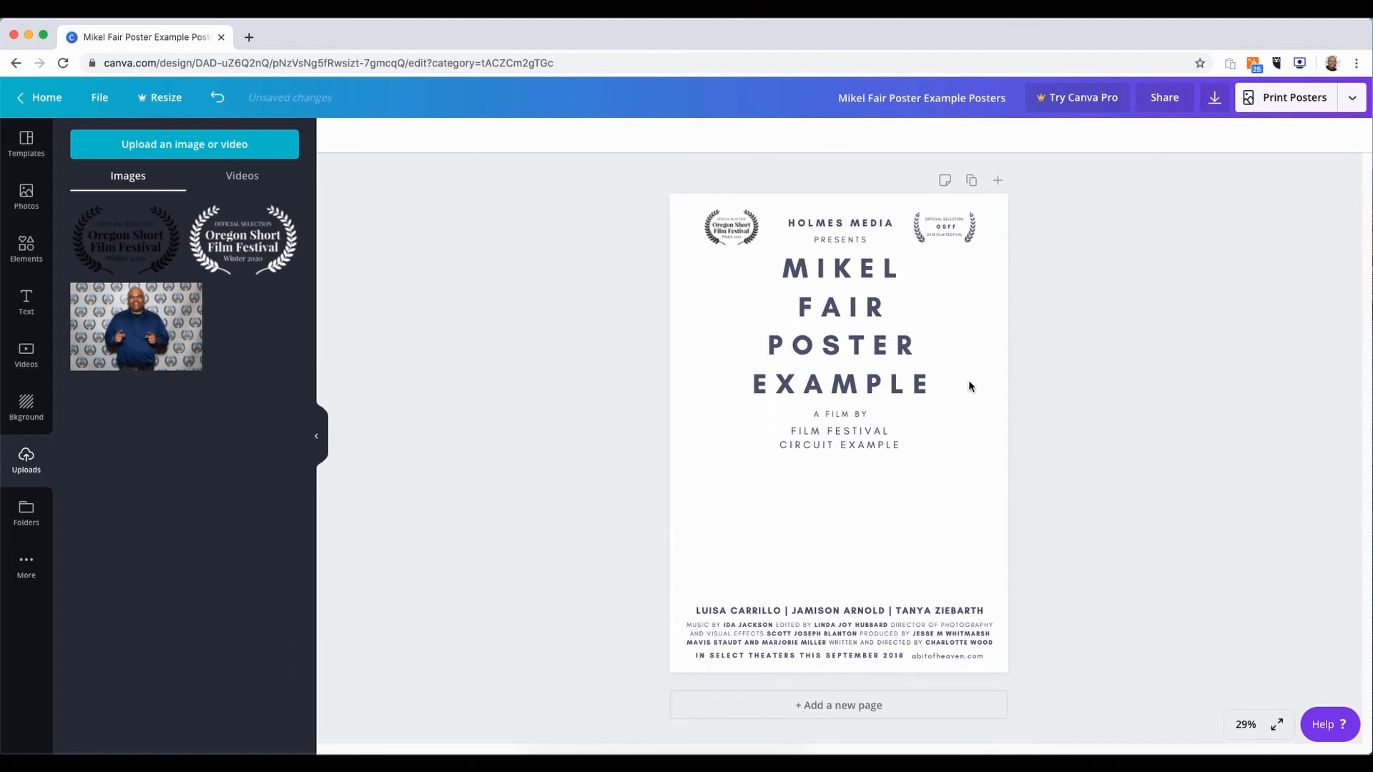
mouse_move(369, 301)
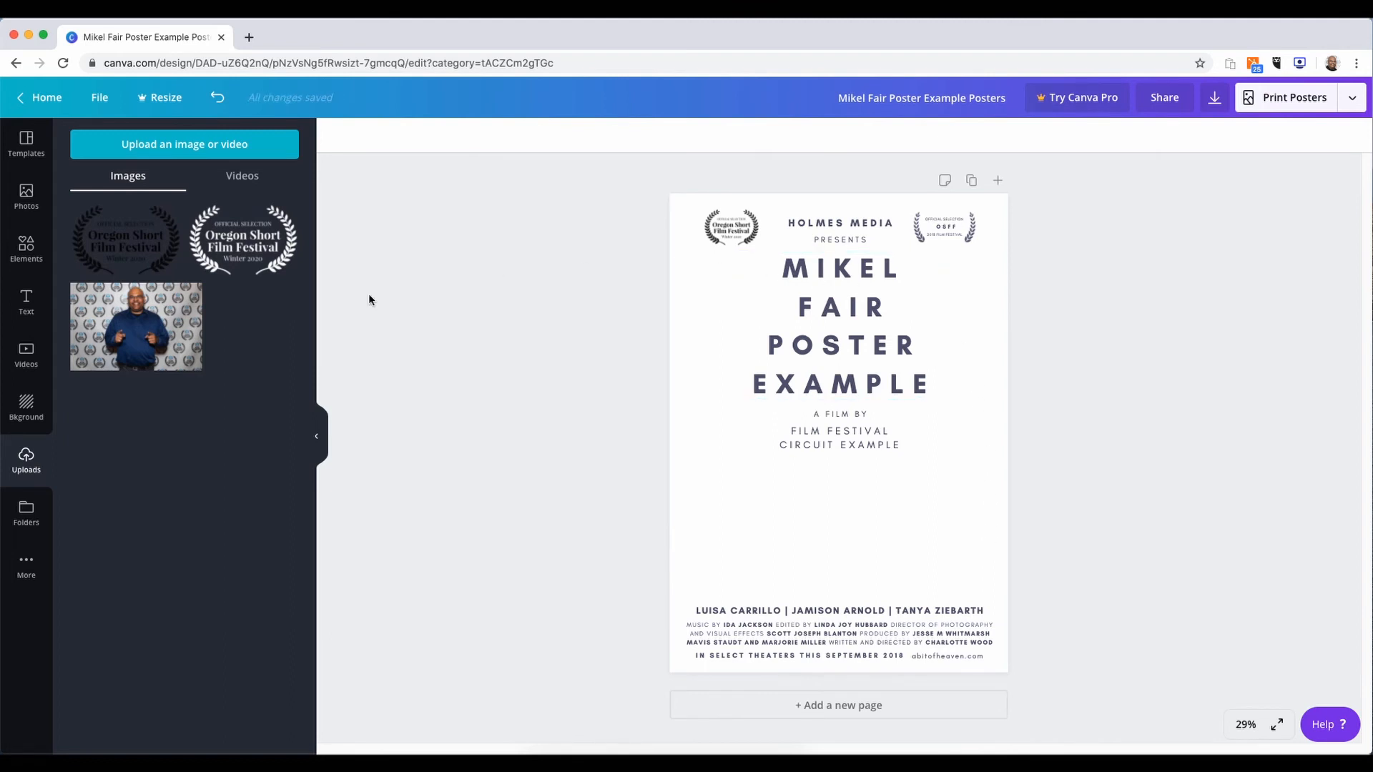
Browse the Background library, scrolling through texture and photo thumbnails
left_click(27, 407)
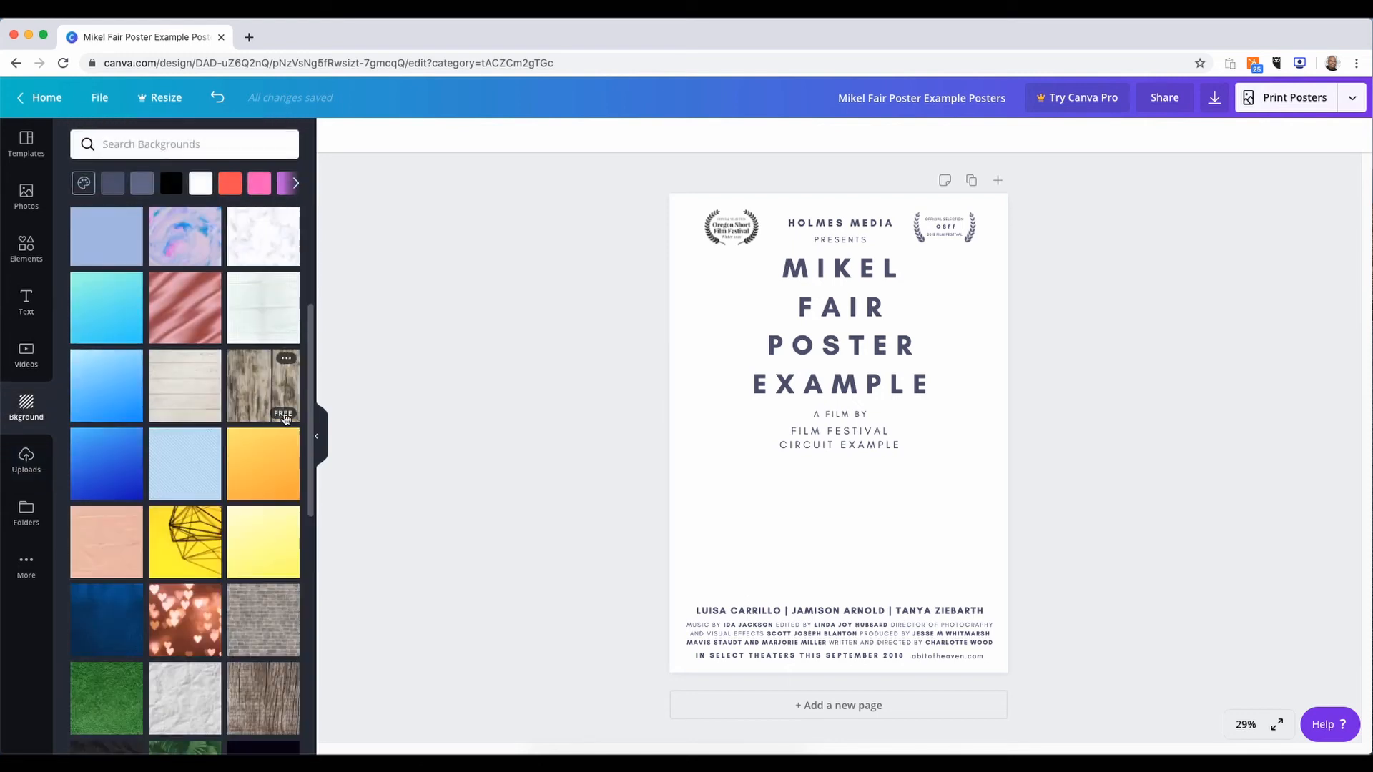
scroll("down", 3)
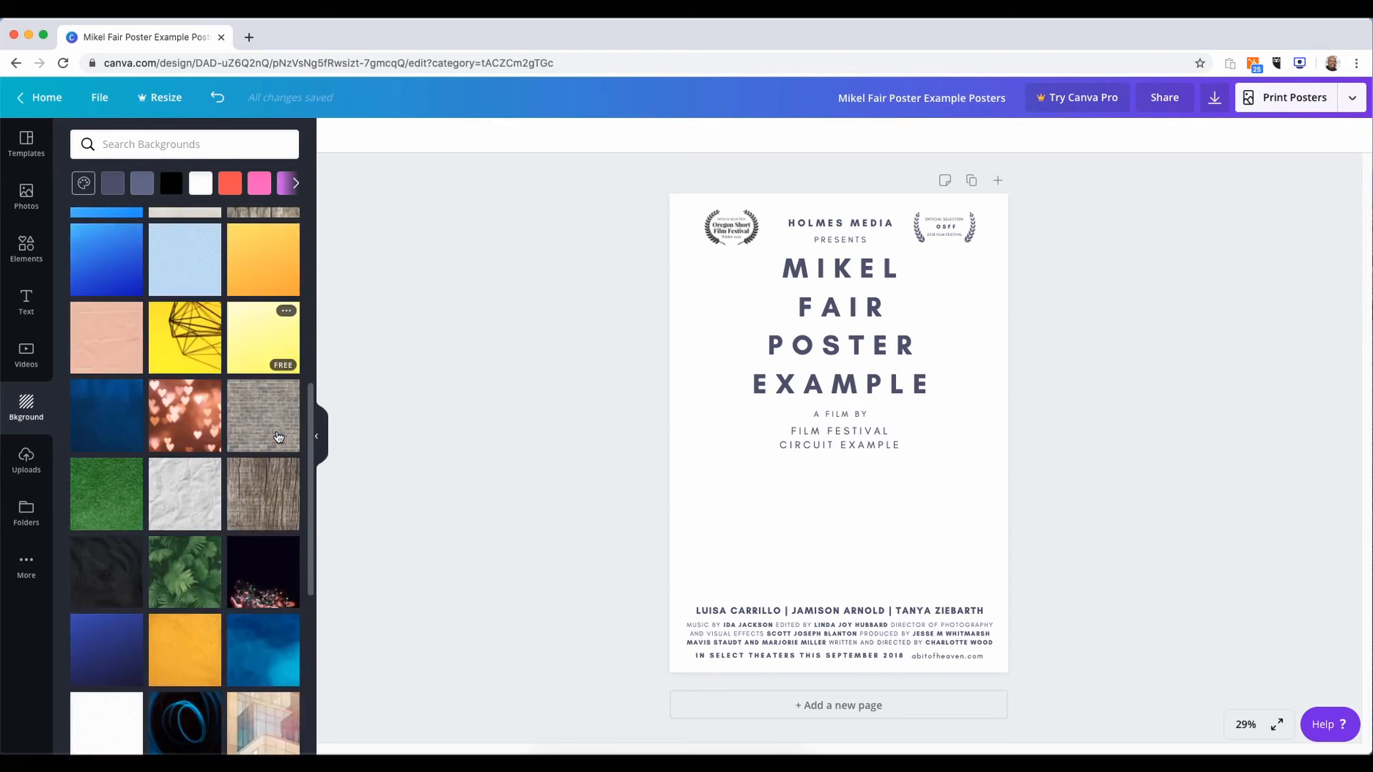
scroll("down", 3)
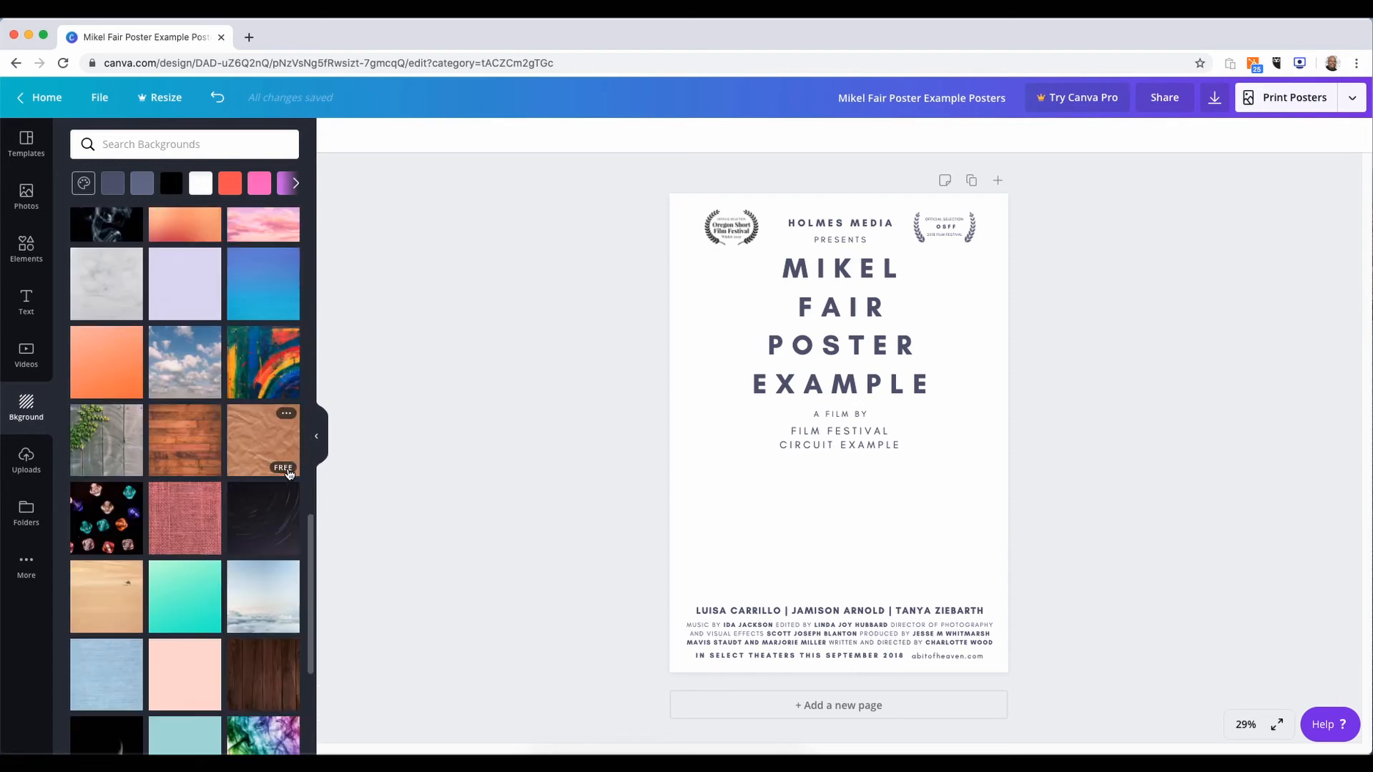
scroll("down", 3)
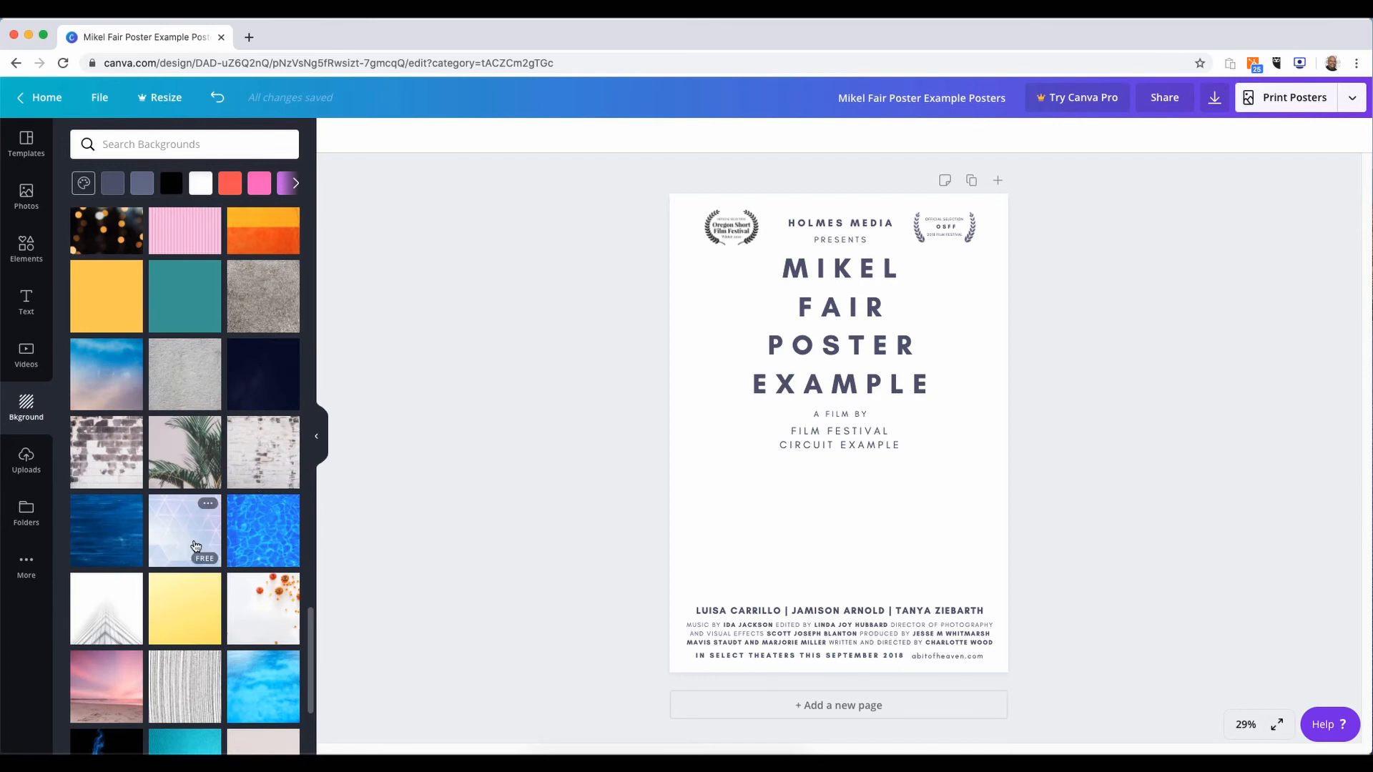
scroll("down", 3)
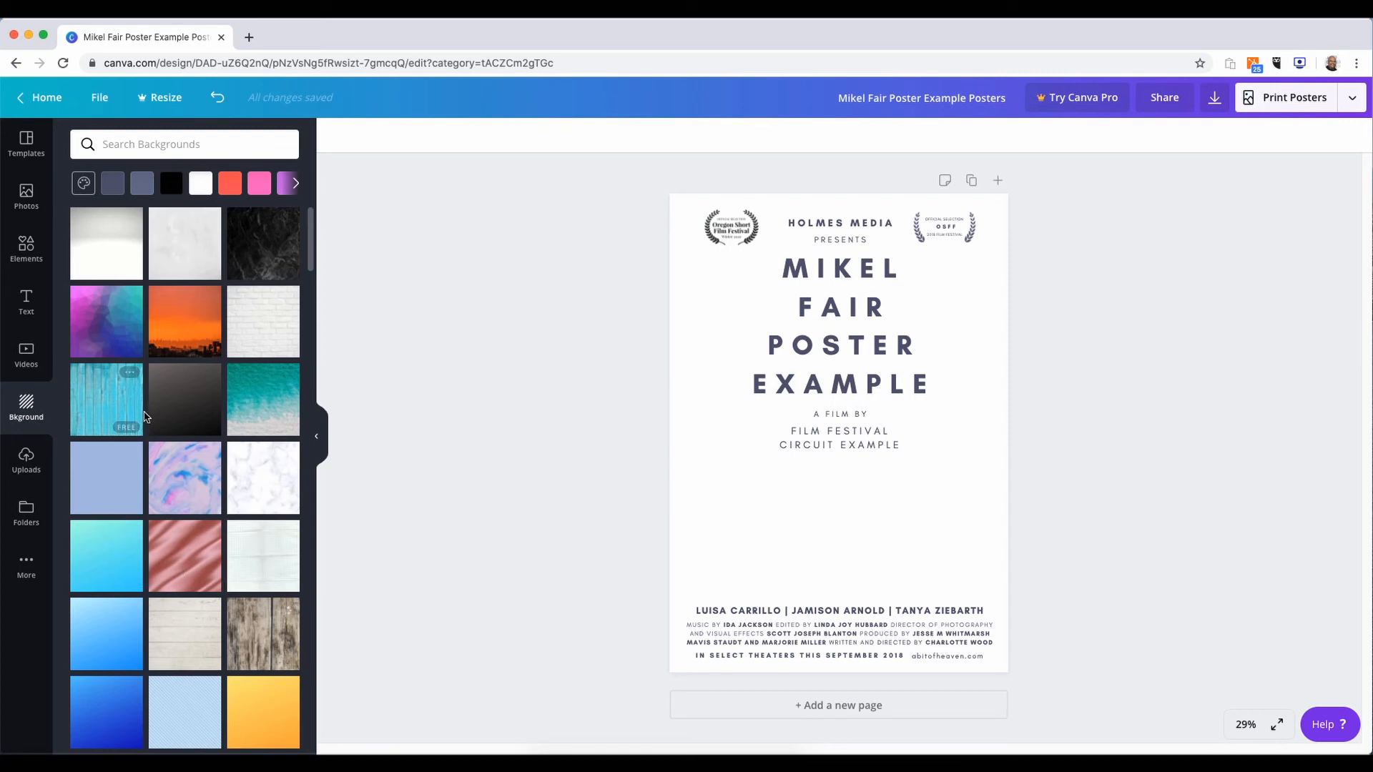
mouse_move(185, 238)
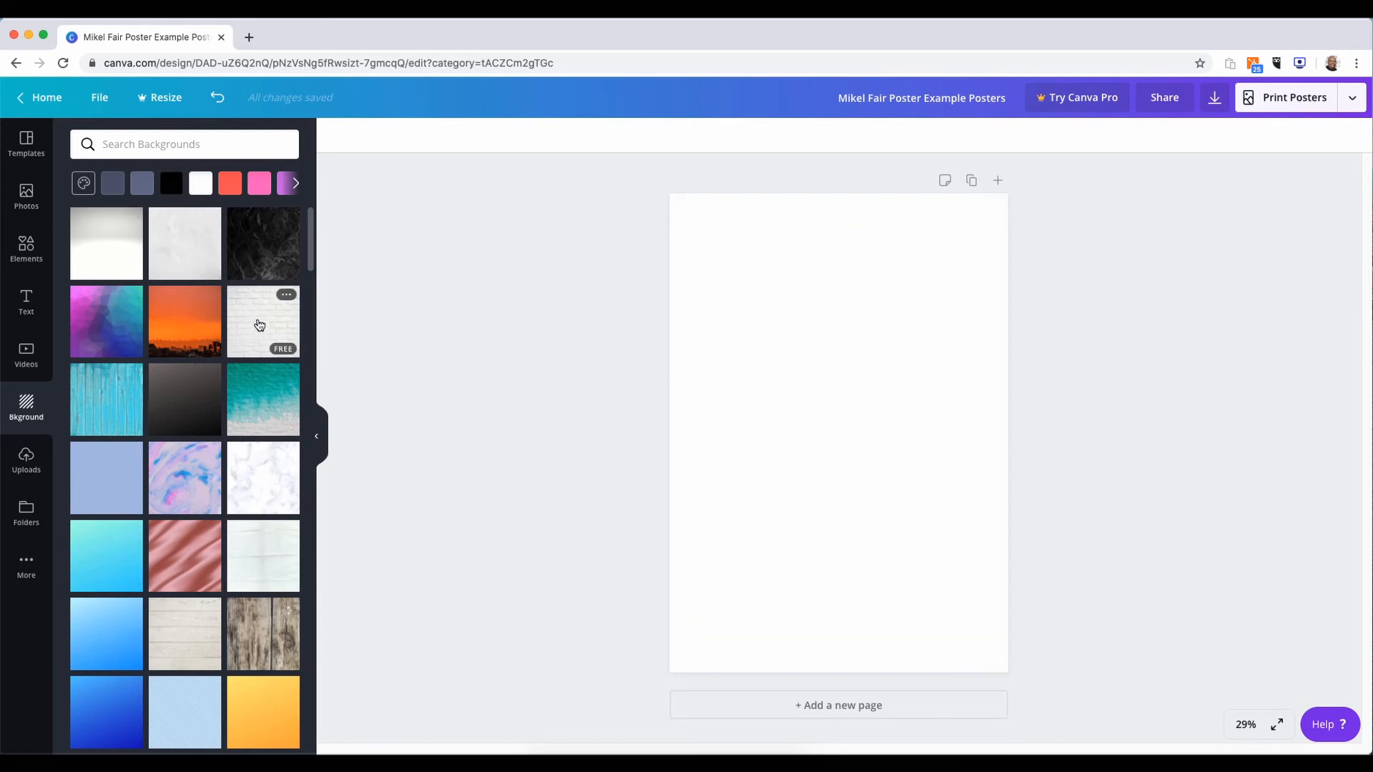
left_click(262, 321)
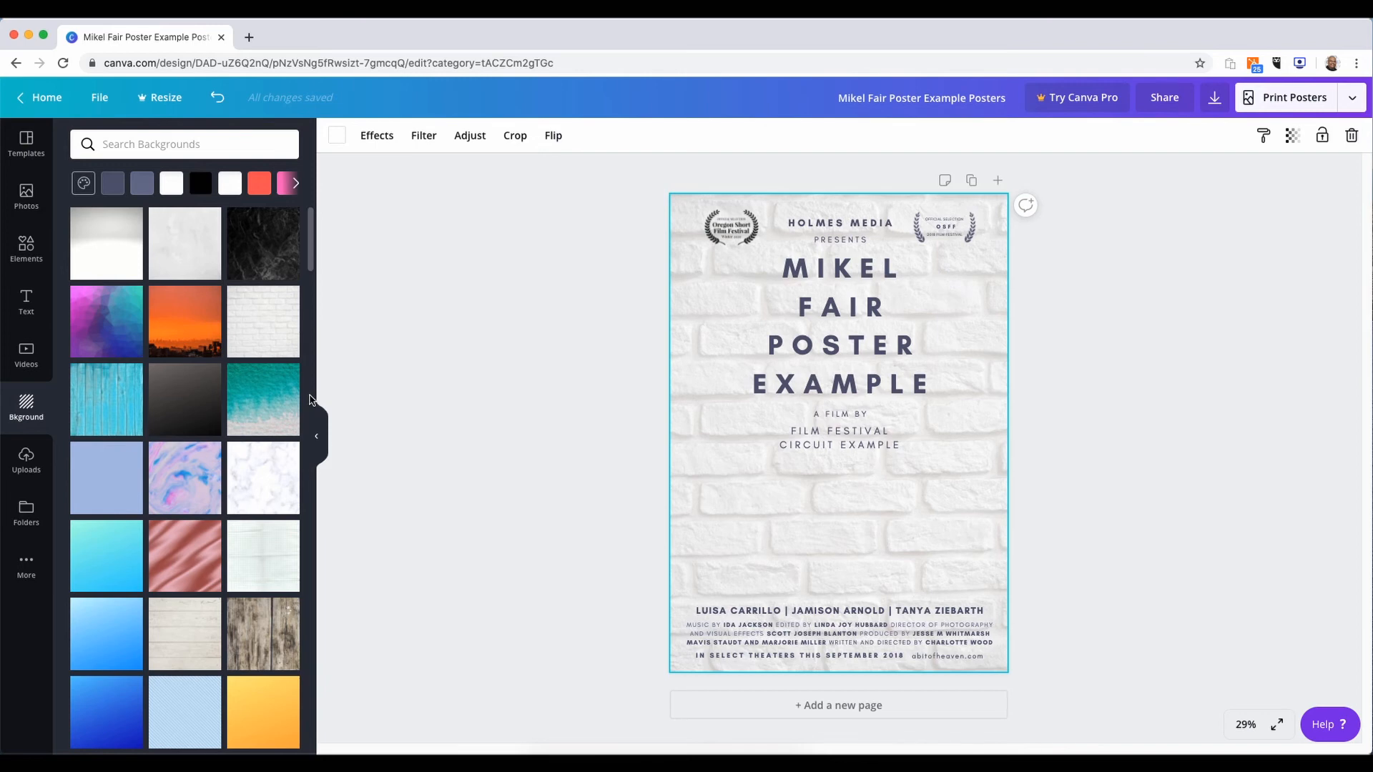
left_click(839, 324)
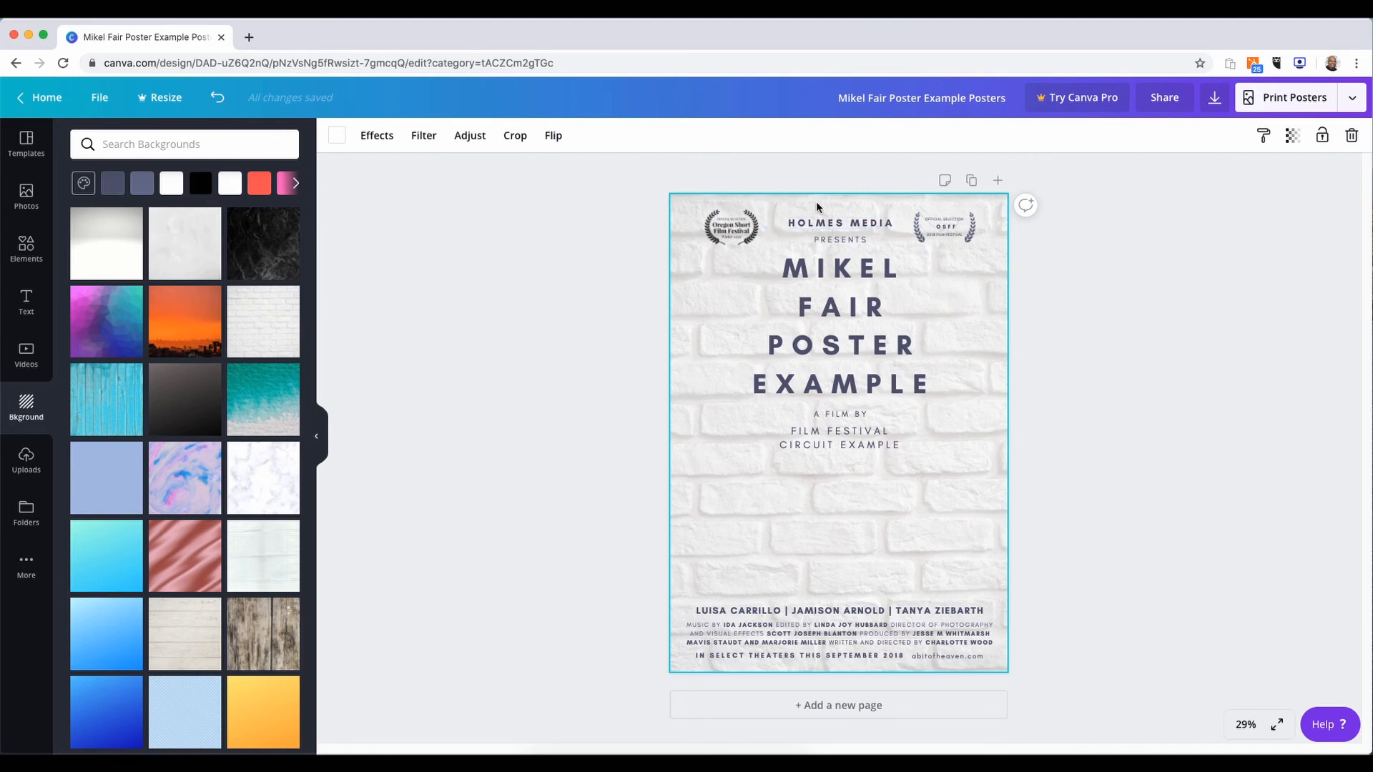
left_click(689, 214)
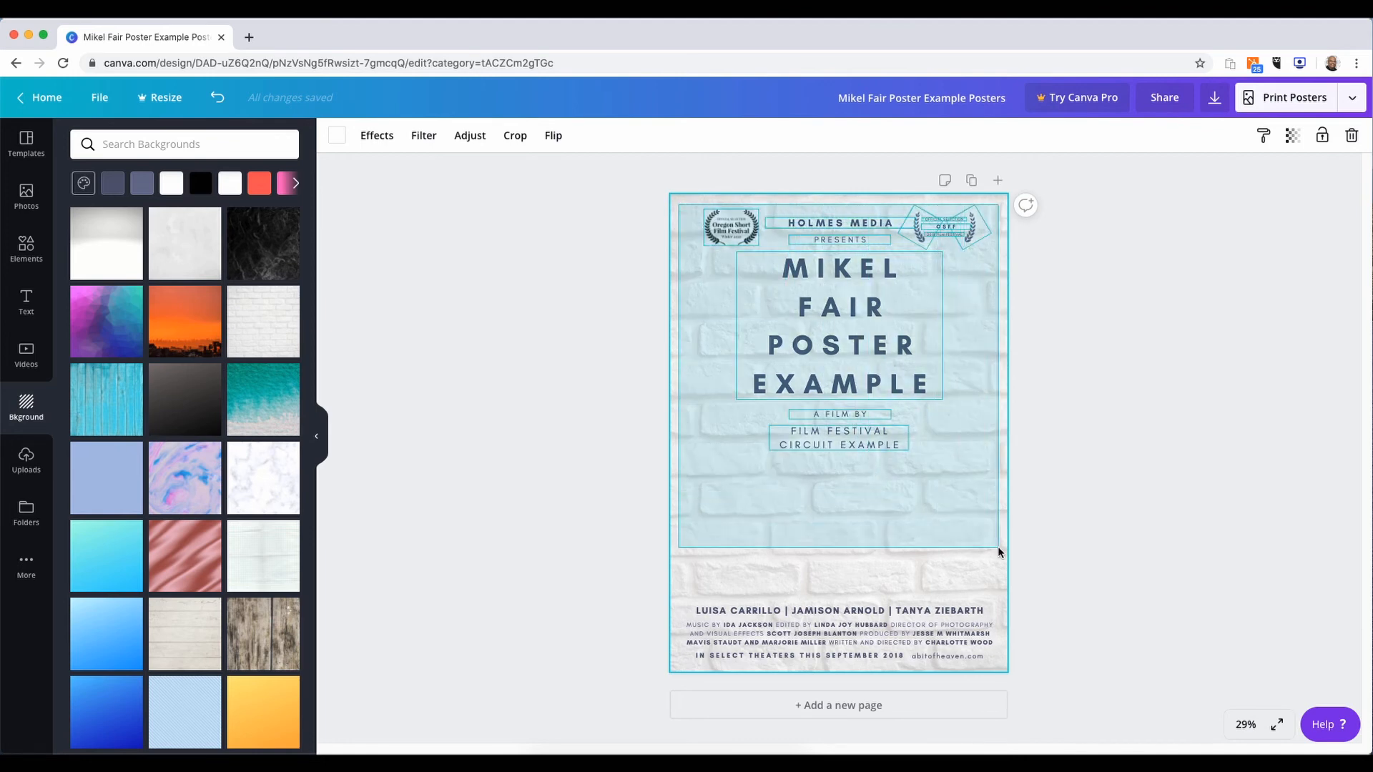
left_click(838, 323)
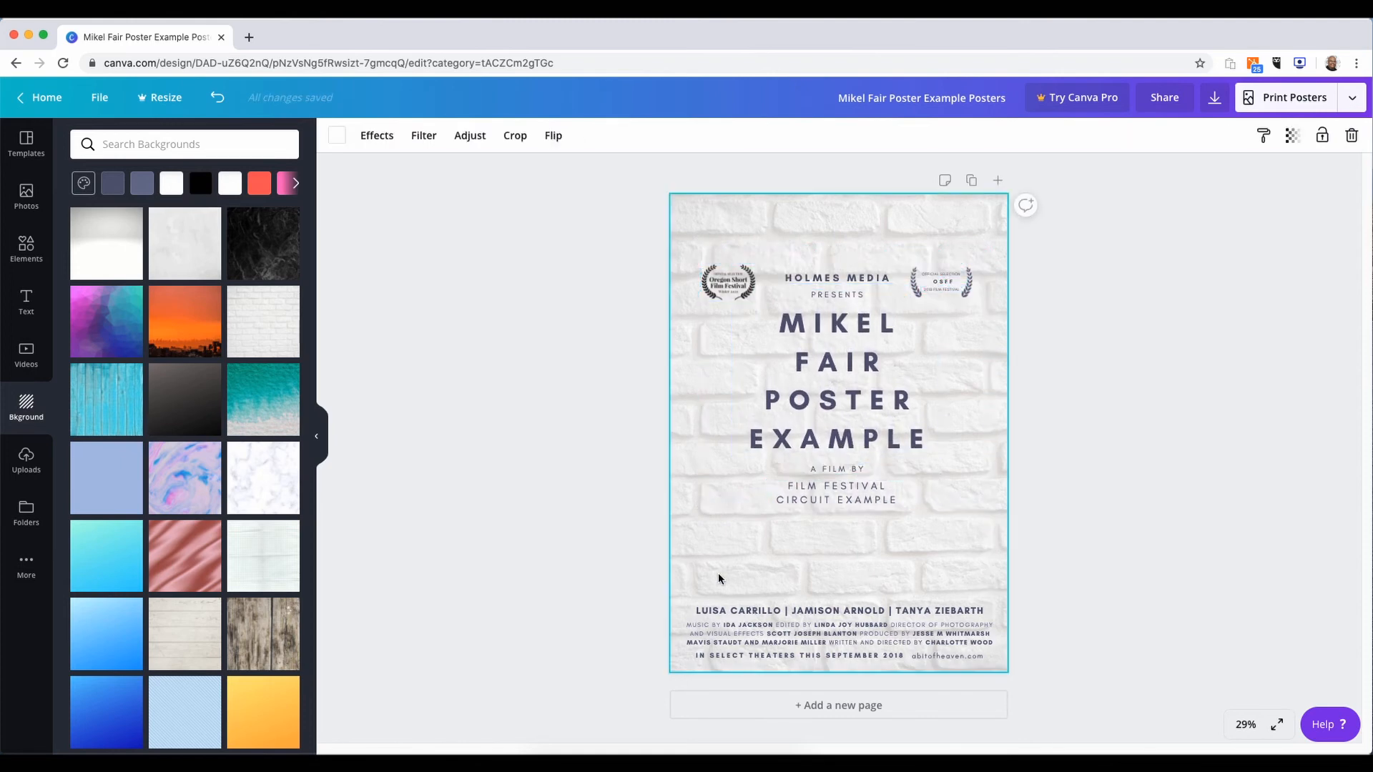
left_click(838, 640)
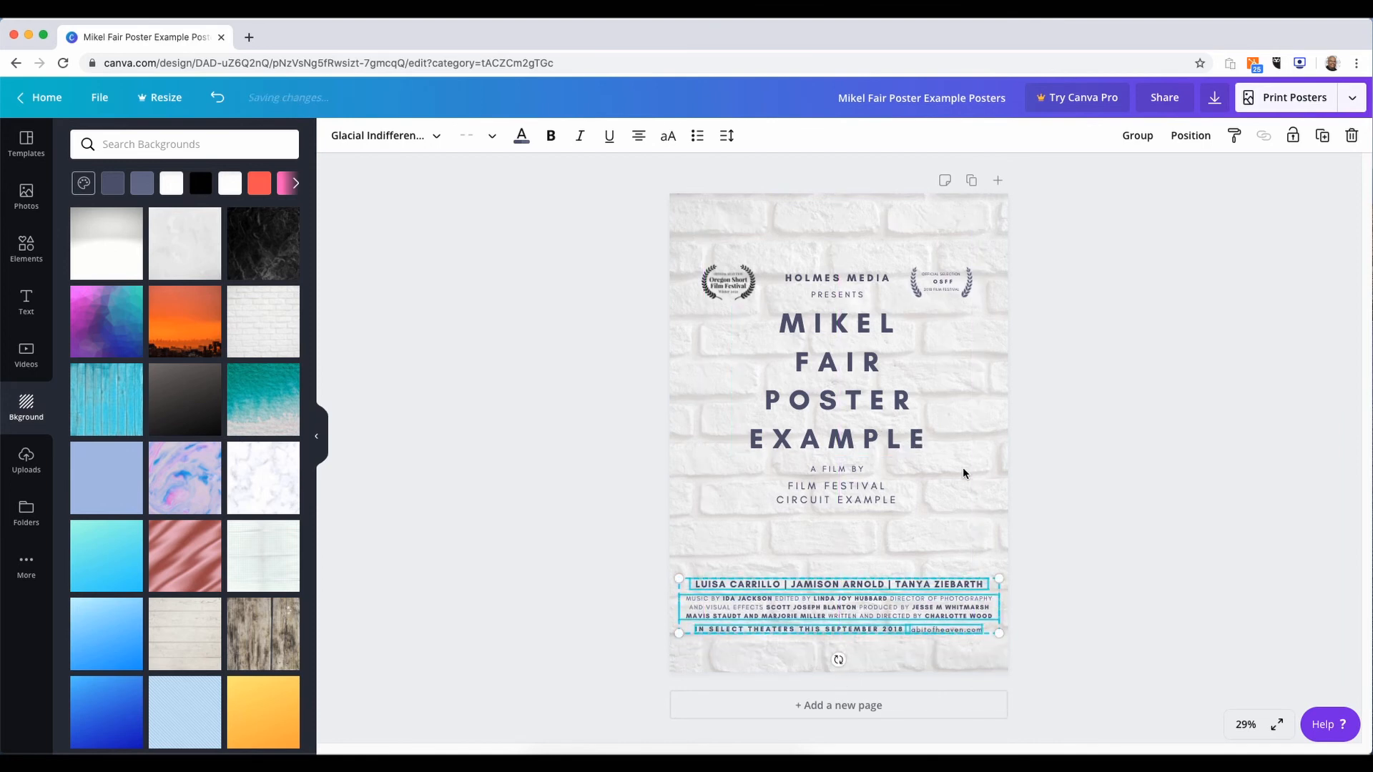
left_click(963, 474)
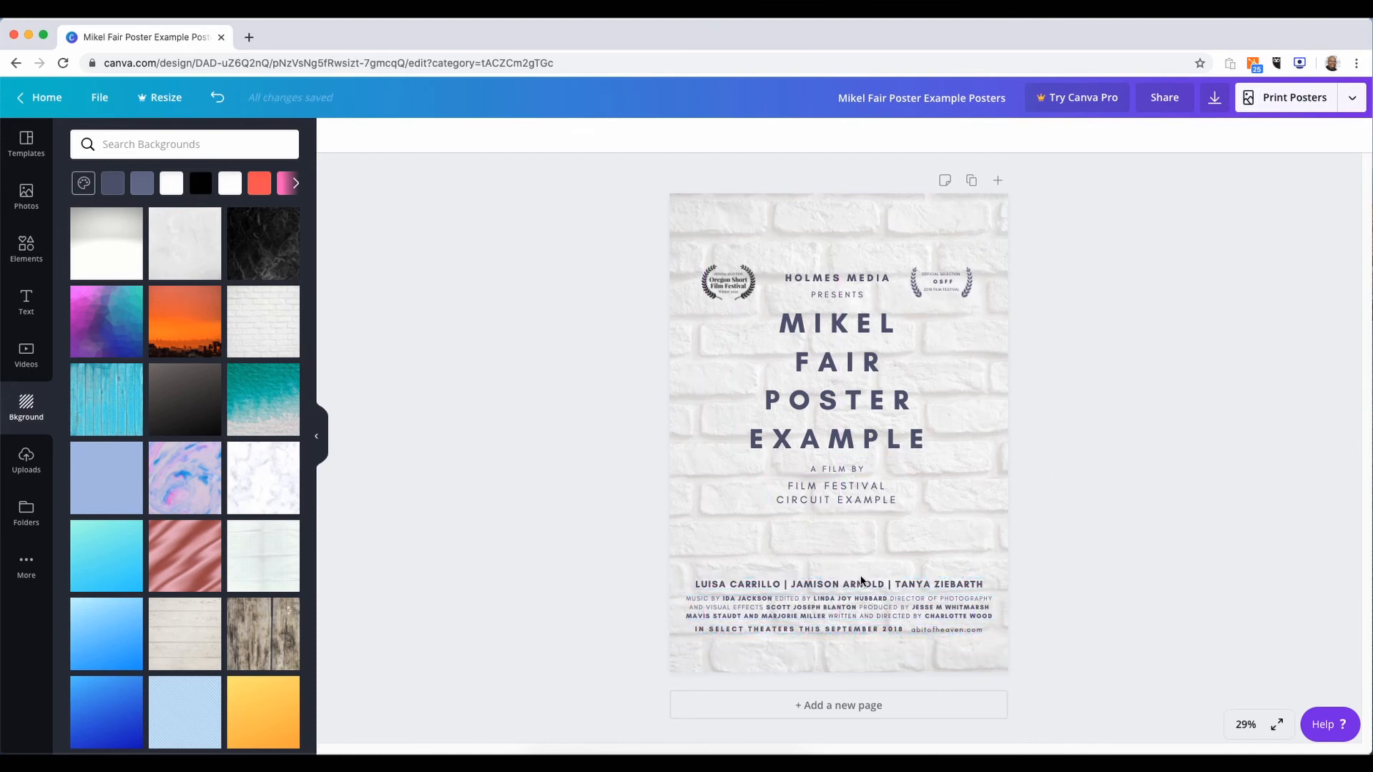
left_click(828, 382)
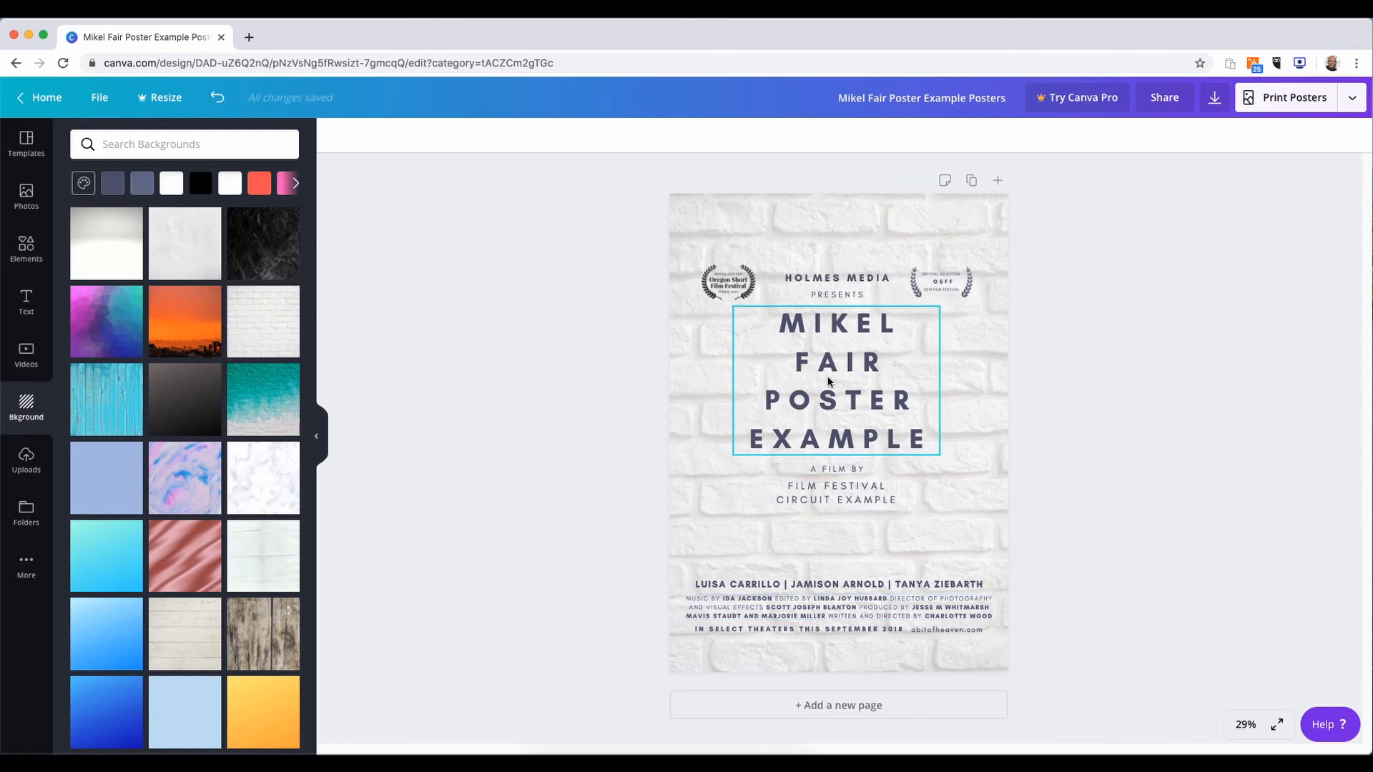
mouse_move(889, 450)
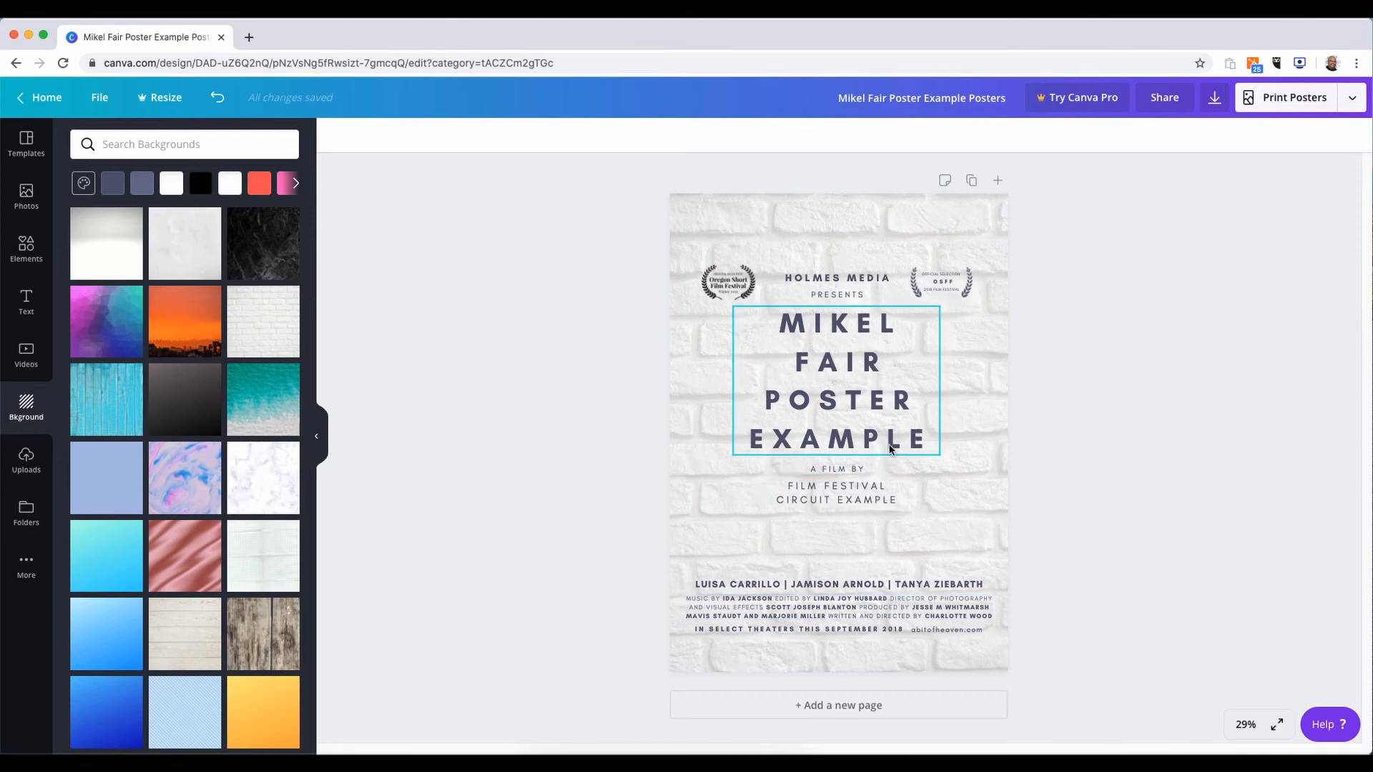
left_click(1160, 321)
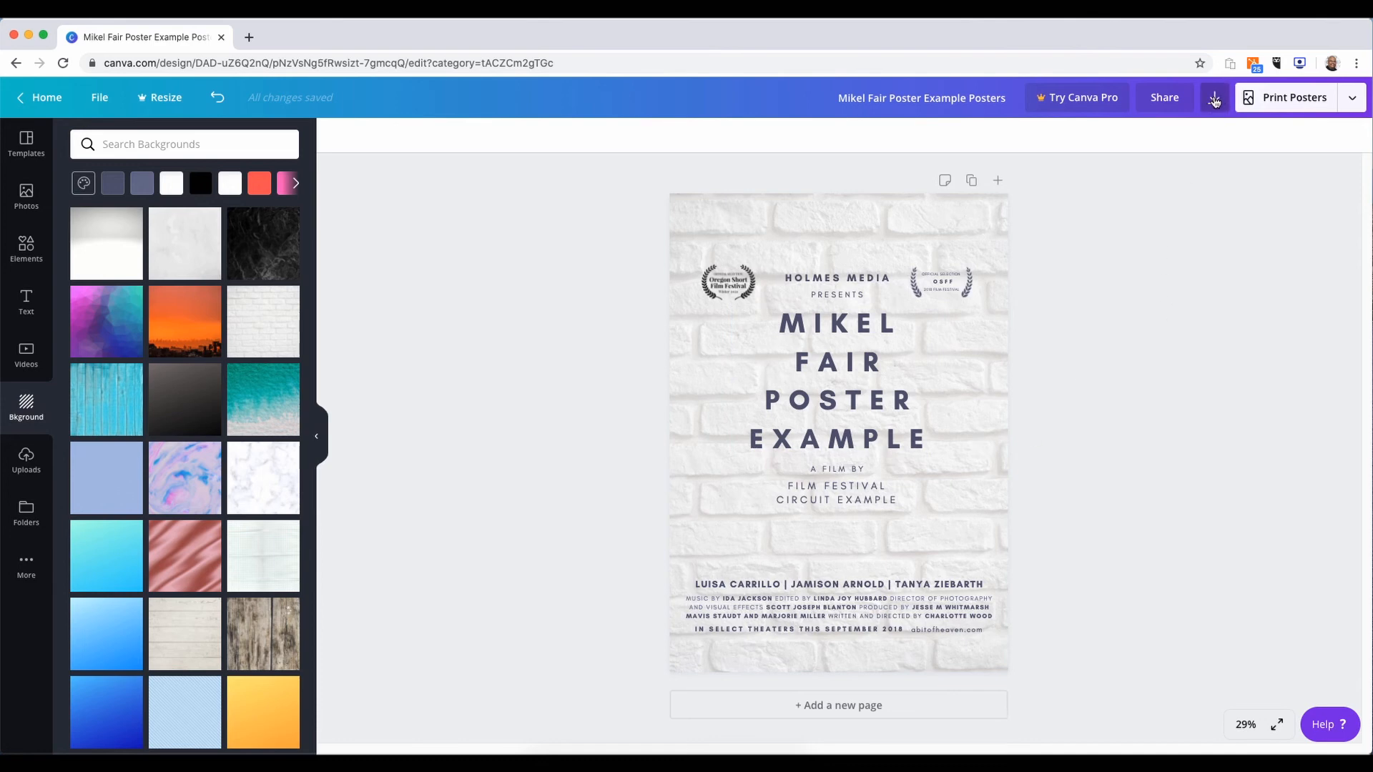
Choose Download from the publish options beside Print Posters
left_click(1351, 97)
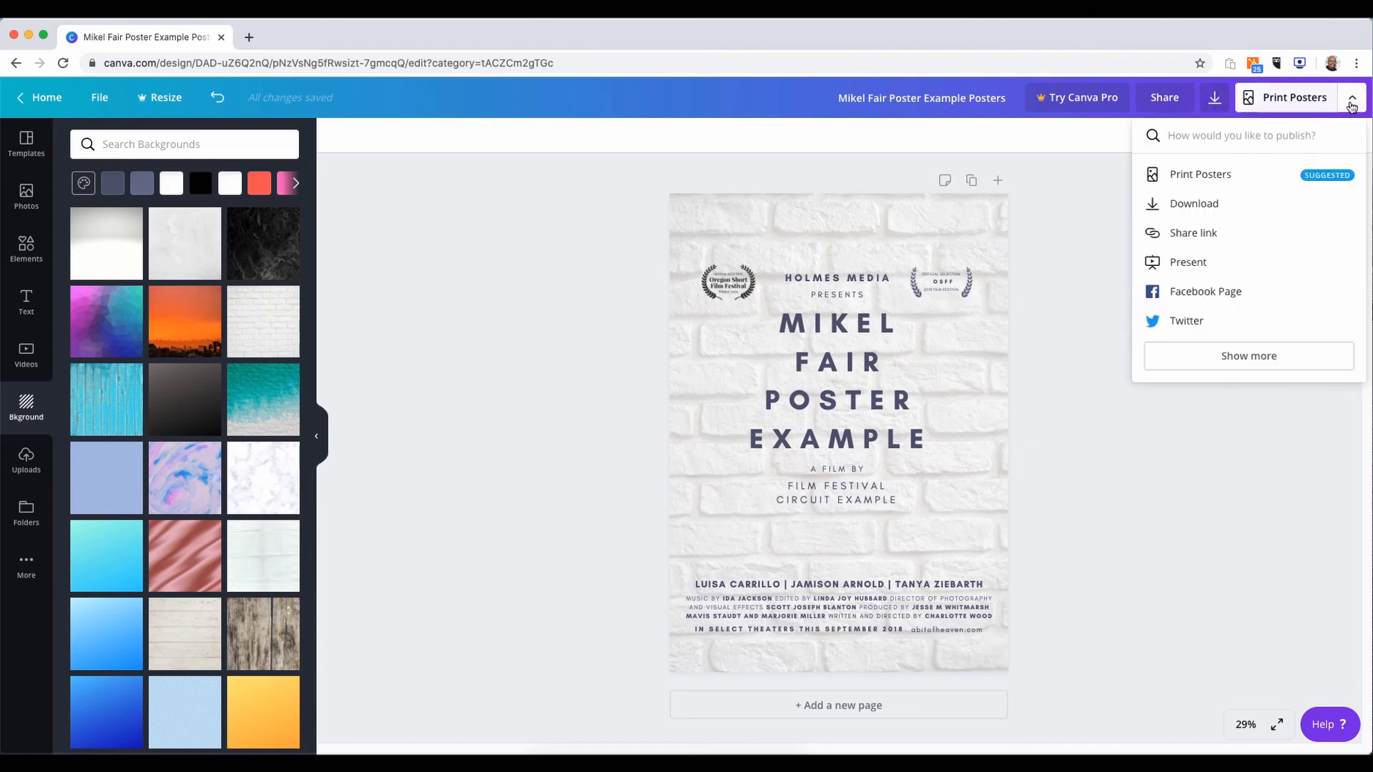
mouse_move(1201, 174)
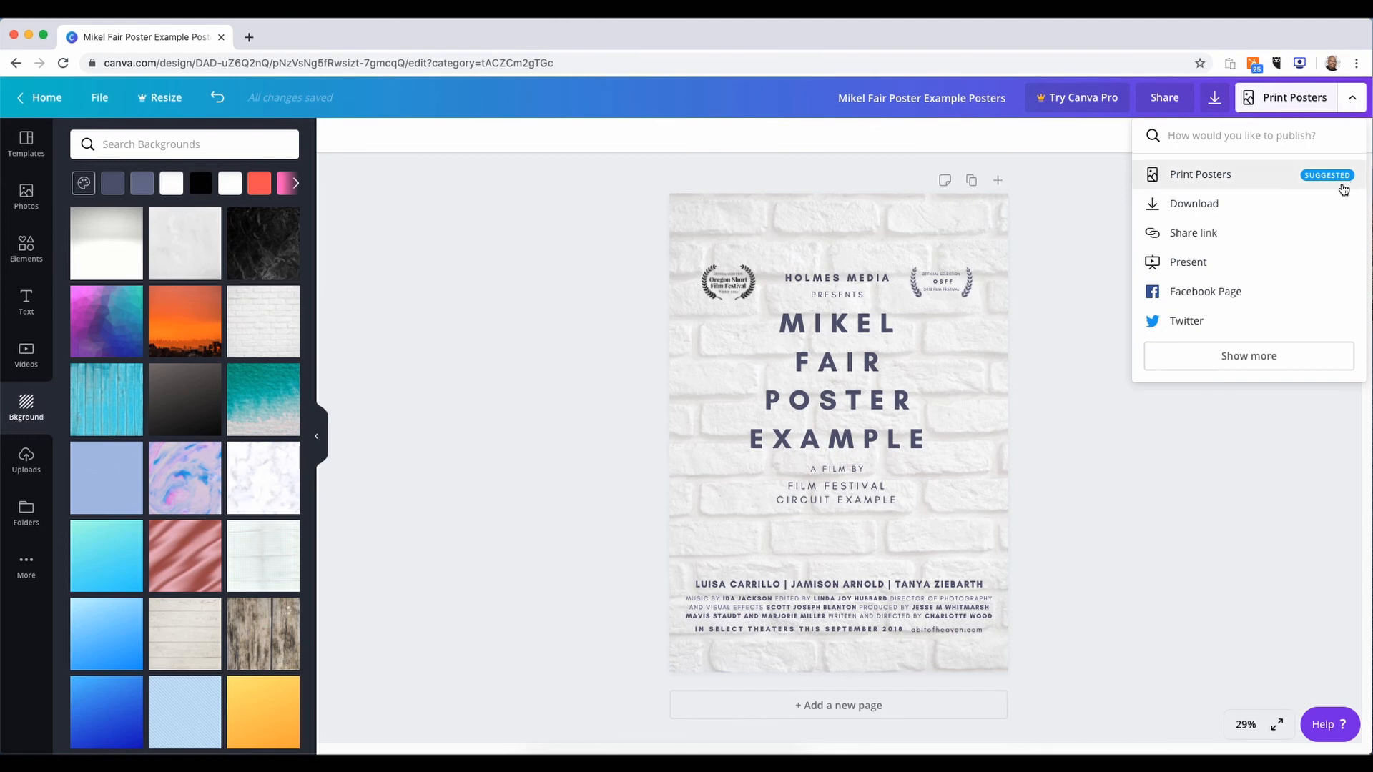
mouse_move(1193, 203)
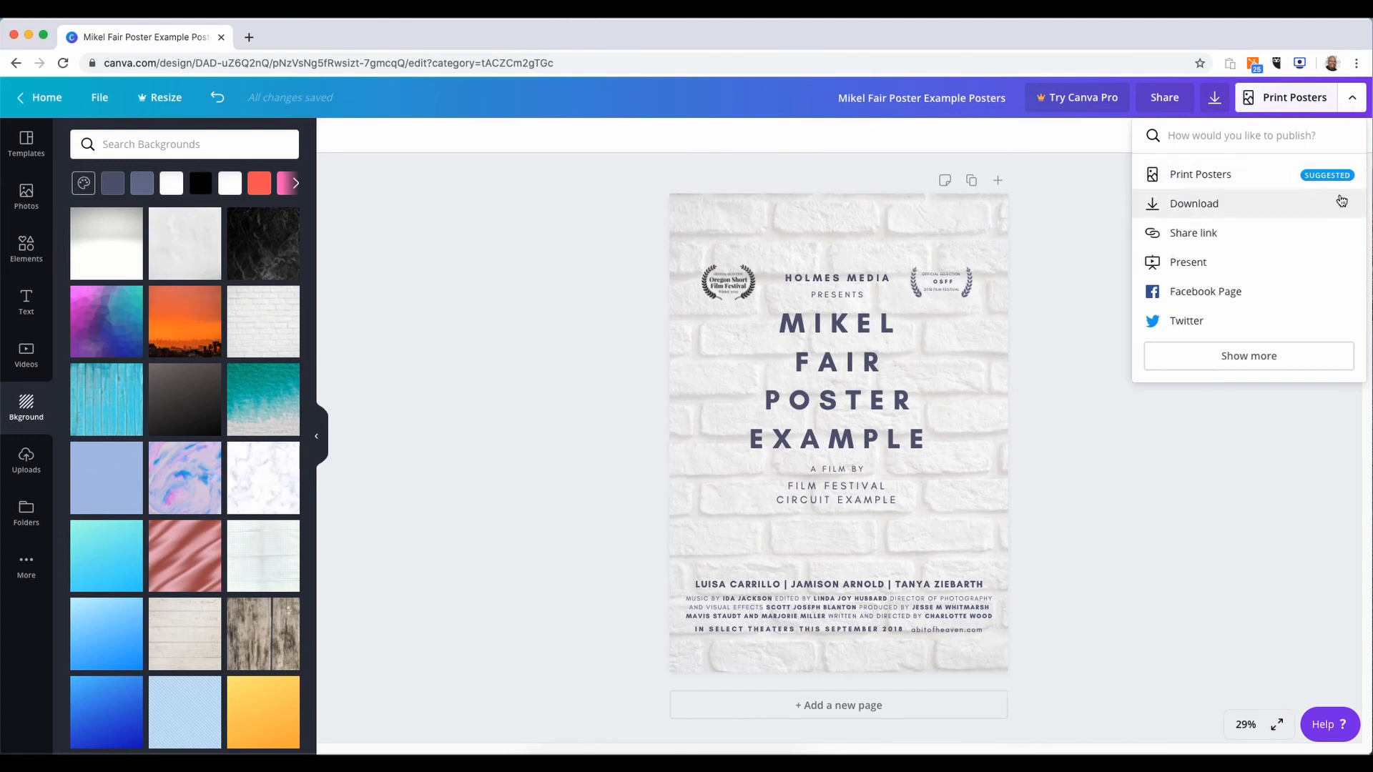
mouse_move(1311, 211)
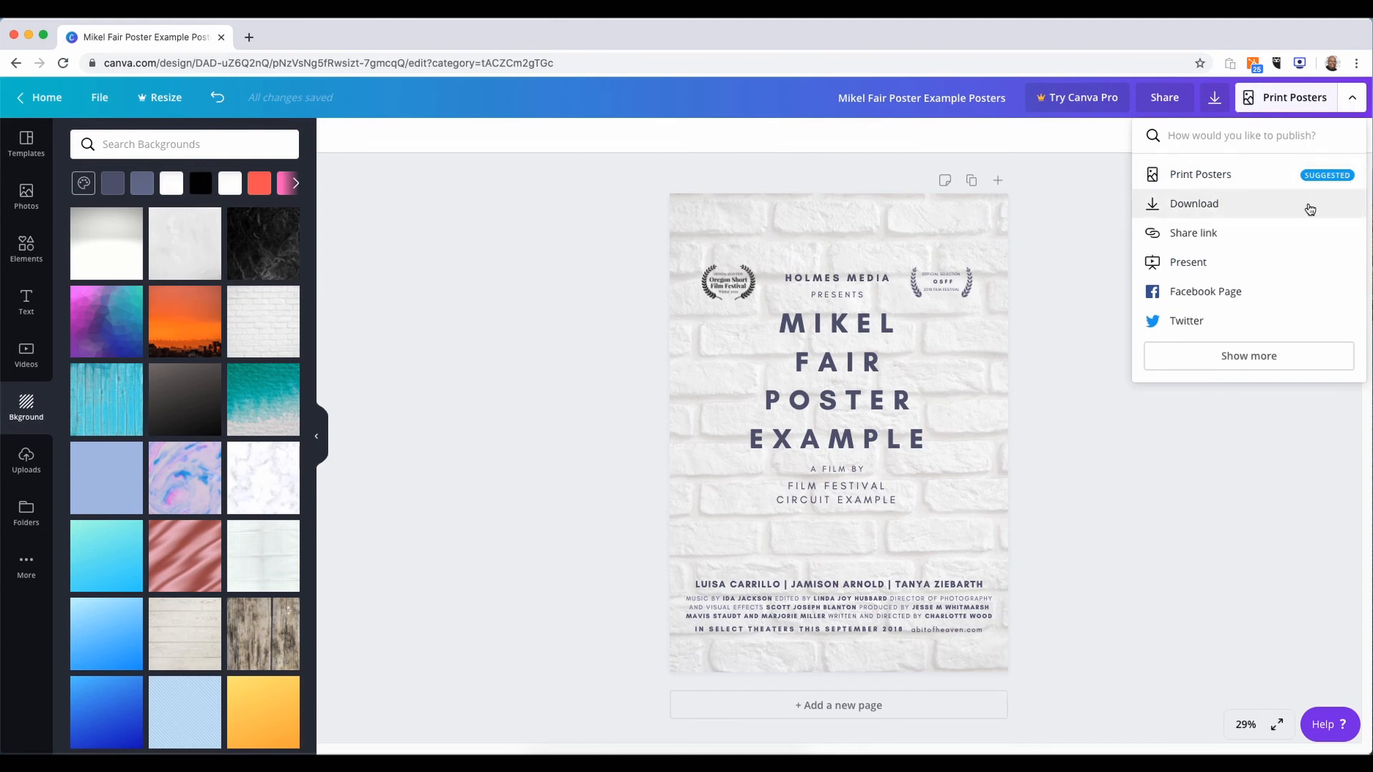
left_click(1193, 203)
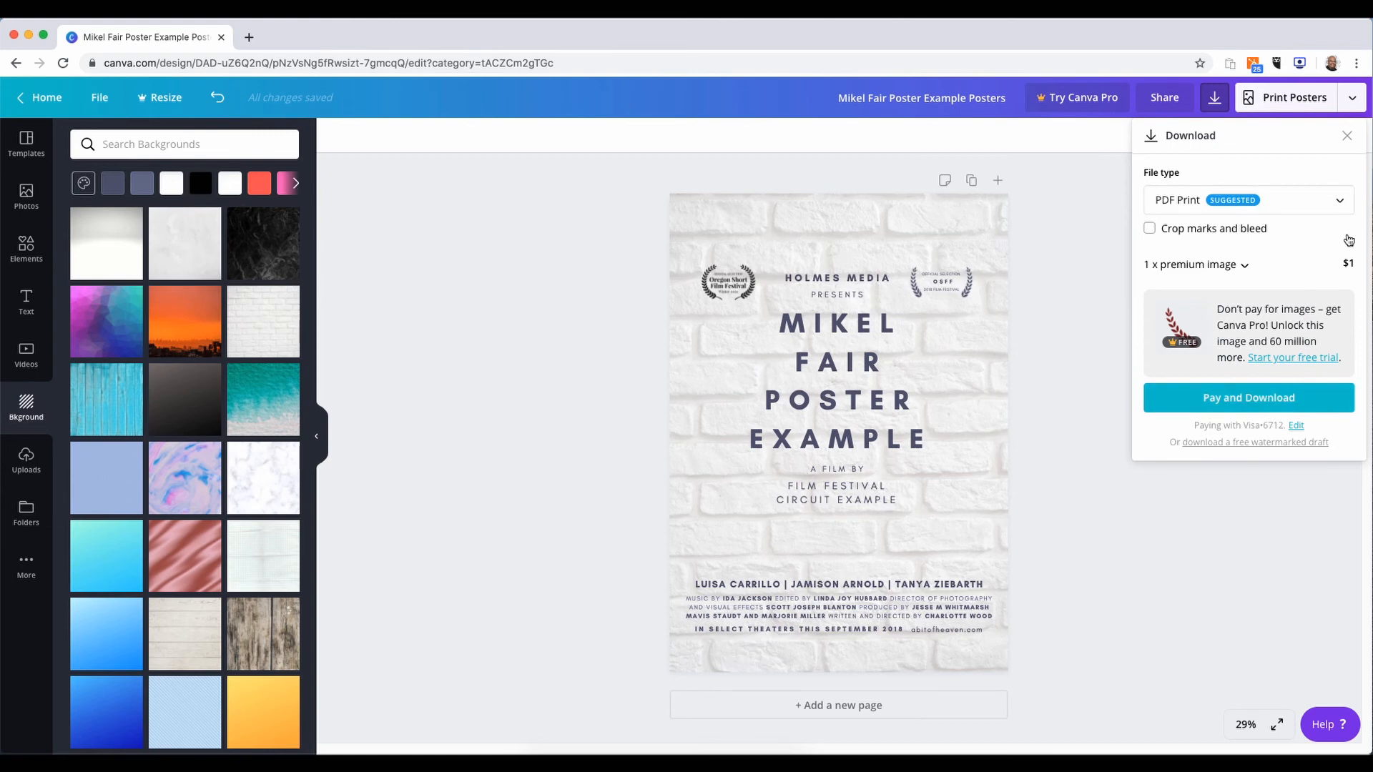
Set the file type to PNG, dismiss the Pro offer, and try Compress file
left_click(1247, 200)
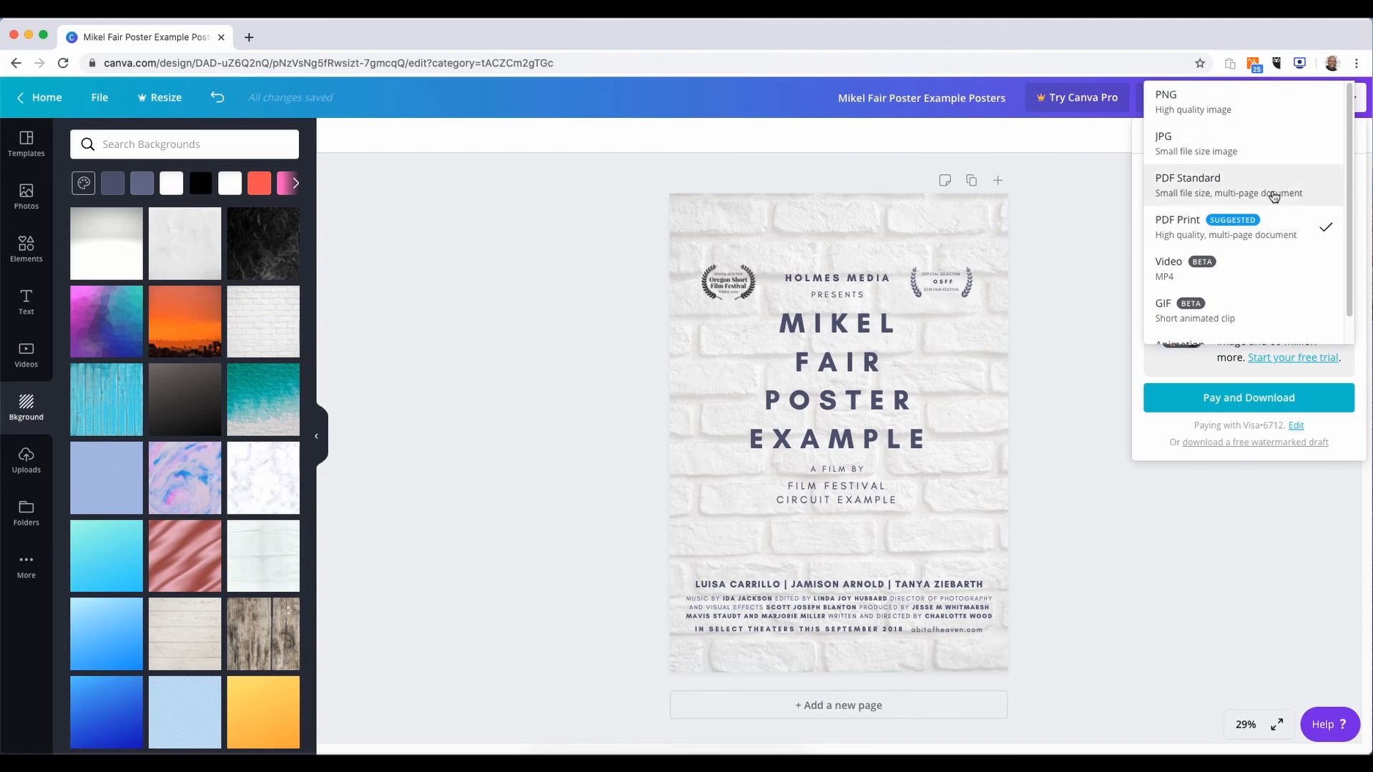
mouse_move(1265, 115)
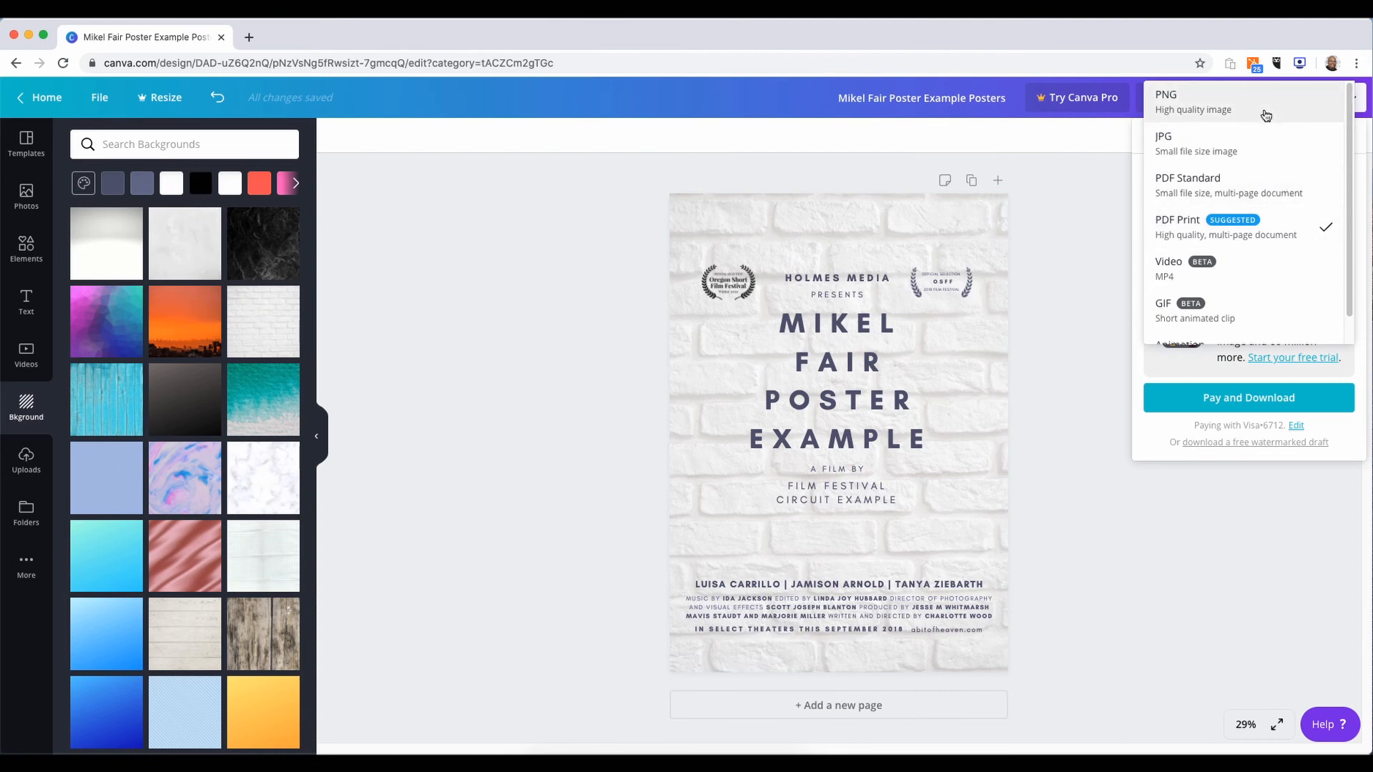
left_click(1193, 100)
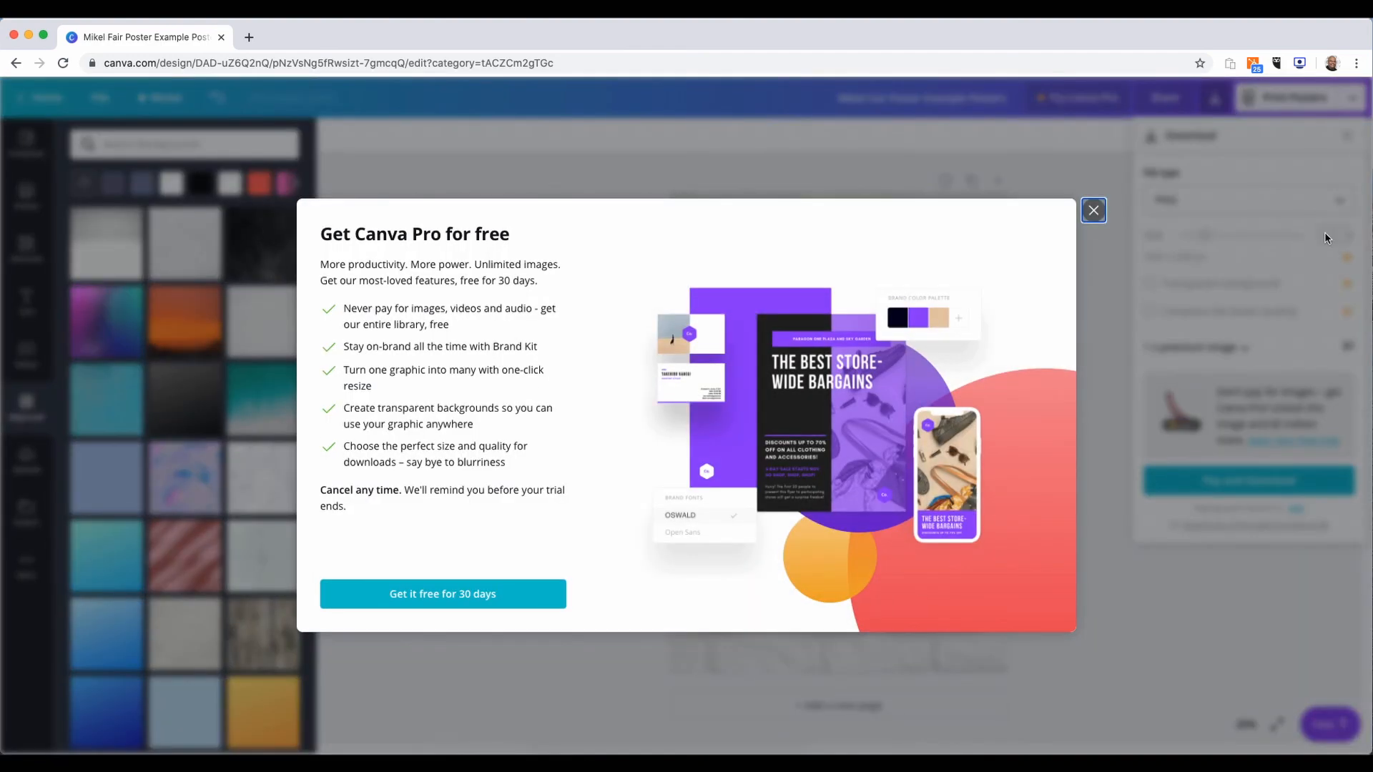
mouse_move(854, 312)
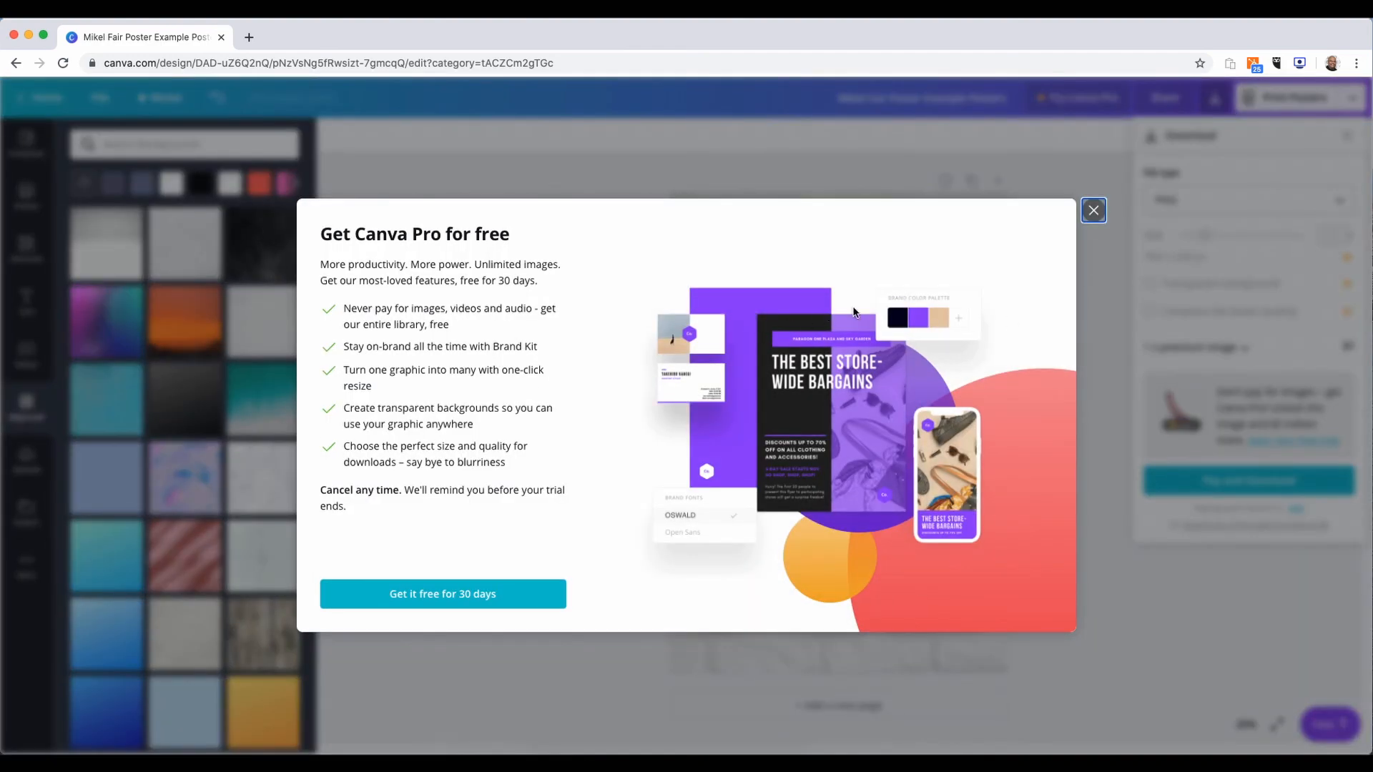
mouse_move(937, 295)
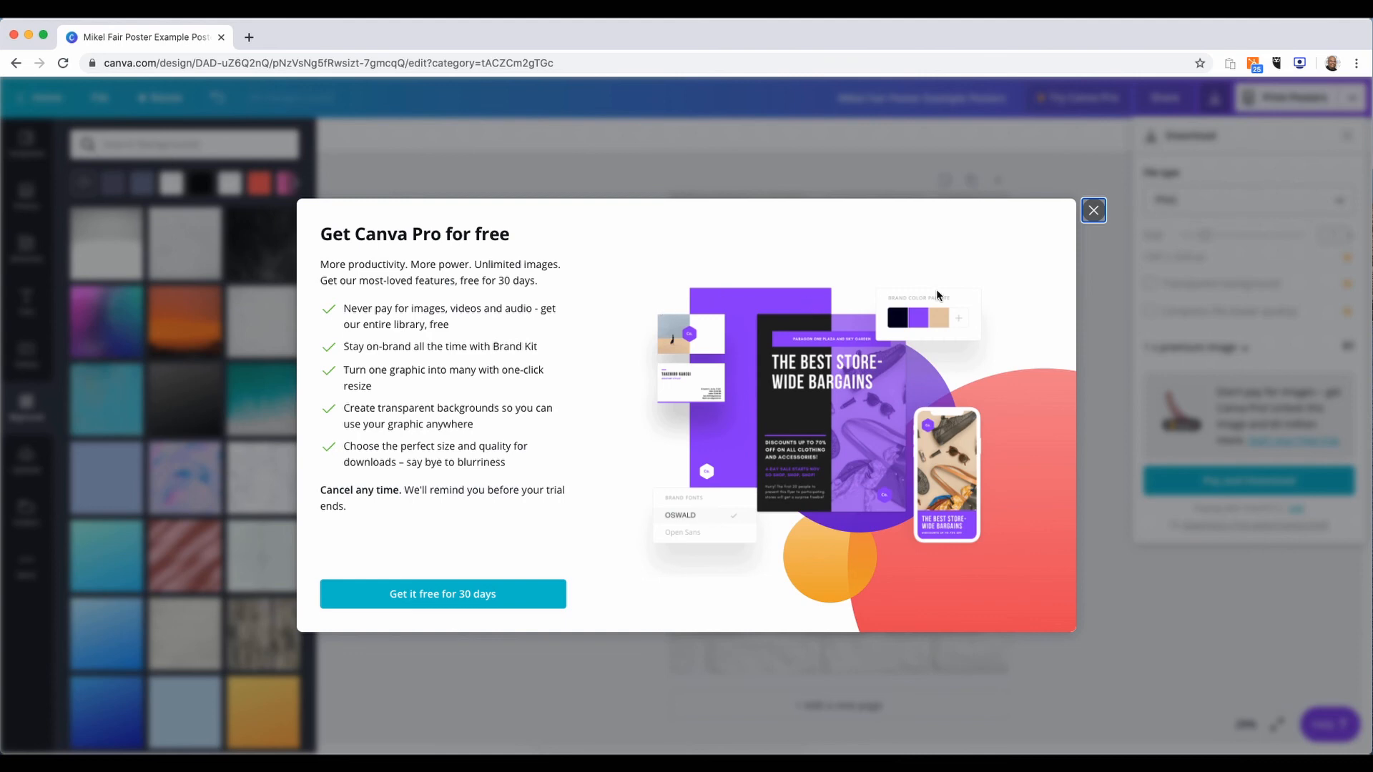
left_click(1092, 210)
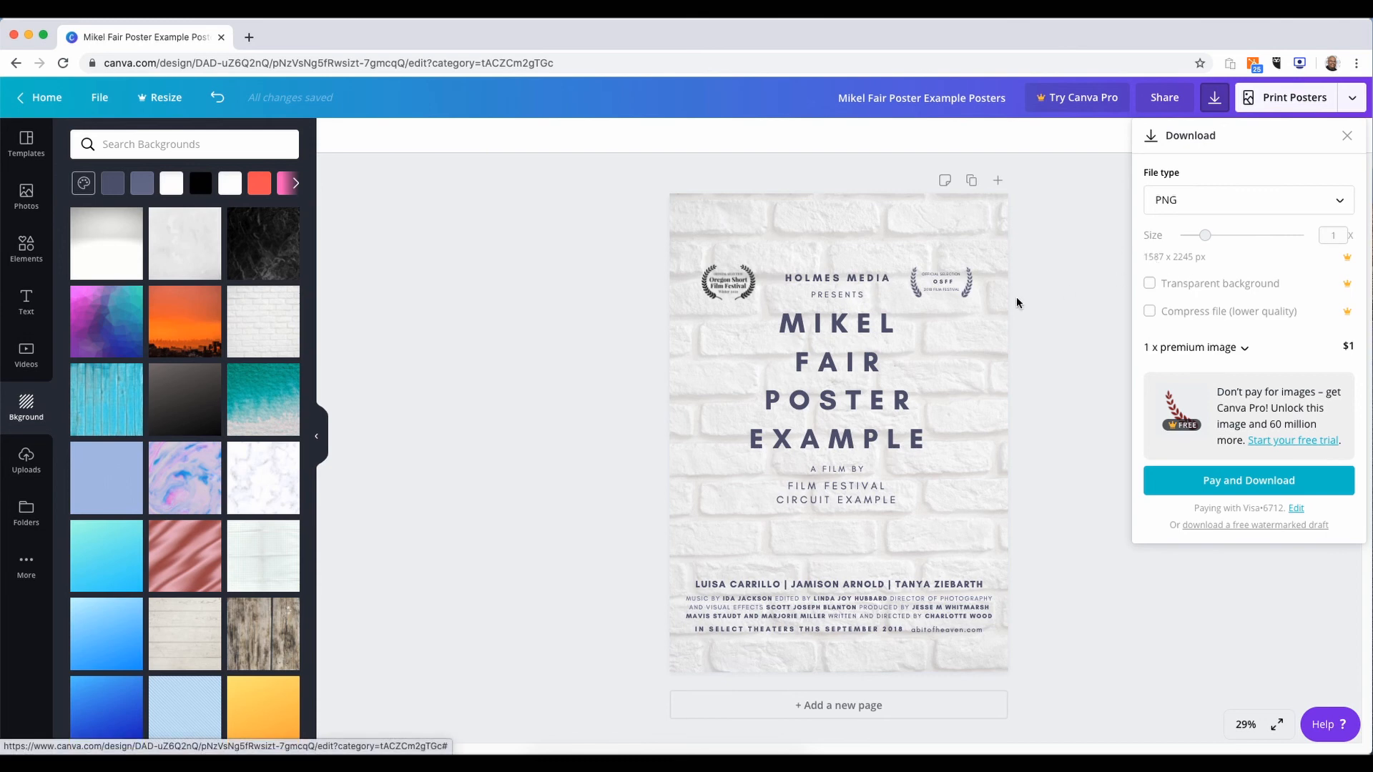
mouse_move(1188, 262)
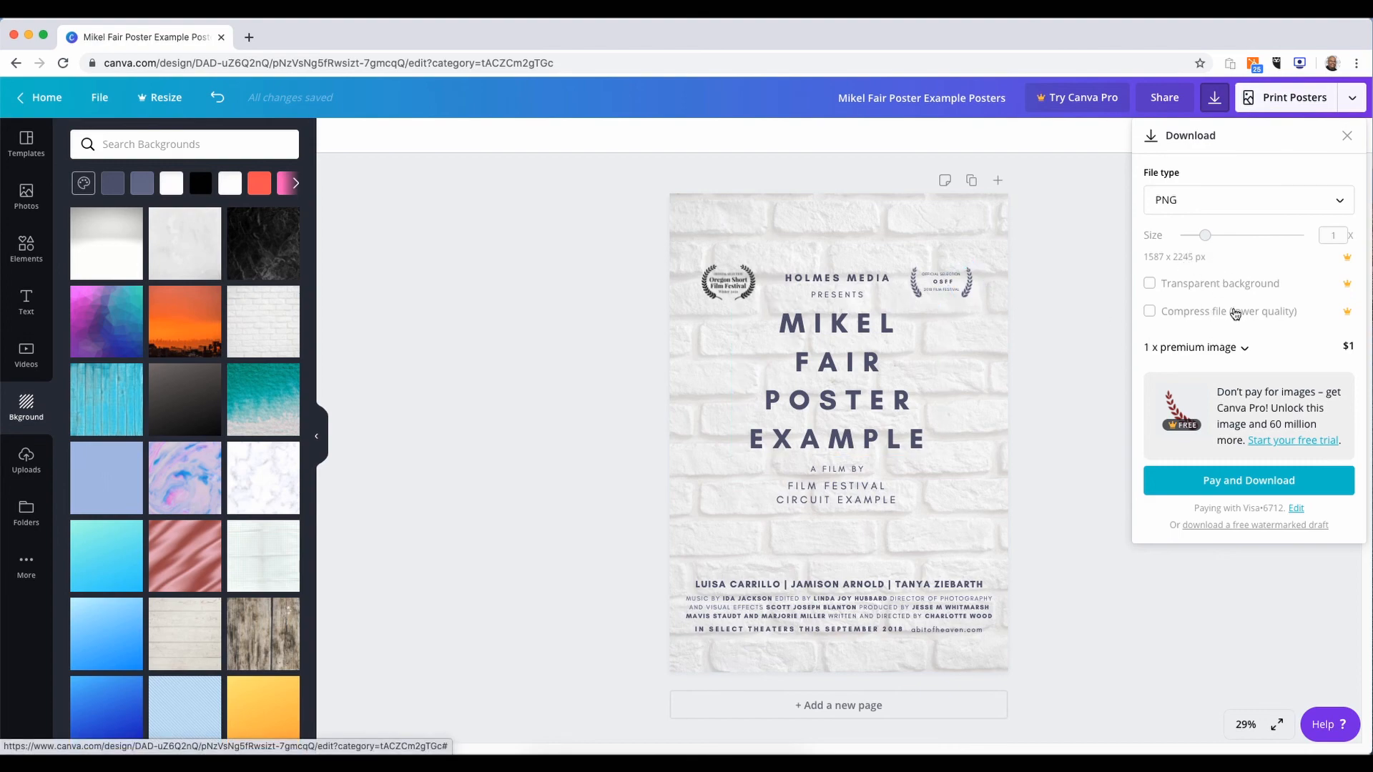
left_click(1292, 440)
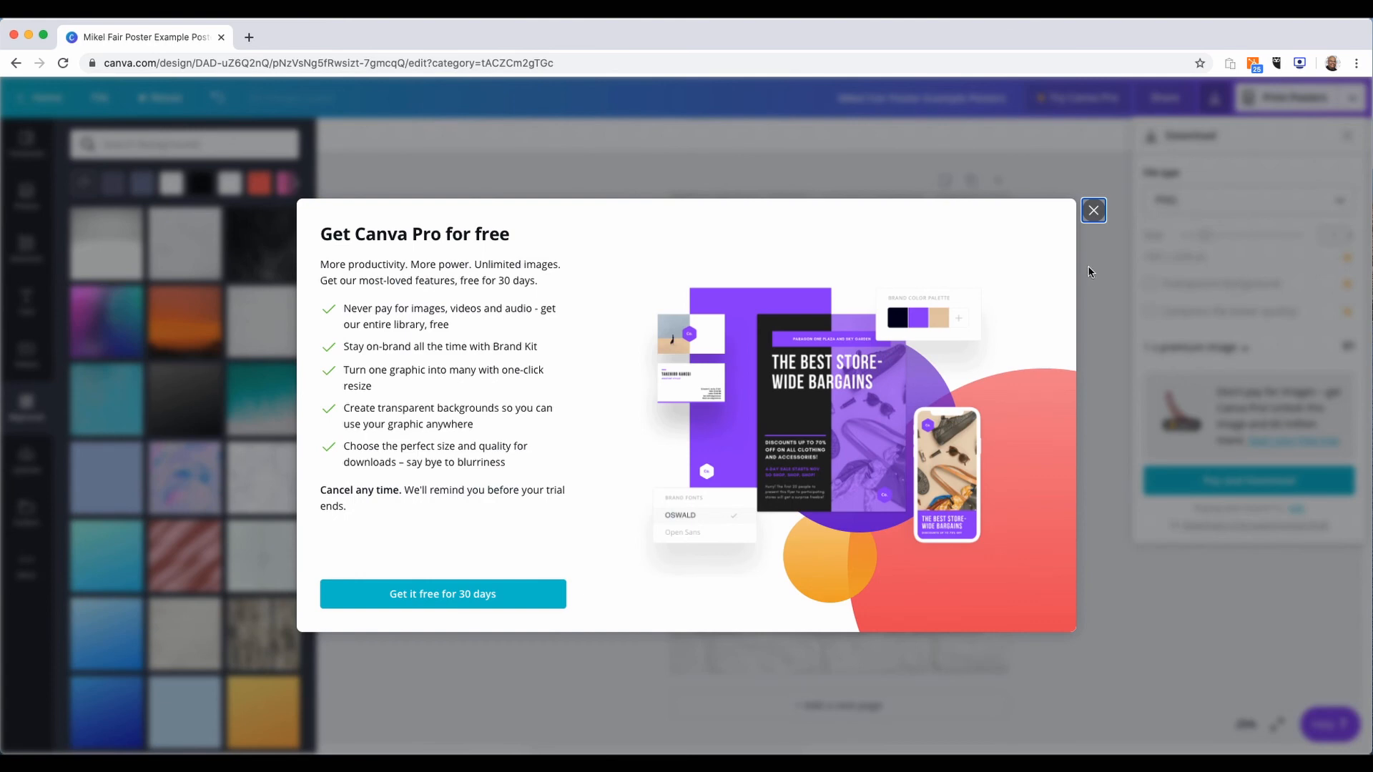
mouse_move(1057, 254)
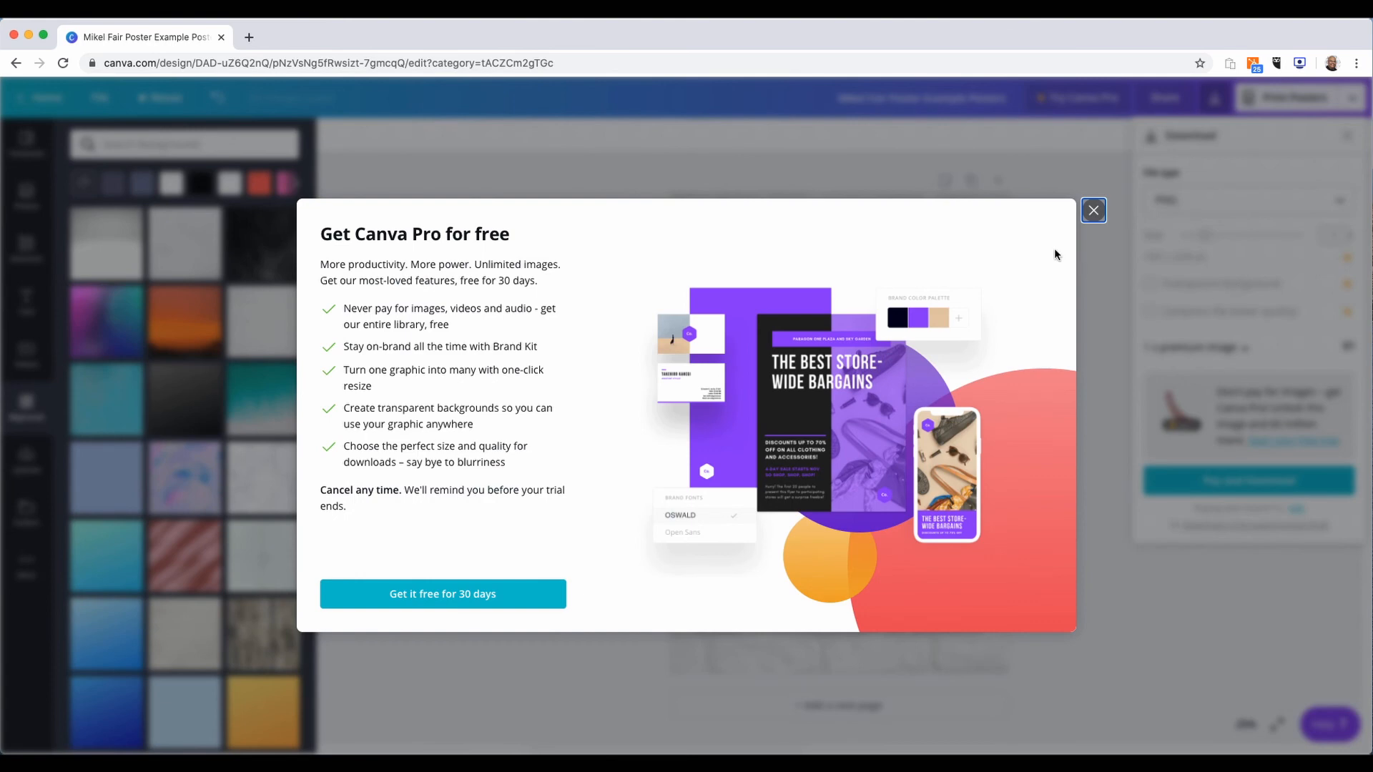
mouse_move(1086, 213)
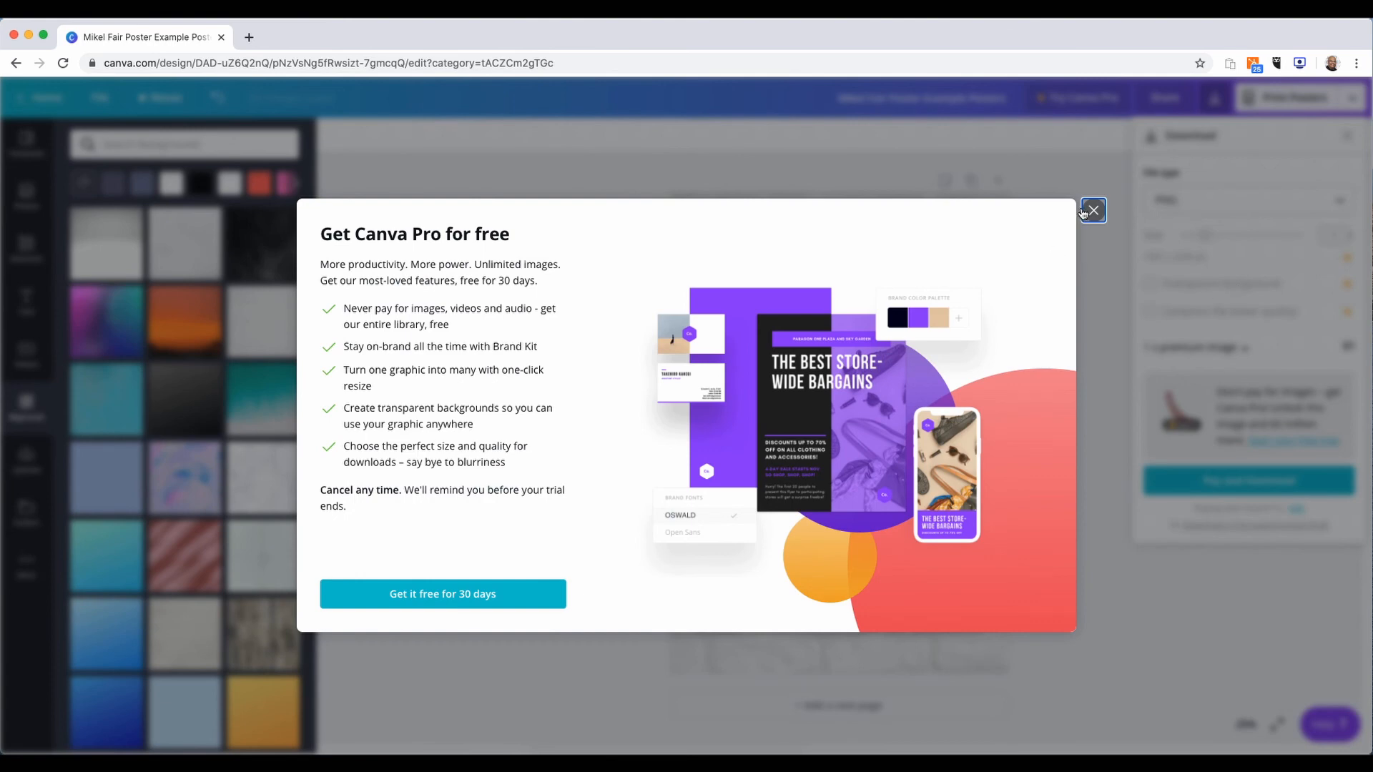
Keep the One design licence for the premium image and start the PNG download
left_click(1092, 210)
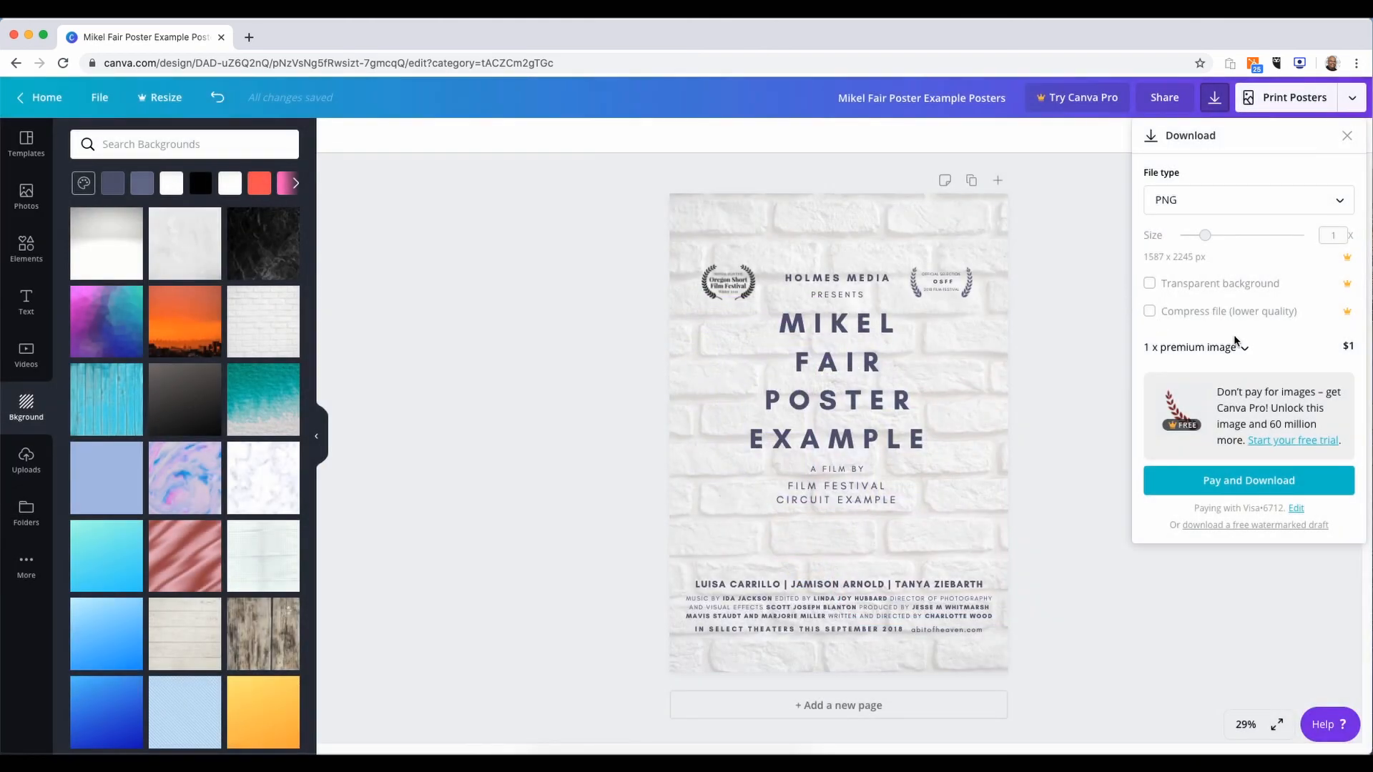
mouse_move(1278, 389)
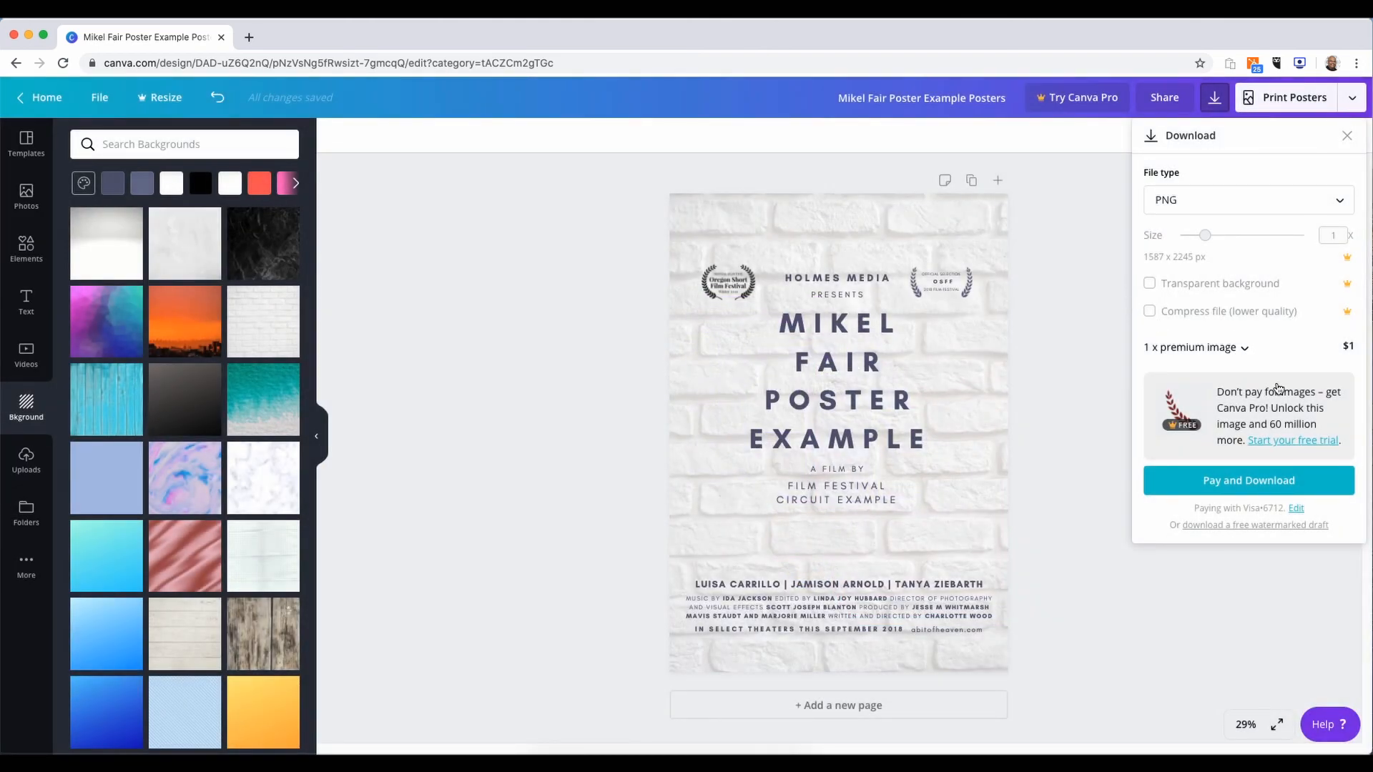
mouse_move(1343, 370)
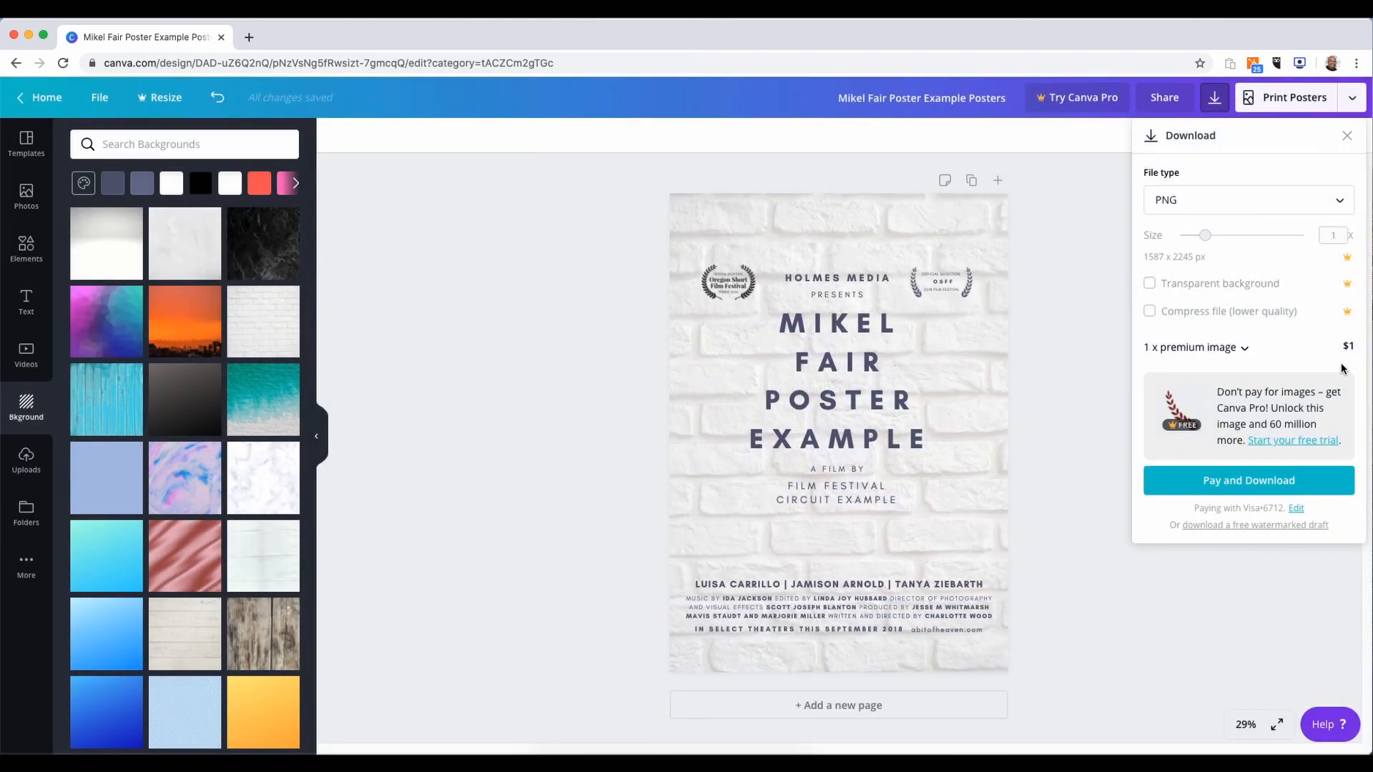
left_click(1243, 347)
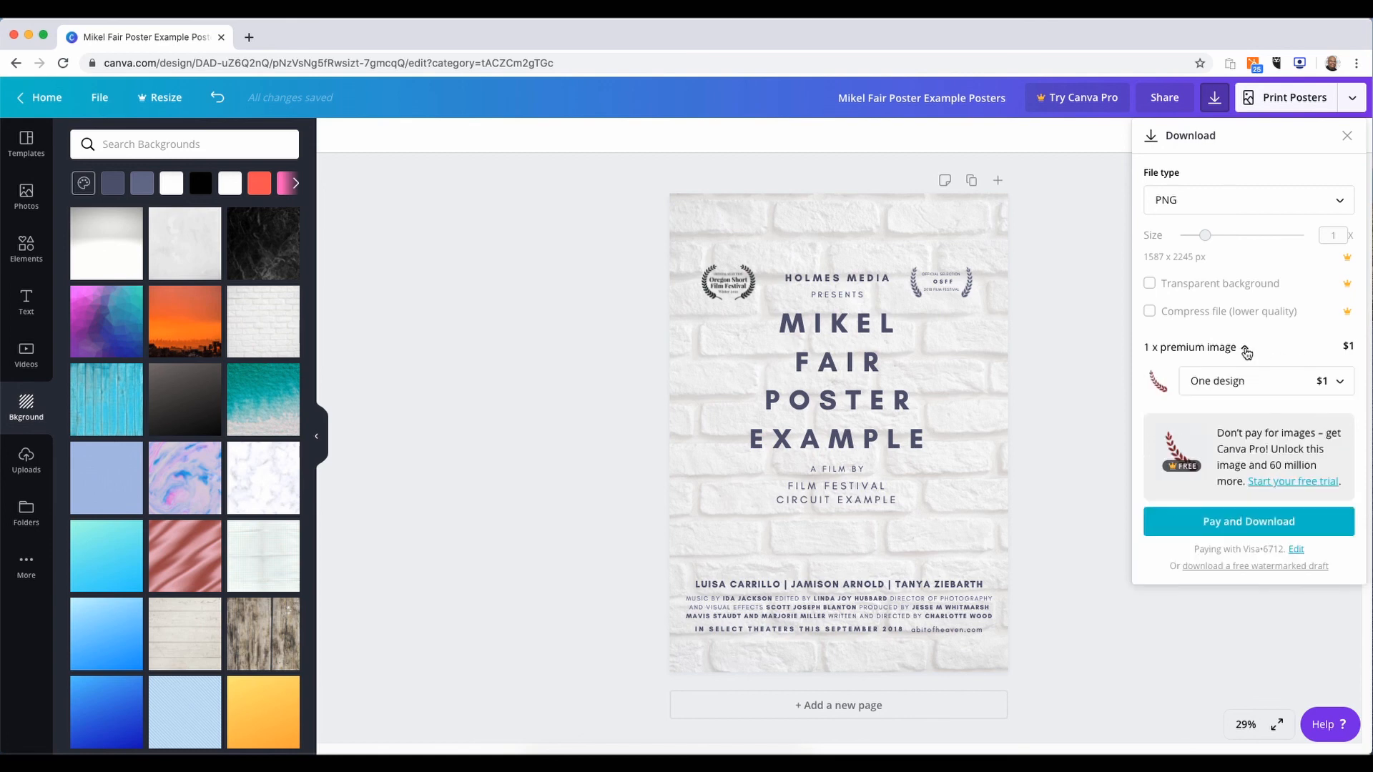
left_click(1265, 380)
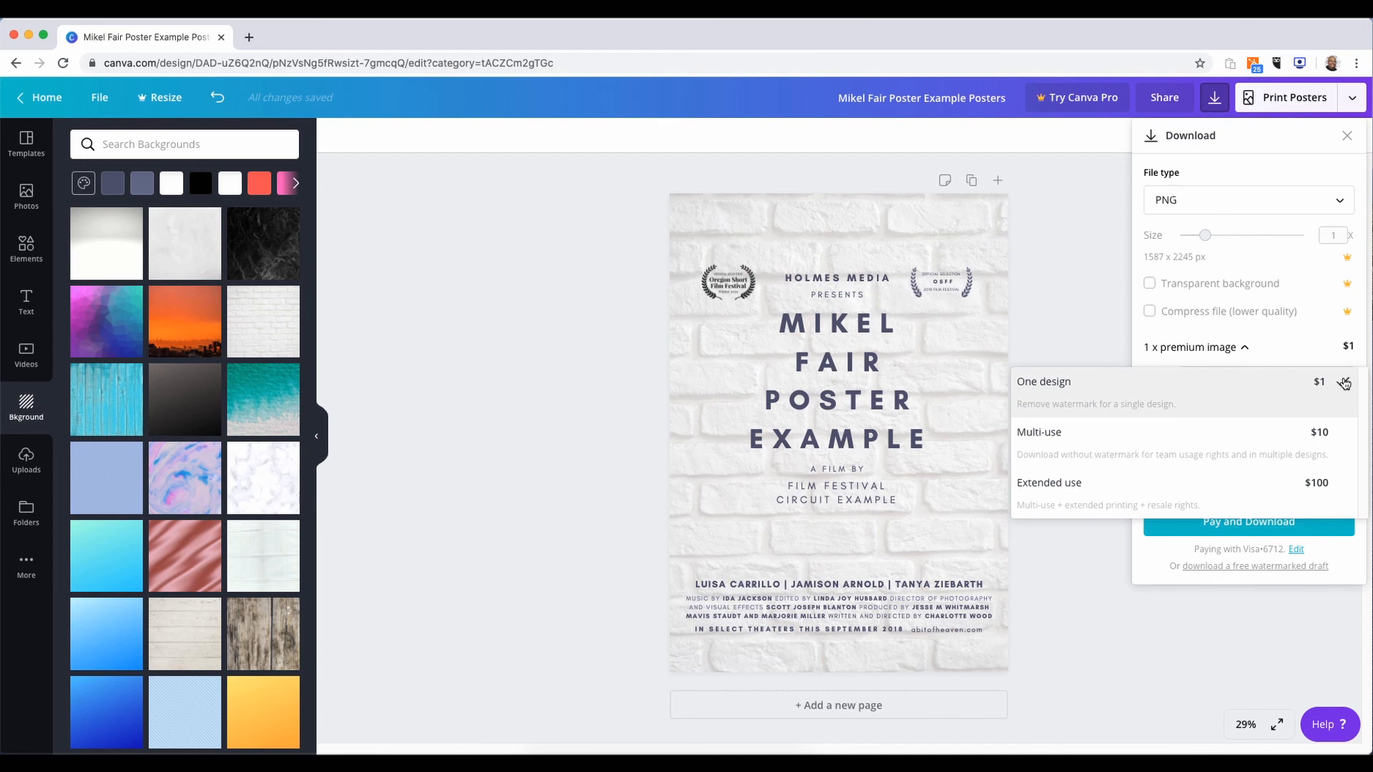
left_click(1044, 381)
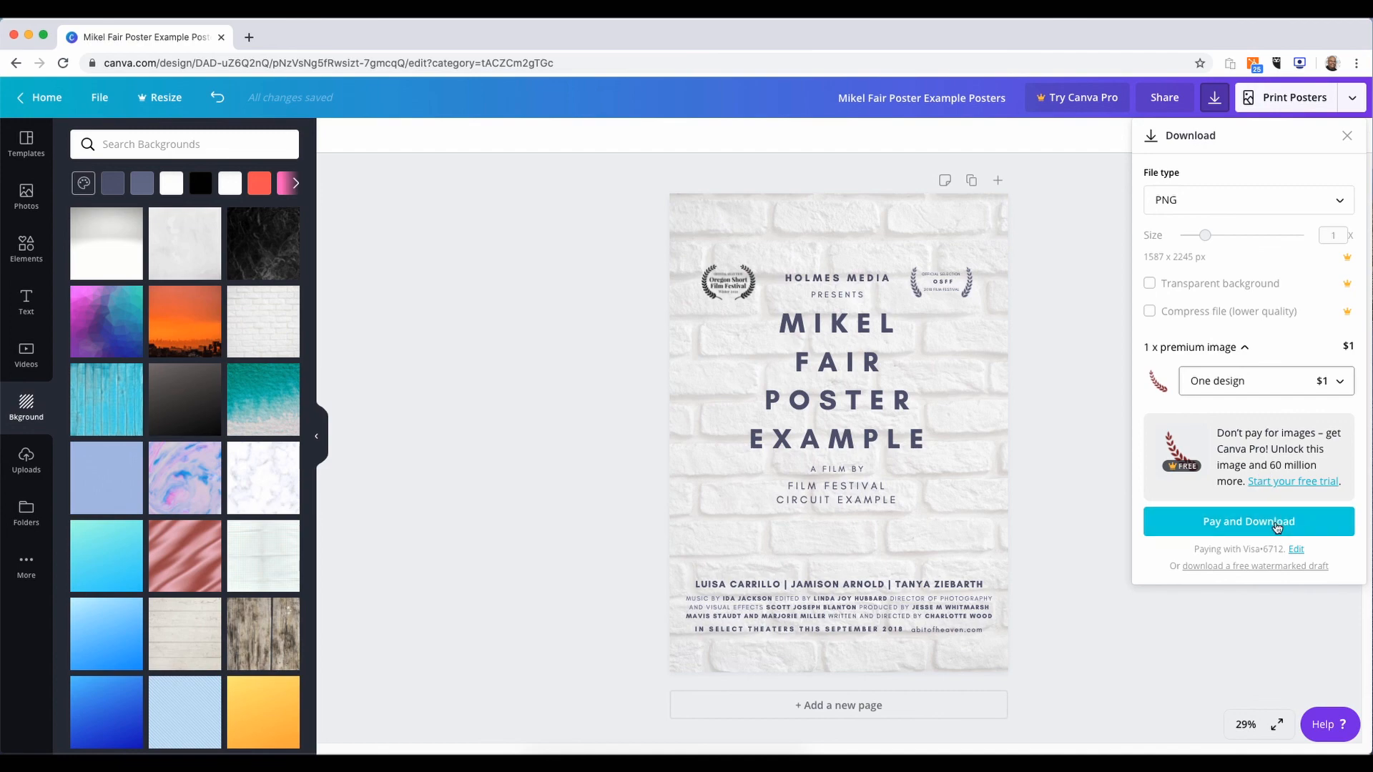
mouse_move(1284, 579)
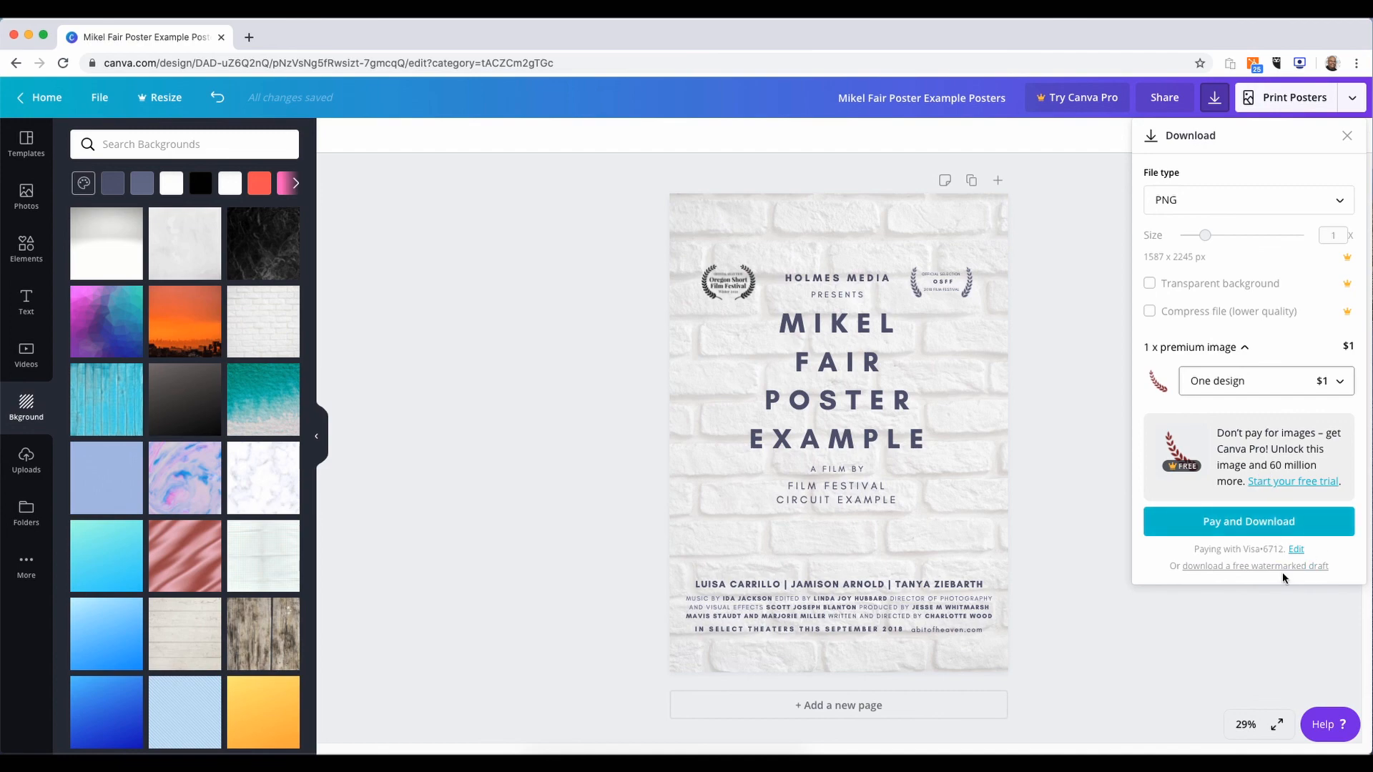
left_click(1247, 521)
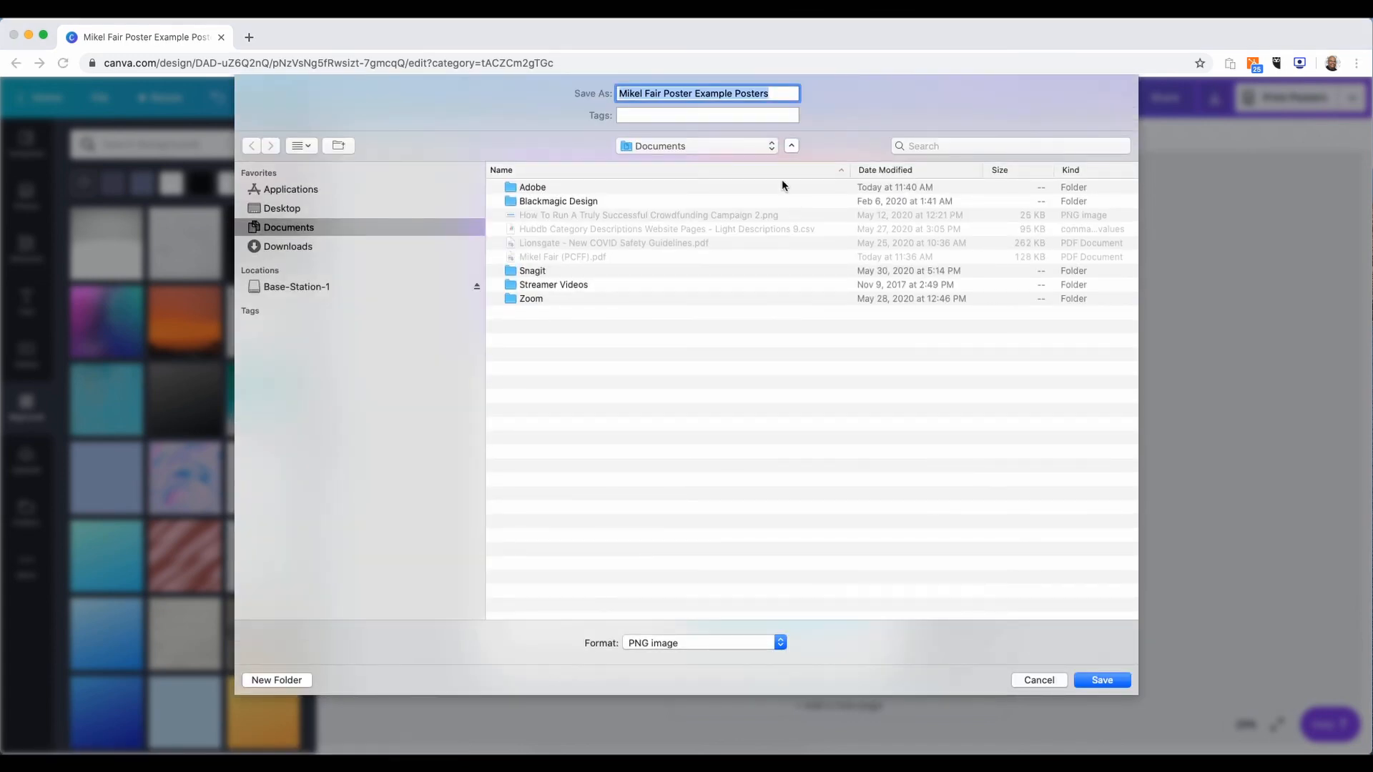
mouse_move(1107, 629)
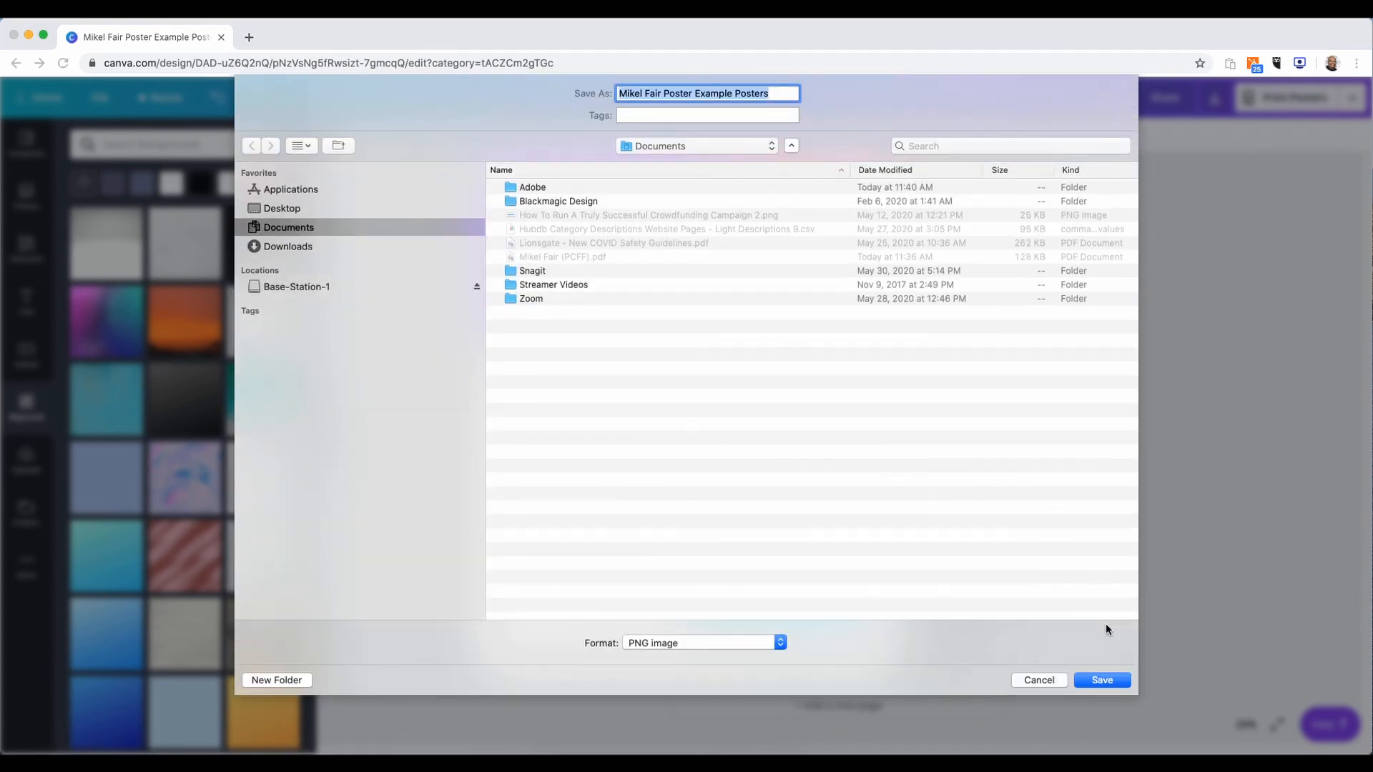
Save the PNG as 'Mikel Fair Poster Example Posters' in Documents
left_click(1102, 680)
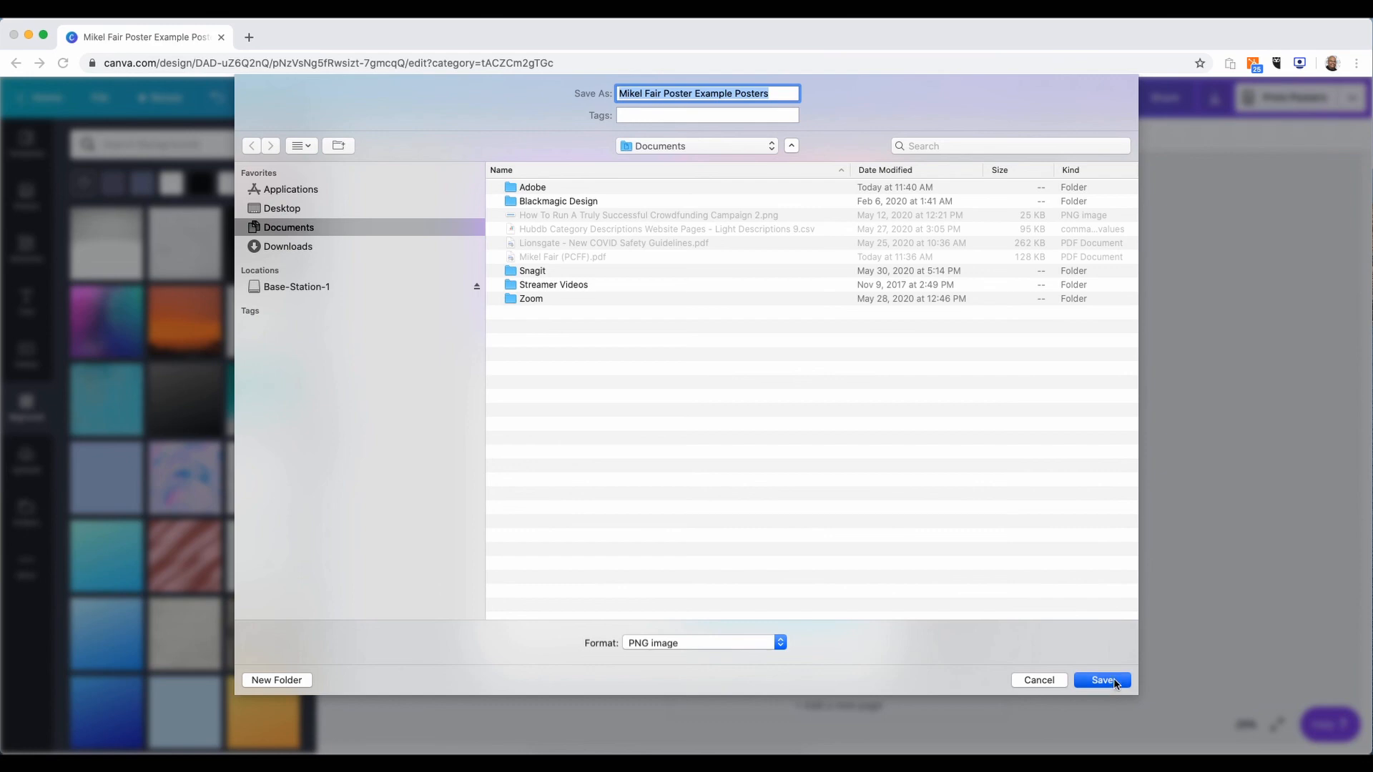
left_click(1101, 680)
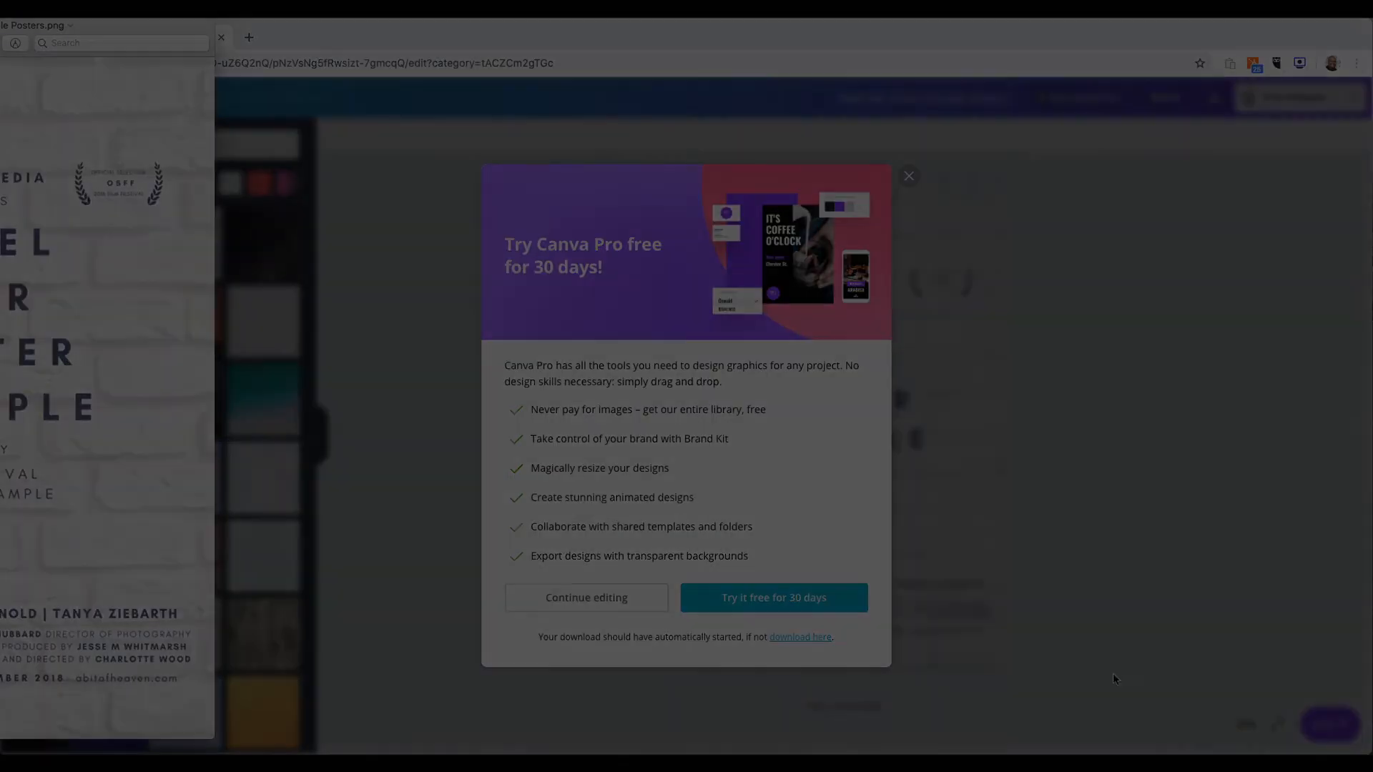